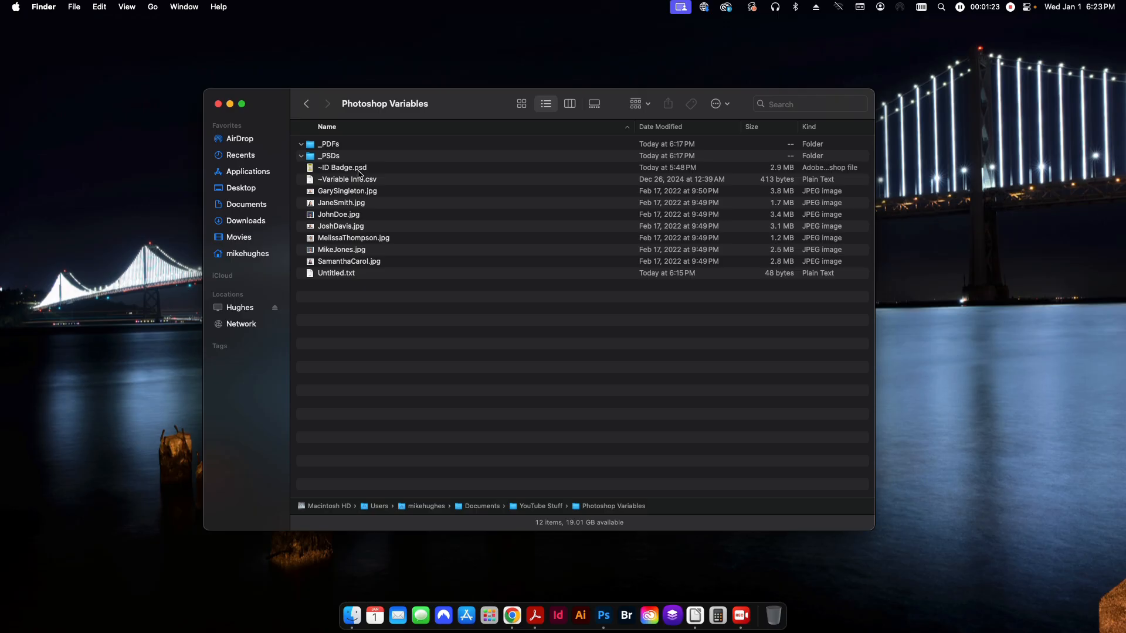
pyautogui.moveTo(369, 193)
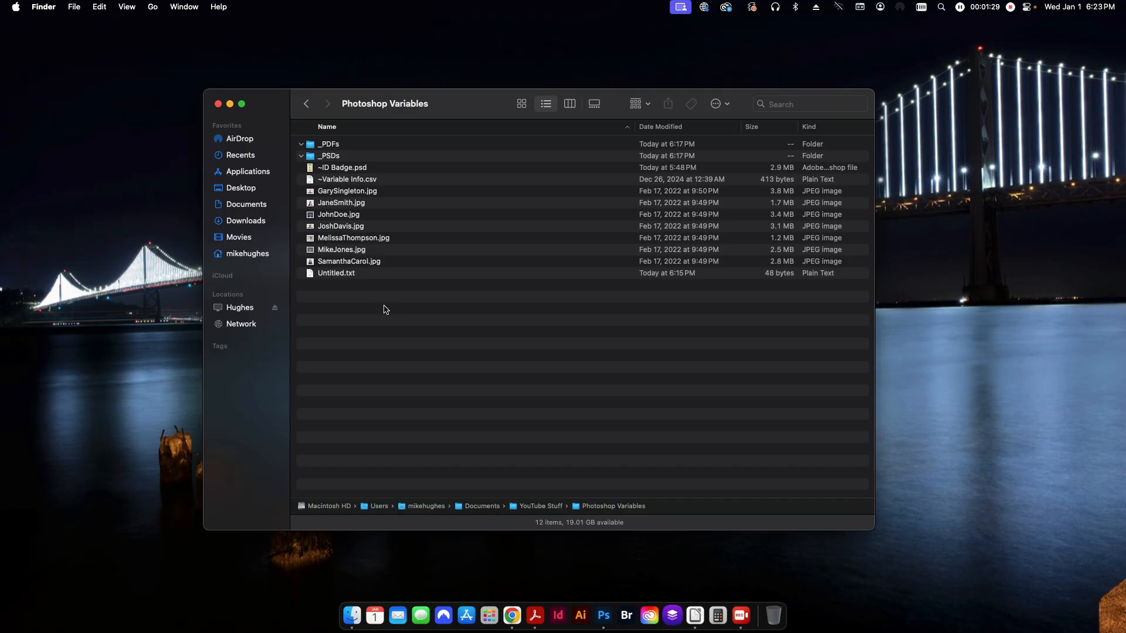
pyautogui.moveTo(371, 304)
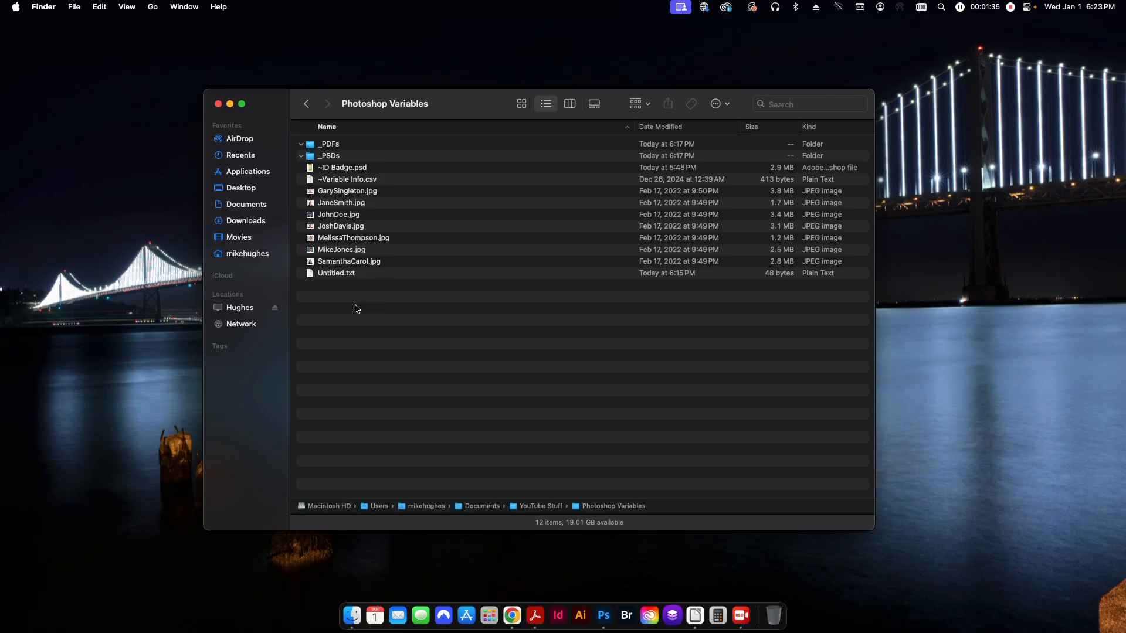
pyautogui.moveTo(354, 202)
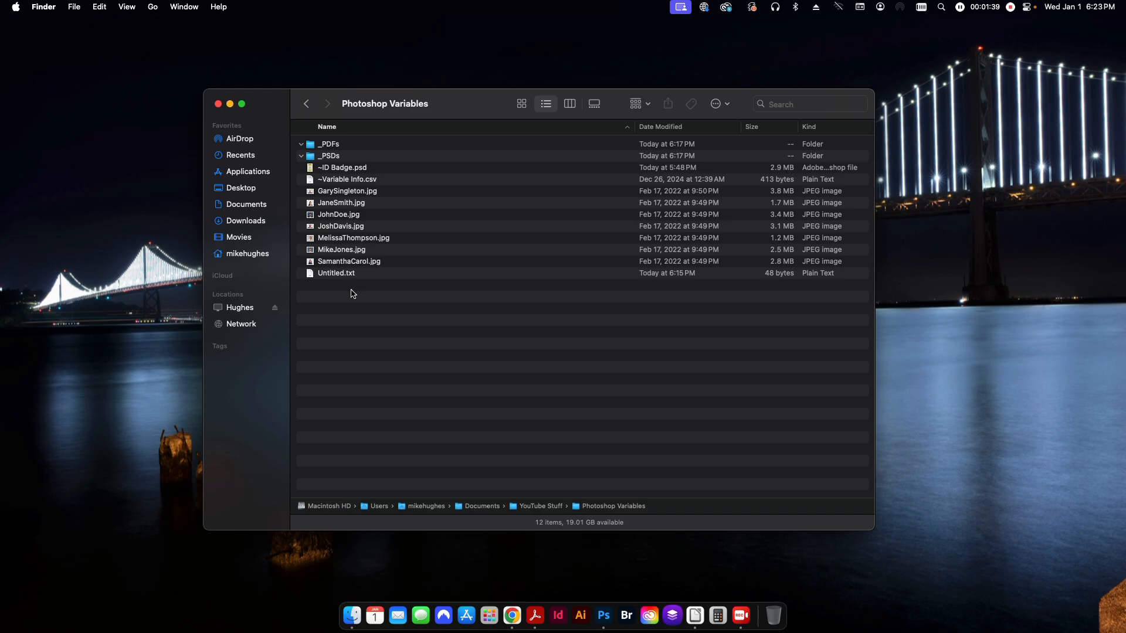
pyautogui.moveTo(414, 201)
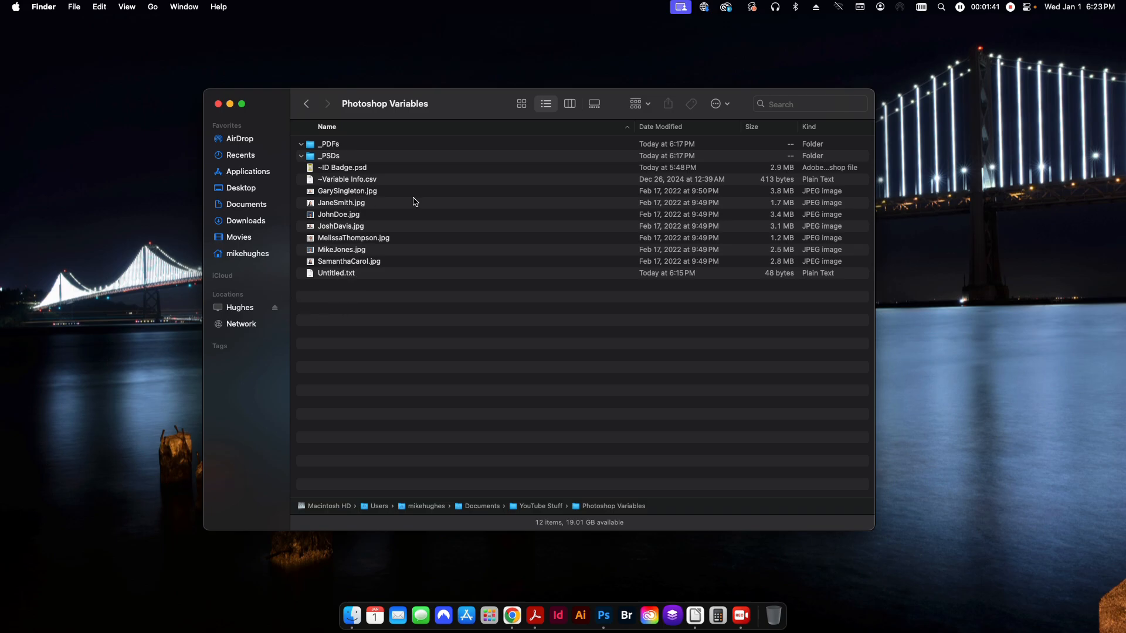
pyautogui.moveTo(403, 333)
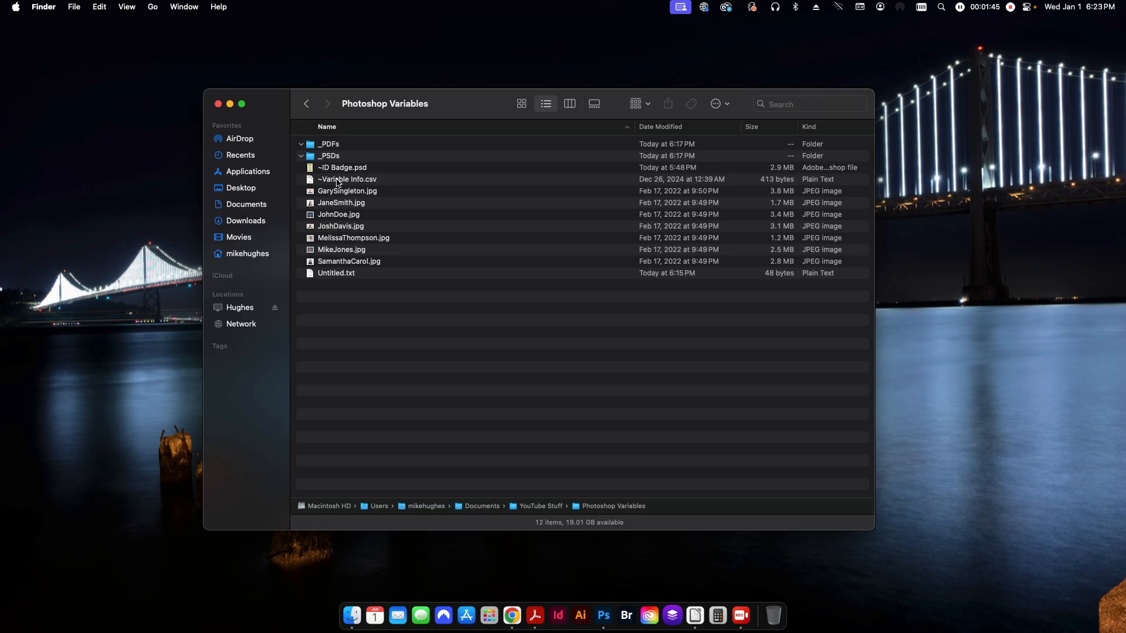
pyautogui.moveTo(500, 418)
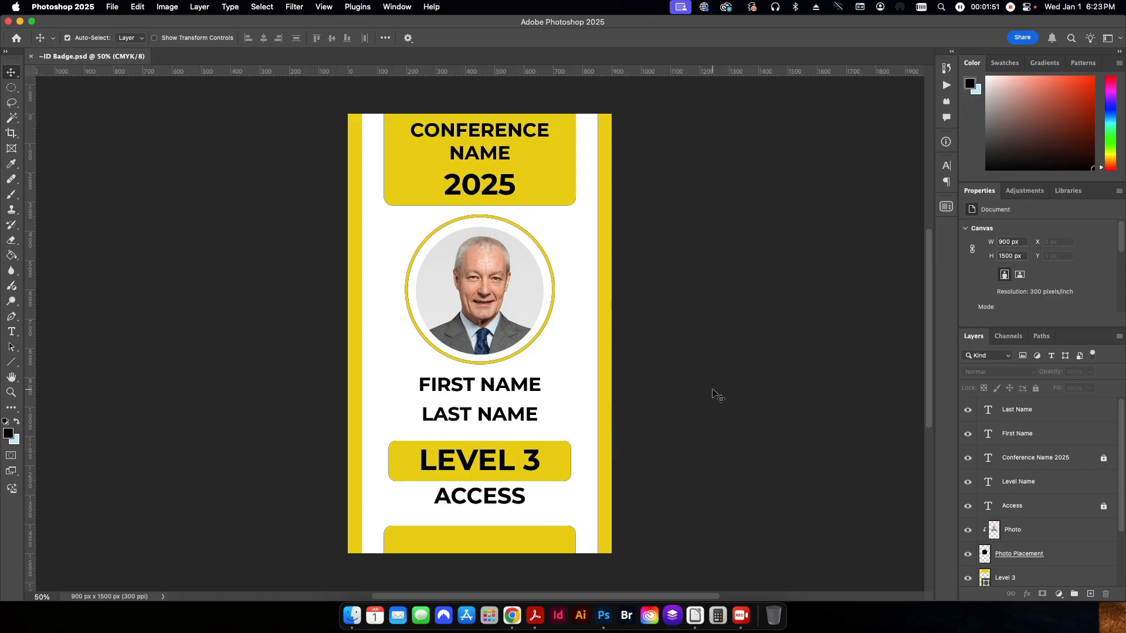
pyautogui.moveTo(681, 392)
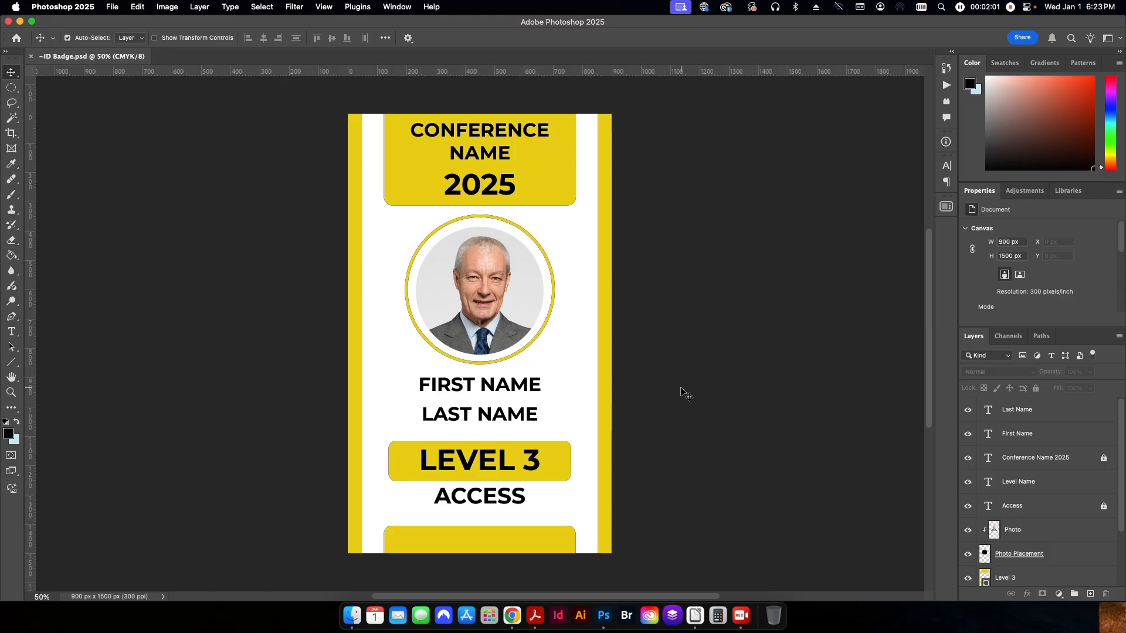
pyautogui.moveTo(658, 326)
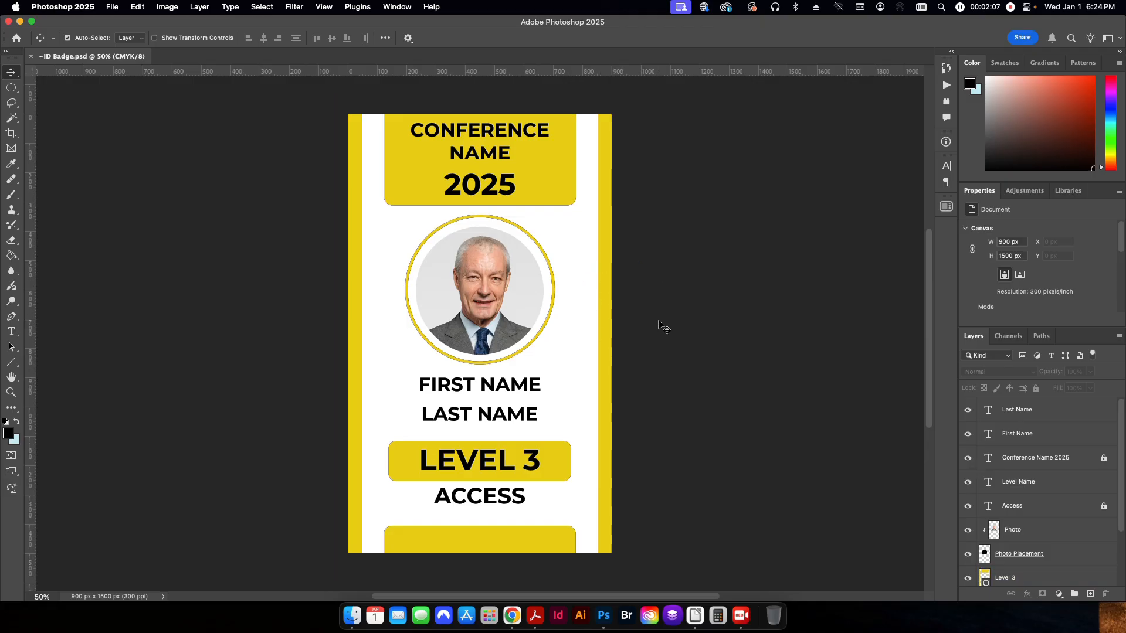
# Review the badge template's photo frame, Photo Placement and Level artwork layers
pyautogui.click(1019, 481)
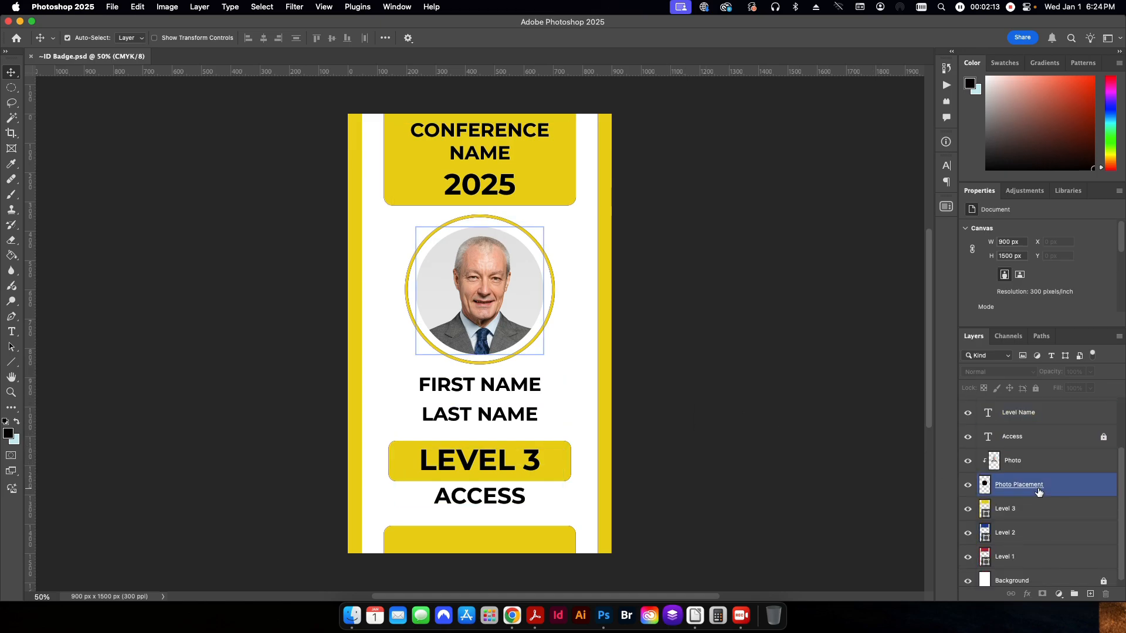
pyautogui.click(1035, 574)
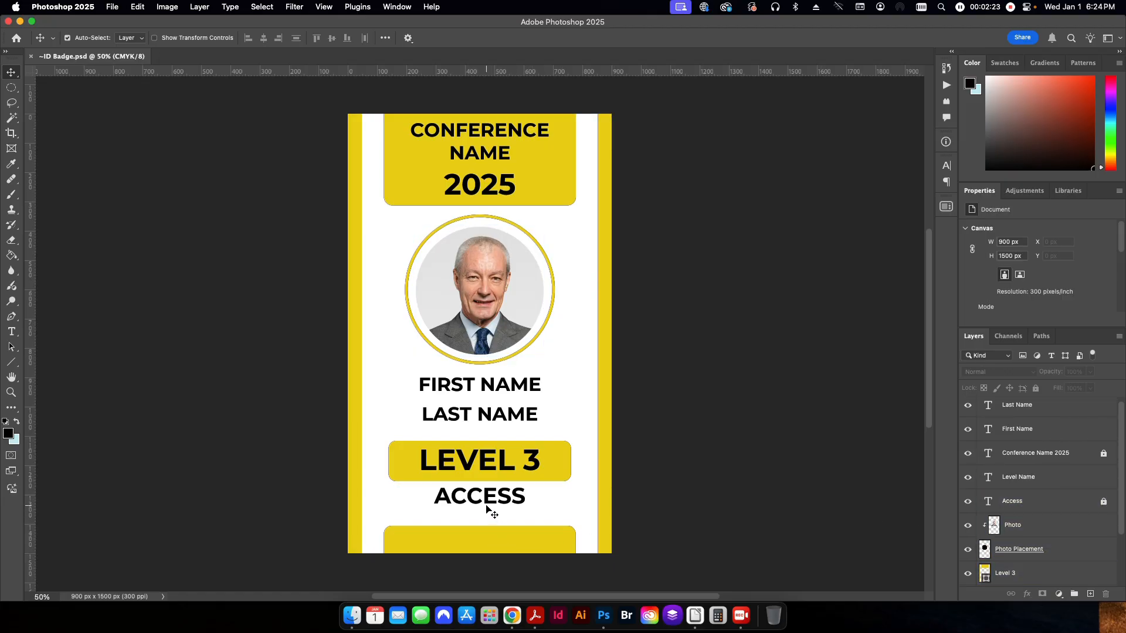
pyautogui.click(1035, 453)
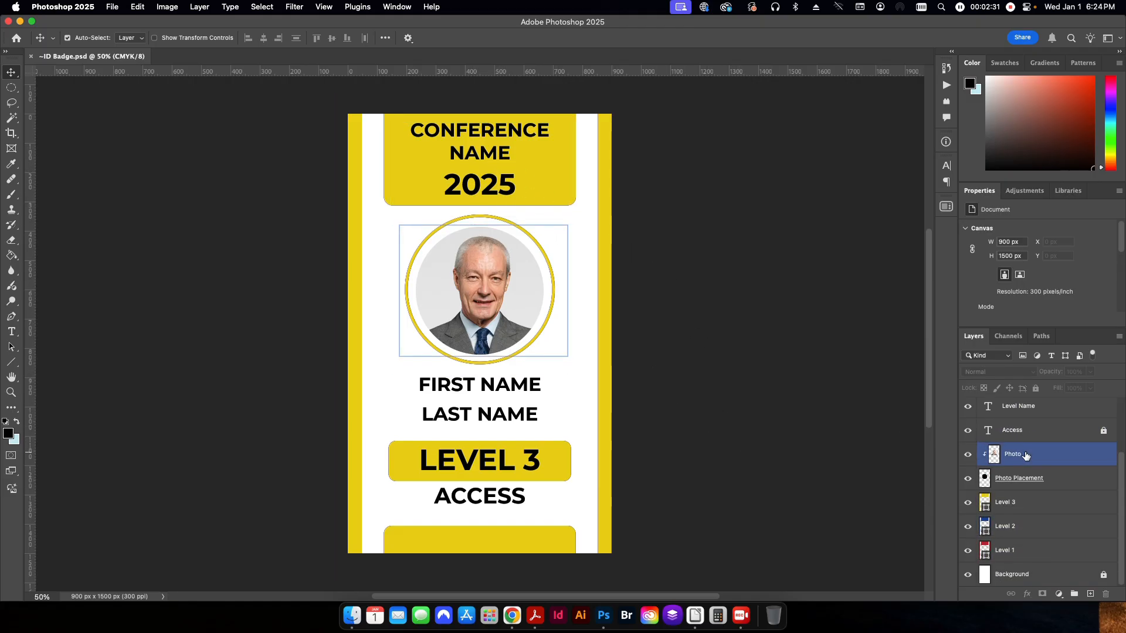
pyautogui.click(1011, 550)
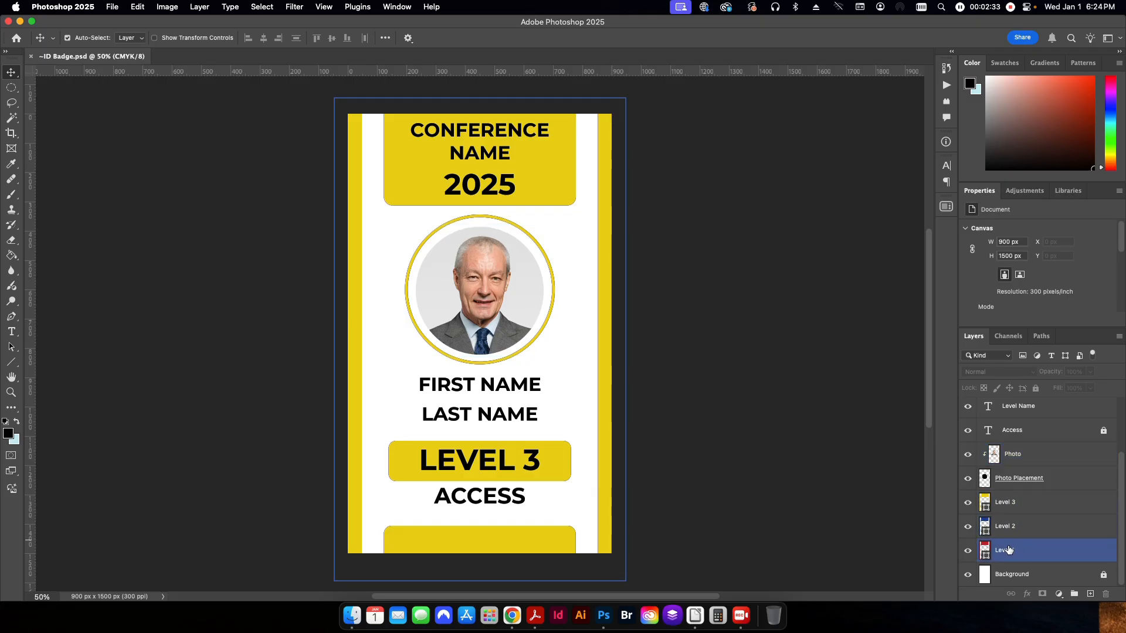
pyautogui.moveTo(1004, 550)
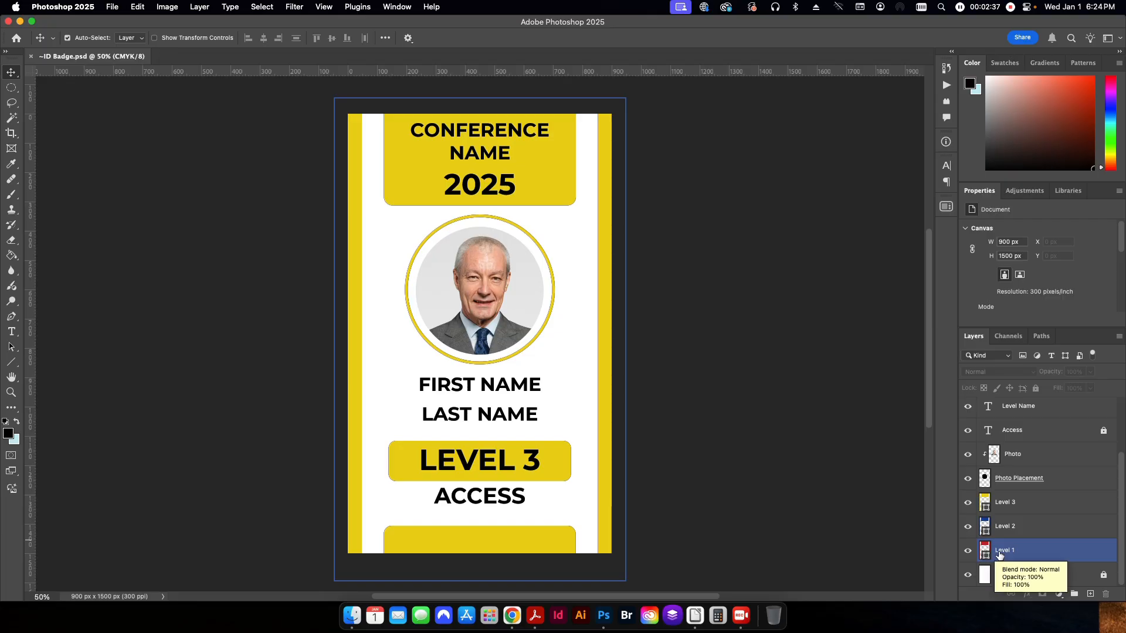
pyautogui.click(1029, 502)
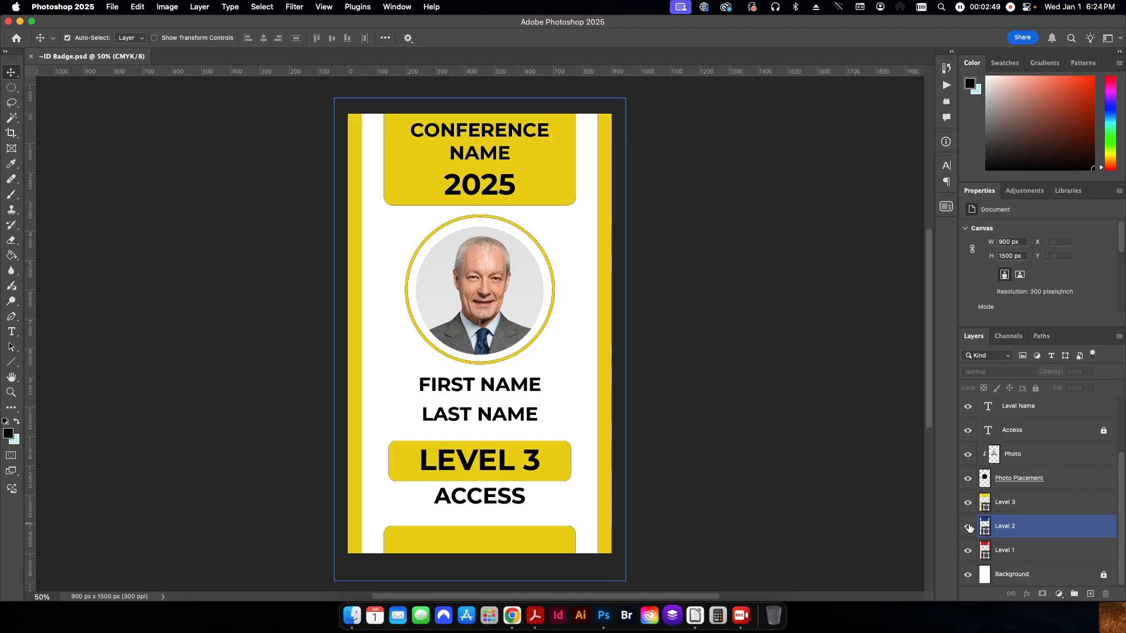
# Reveal the red Level 1 artwork and review the Level Name, name and Access text layers
pyautogui.click(1004, 550)
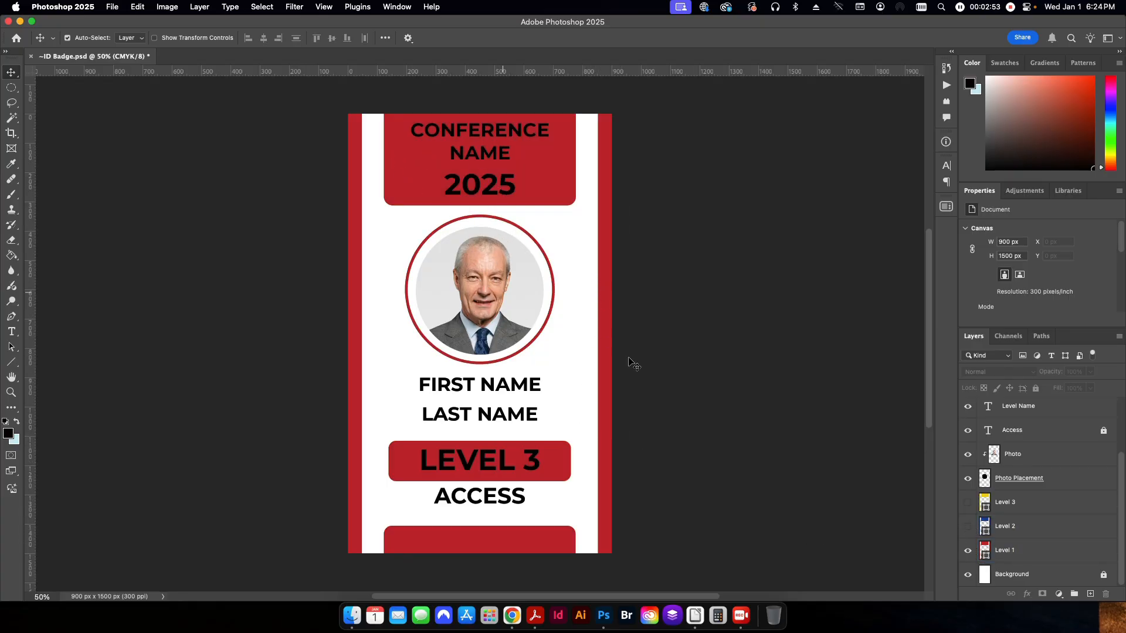
pyautogui.click(1005, 550)
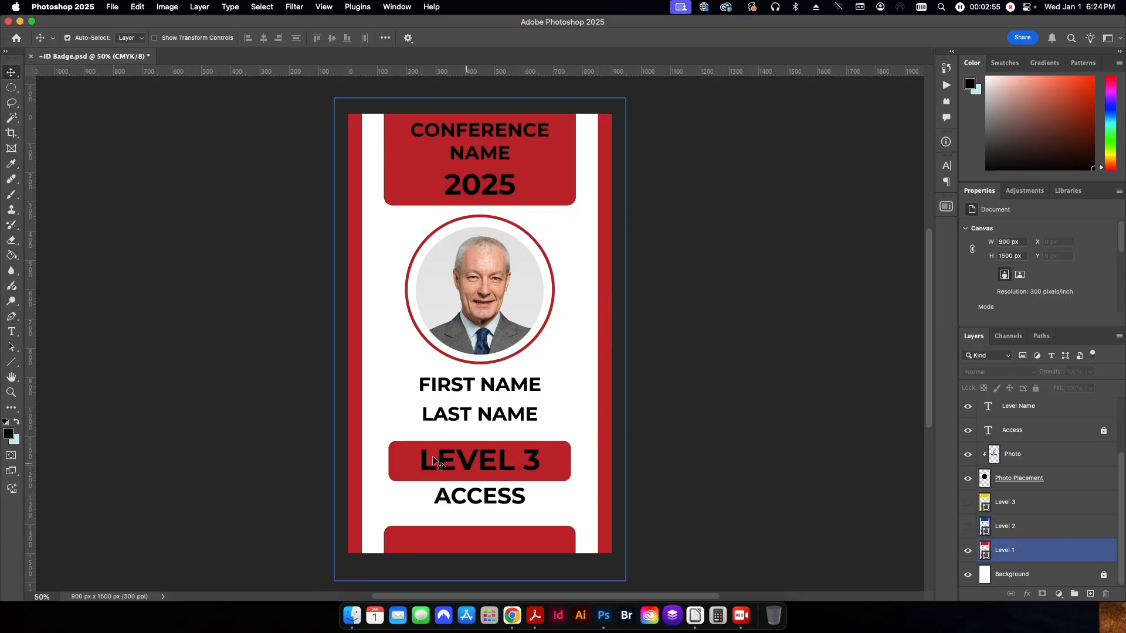
pyautogui.click(1018, 406)
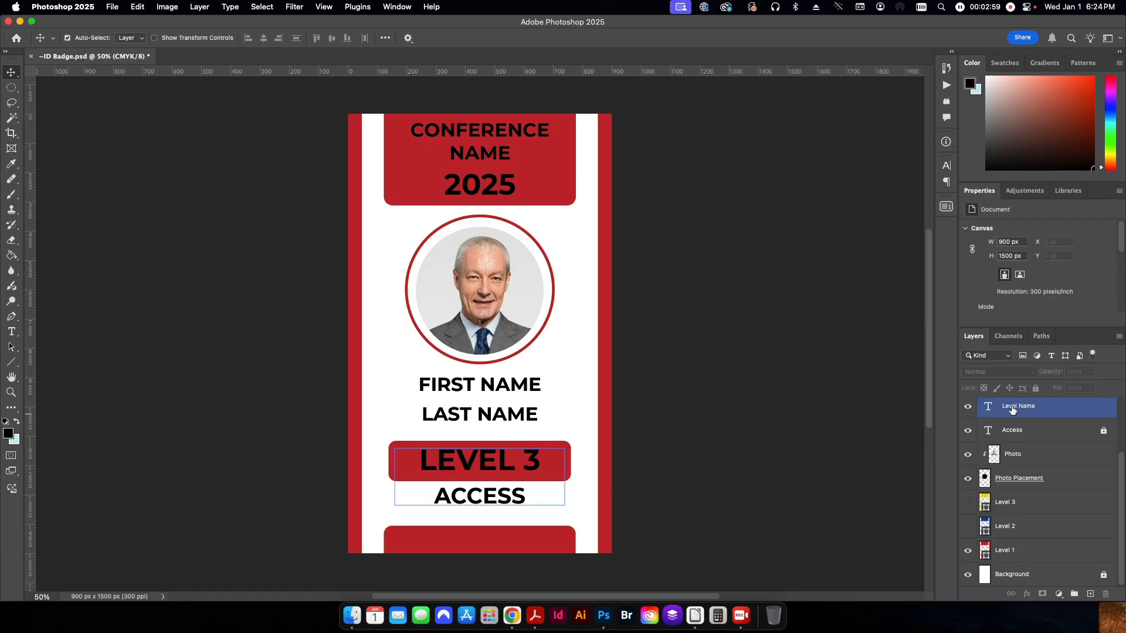
pyautogui.click(1040, 429)
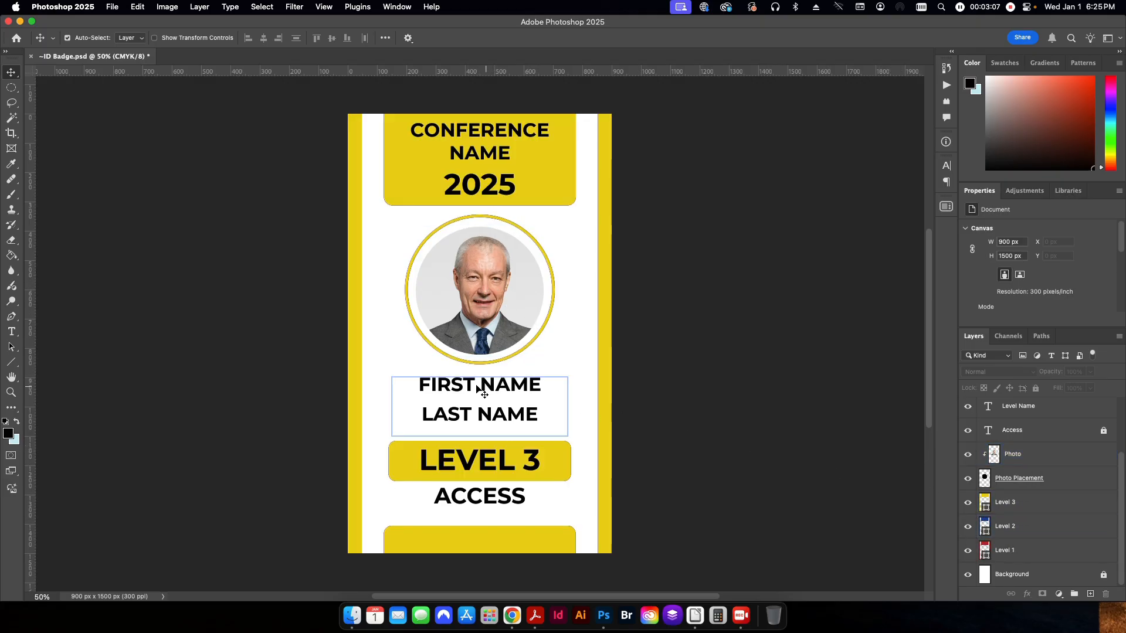
pyautogui.click(1028, 502)
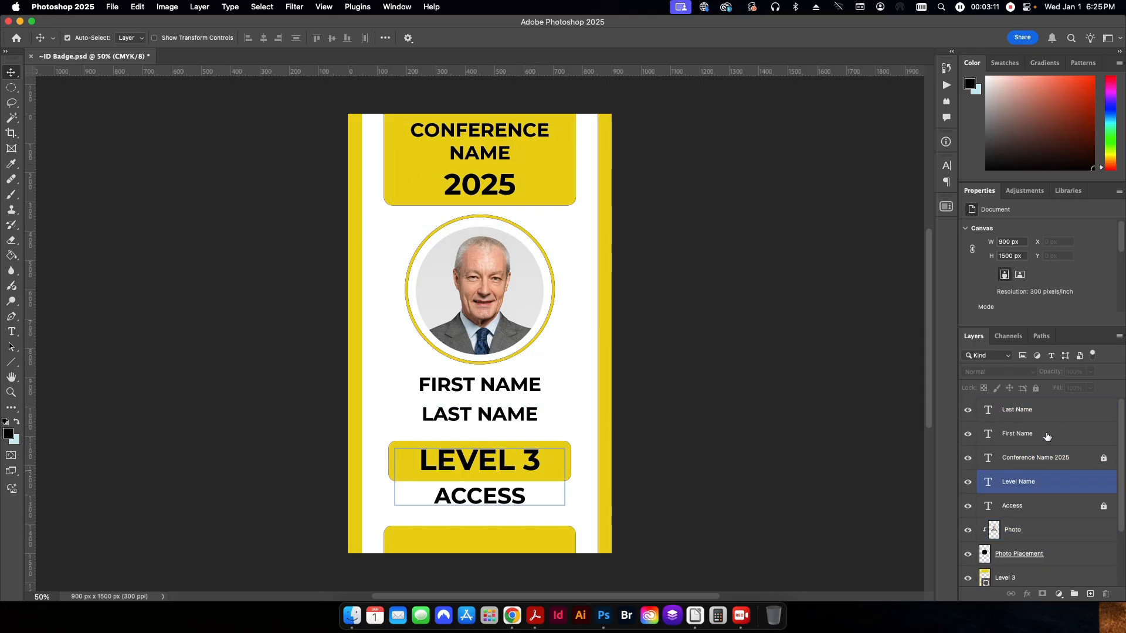
pyautogui.click(1035, 506)
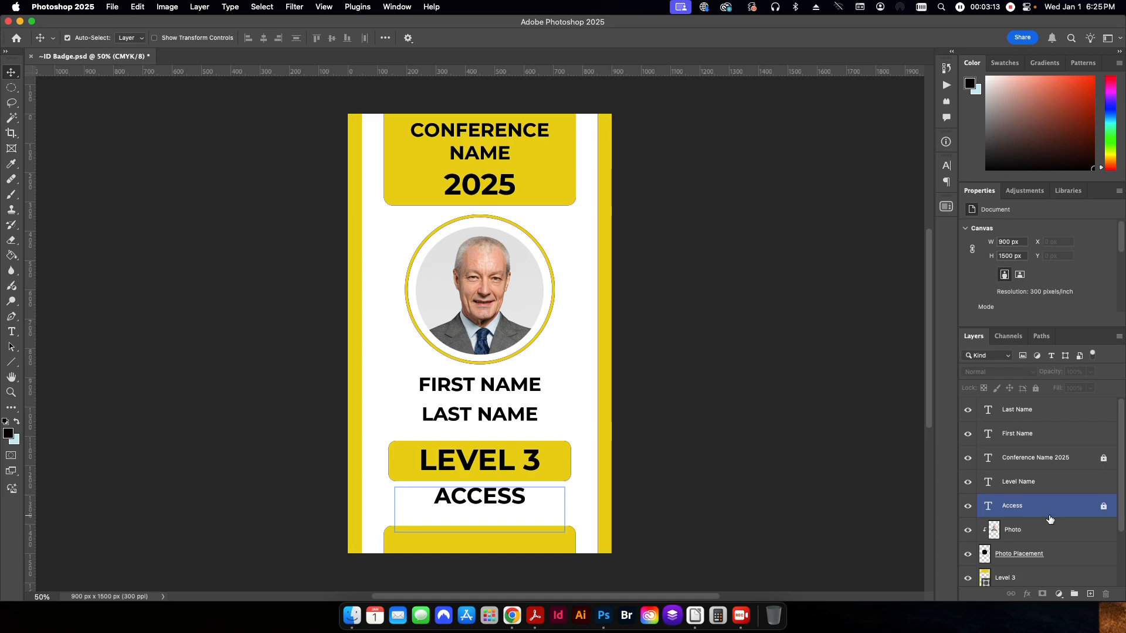
pyautogui.click(1017, 433)
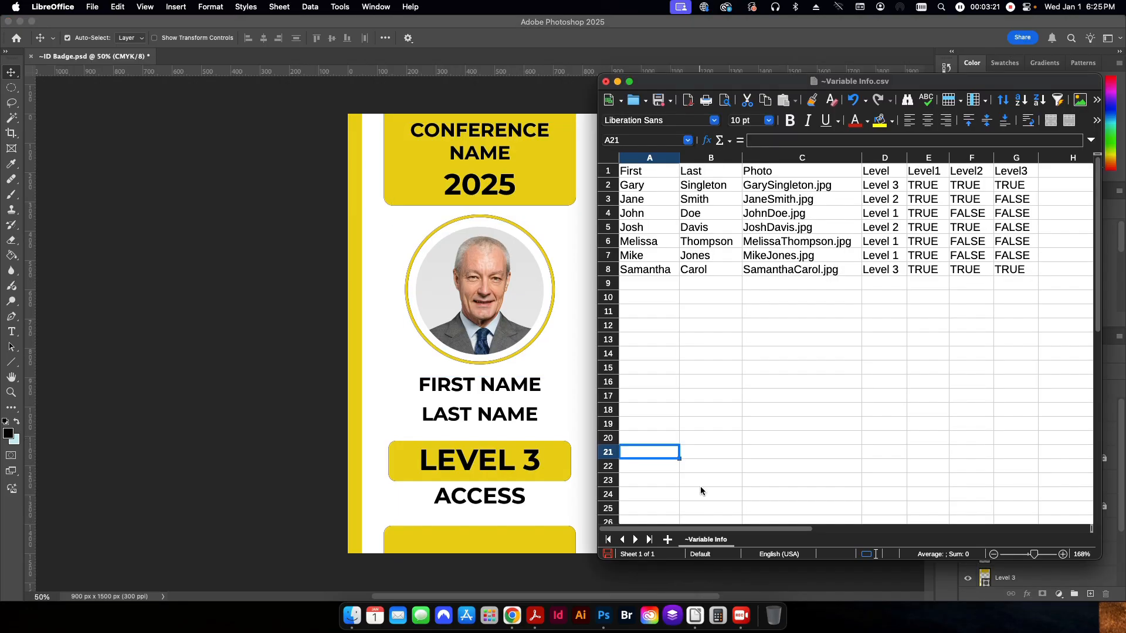
pyautogui.moveTo(713, 324)
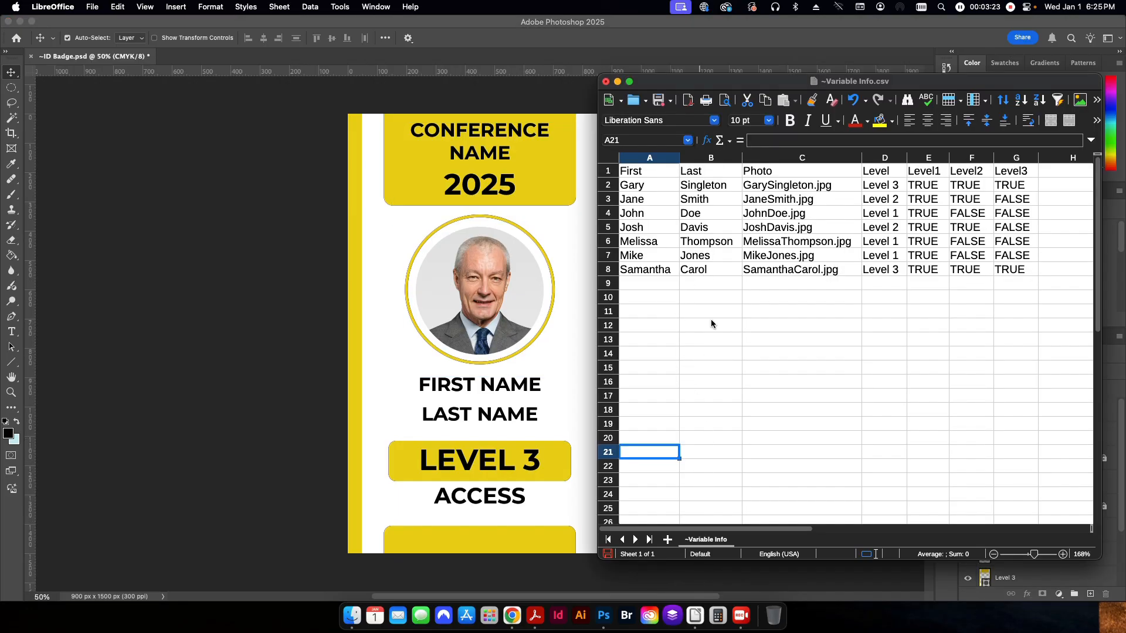
pyautogui.moveTo(695, 614)
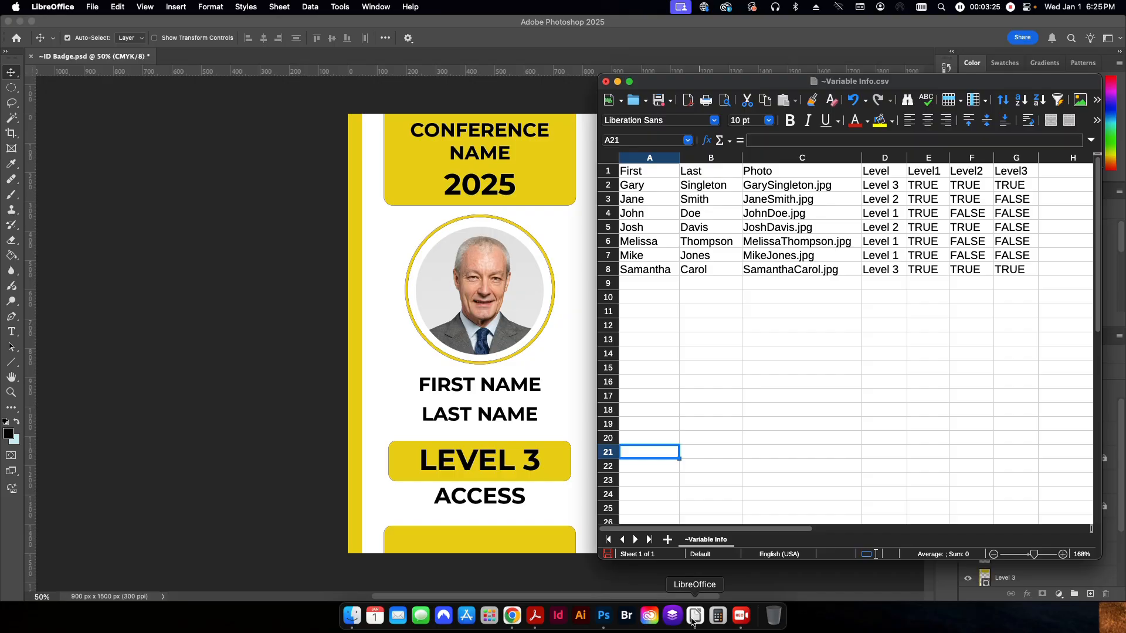
pyautogui.moveTo(740, 326)
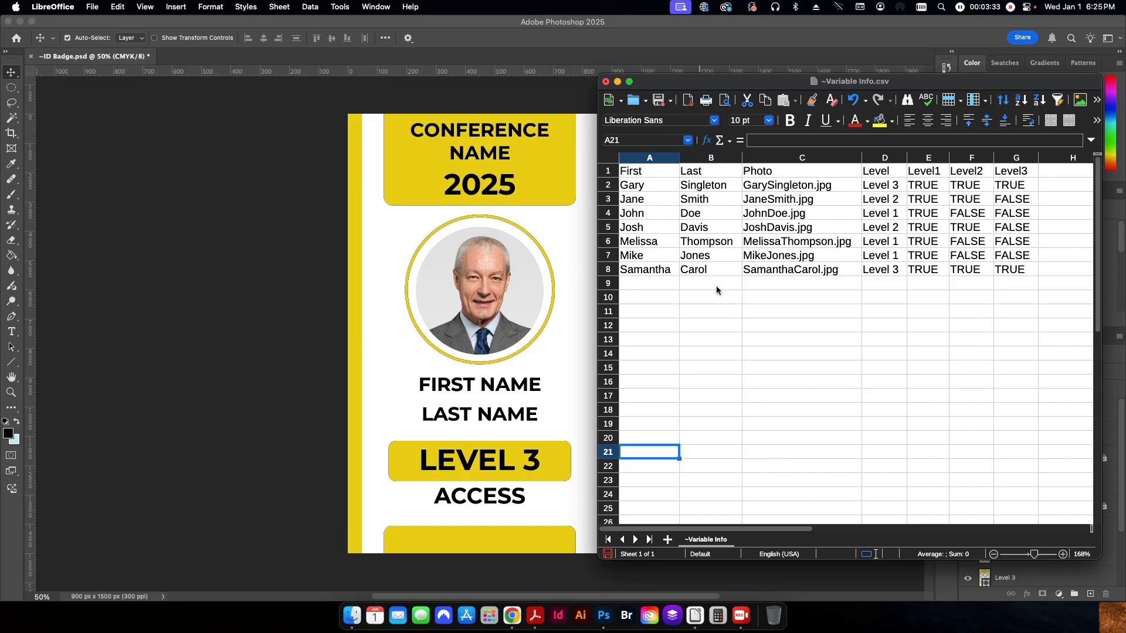
# In ~Variable Info.csv, check the header row of field names and the first attendee's photo file name
pyautogui.click(650, 283)
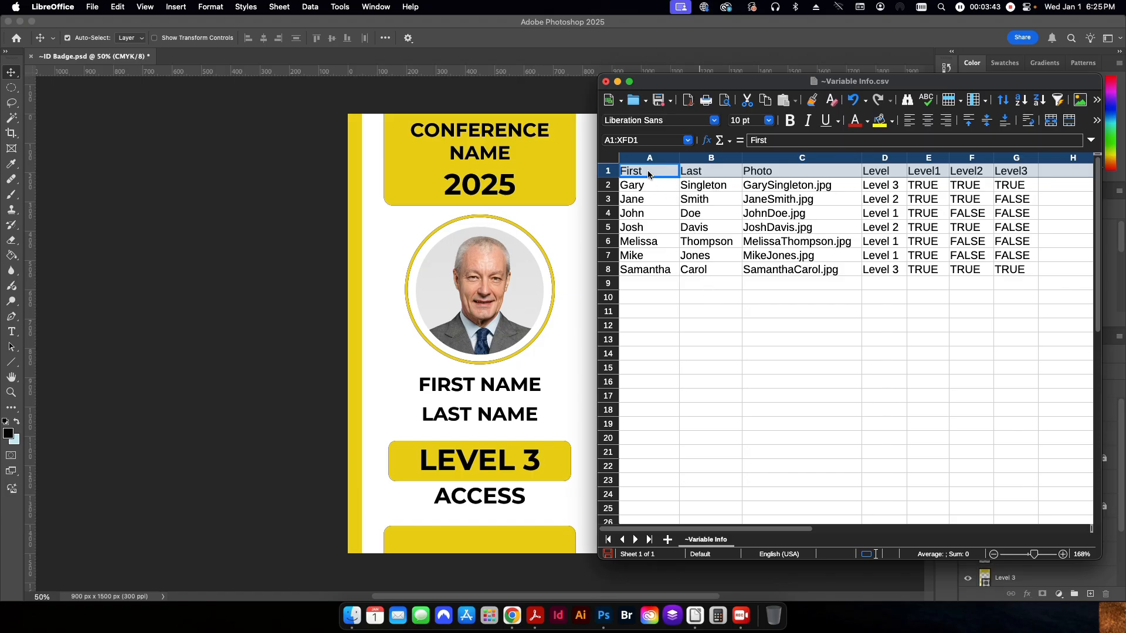
pyautogui.moveTo(773, 176)
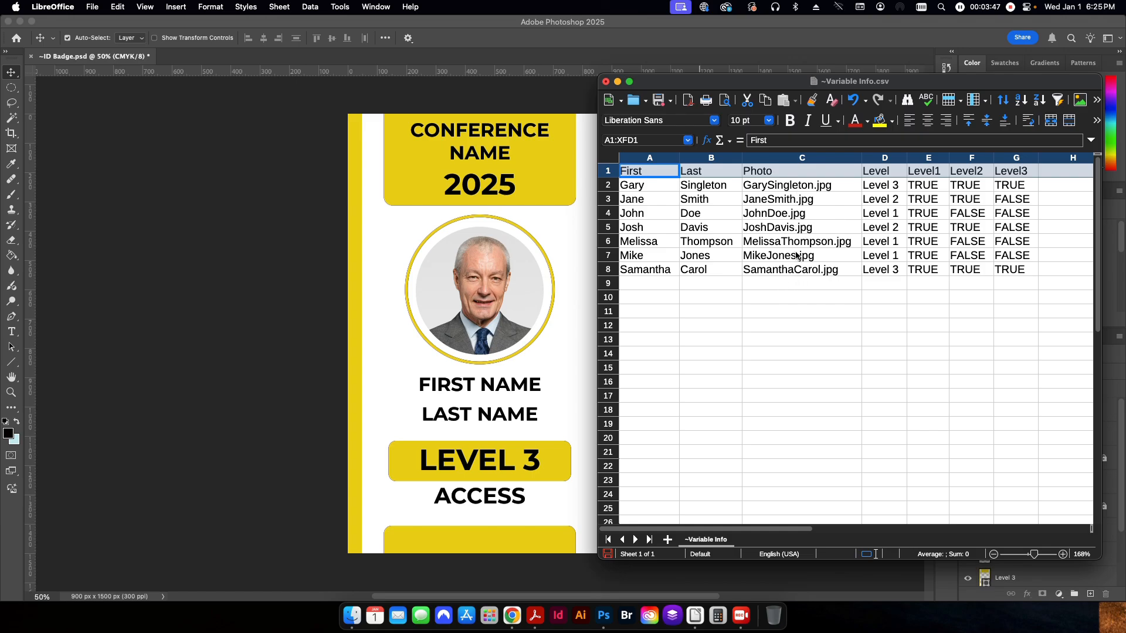
pyautogui.click(786, 185)
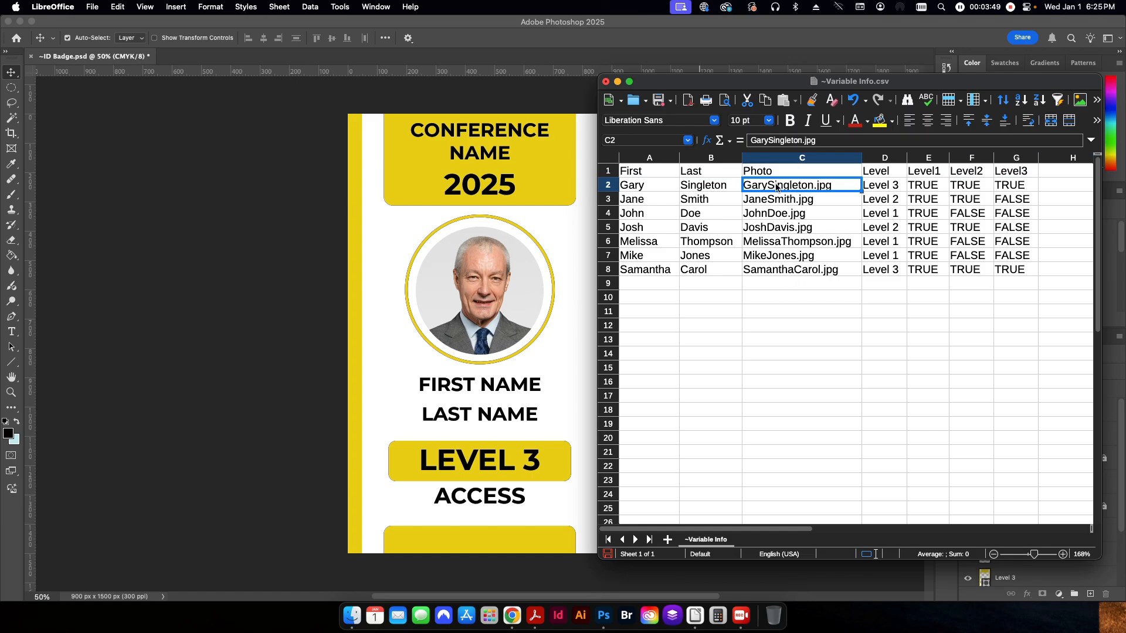
pyautogui.click(351, 616)
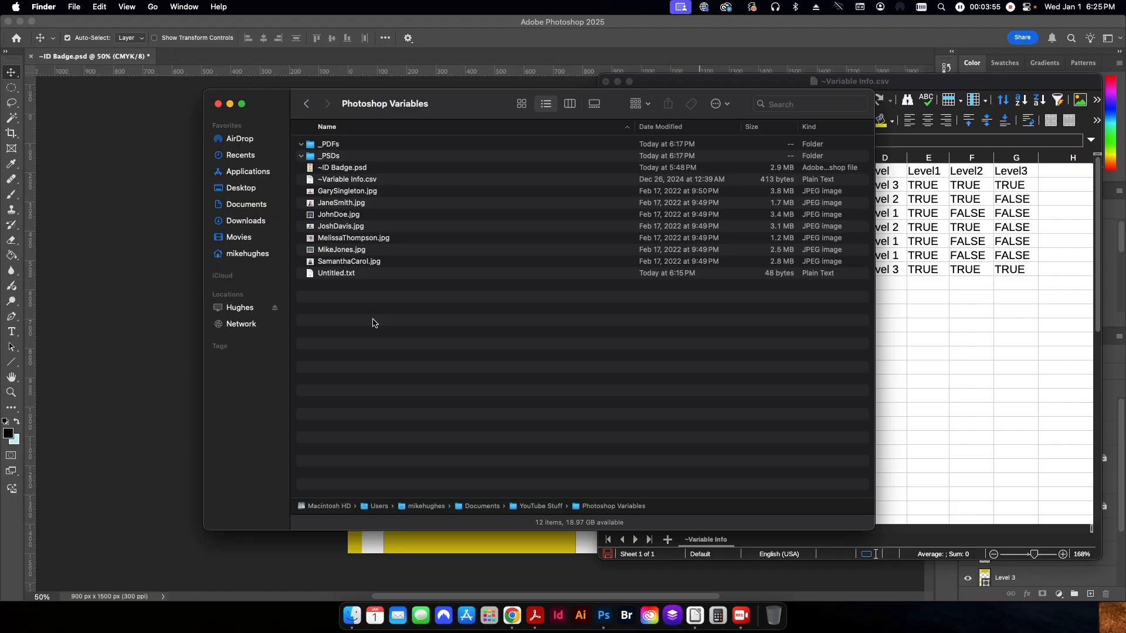
pyautogui.moveTo(297, 180)
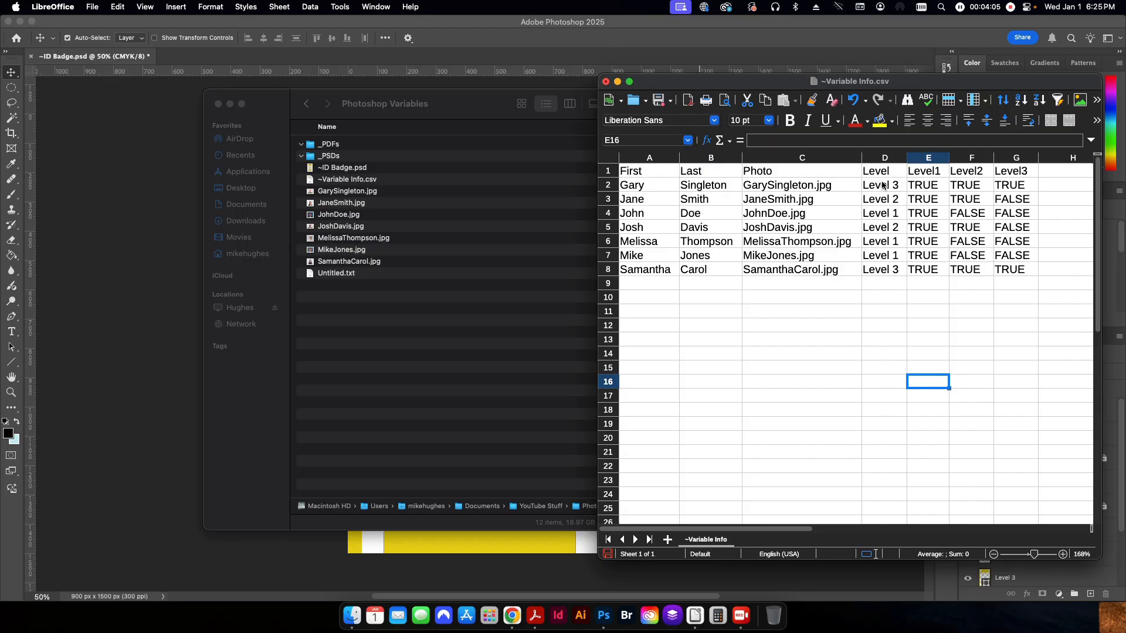
pyautogui.moveTo(340, 538)
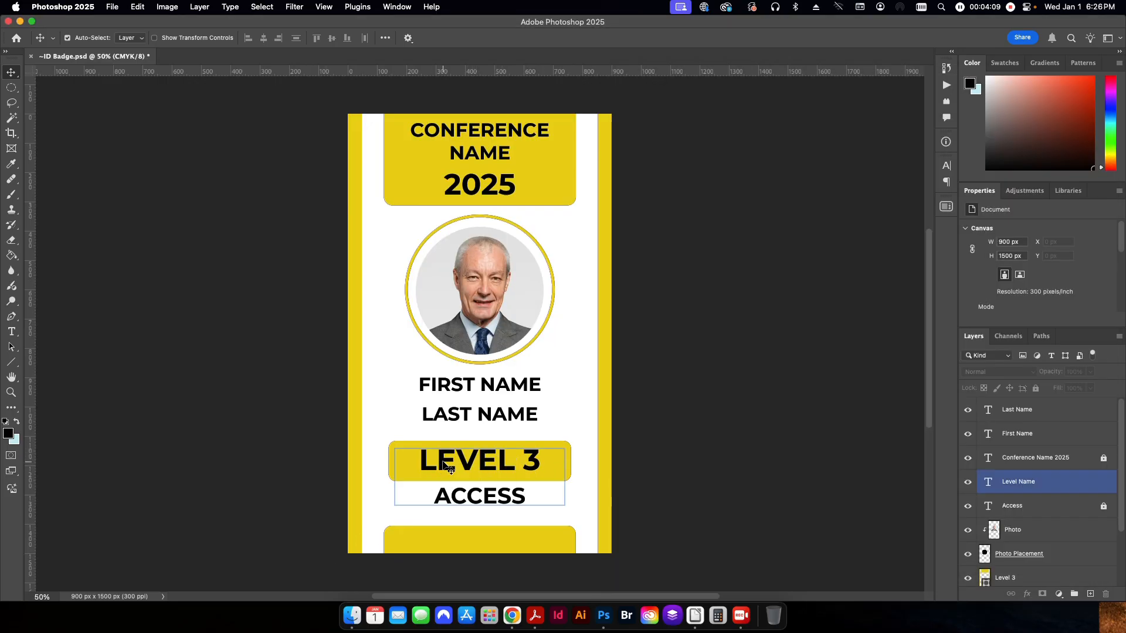
# Select the level name text on the badge to inspect the LEVEL 3 banner
pyautogui.click(694, 615)
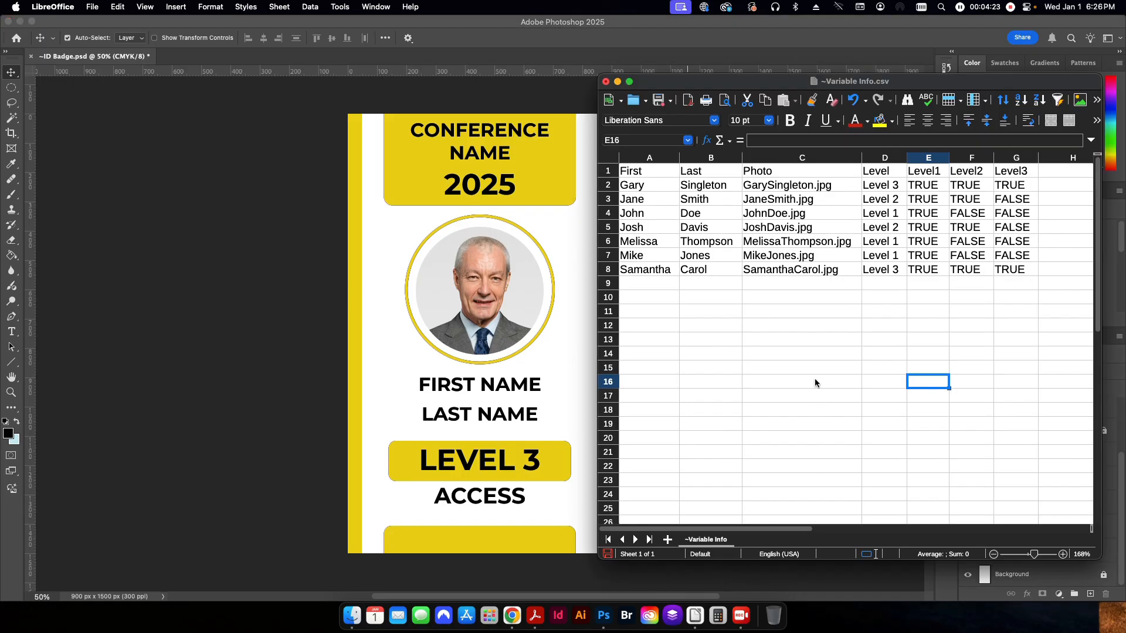
# Focus the spreadsheet and examine the Level1 column, starting with Gary's TRUE value in E2
pyautogui.click(802, 284)
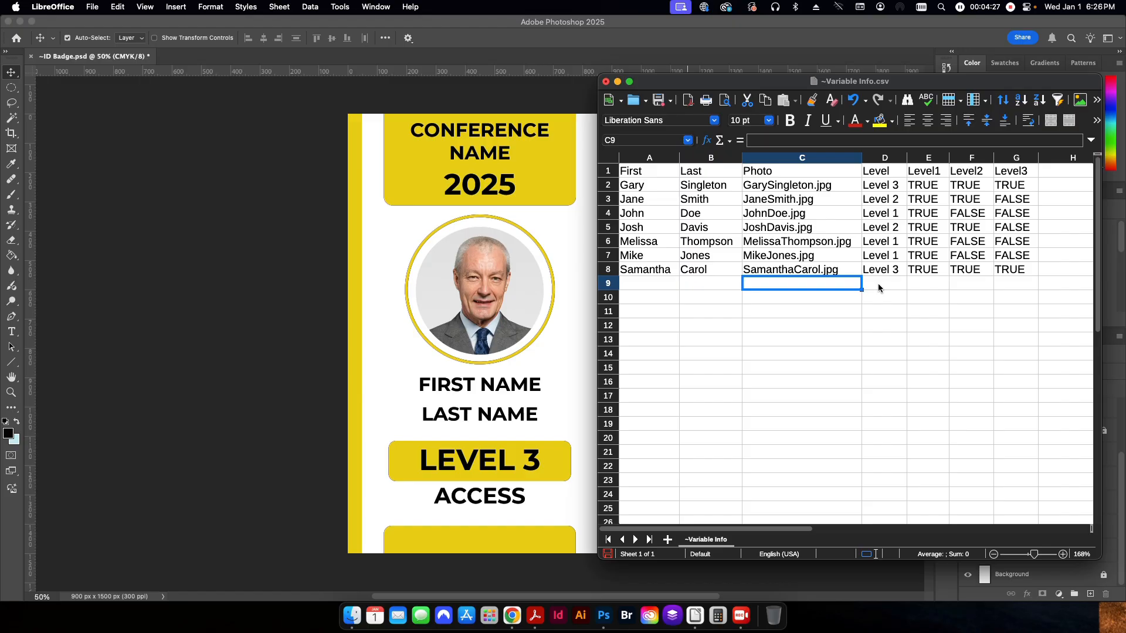
pyautogui.click(928, 283)
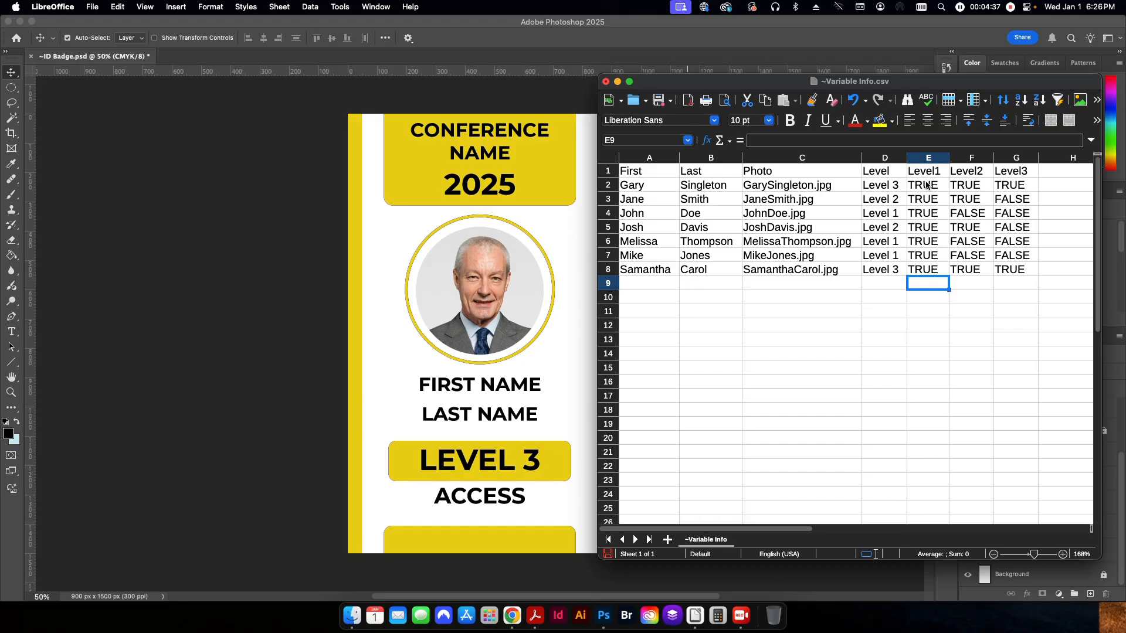
pyautogui.click(926, 185)
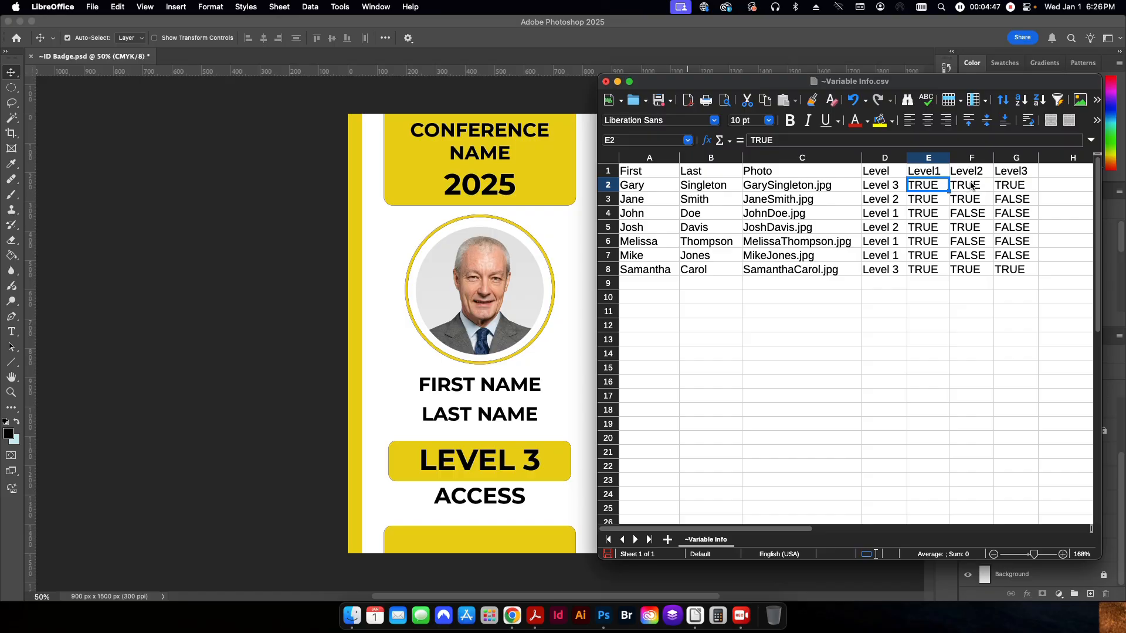
pyautogui.moveTo(906, 87)
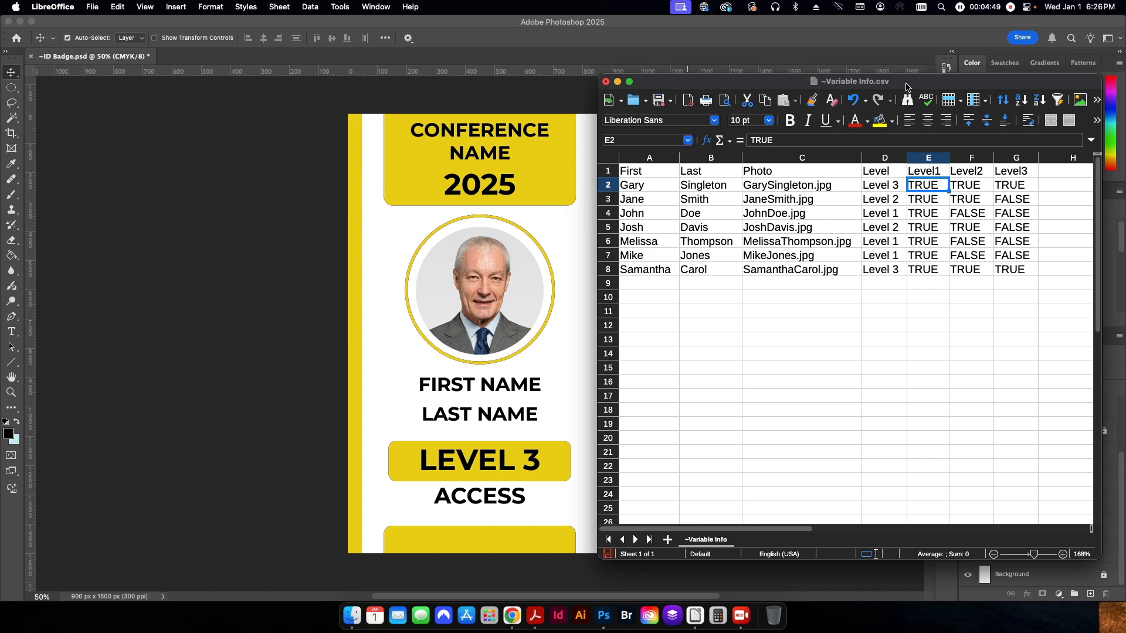
pyautogui.moveTo(497, 472)
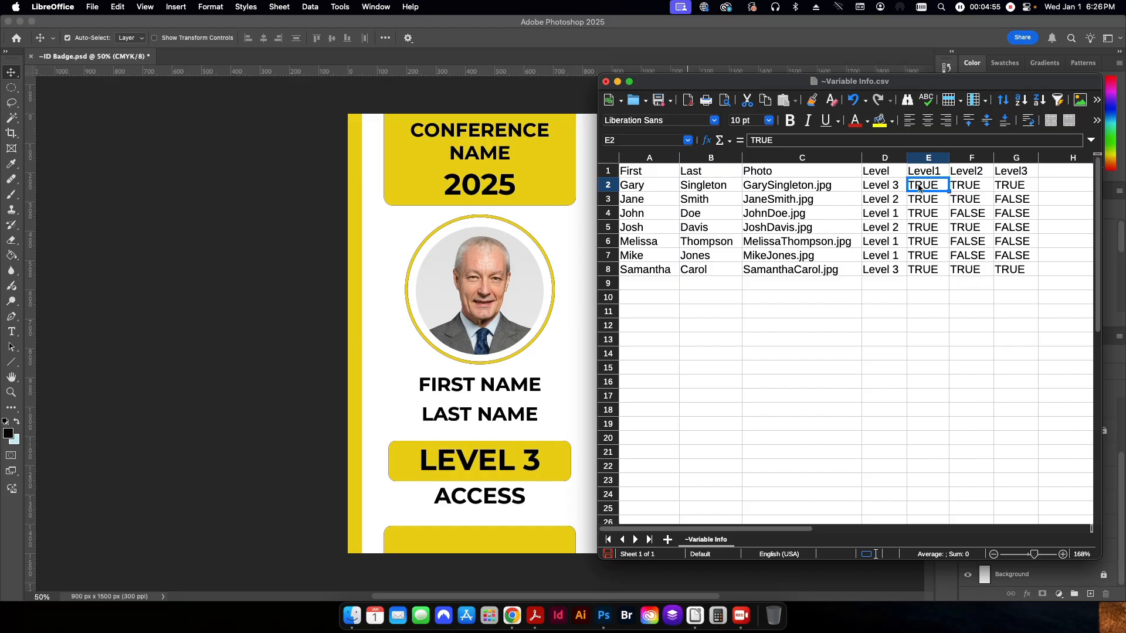
# Enter FALSE/TRUE in columns E–G so Jane, Josh, Samantha and the rest keep only their own level TRUE
pyautogui.write('F')
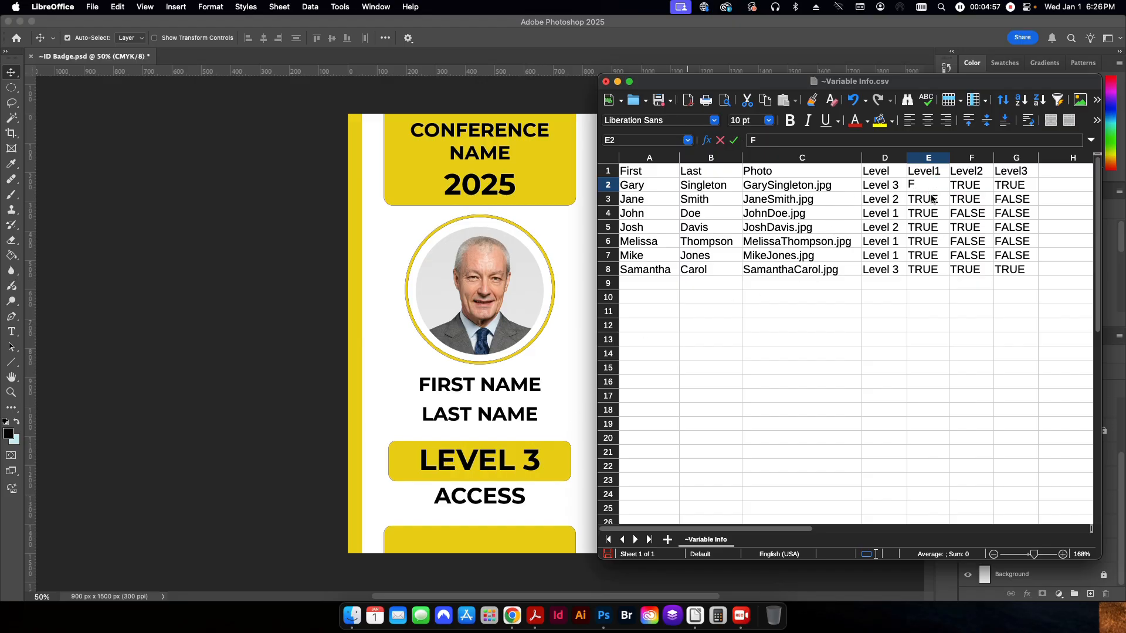
pyautogui.write('ALSE')
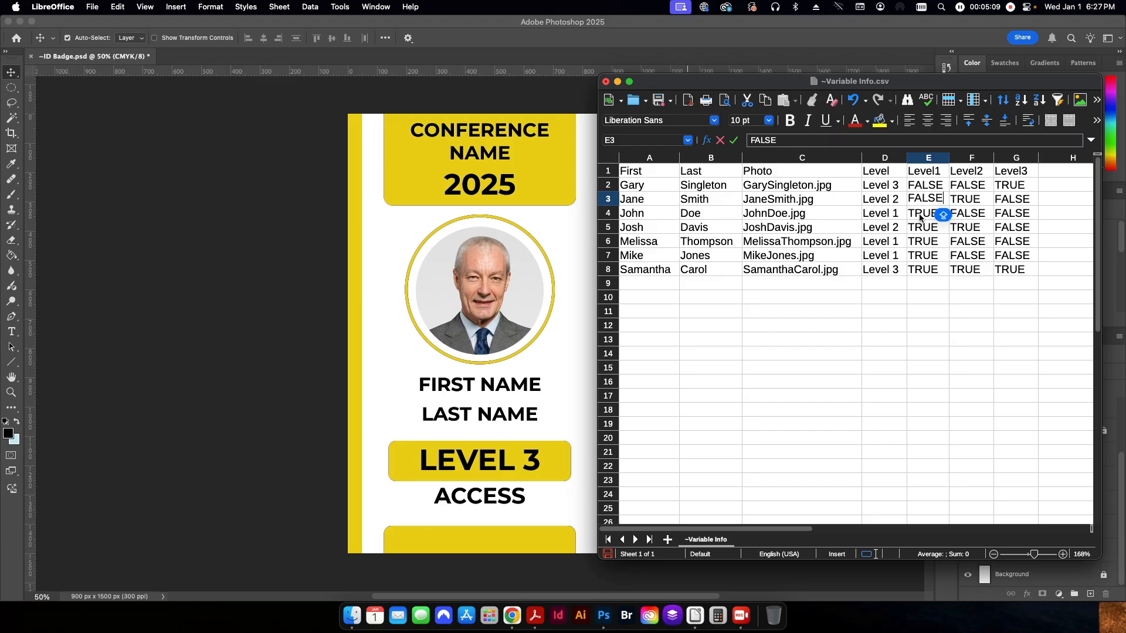
pyautogui.click(971, 213)
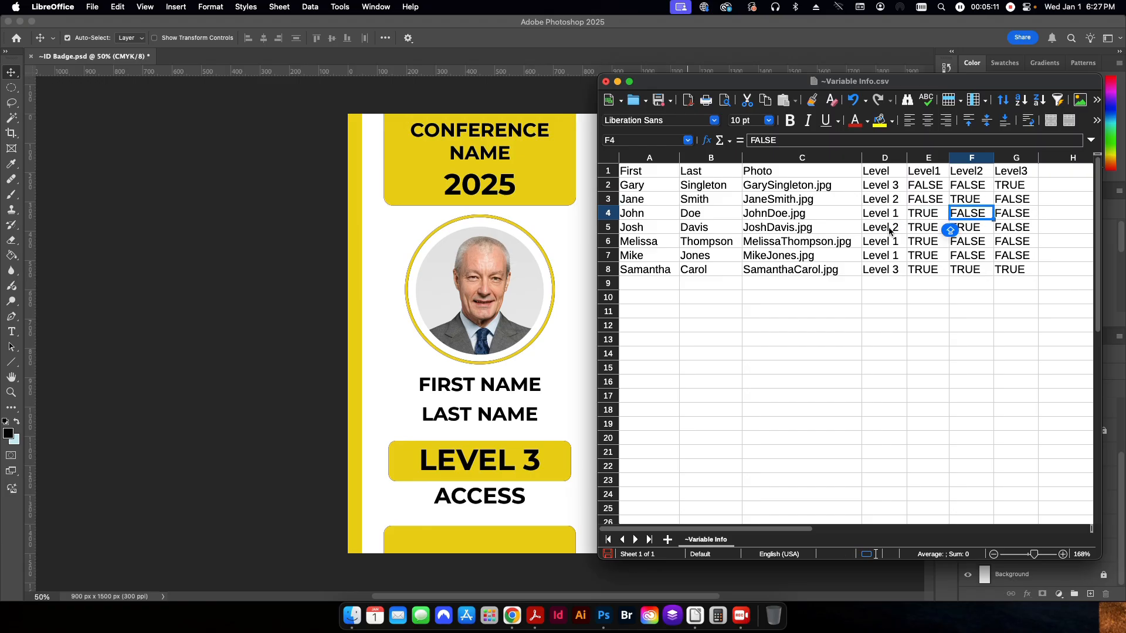
pyautogui.click(971, 227)
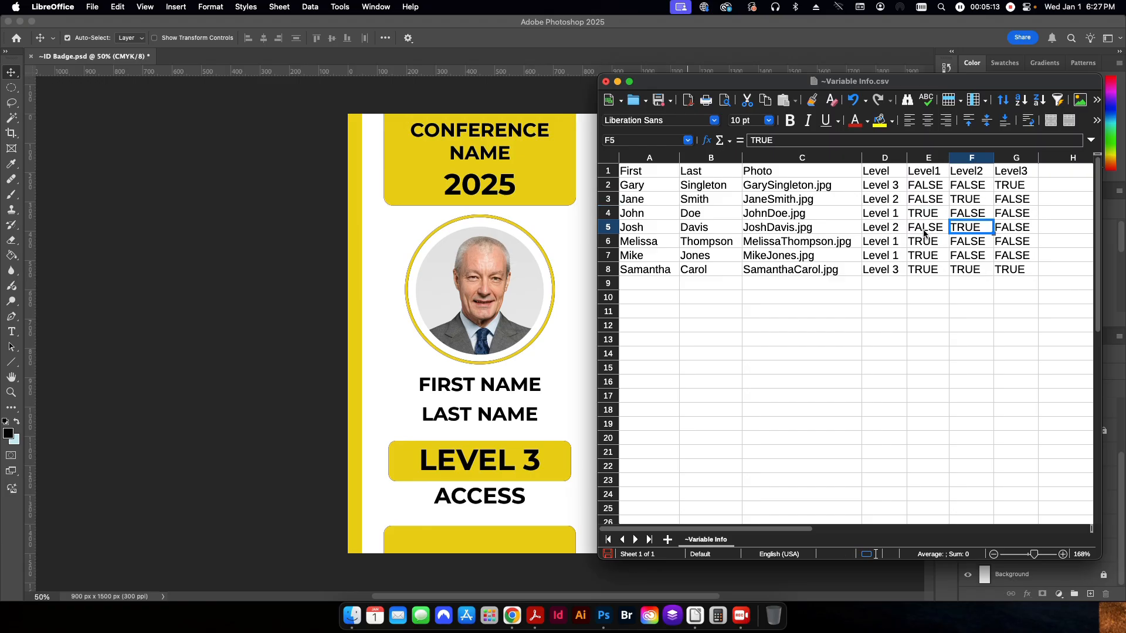
pyautogui.click(928, 241)
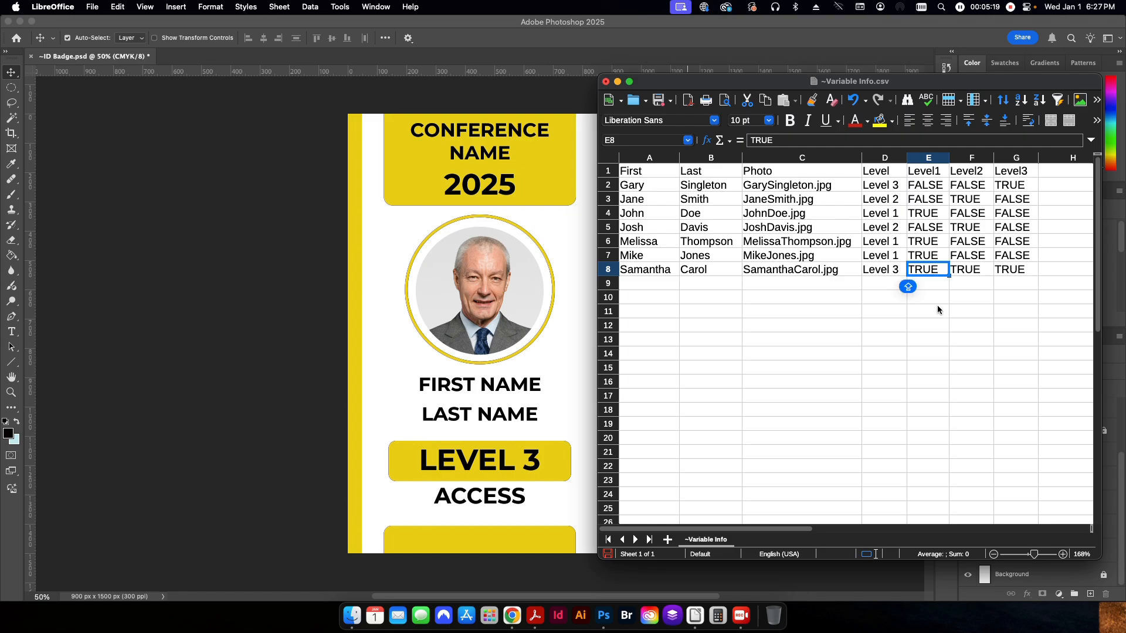
pyautogui.click(1016, 269)
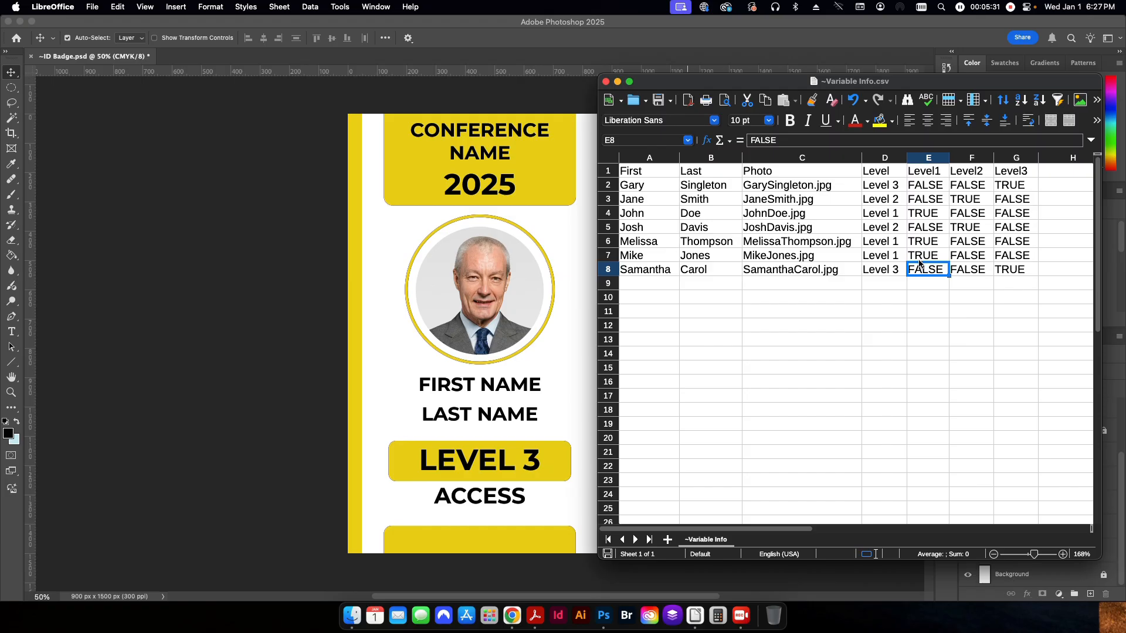
pyautogui.moveTo(491, 297)
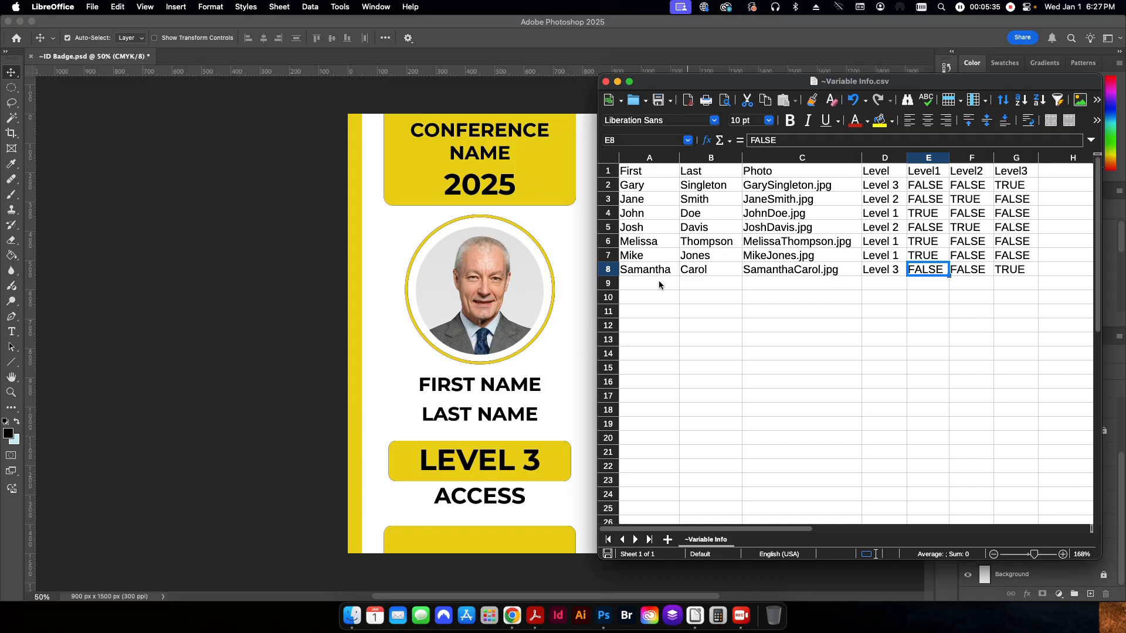
pyautogui.click(802, 283)
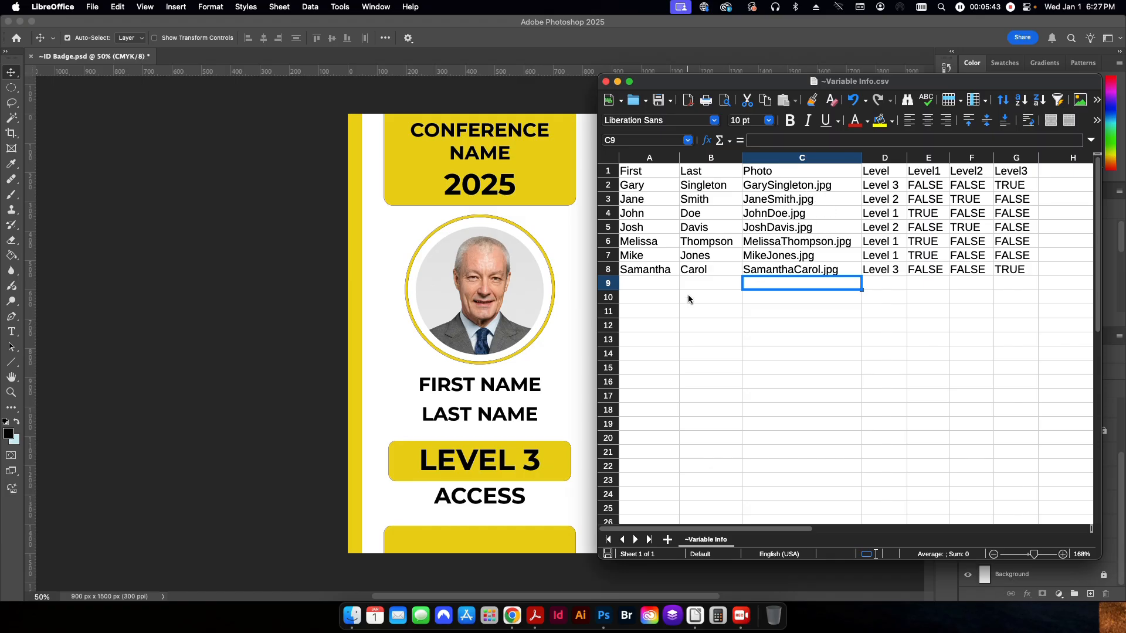
pyautogui.moveTo(785, 197)
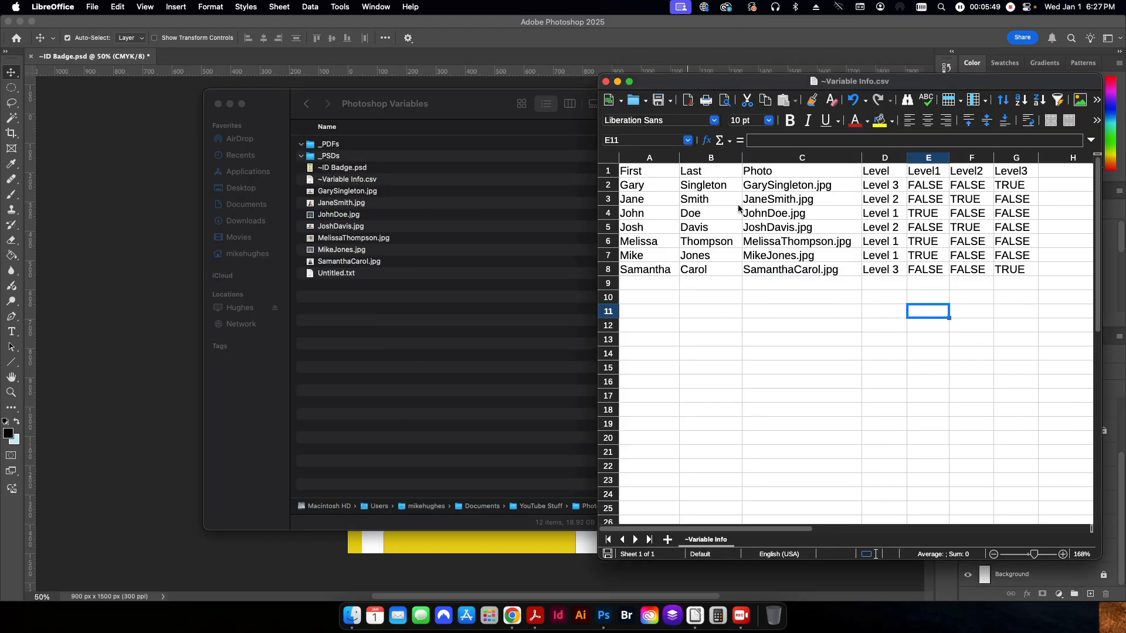
pyautogui.moveTo(728, 227)
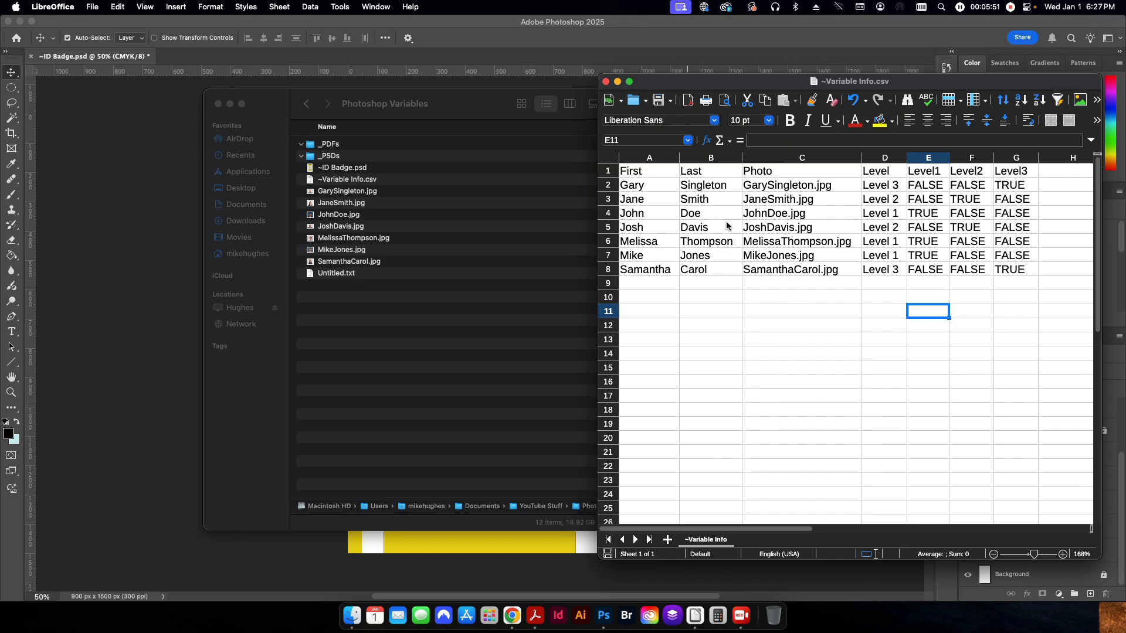
pyautogui.moveTo(719, 248)
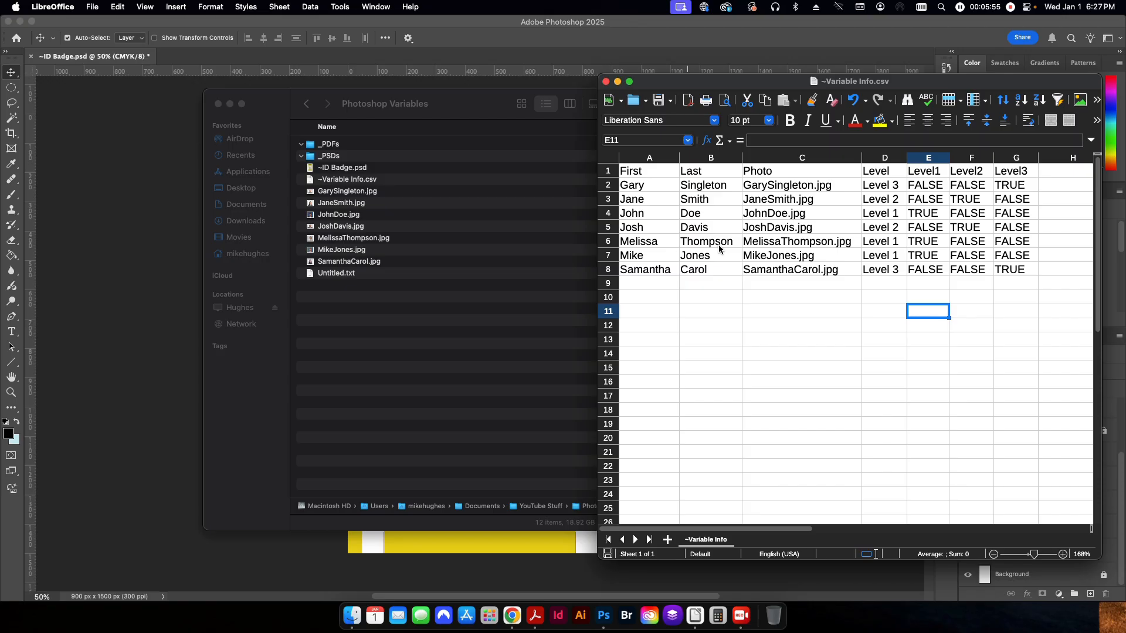
pyautogui.moveTo(795, 172)
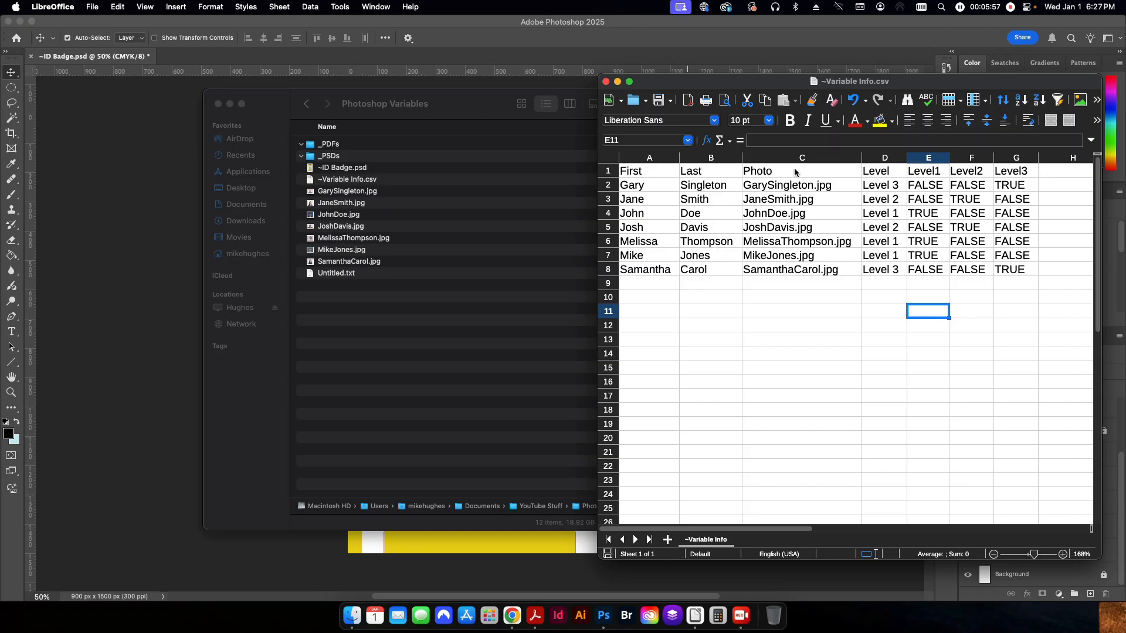
pyautogui.moveTo(369, 344)
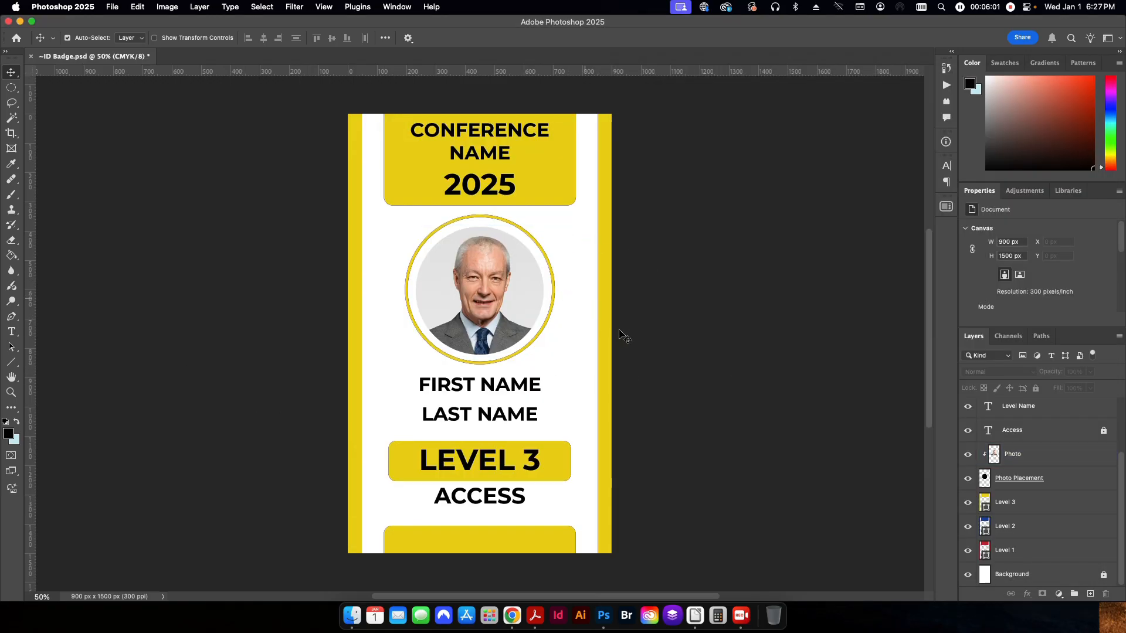
pyautogui.moveTo(171, 7)
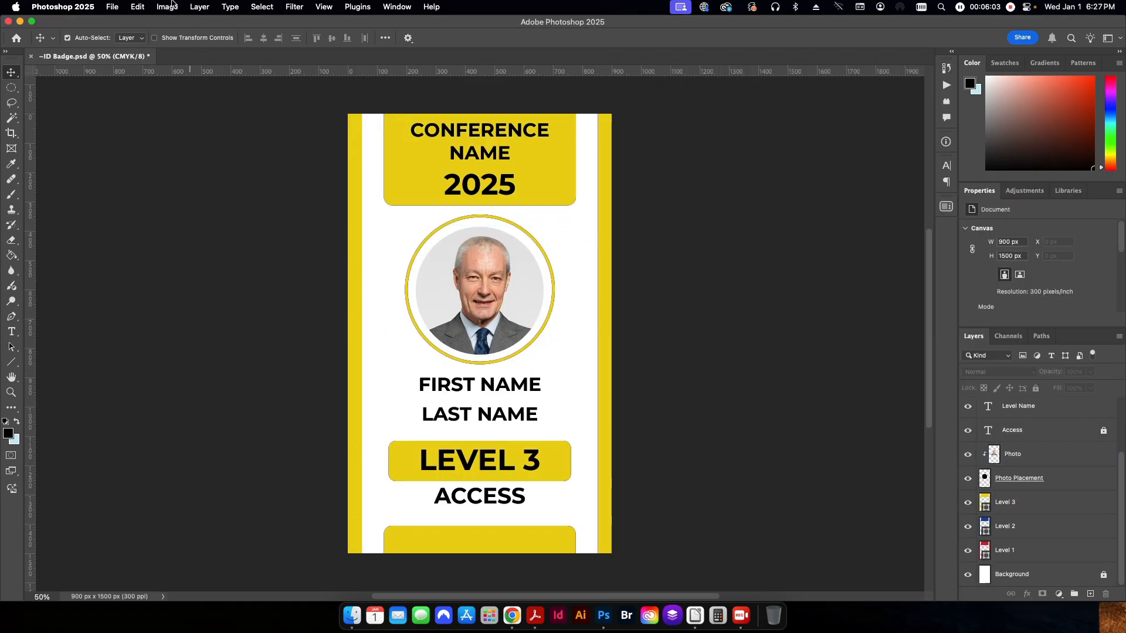
# Open Image > Variables > Define on the Last Name layer with no variable assigned
pyautogui.click(167, 6)
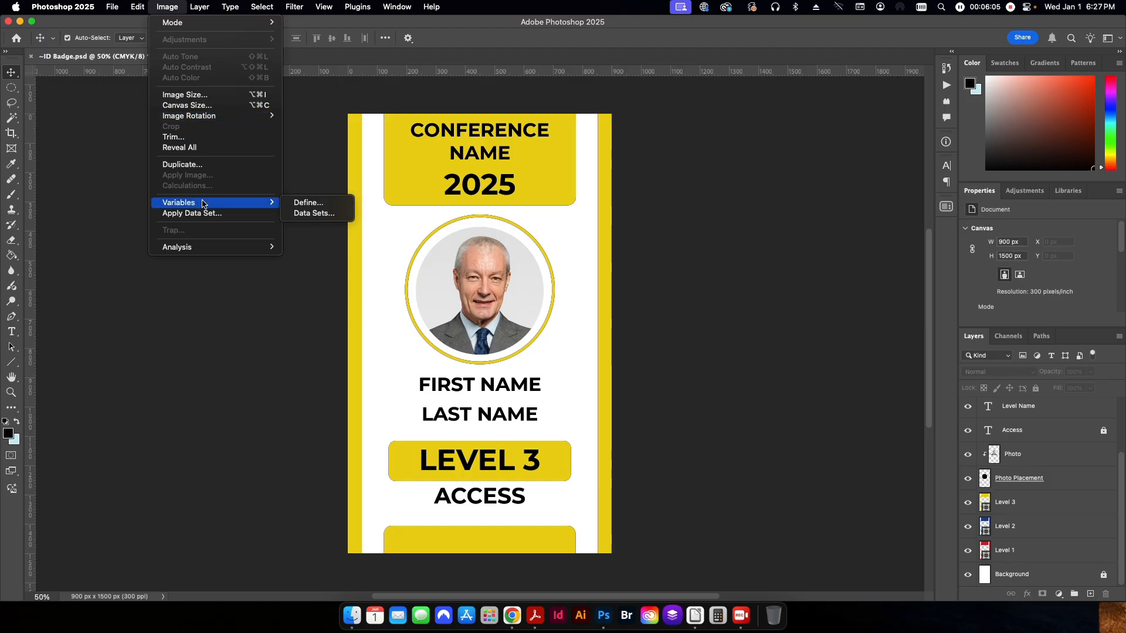
pyautogui.click(308, 203)
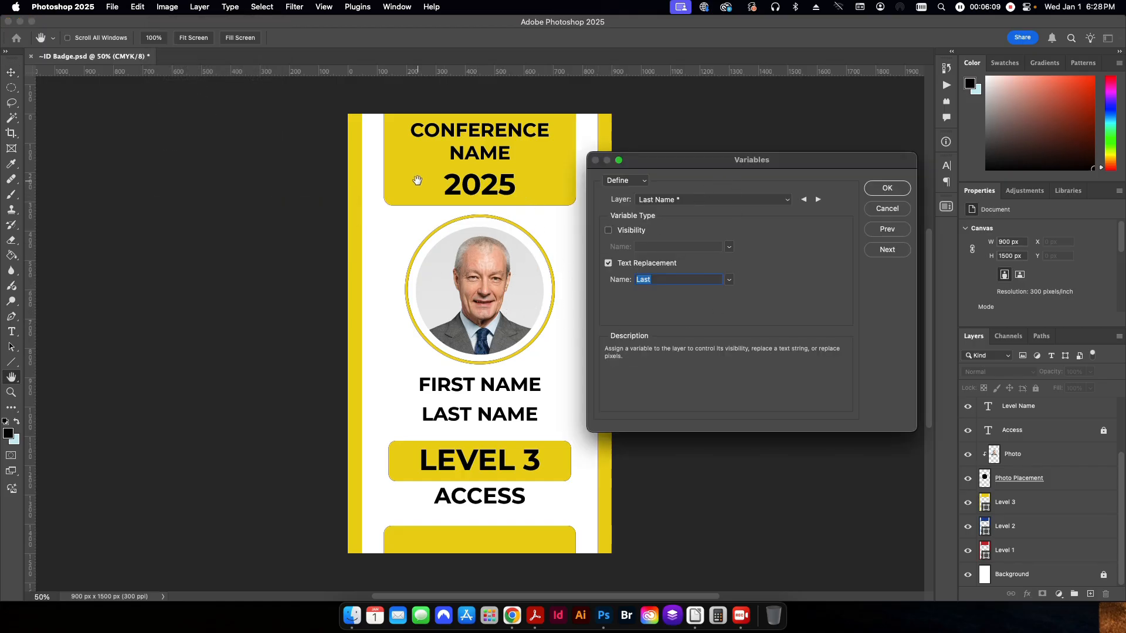
pyautogui.moveTo(456, 191)
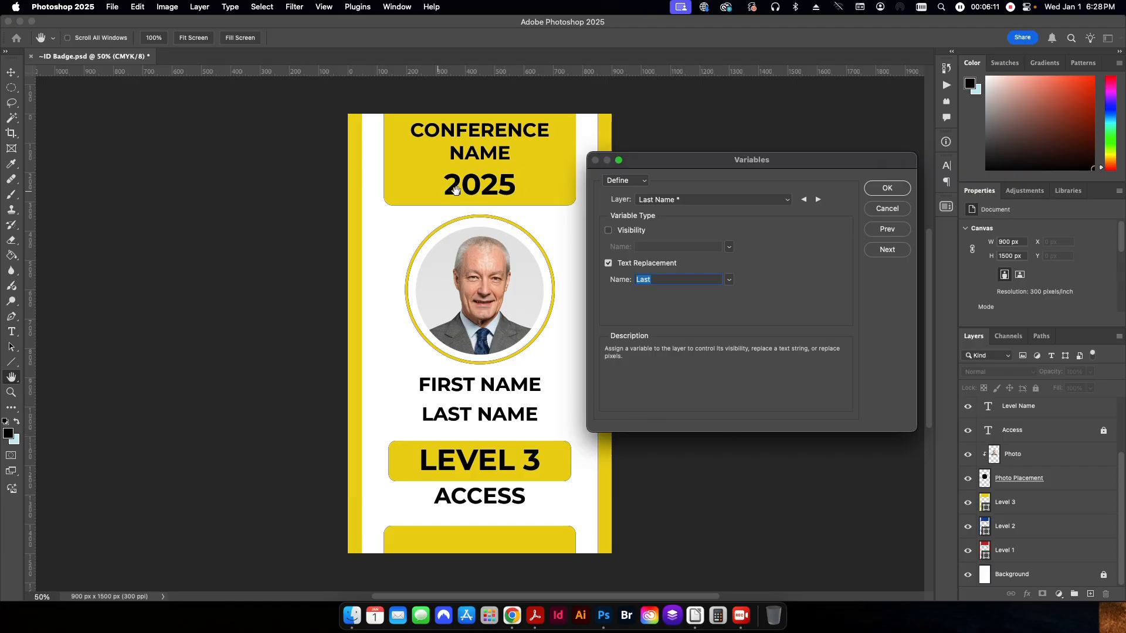
pyautogui.moveTo(695, 615)
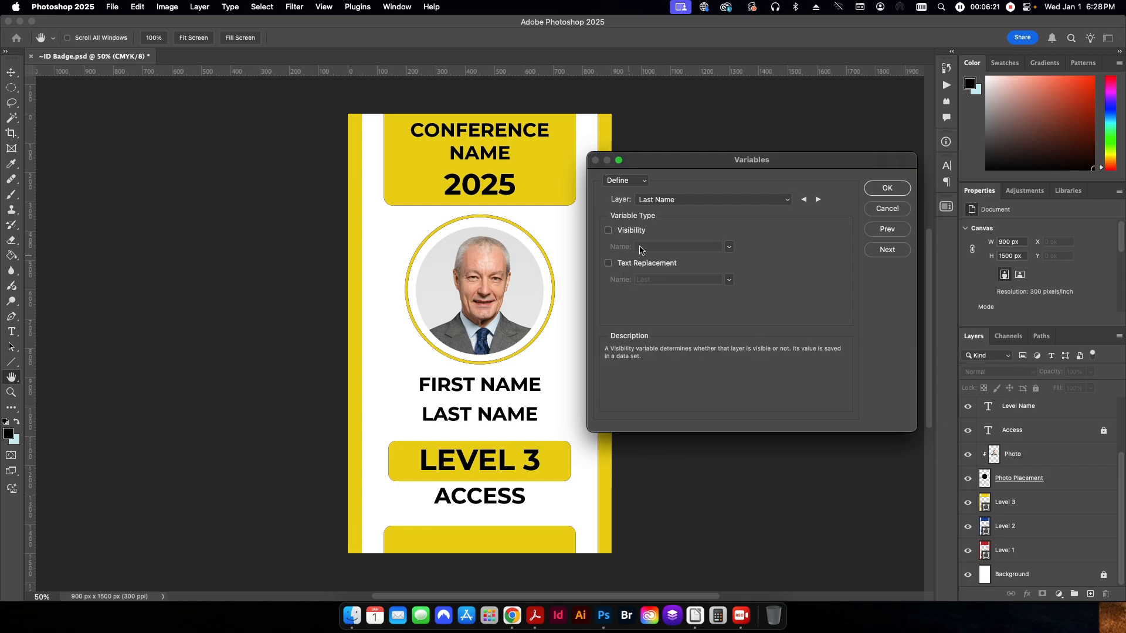
pyautogui.click(714, 200)
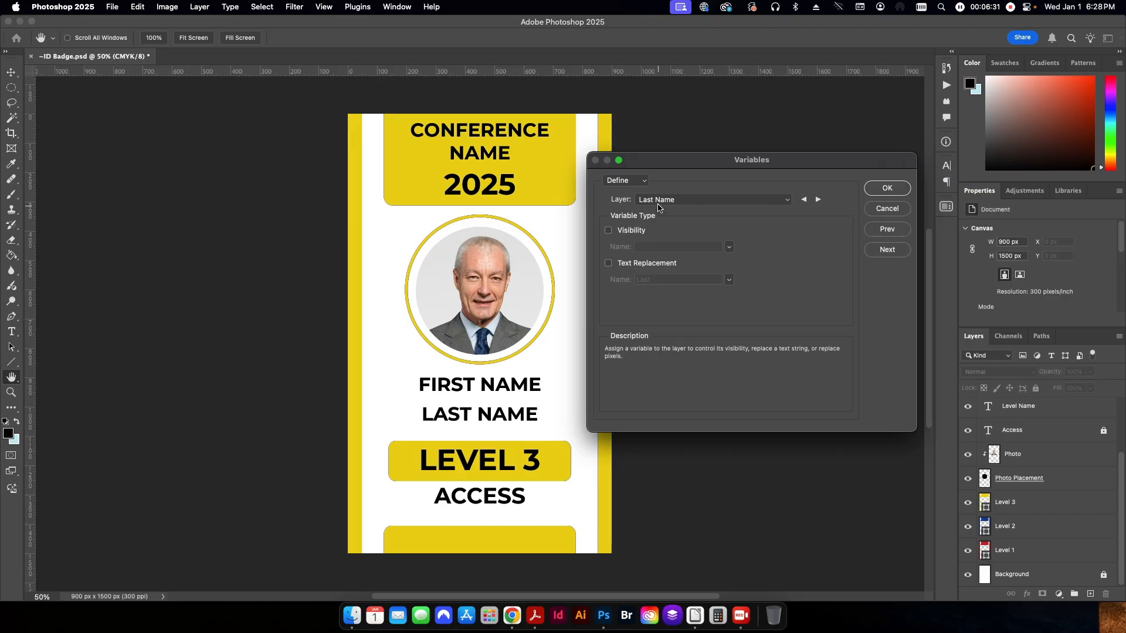
# Enable Text Replacement on the Last Name layer and name its variable Last
pyautogui.click(712, 199)
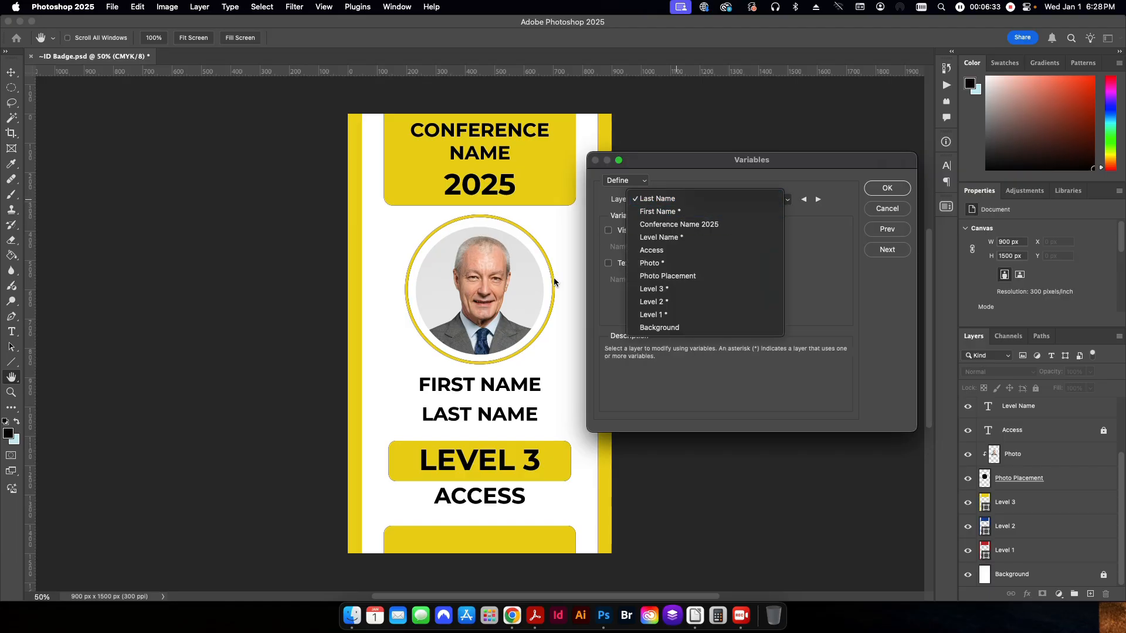
pyautogui.click(657, 199)
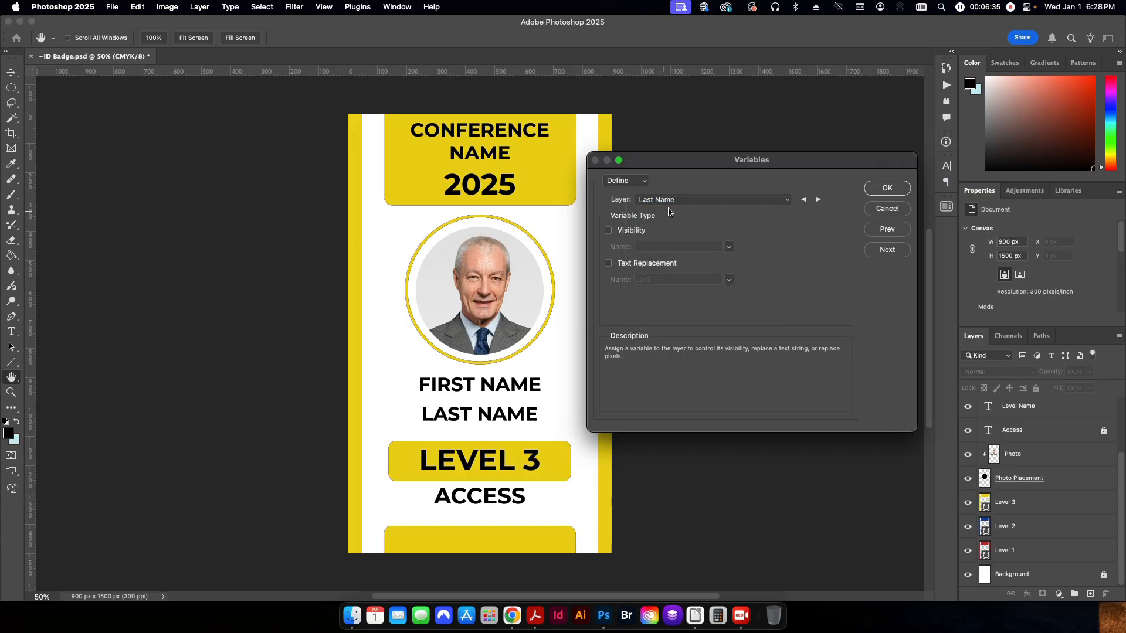
pyautogui.click(608, 264)
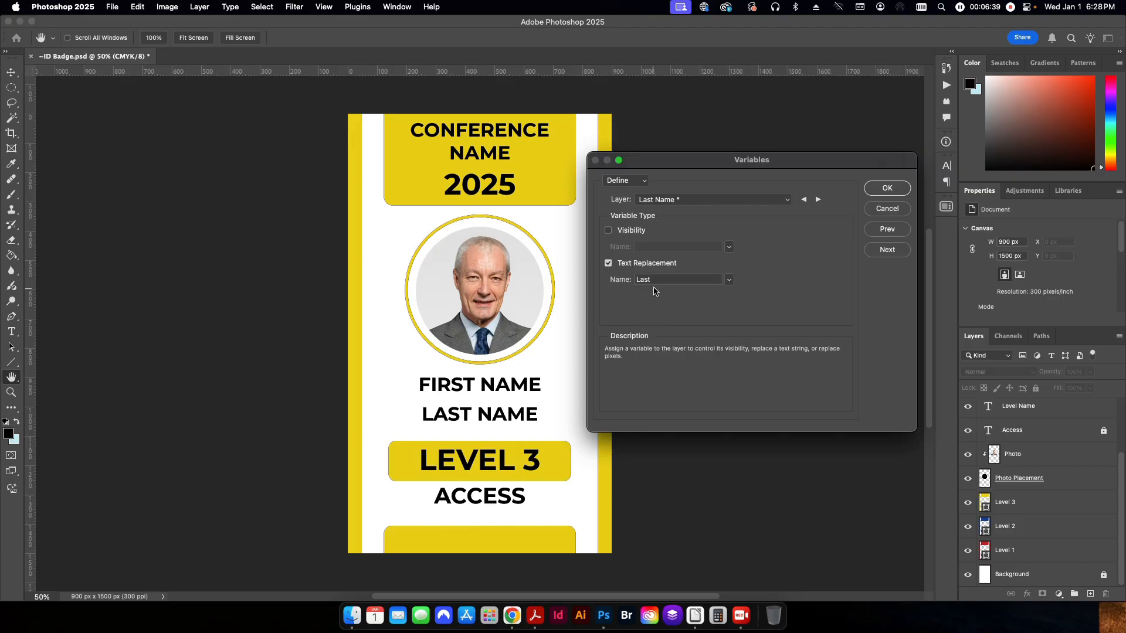
pyautogui.tripleClick(676, 279)
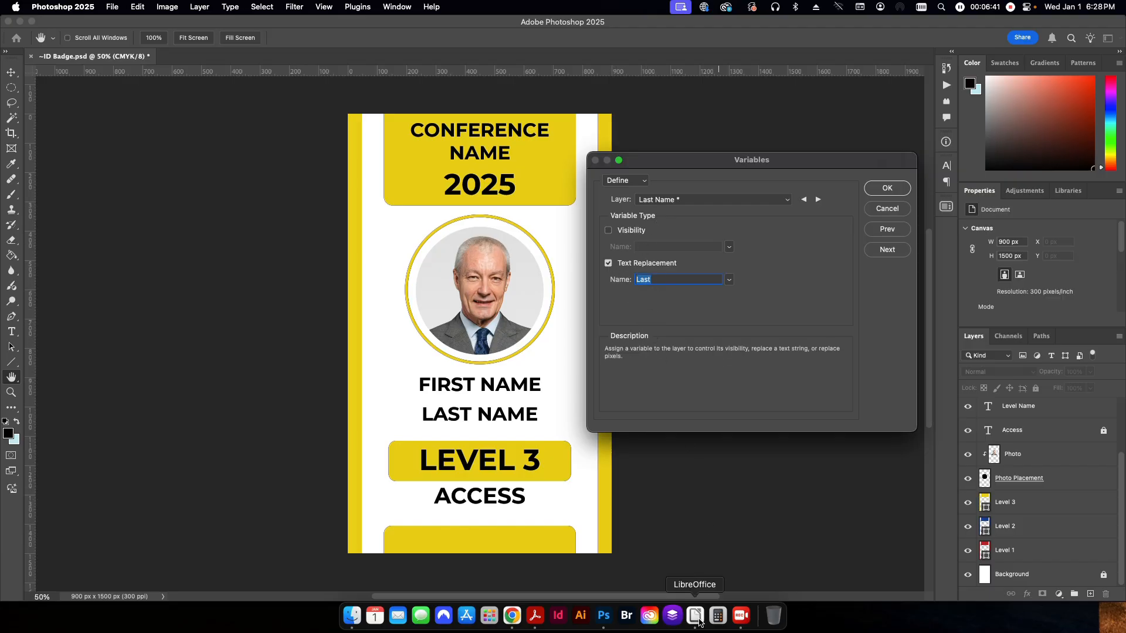
pyautogui.click(694, 615)
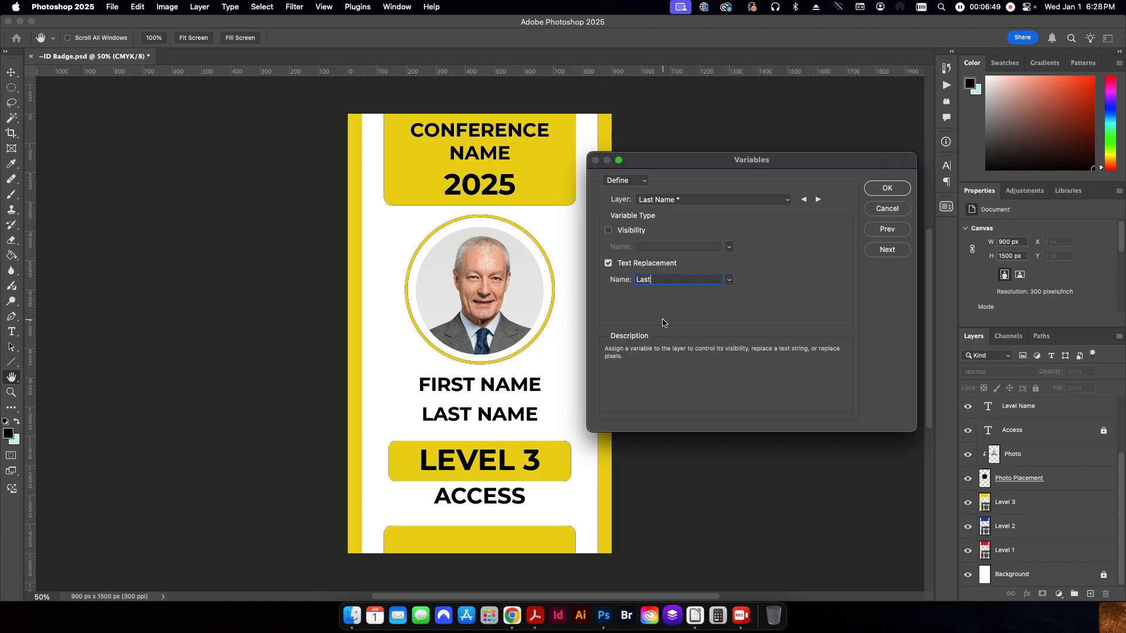
pyautogui.moveTo(695, 616)
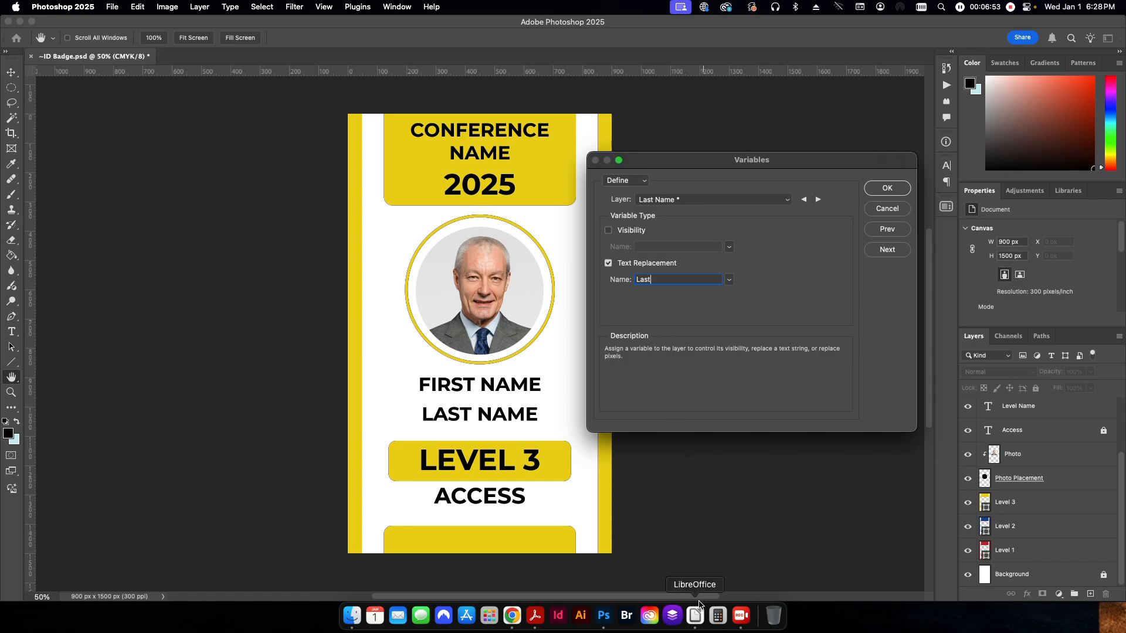
pyautogui.click(695, 615)
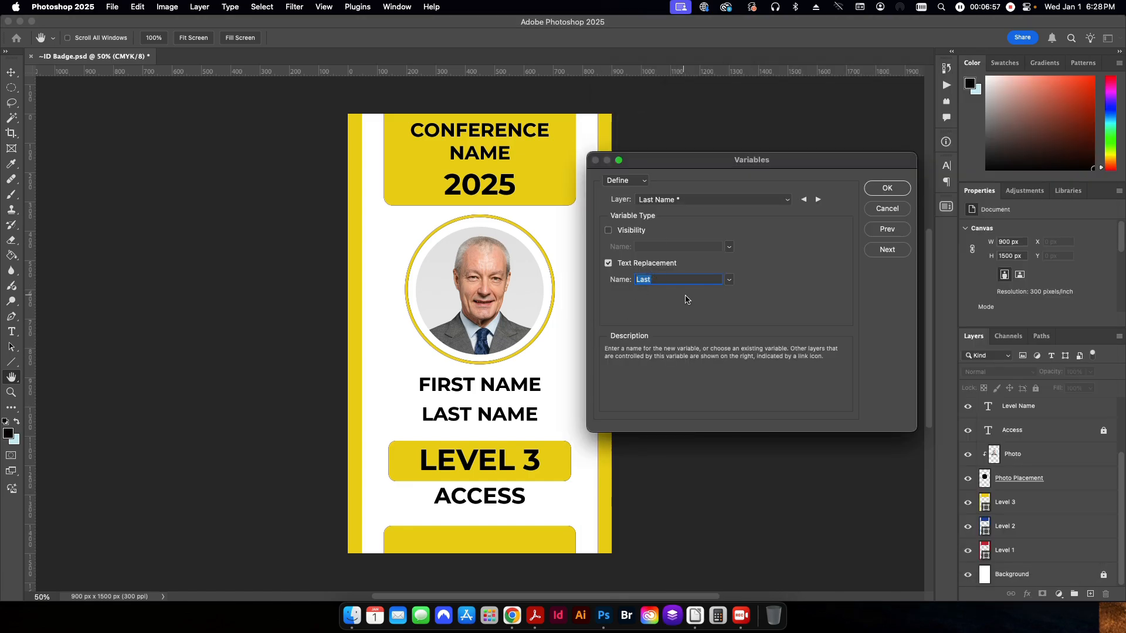
# Confirm First Name uses the First variable, then give Level Name a text variable named Level
pyautogui.click(712, 200)
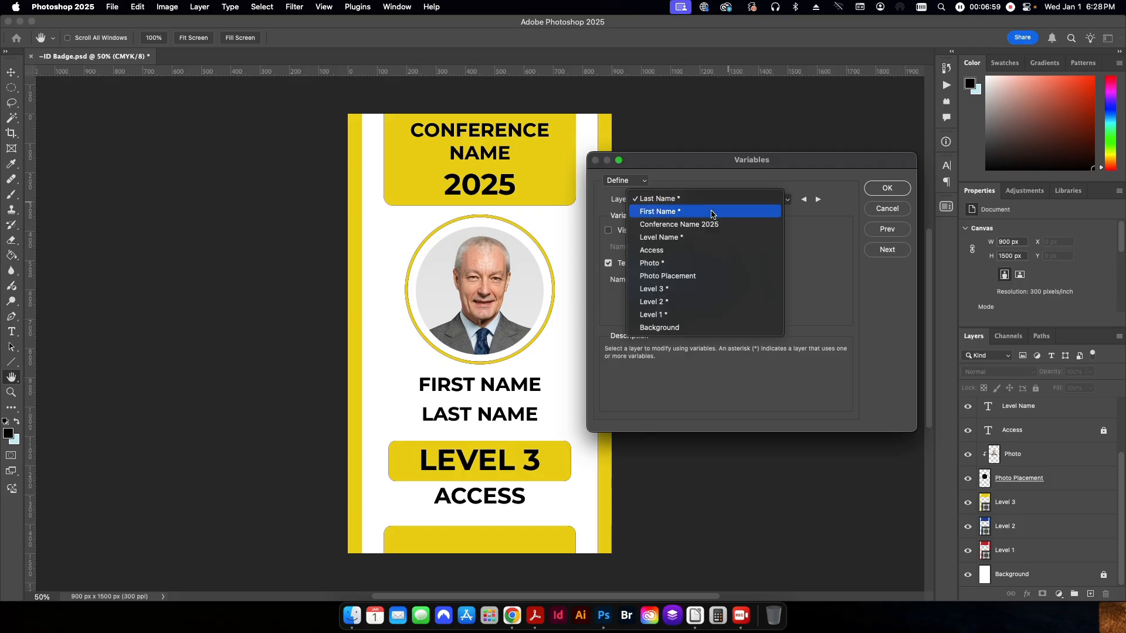
pyautogui.click(659, 212)
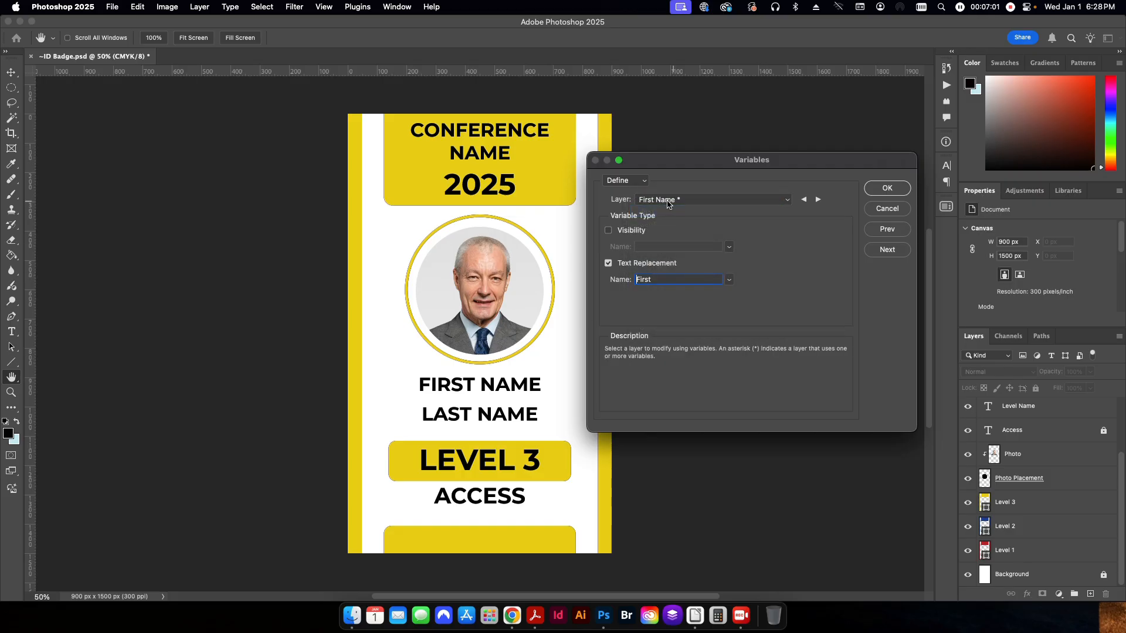
pyautogui.click(712, 200)
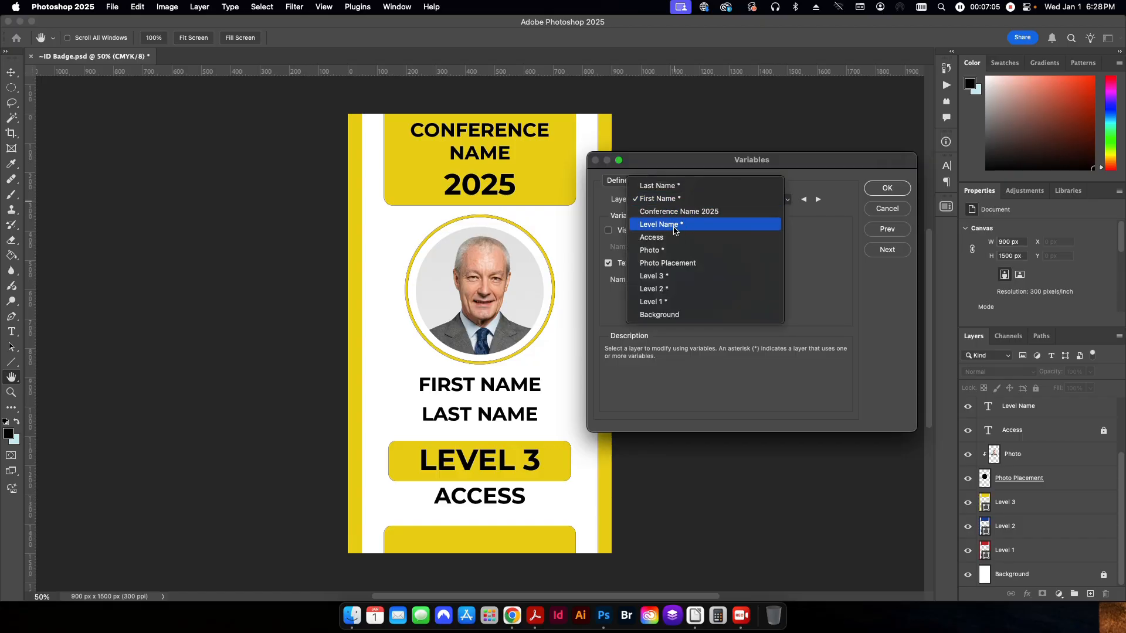
pyautogui.click(659, 224)
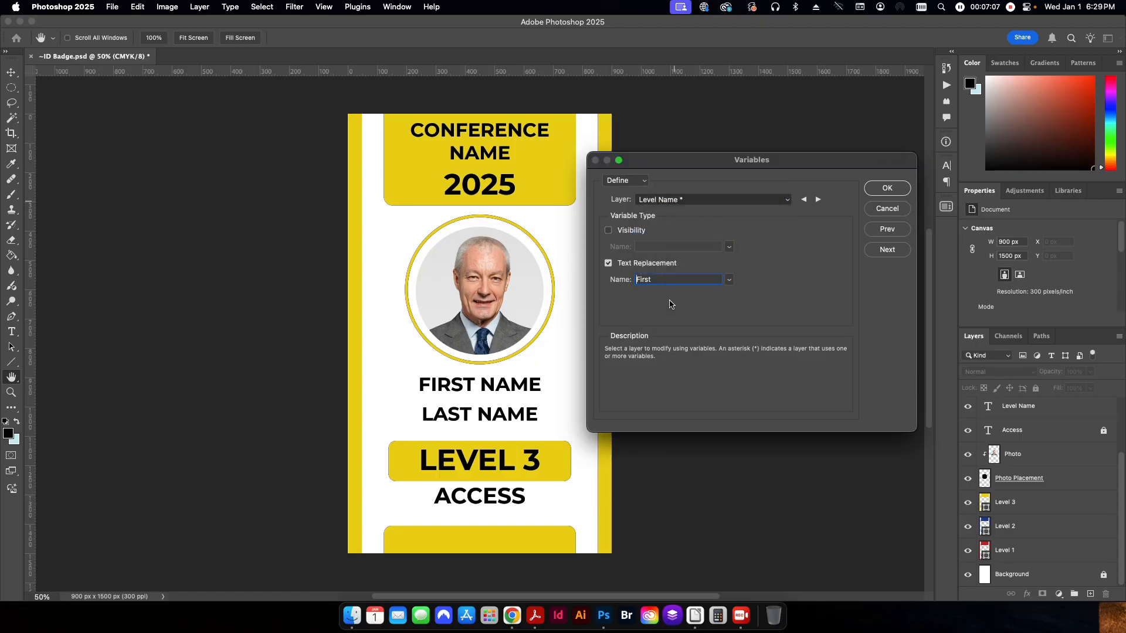
pyautogui.write('Level')
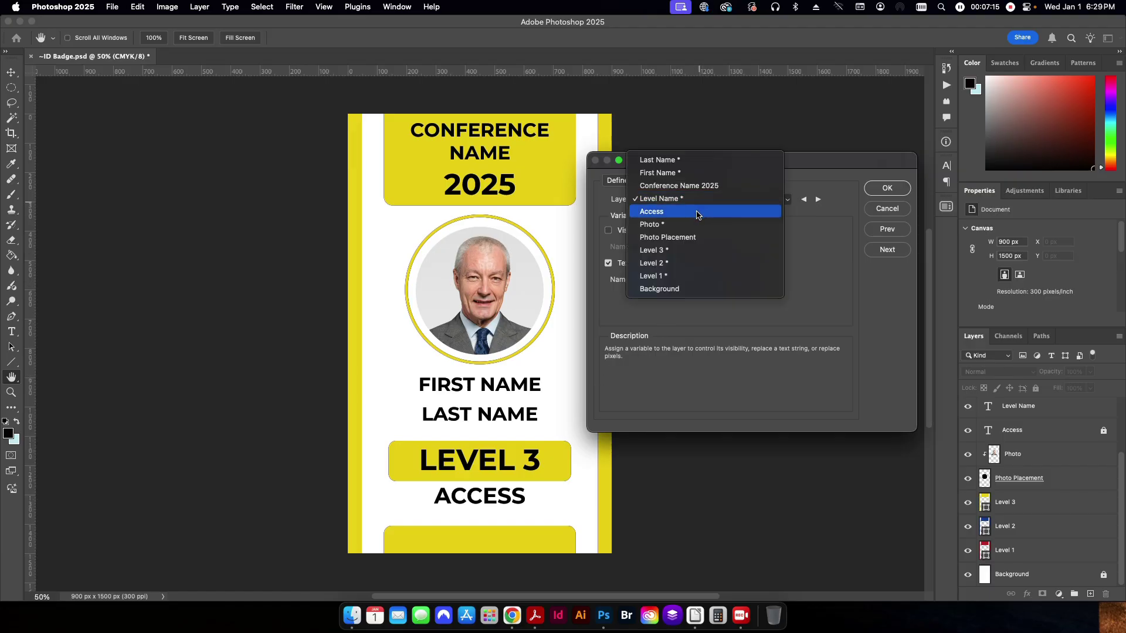
pyautogui.moveTo(659, 224)
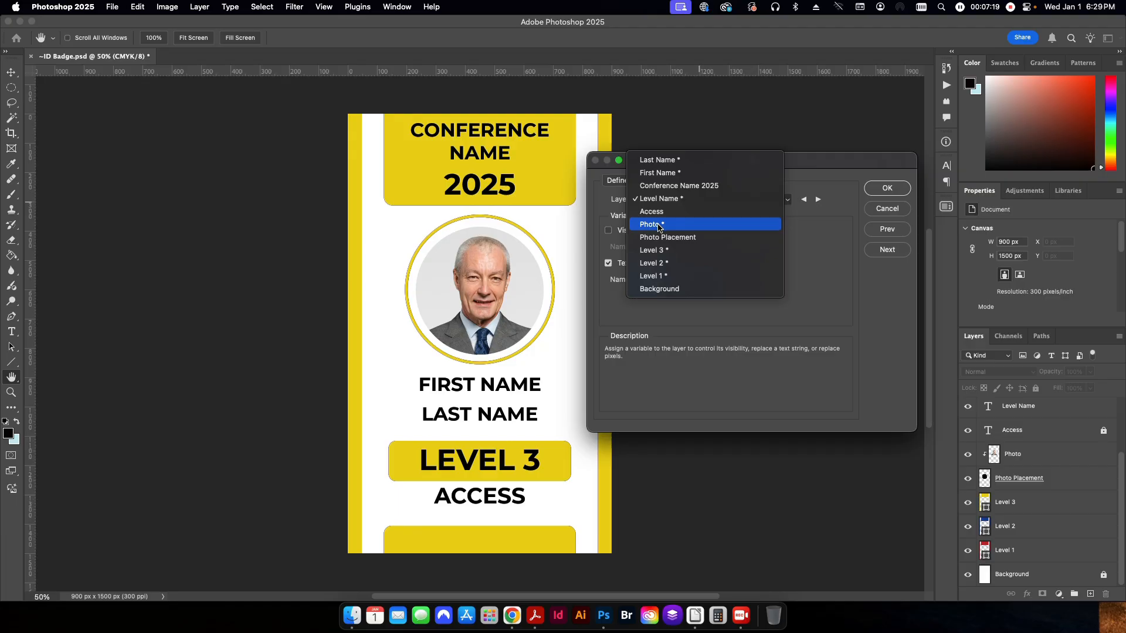
# Choose the Photo layer and check the Photo column heading in the spreadsheet
pyautogui.click(650, 224)
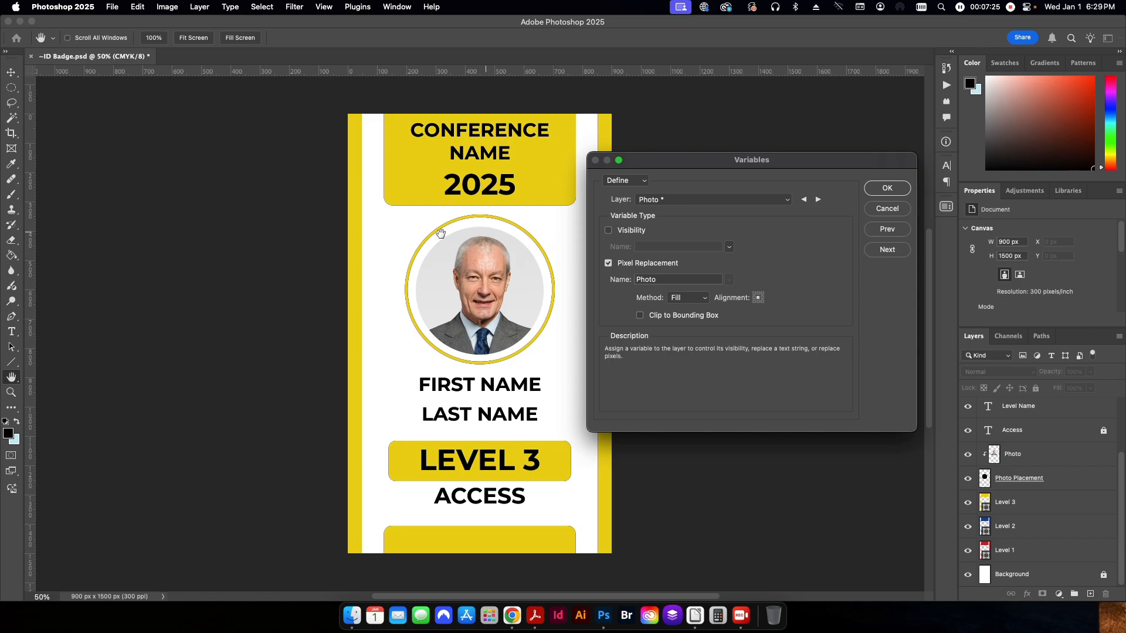
pyautogui.moveTo(438, 248)
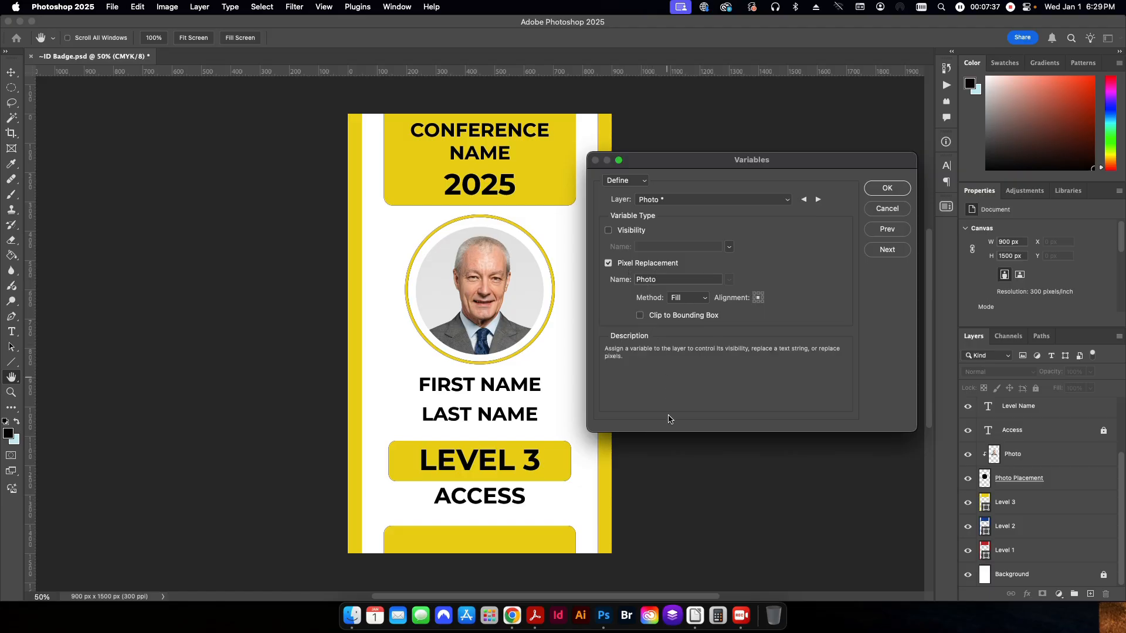
pyautogui.click(695, 615)
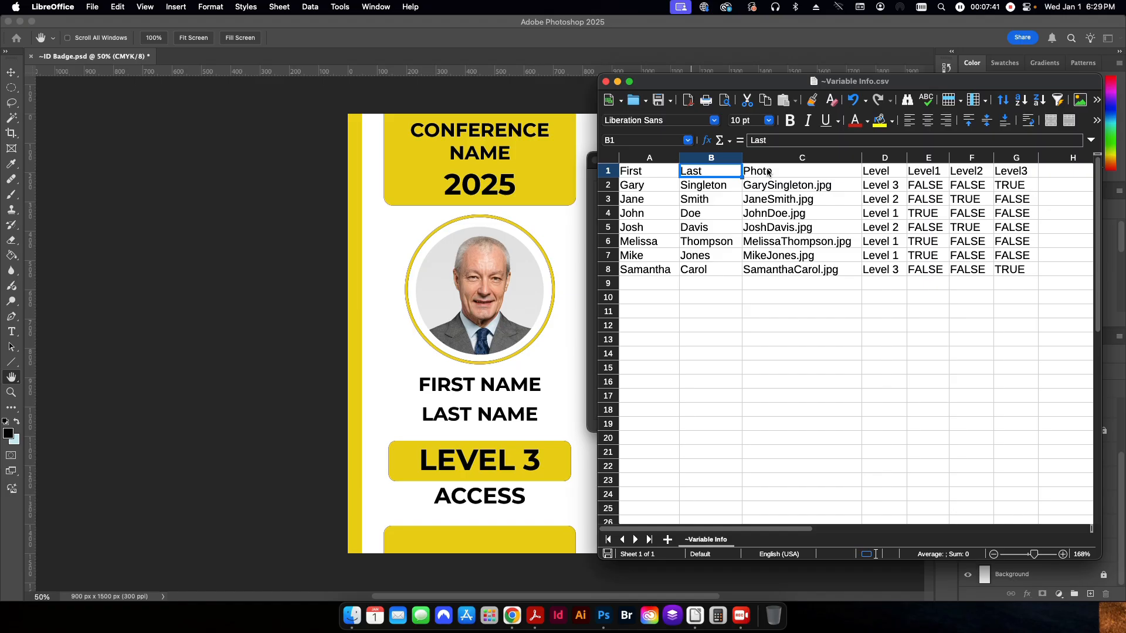
pyautogui.click(801, 171)
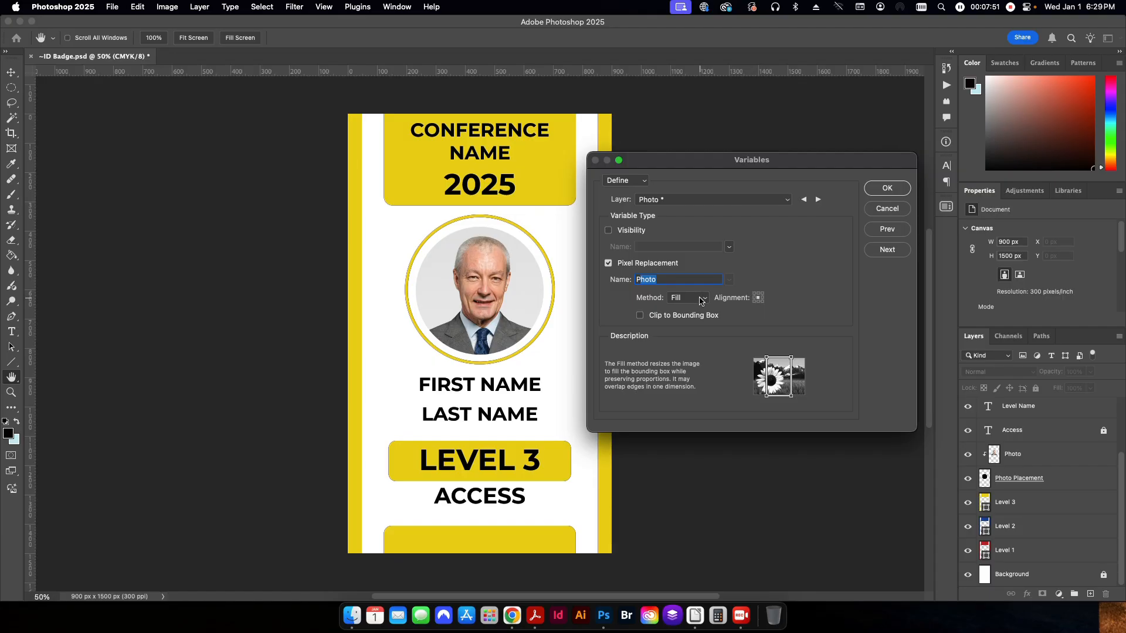
# Keep the Photo pixel-replacement variable's Method set to Fill
pyautogui.click(687, 297)
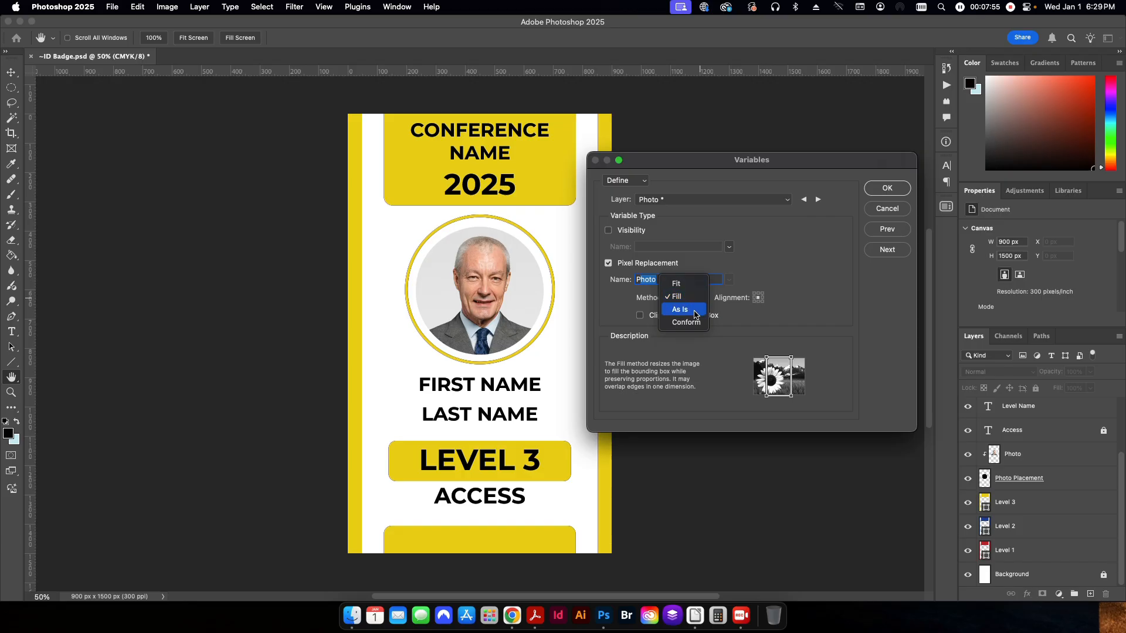
pyautogui.click(674, 296)
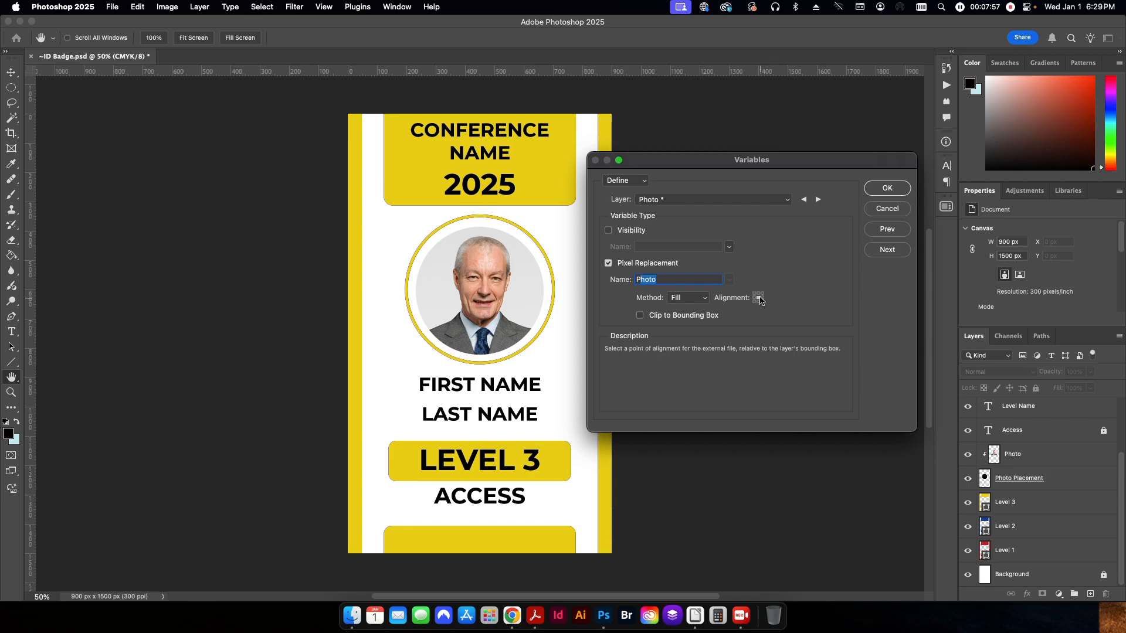
pyautogui.moveTo(763, 306)
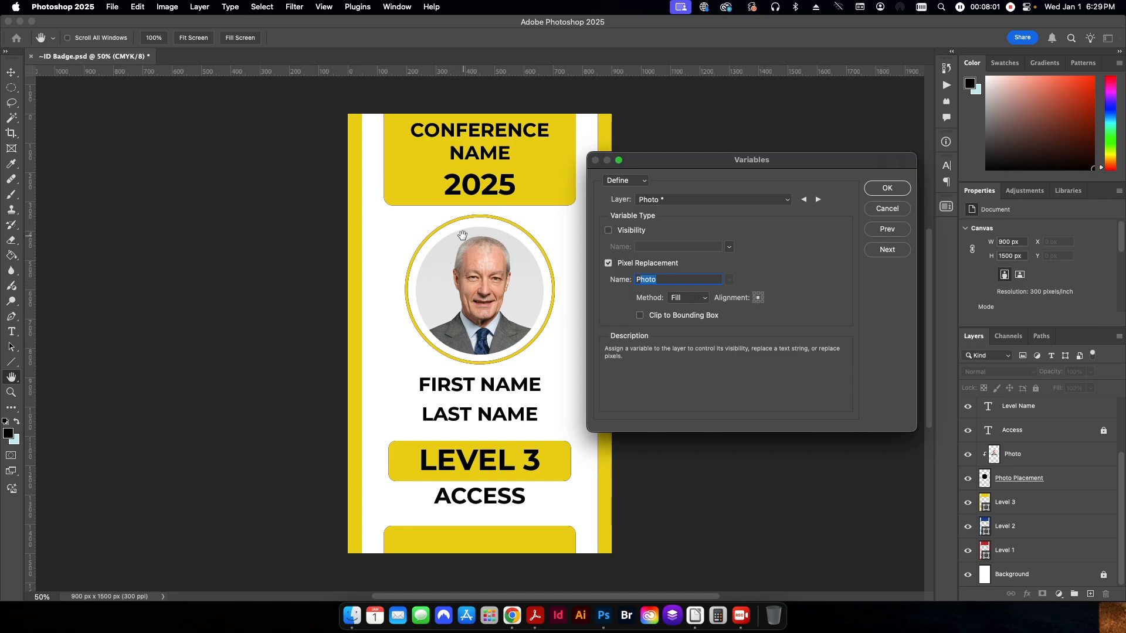
pyautogui.moveTo(547, 320)
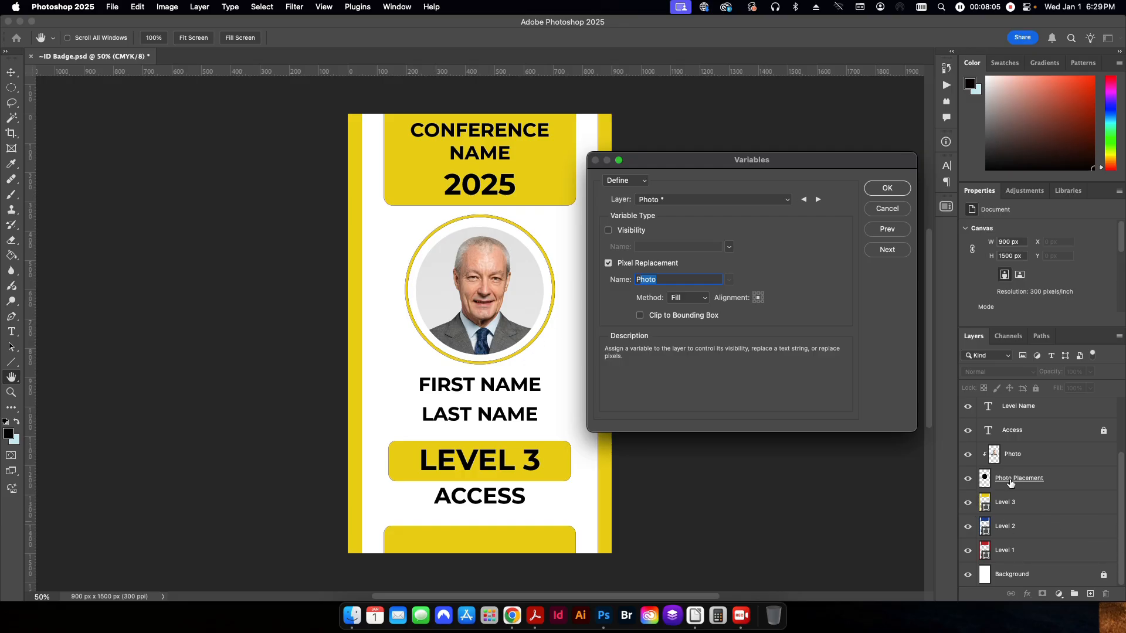
pyautogui.moveTo(1034, 460)
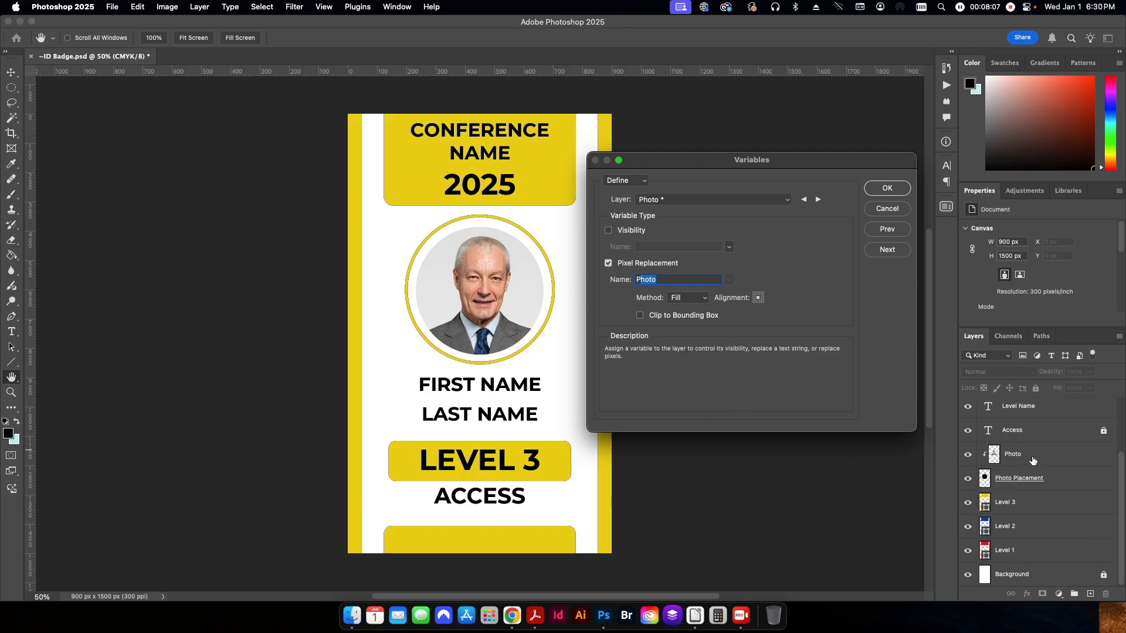
pyautogui.moveTo(1022, 469)
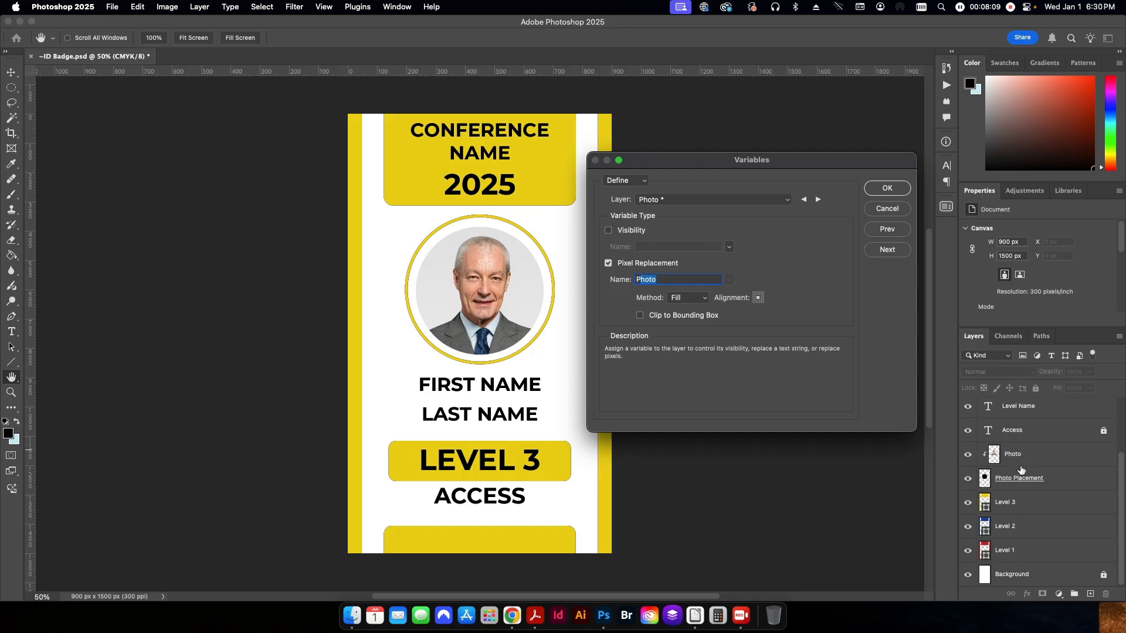
pyautogui.moveTo(681, 381)
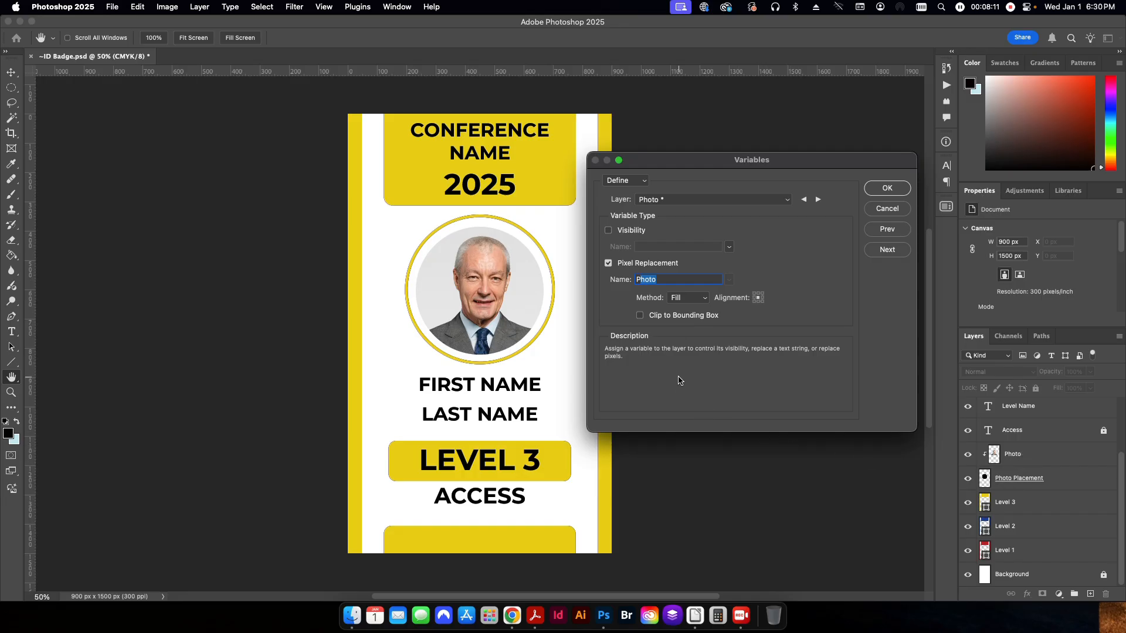
pyautogui.click(687, 297)
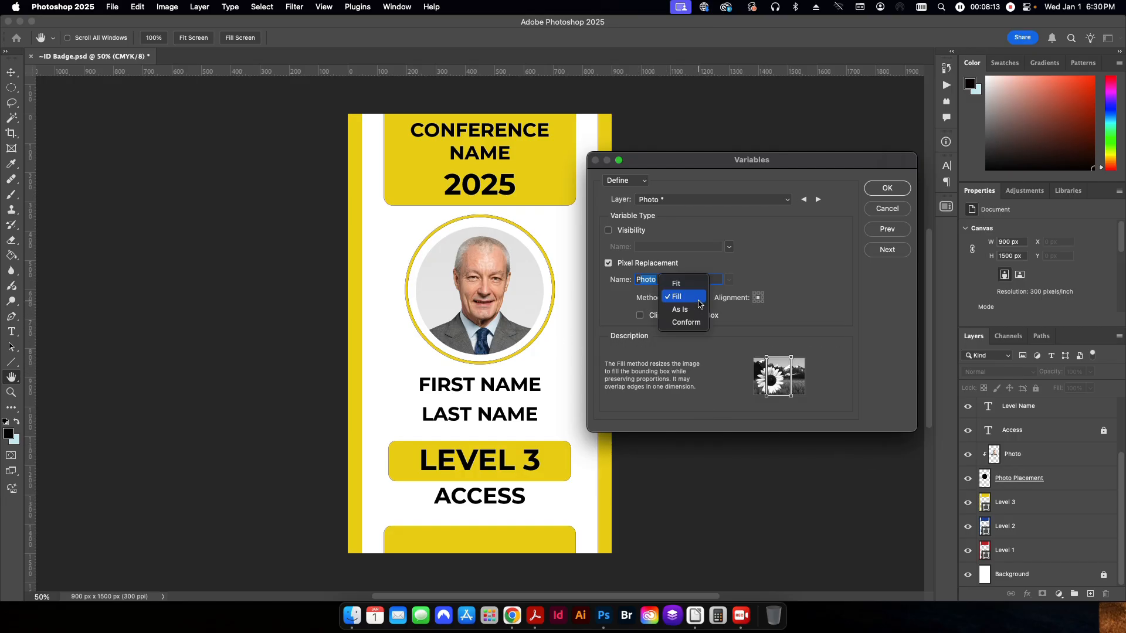
pyautogui.click(675, 296)
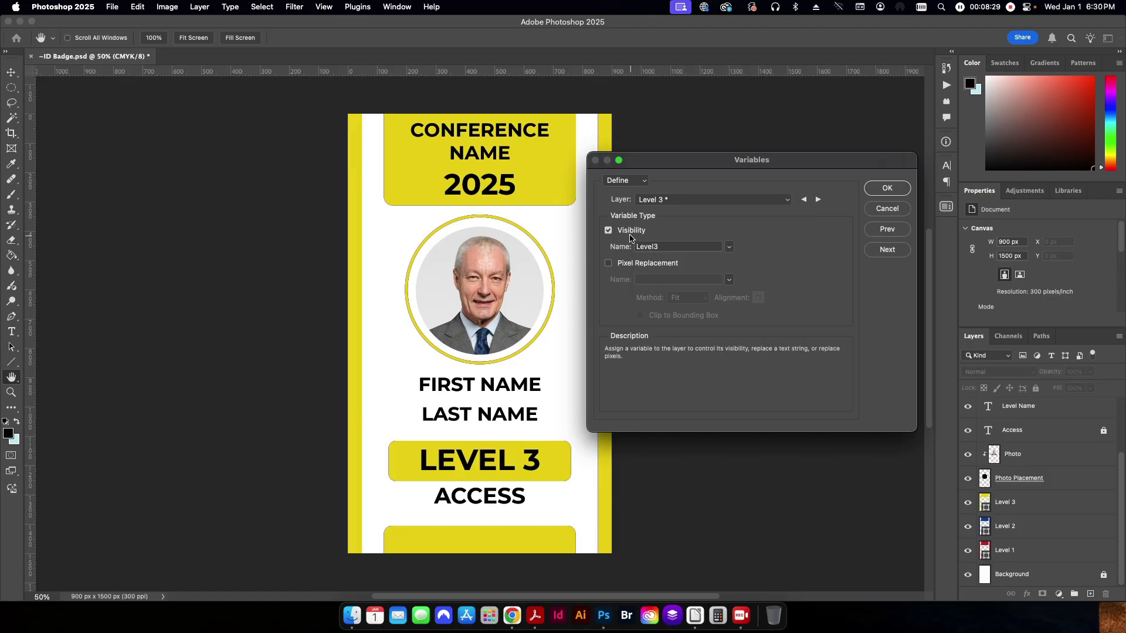
pyautogui.click(608, 230)
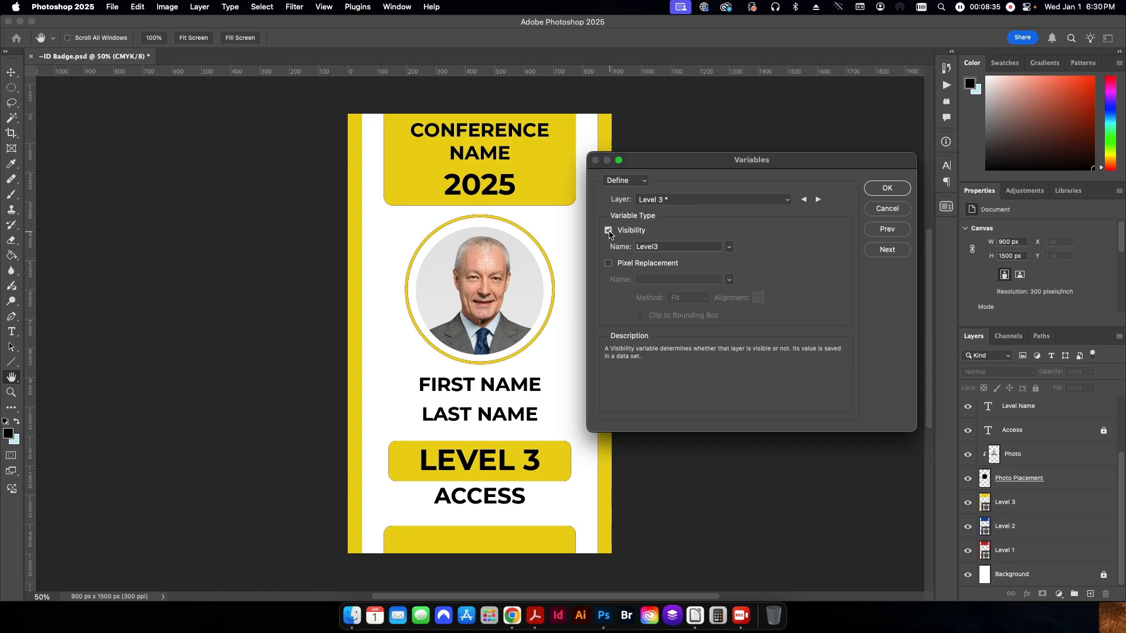
pyautogui.click(678, 247)
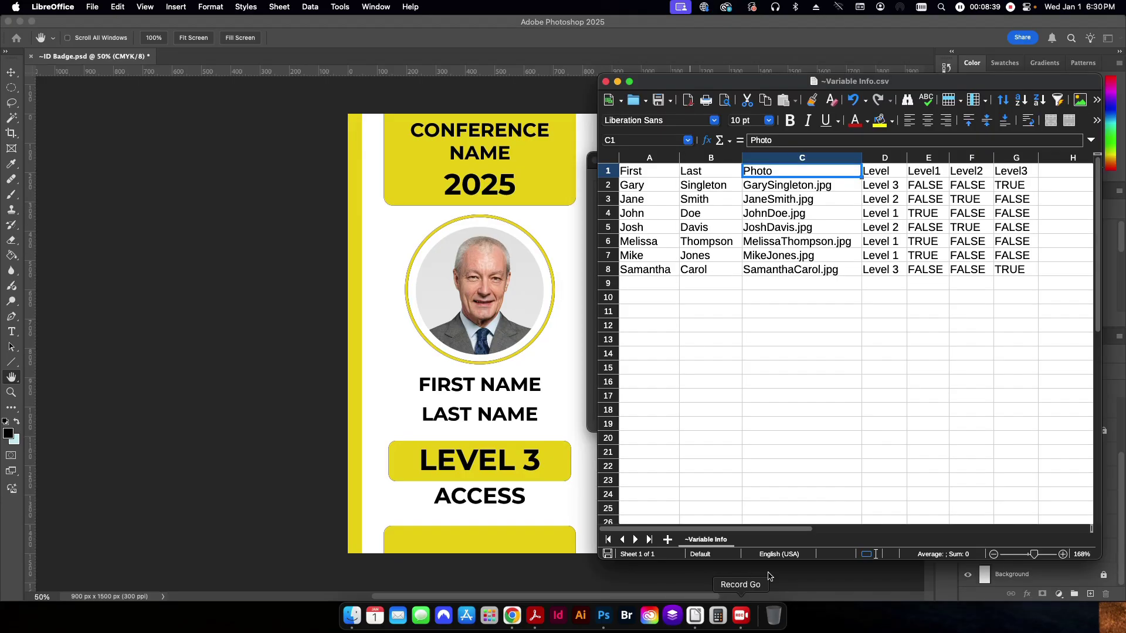
pyautogui.click(1016, 171)
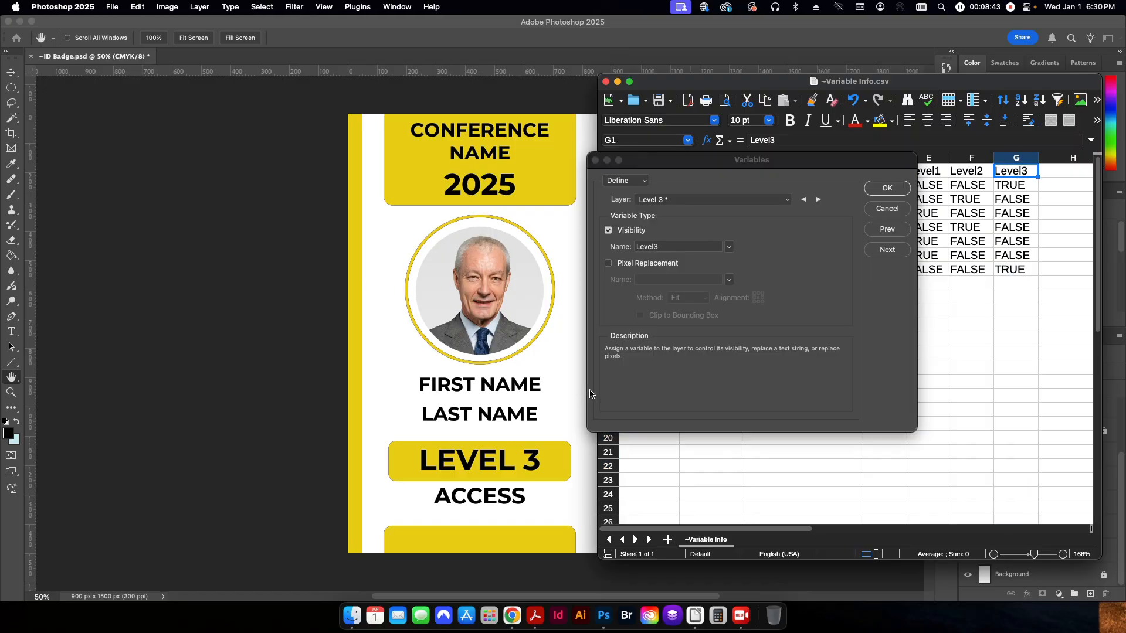
pyautogui.click(711, 199)
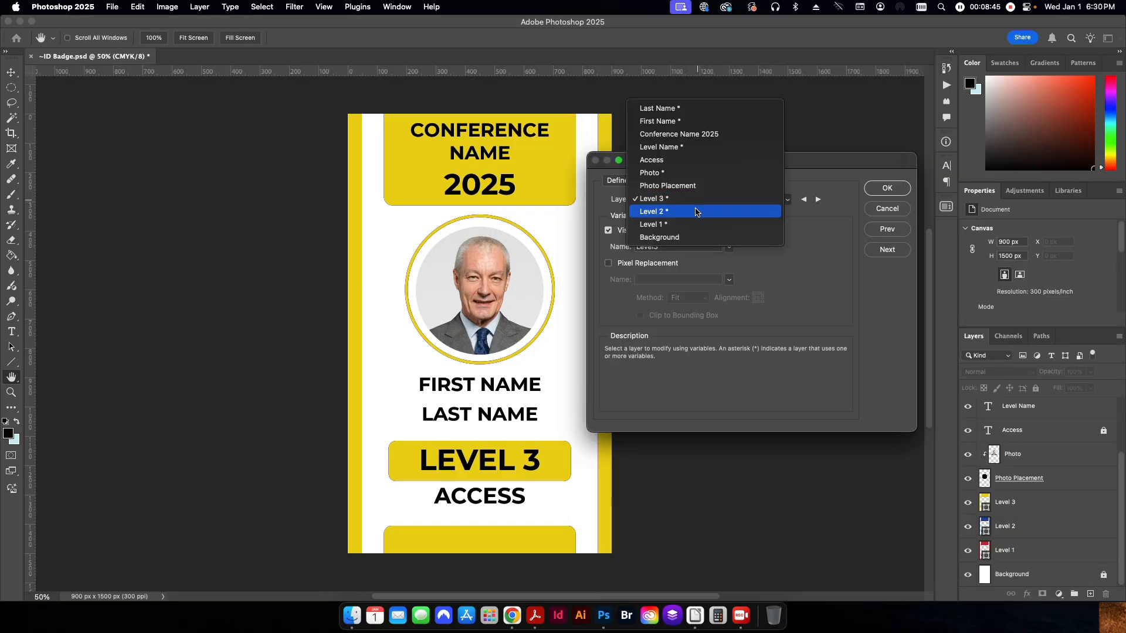
pyautogui.click(654, 211)
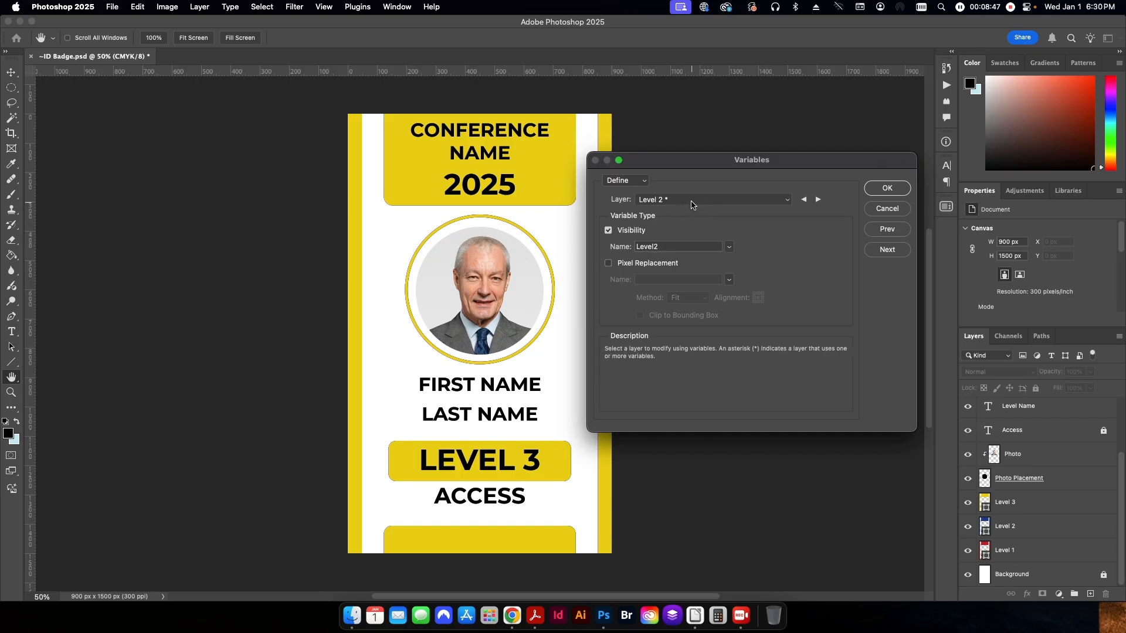
pyautogui.click(803, 199)
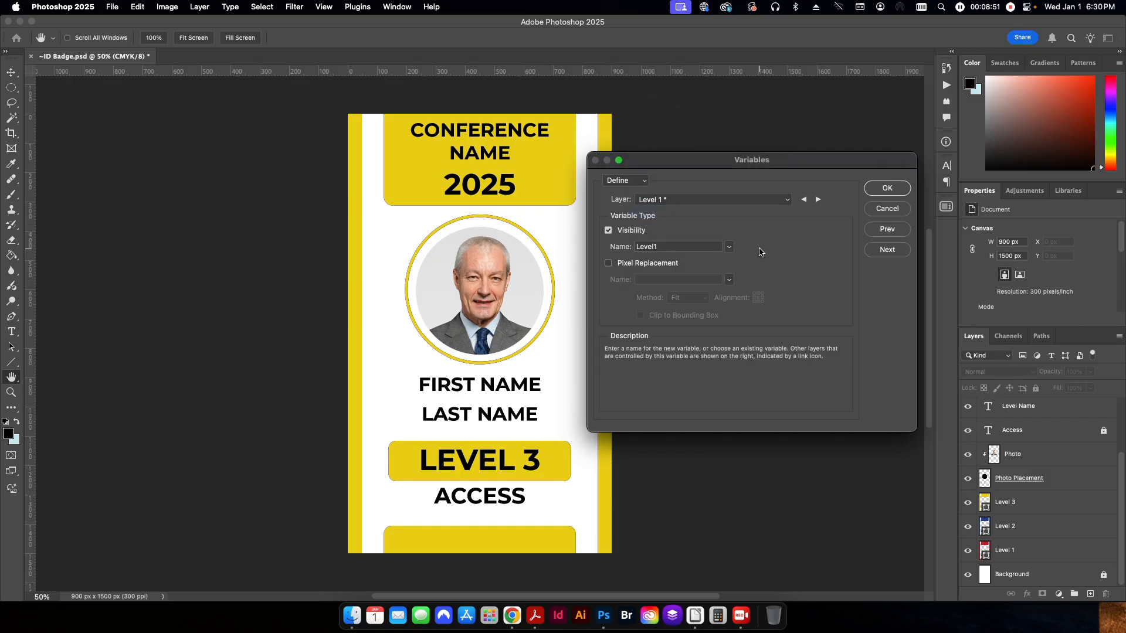
pyautogui.click(677, 246)
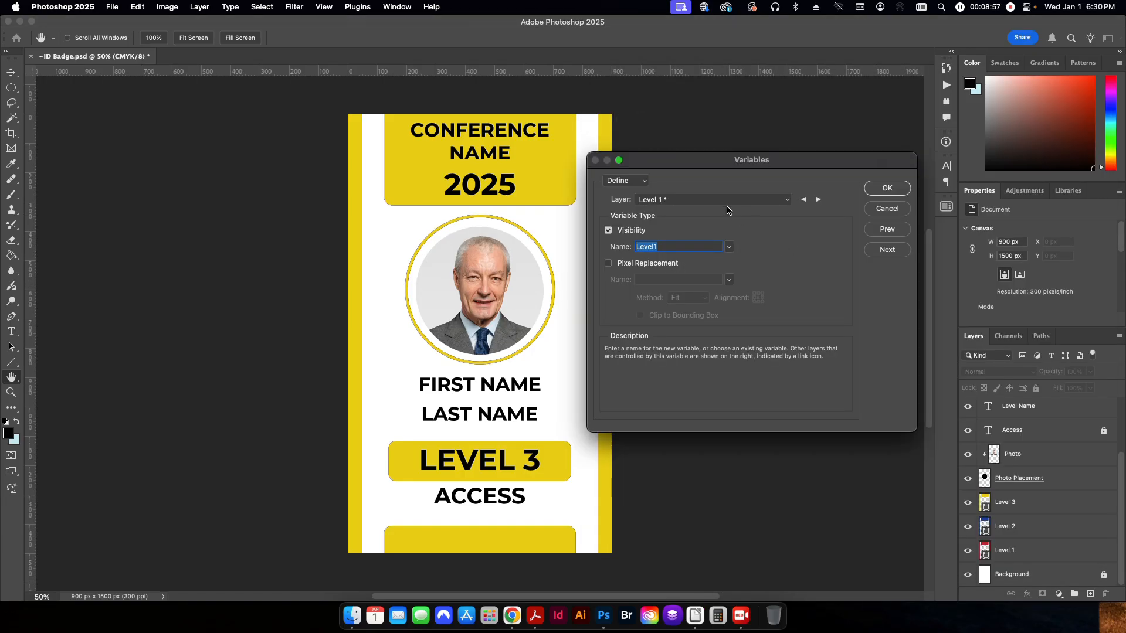
pyautogui.click(711, 200)
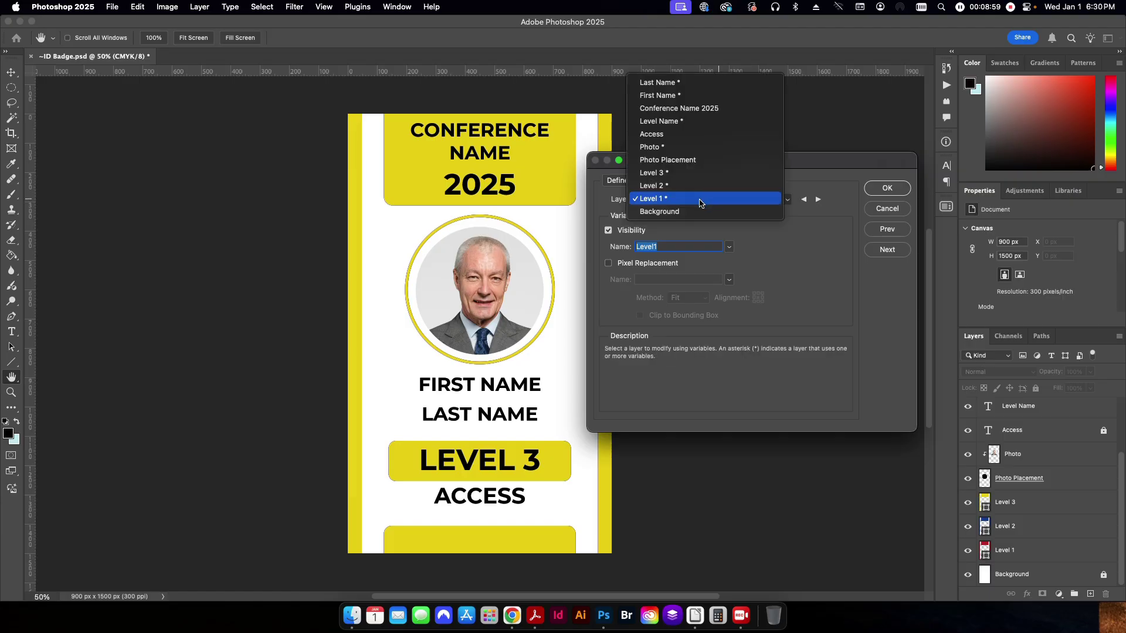
pyautogui.moveTo(658, 211)
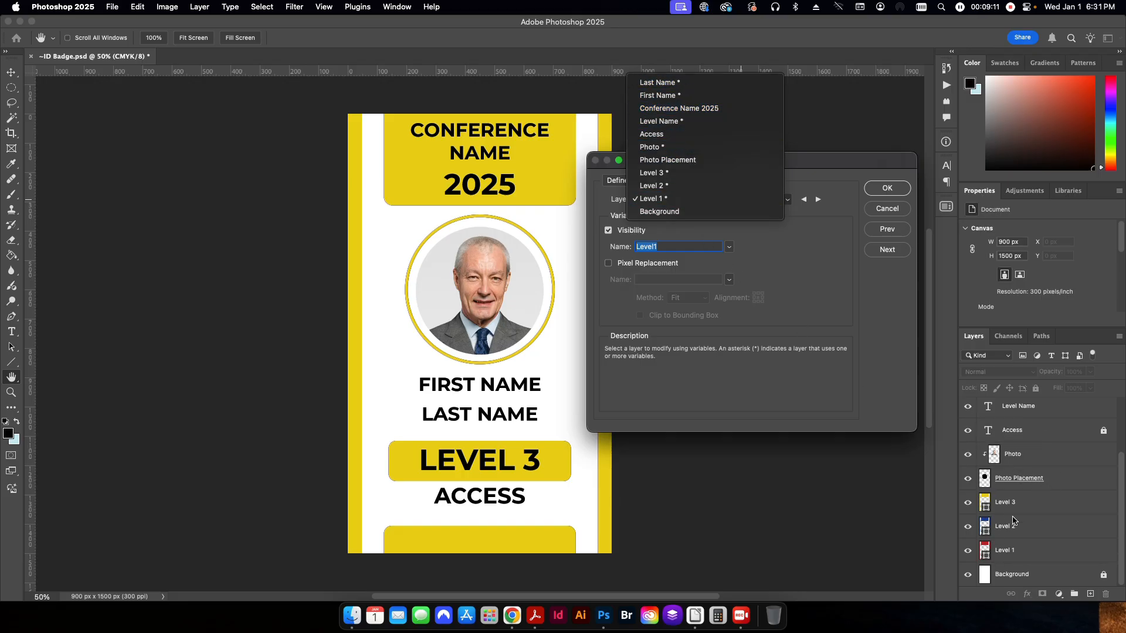
pyautogui.click(649, 198)
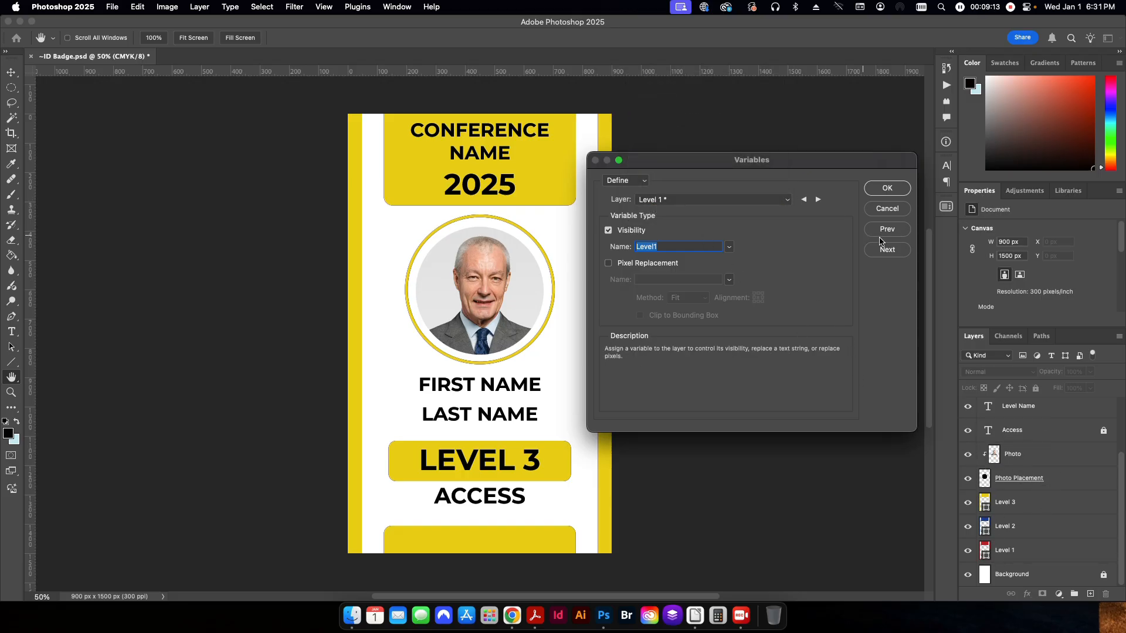
# Switch to Data Sets and choose ~Variable Info.csv for import, keeping first-column names and replace on
pyautogui.click(625, 180)
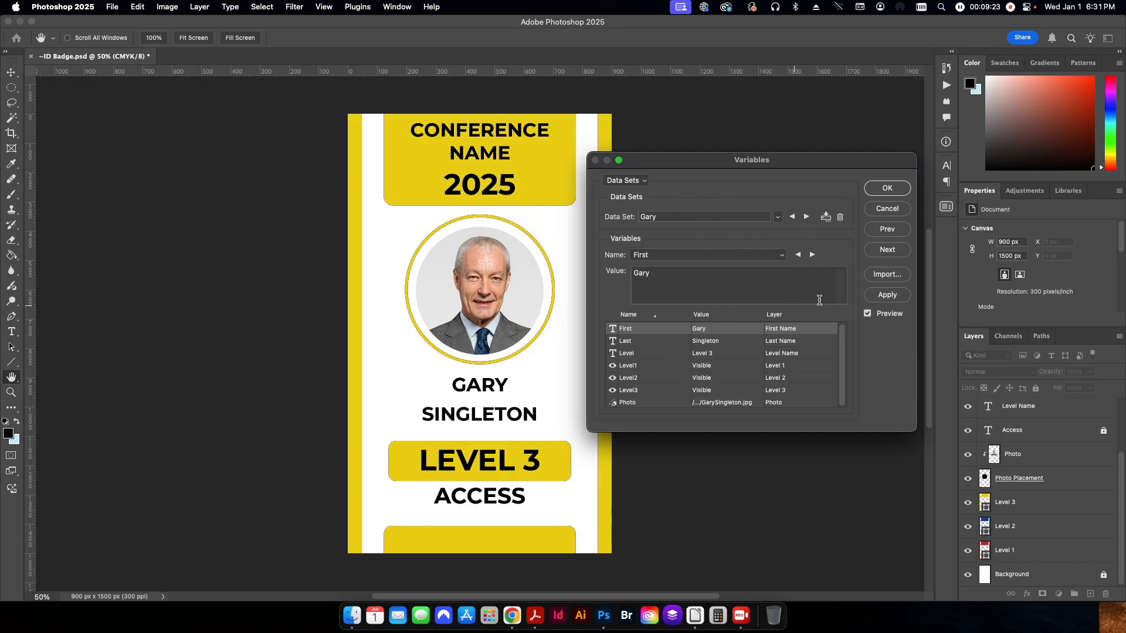
pyautogui.click(887, 274)
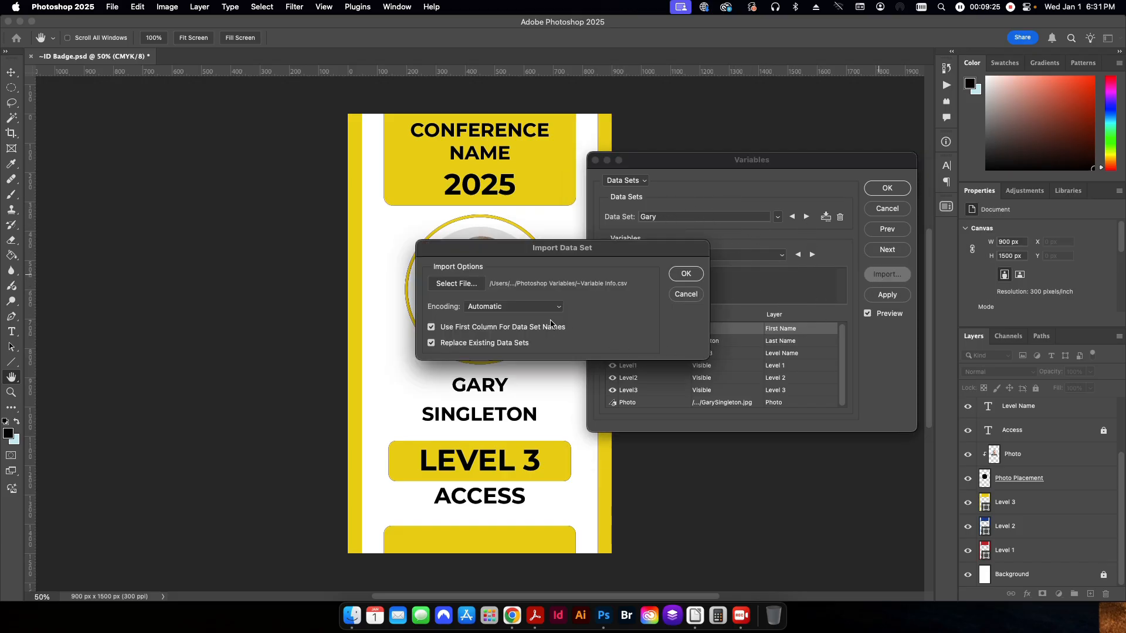
pyautogui.click(456, 283)
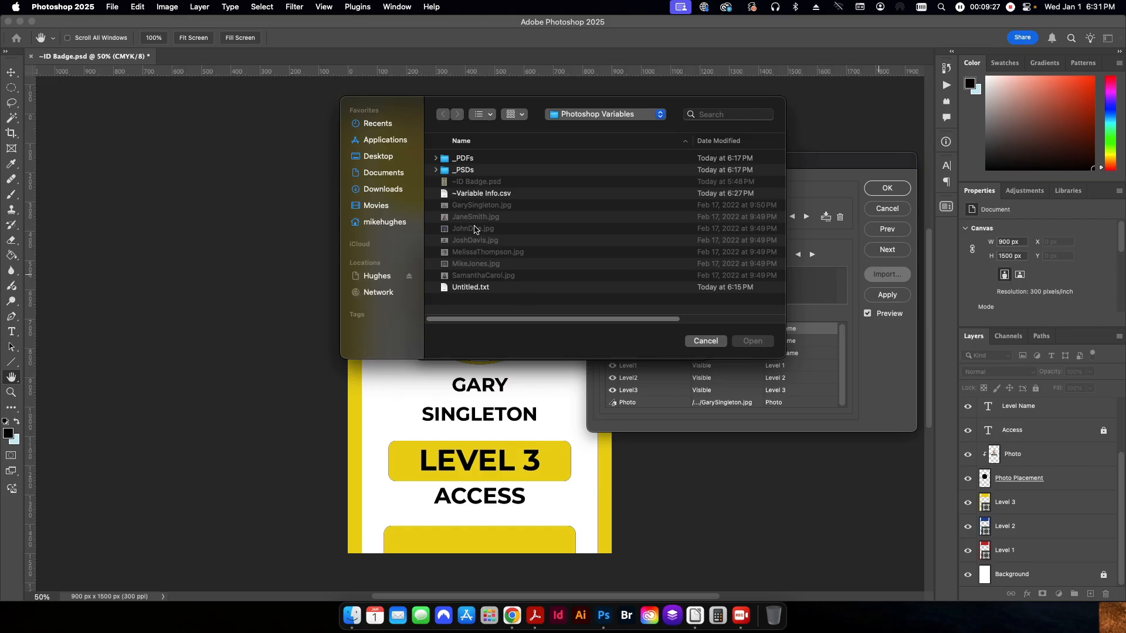
pyautogui.click(481, 193)
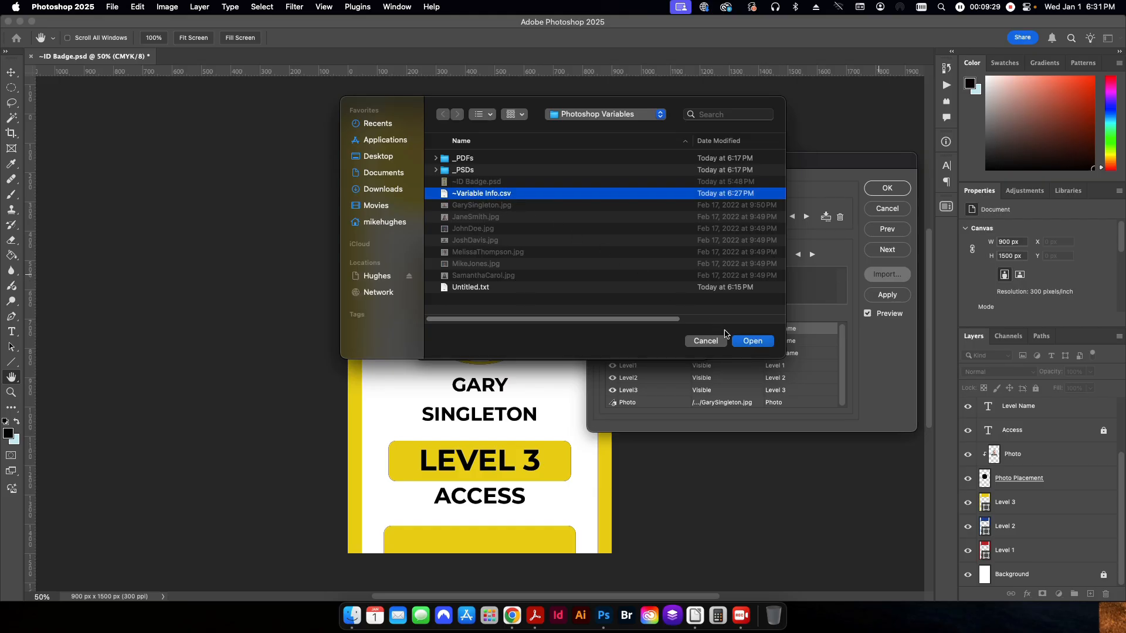
pyautogui.click(753, 341)
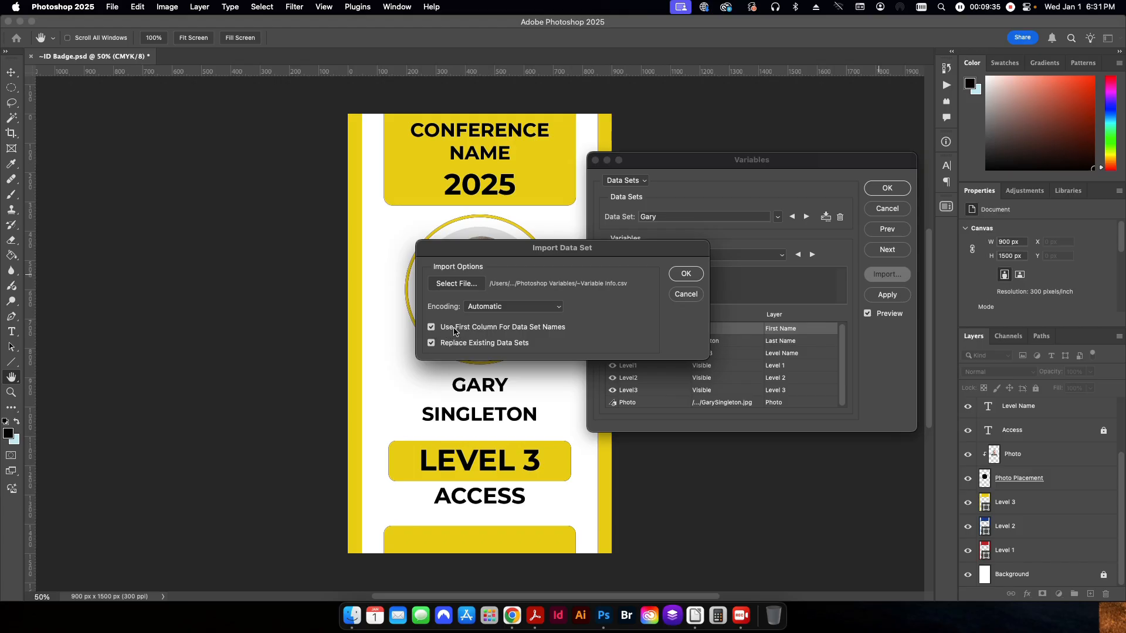
pyautogui.moveTo(468, 348)
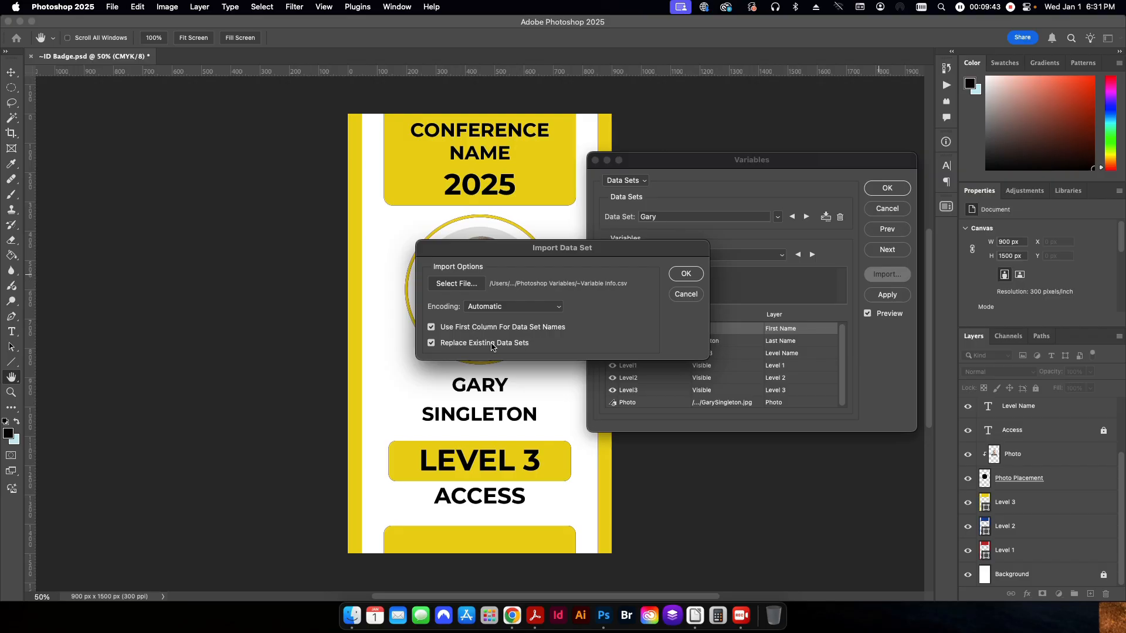
pyautogui.moveTo(695, 615)
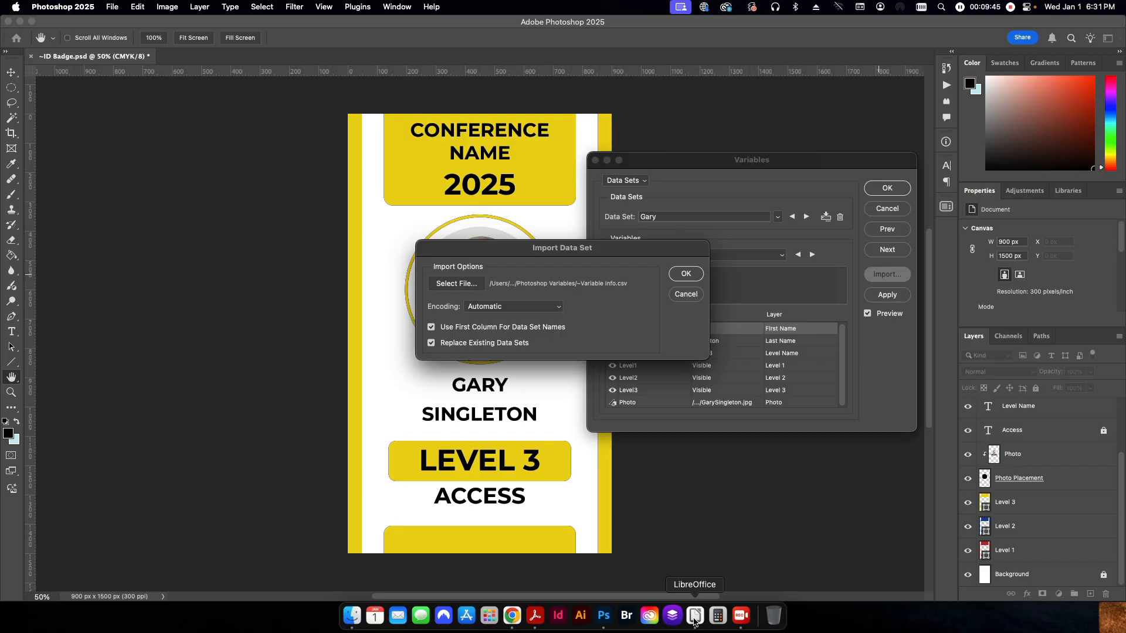
pyautogui.click(695, 615)
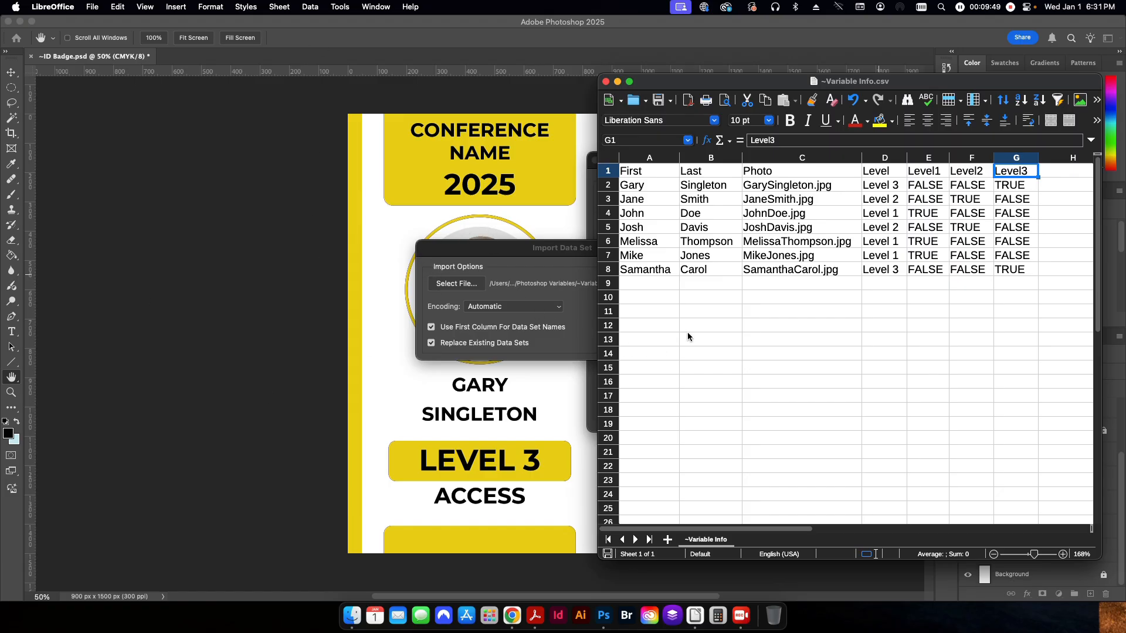
pyautogui.moveTo(667, 289)
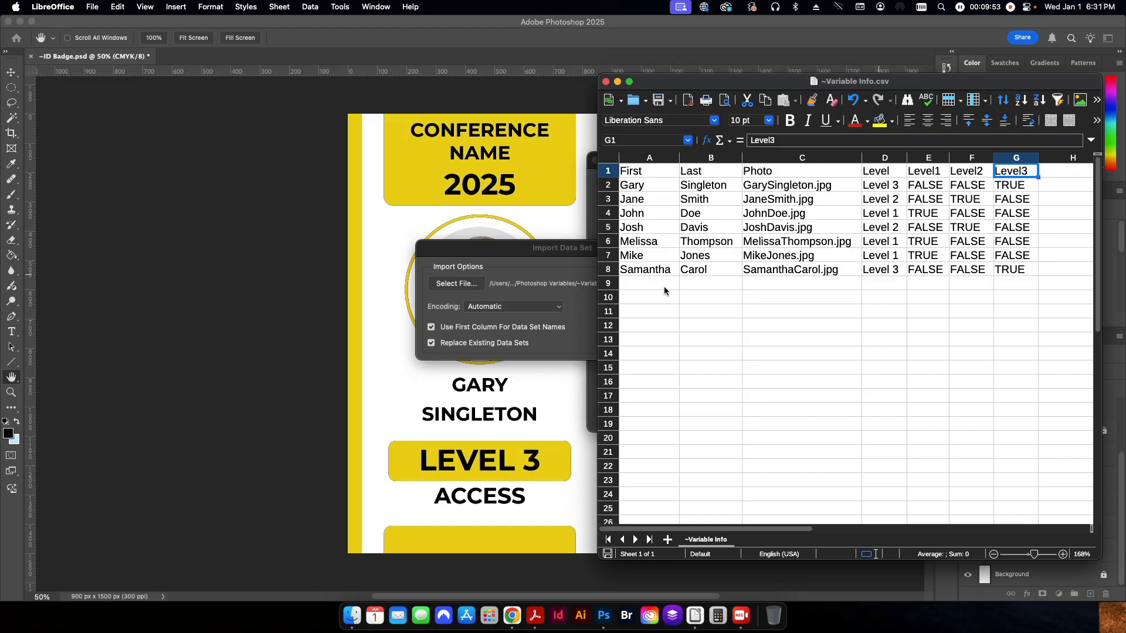
pyautogui.moveTo(835, 300)
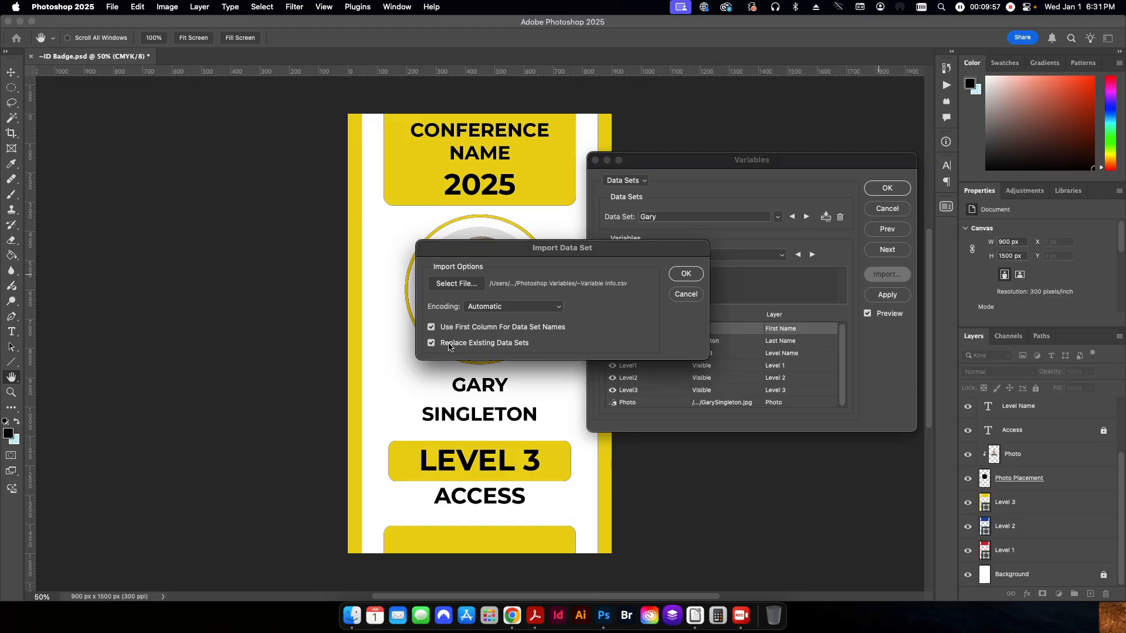
# Import the spreadsheet rows as data sets and preview Jane Smith, John Doe and Josh Davis's badges
pyautogui.click(685, 274)
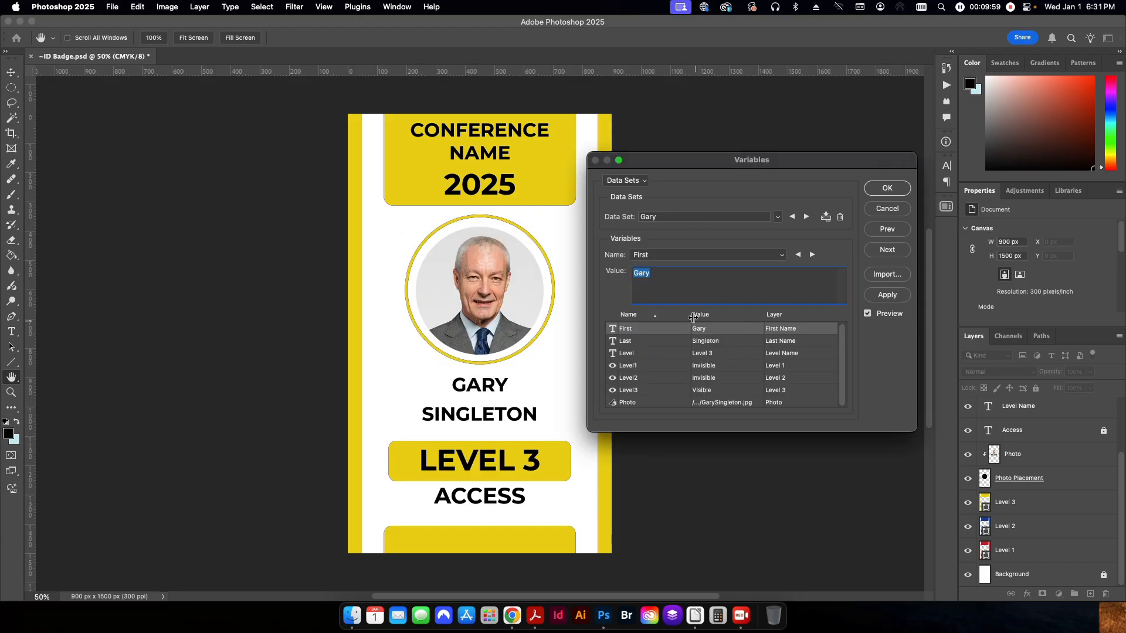
pyautogui.moveTo(641, 508)
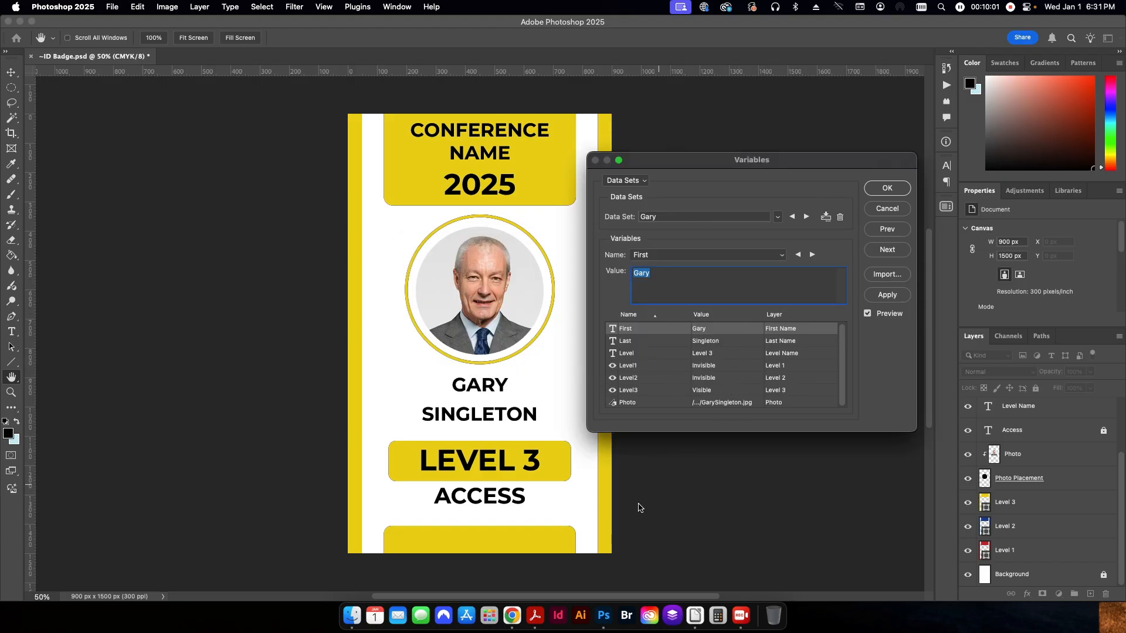
pyautogui.moveTo(790, 244)
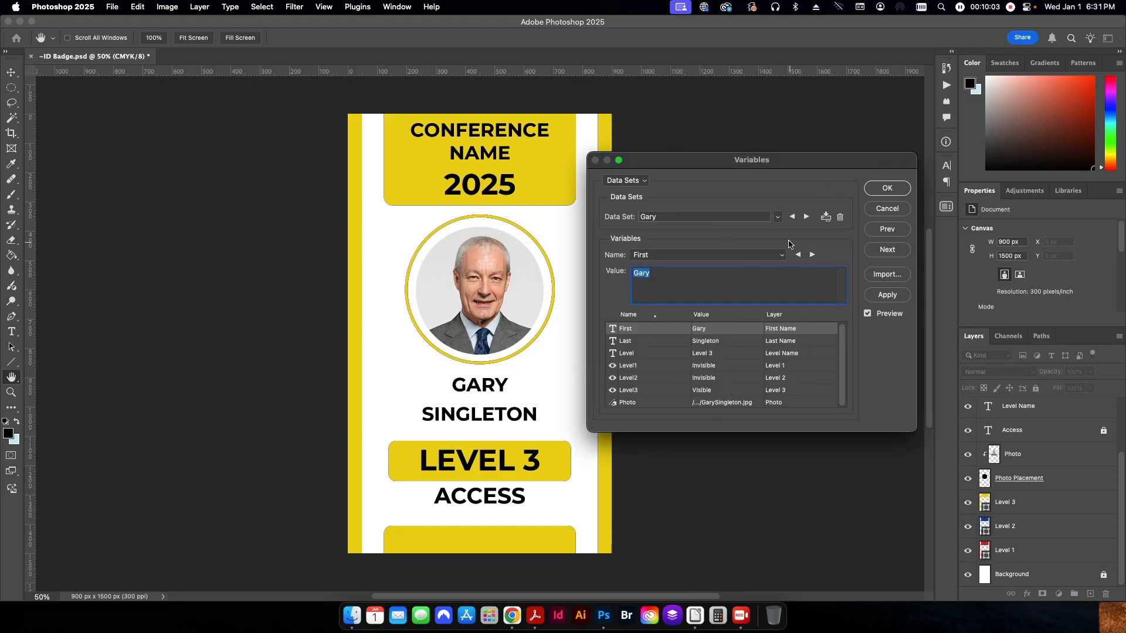
pyautogui.click(778, 217)
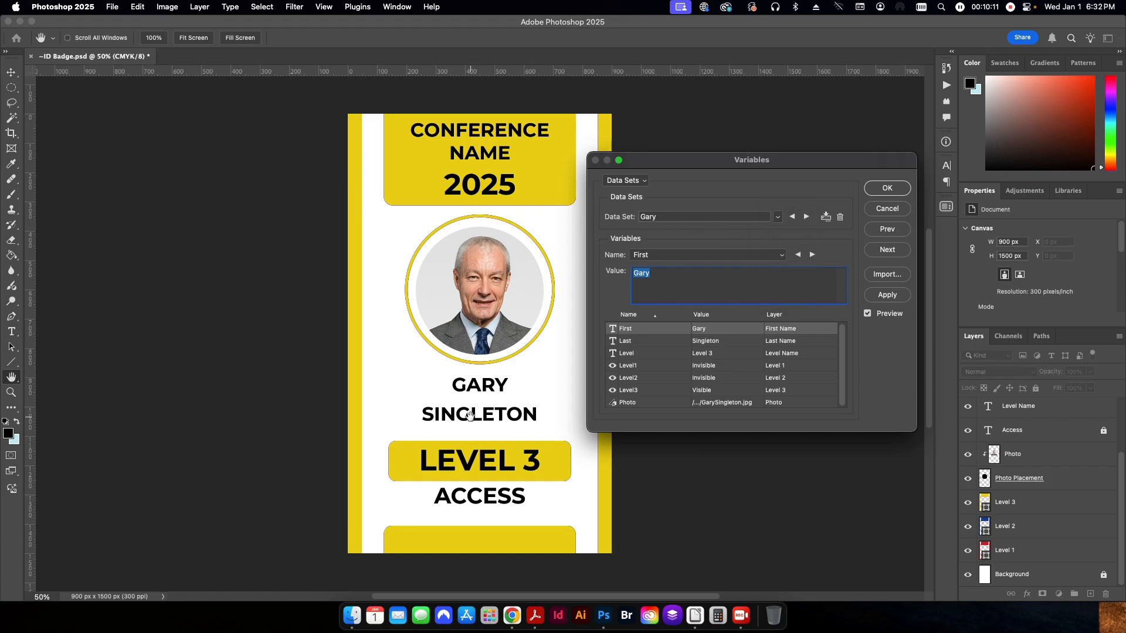
pyautogui.click(806, 217)
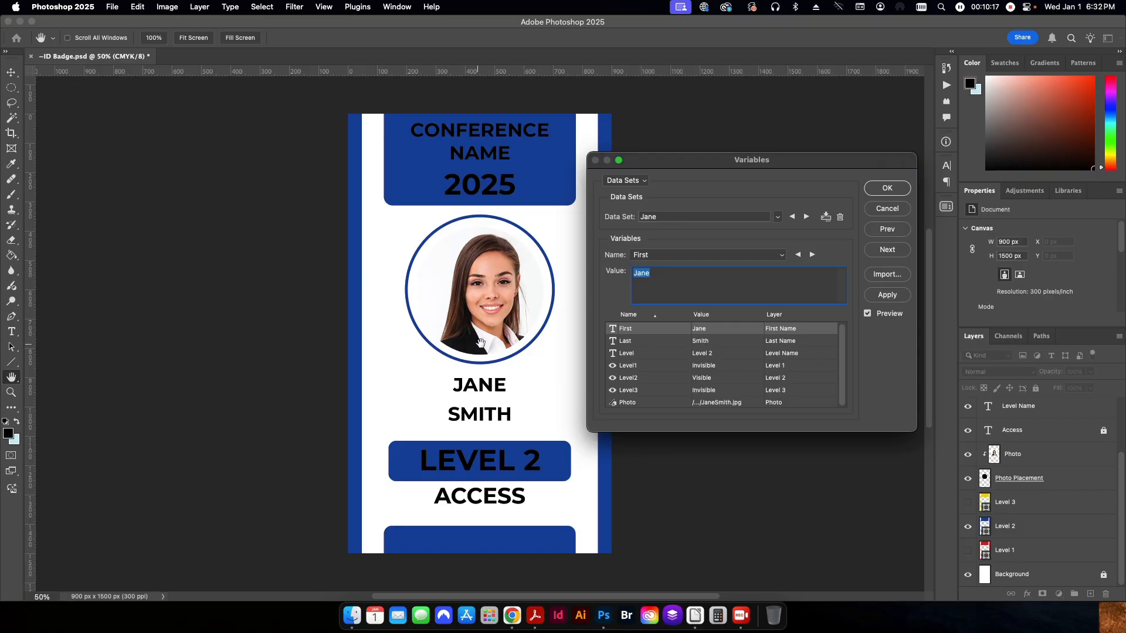
pyautogui.moveTo(460, 215)
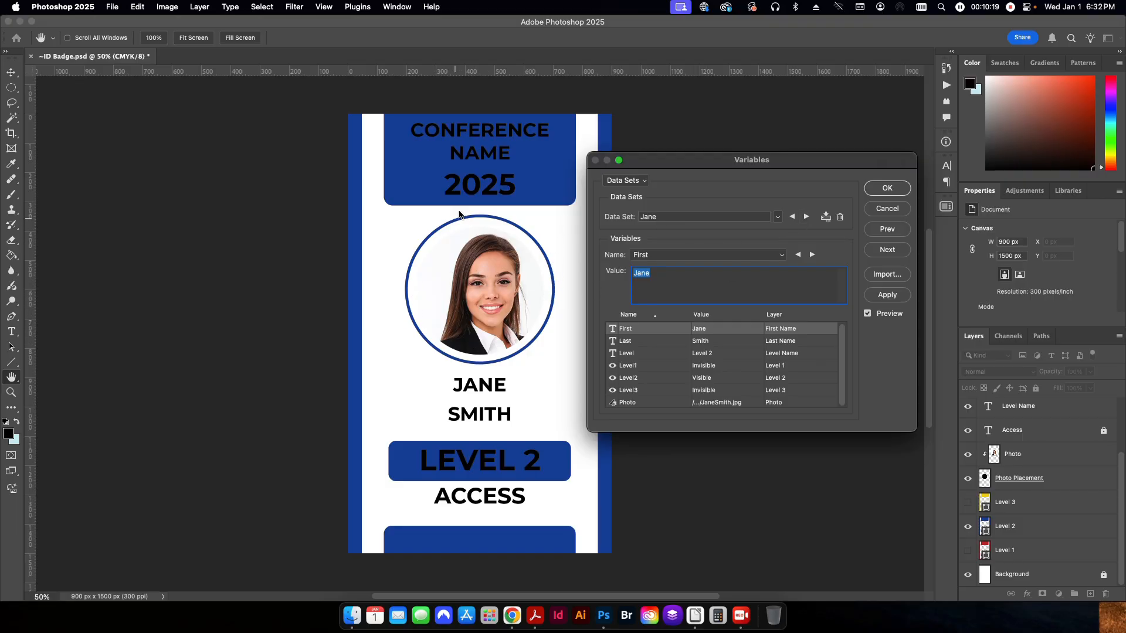
pyautogui.moveTo(523, 465)
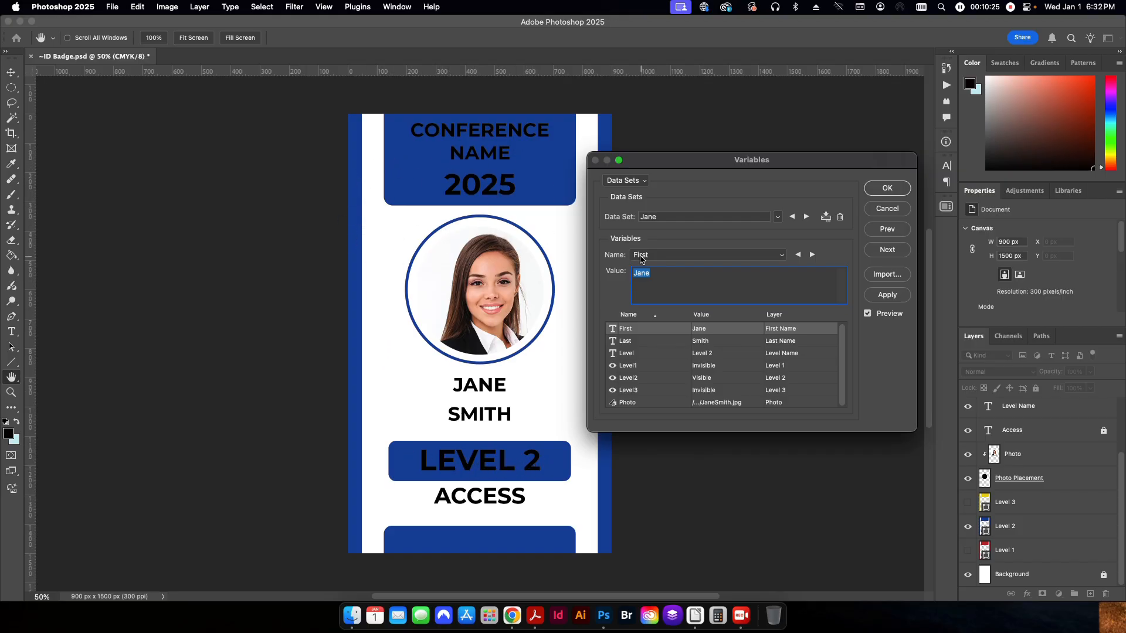
pyautogui.click(806, 217)
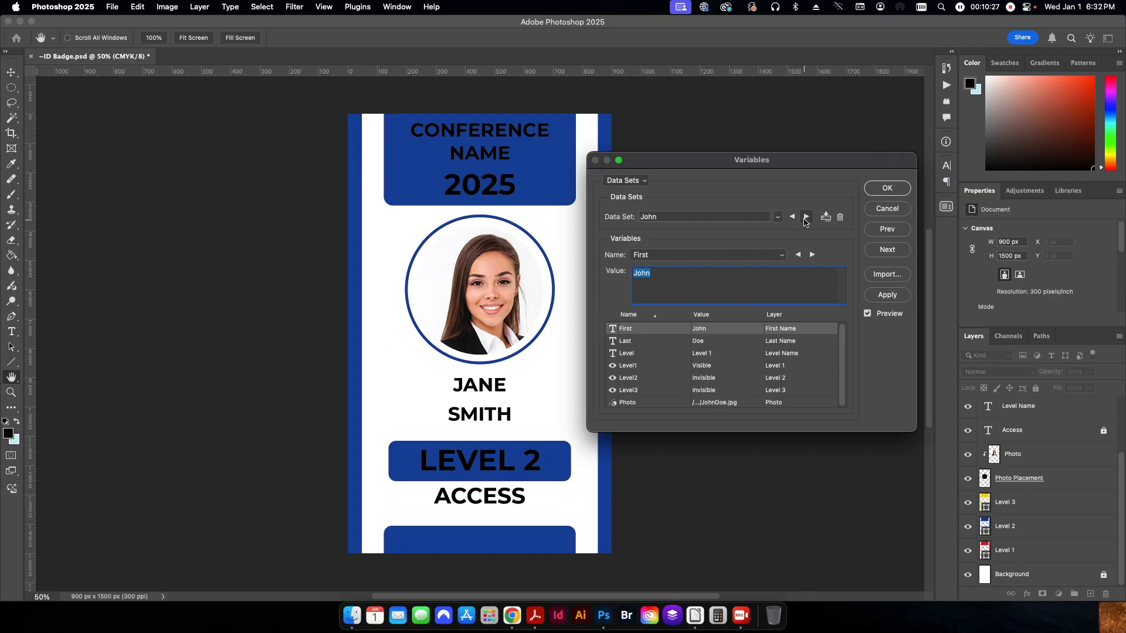
pyautogui.click(806, 216)
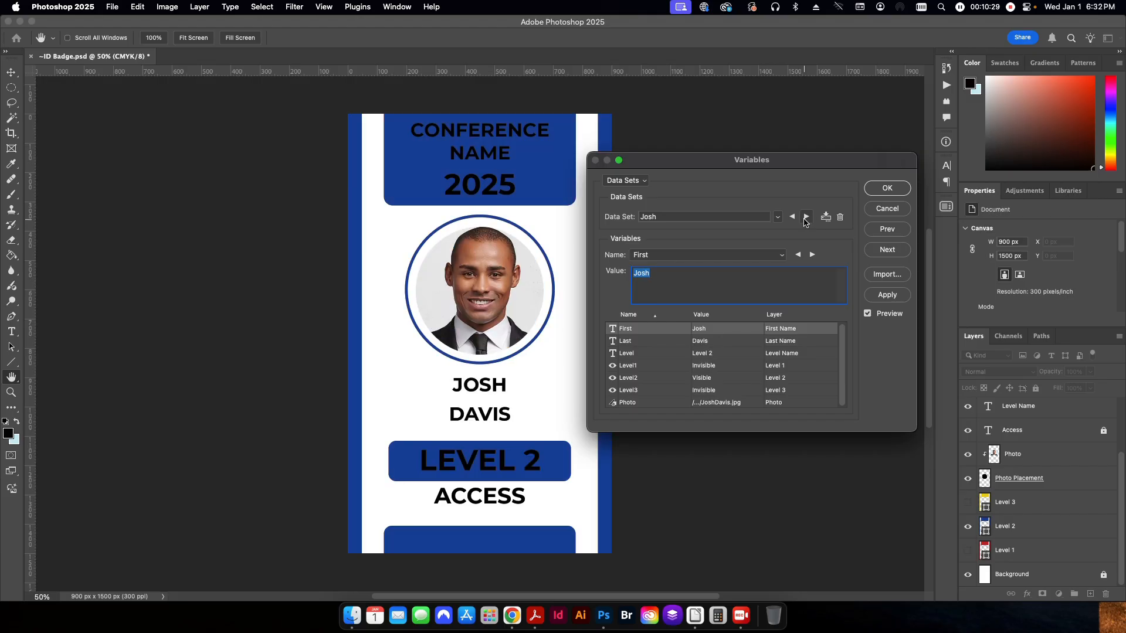
pyautogui.click(806, 217)
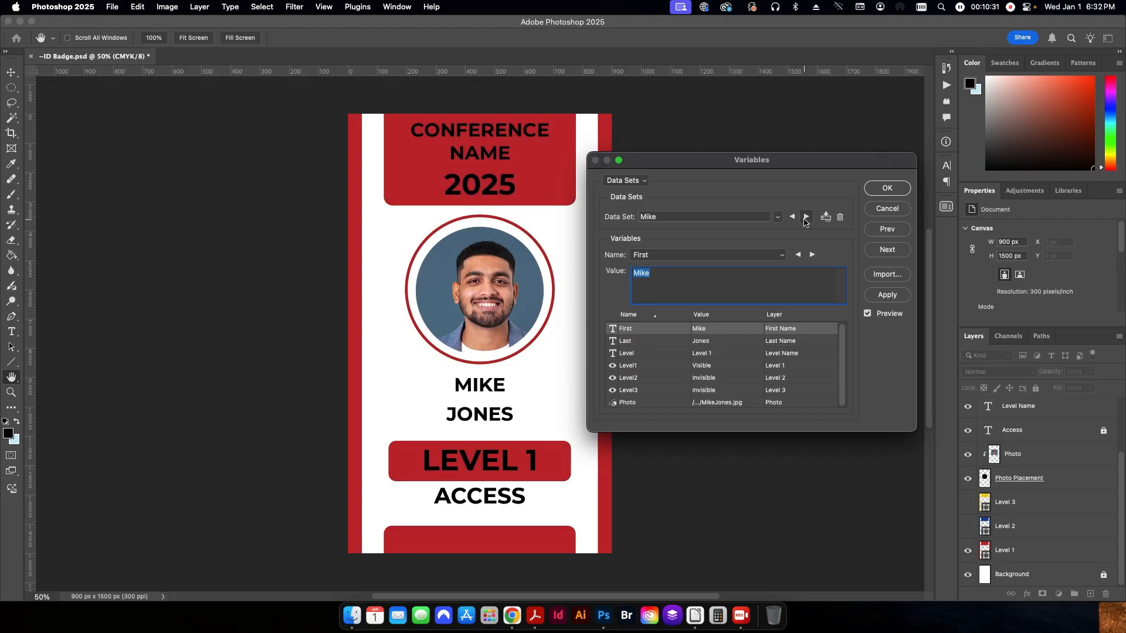
pyautogui.click(806, 216)
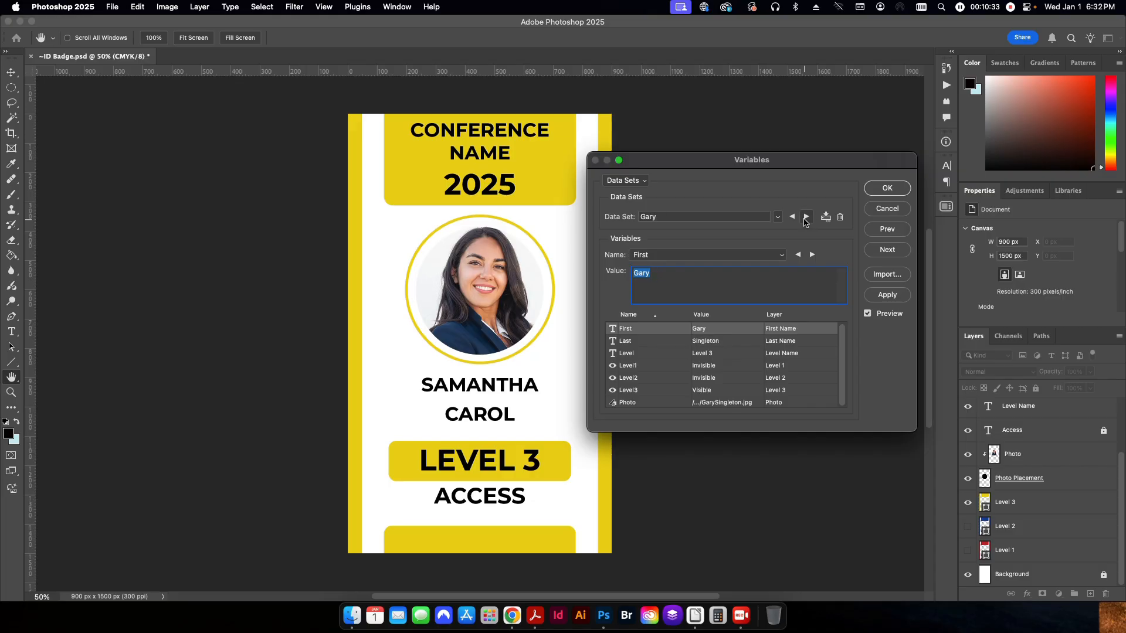
pyautogui.click(806, 216)
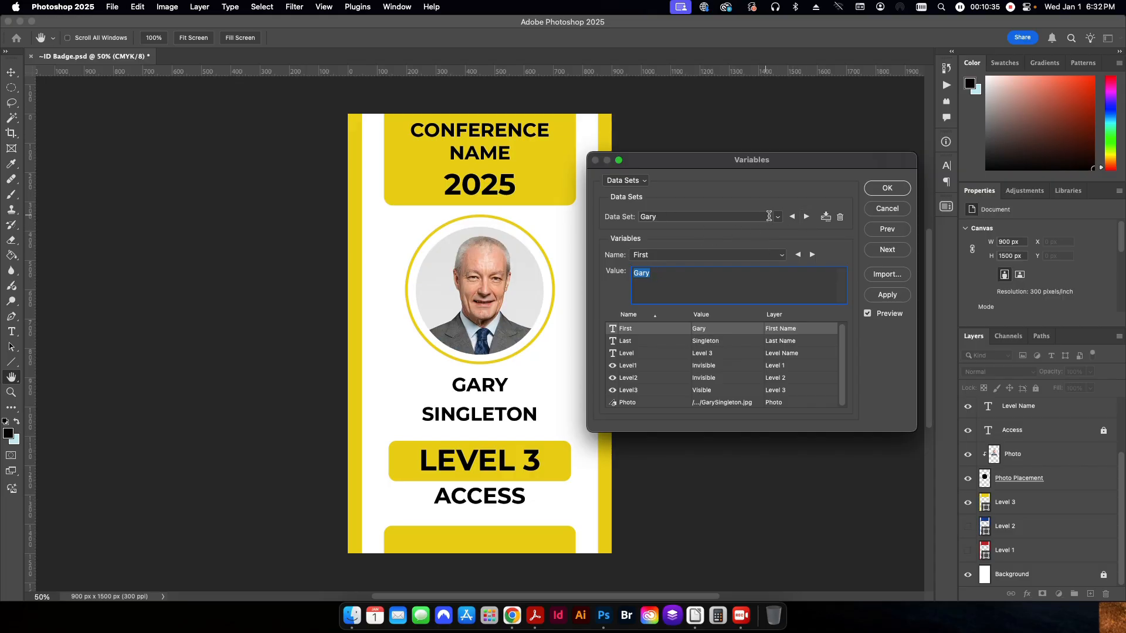
pyautogui.moveTo(774, 238)
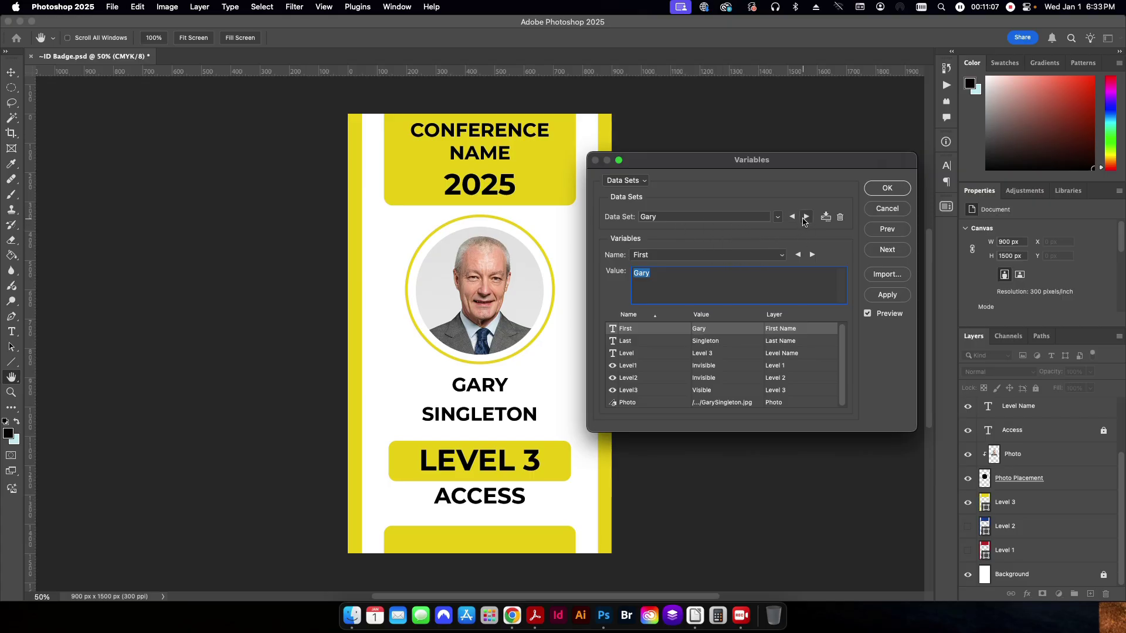
pyautogui.click(805, 217)
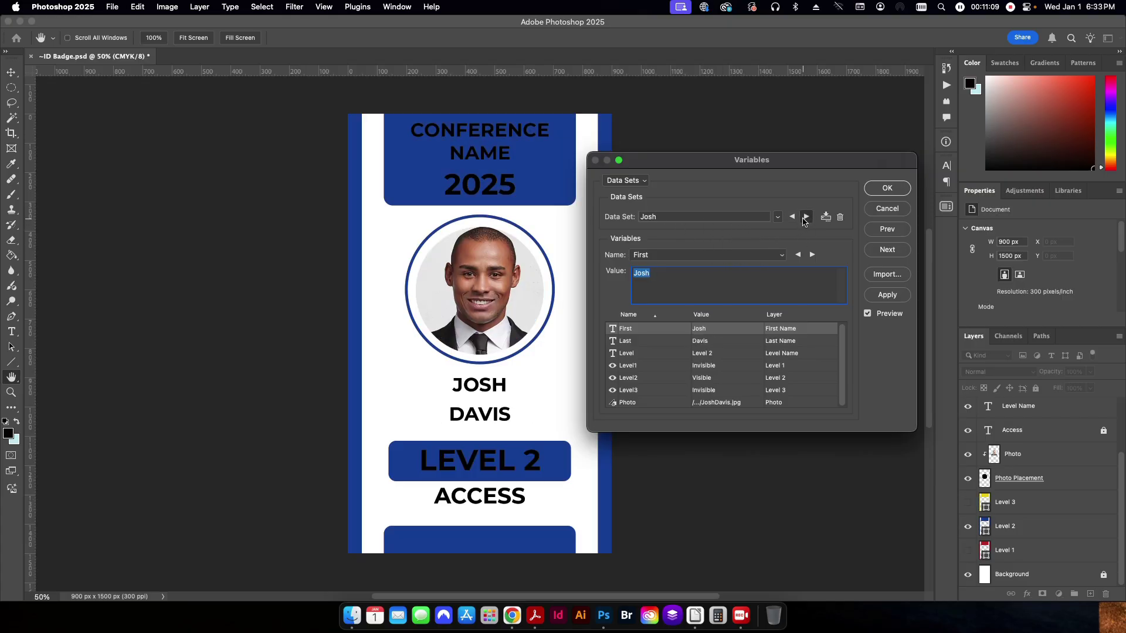
pyautogui.click(805, 216)
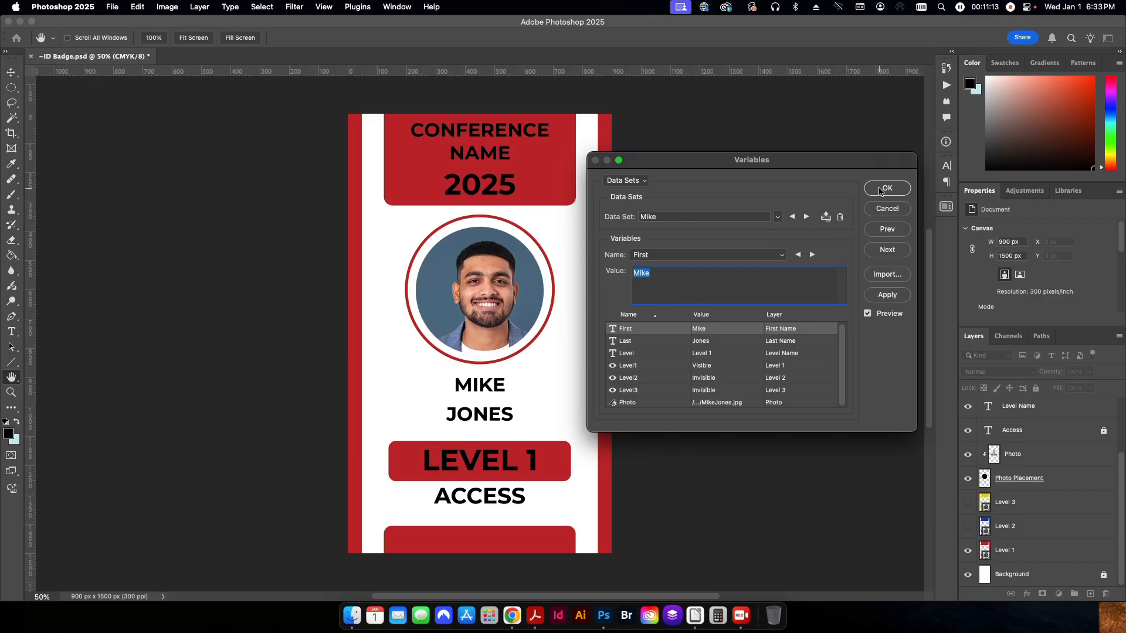
pyautogui.click(886, 188)
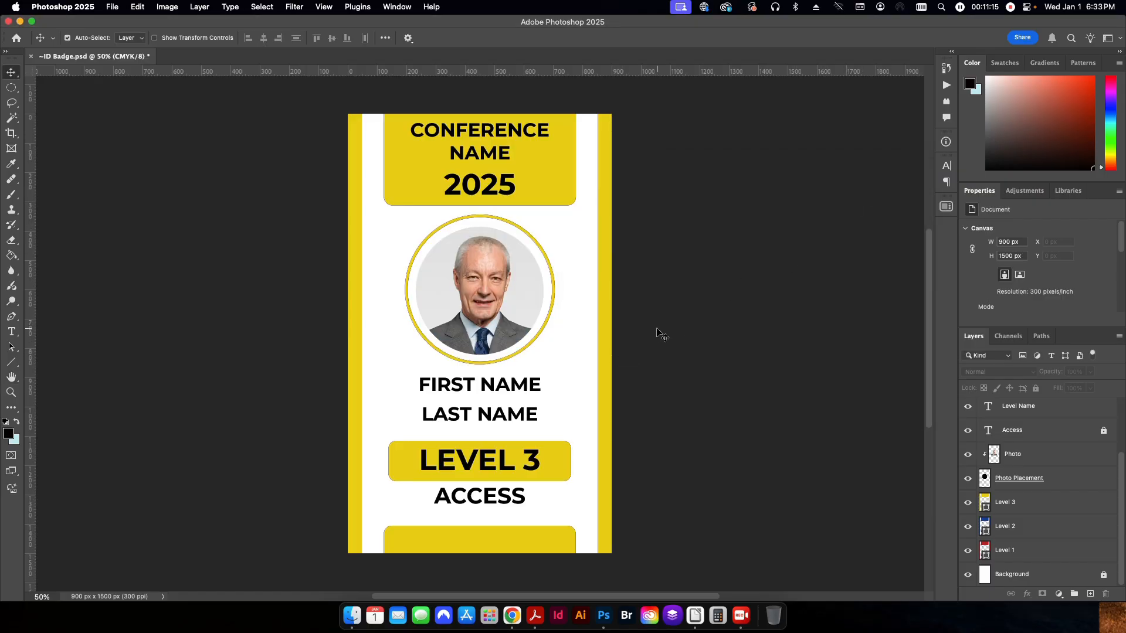
# Glance at the Photoshop Variables folder in Finder, then bring up Photoshop's File menu
pyautogui.click(1006, 502)
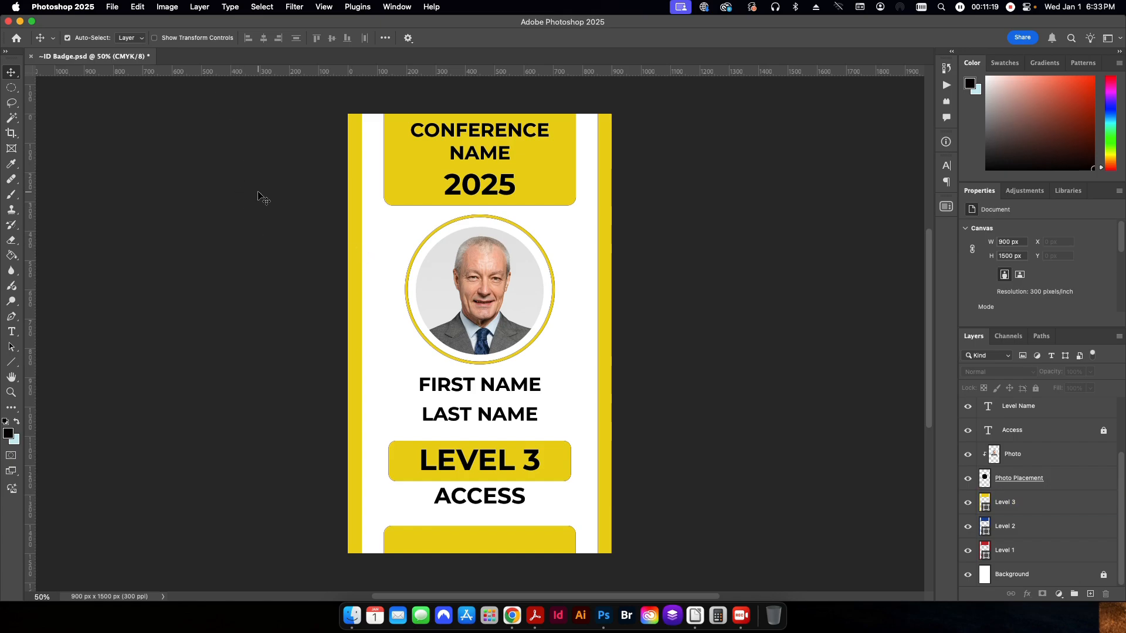
pyautogui.moveTo(787, 323)
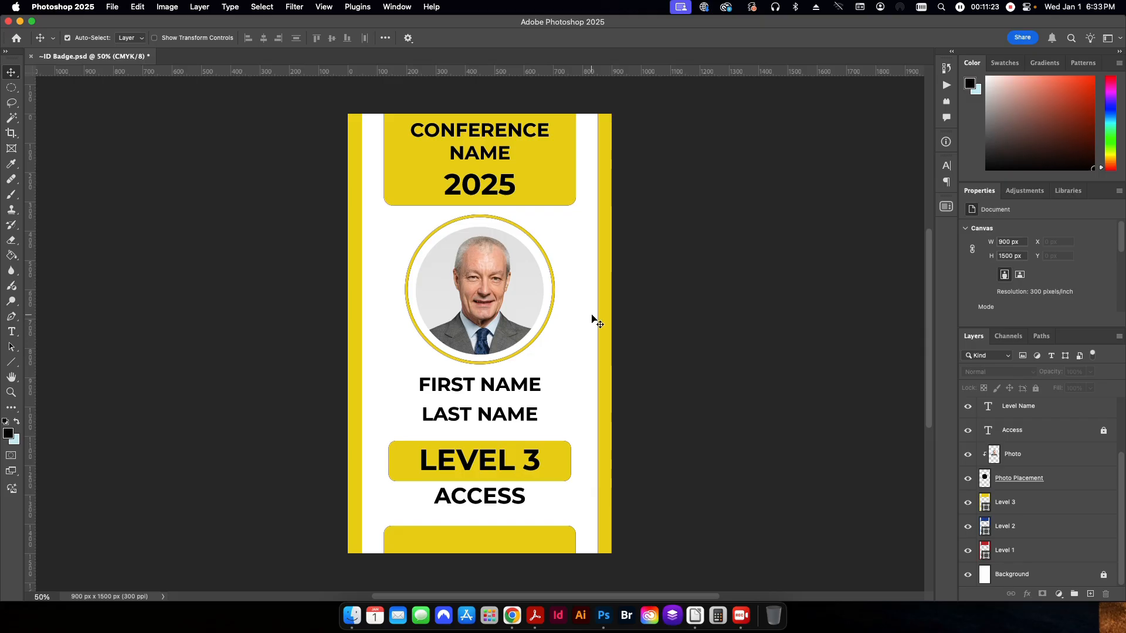
pyautogui.moveTo(416, 322)
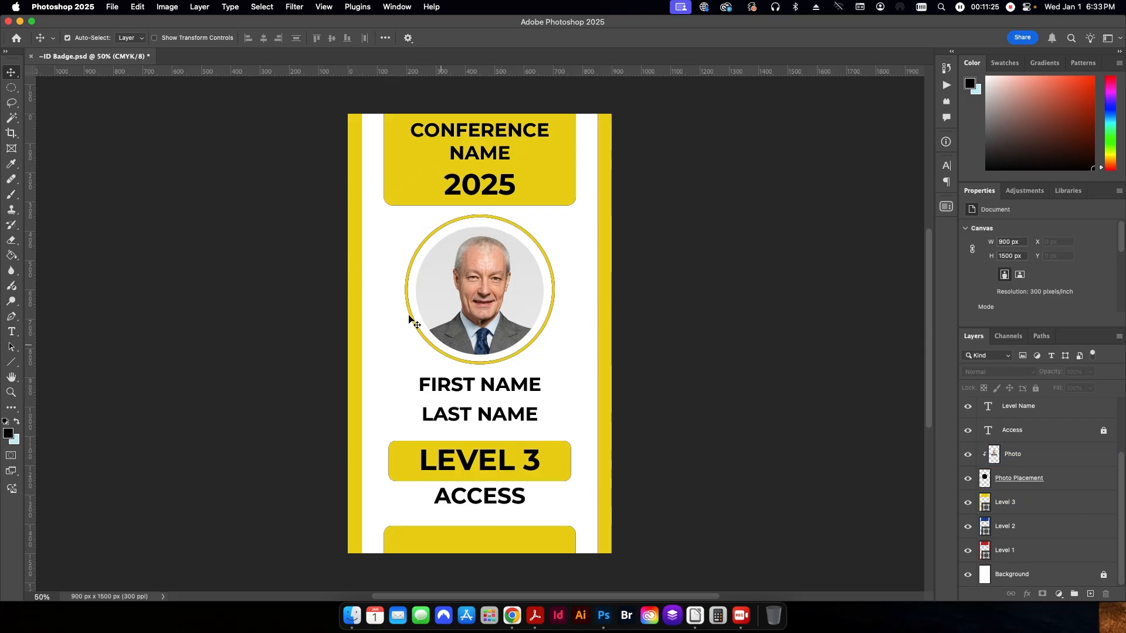
pyautogui.moveTo(422, 354)
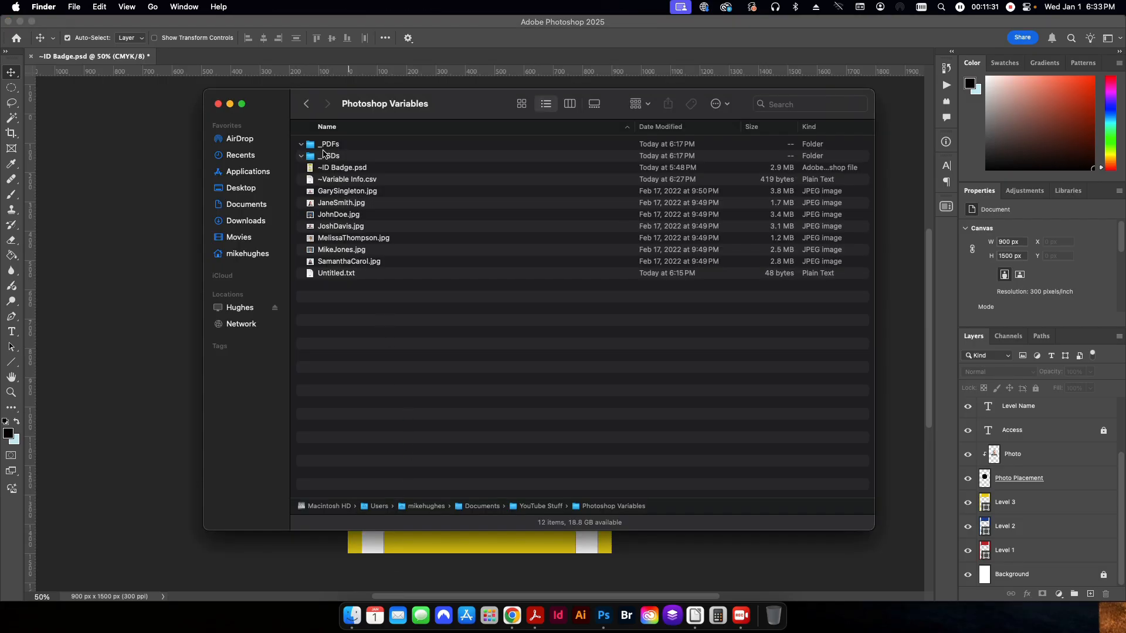
pyautogui.moveTo(348, 163)
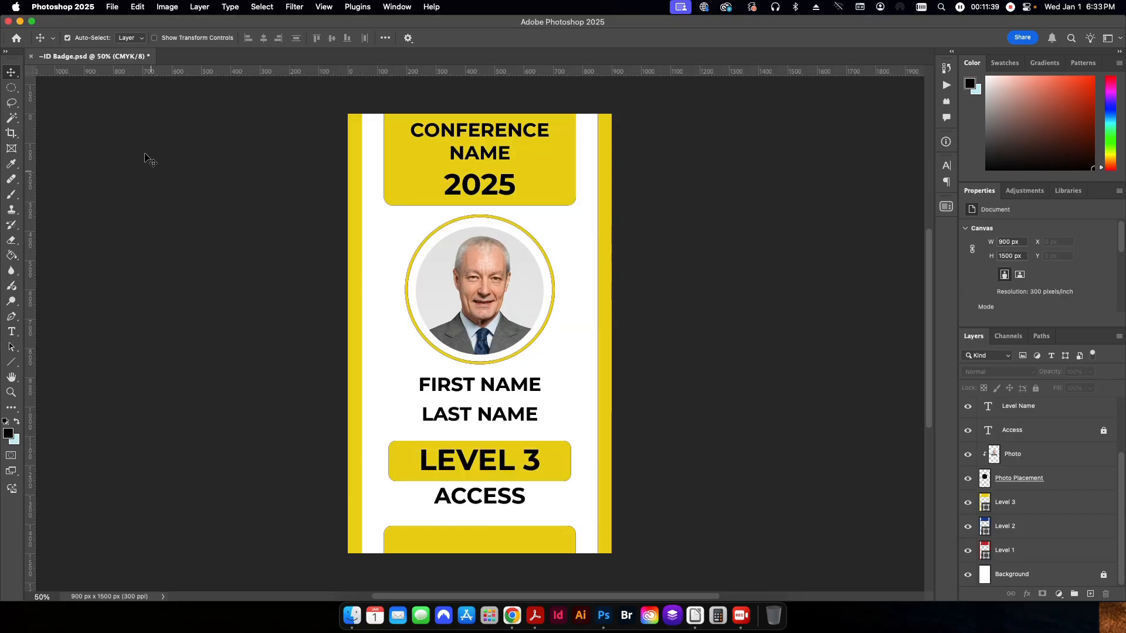
pyautogui.click(111, 6)
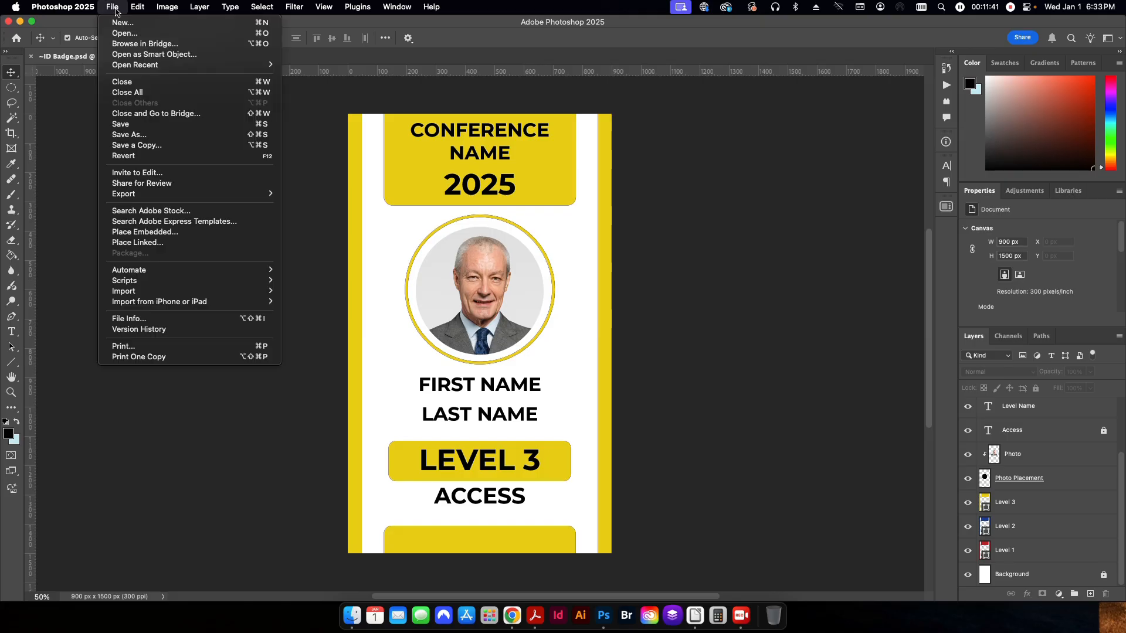
pyautogui.moveTo(153, 201)
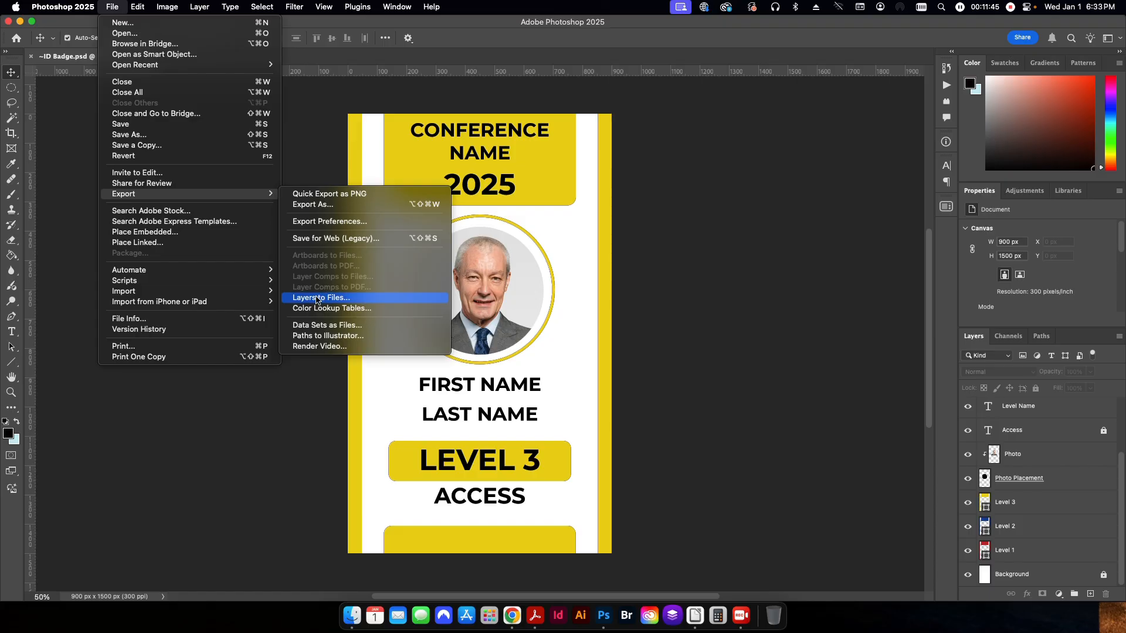
pyautogui.moveTo(326, 324)
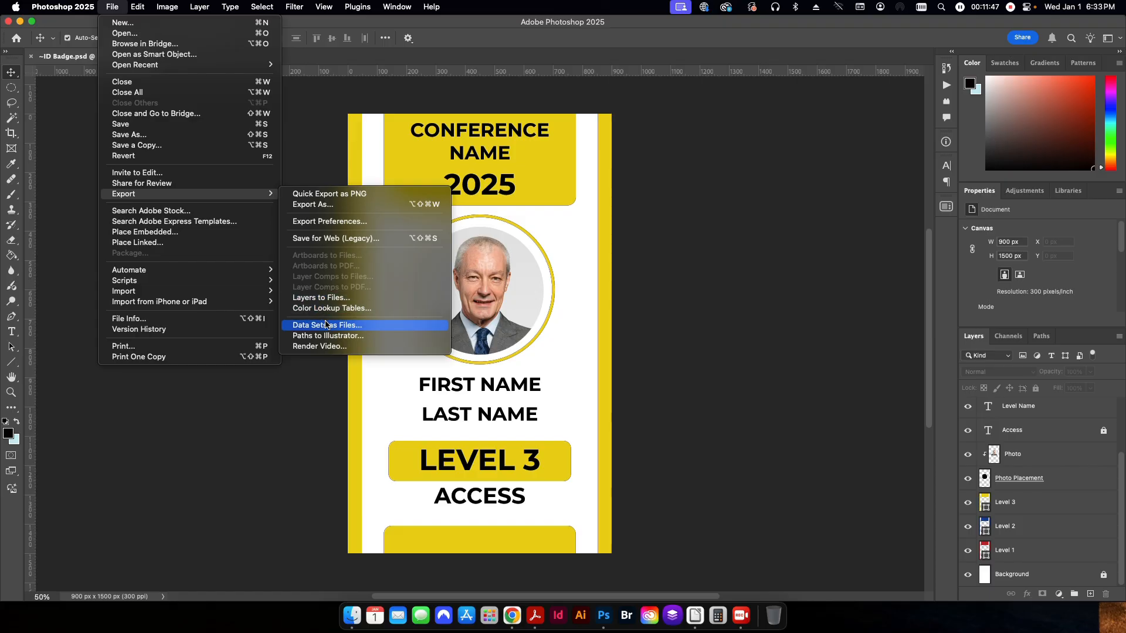
# Choose Export > Data Sets as Files to reach the export settings
pyautogui.click(328, 324)
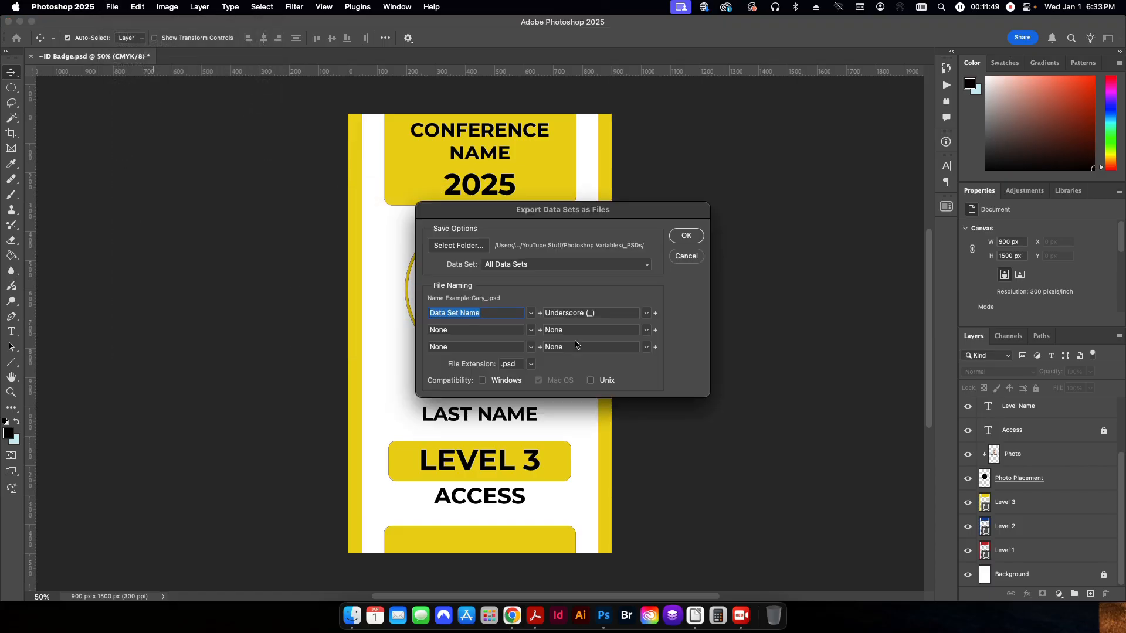
pyautogui.moveTo(649, 508)
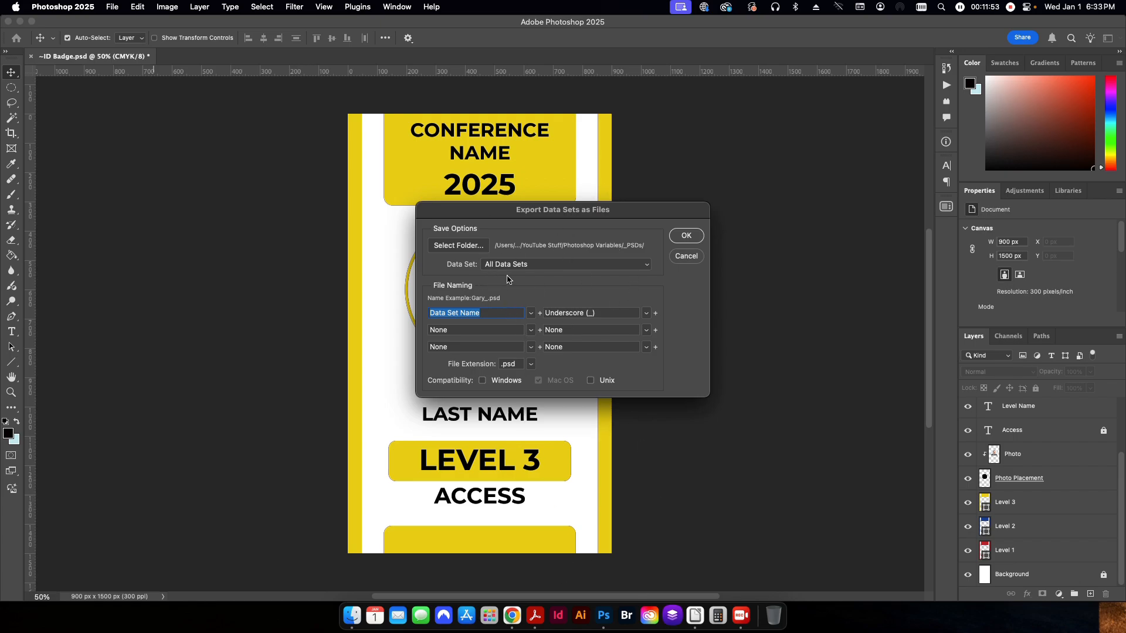
# Export all data sets as PSDs into the _PSDs folder, named by data set name
pyautogui.click(458, 245)
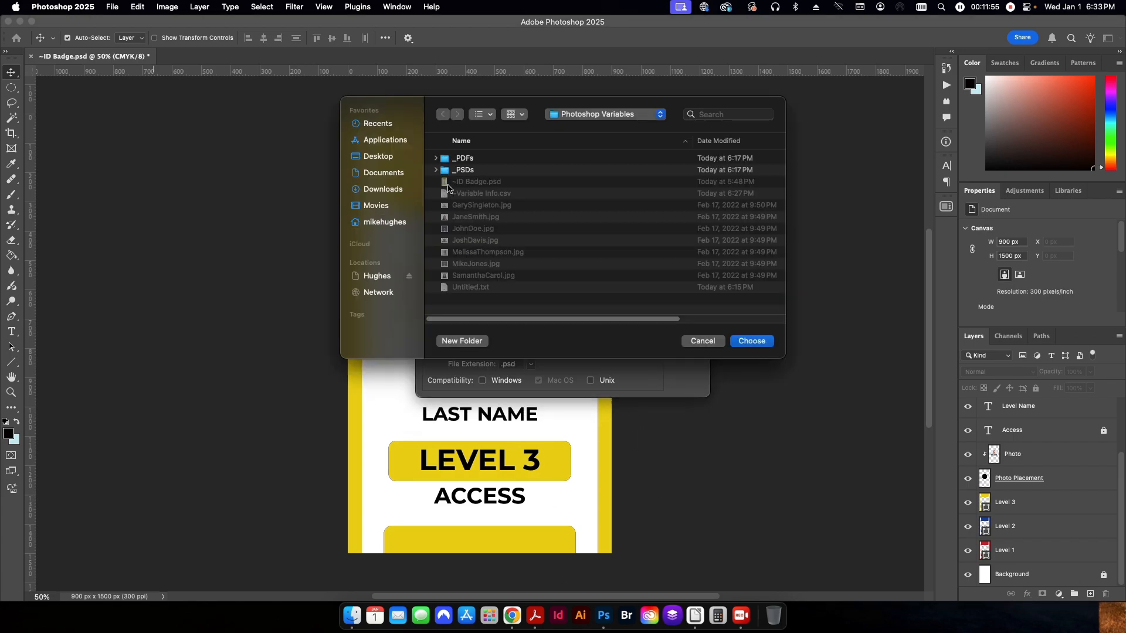
pyautogui.click(463, 169)
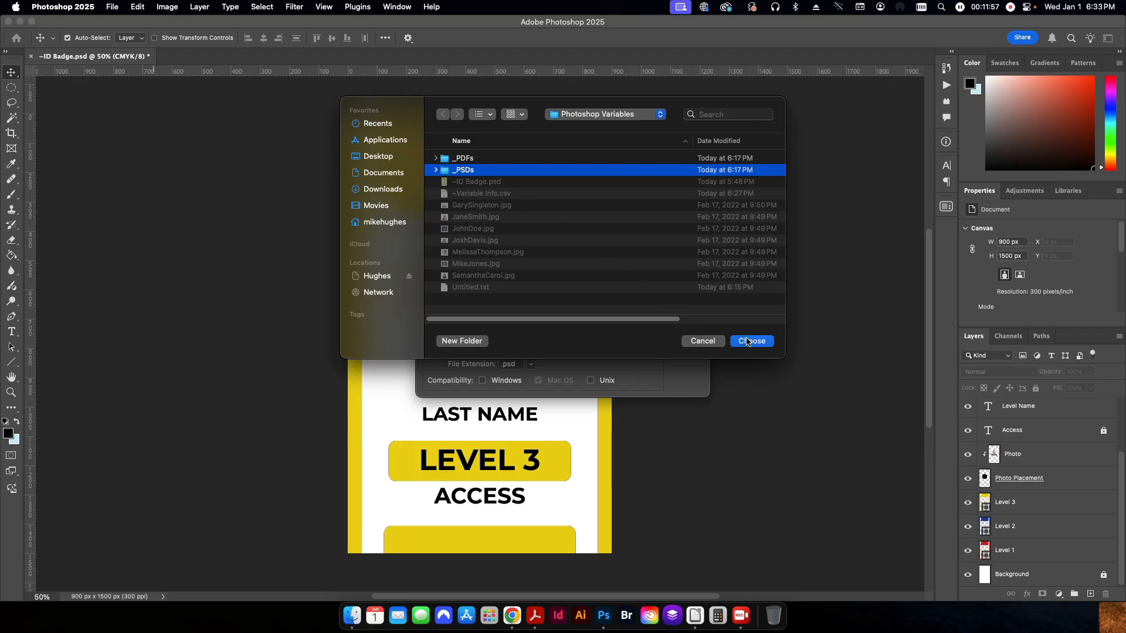
pyautogui.click(752, 341)
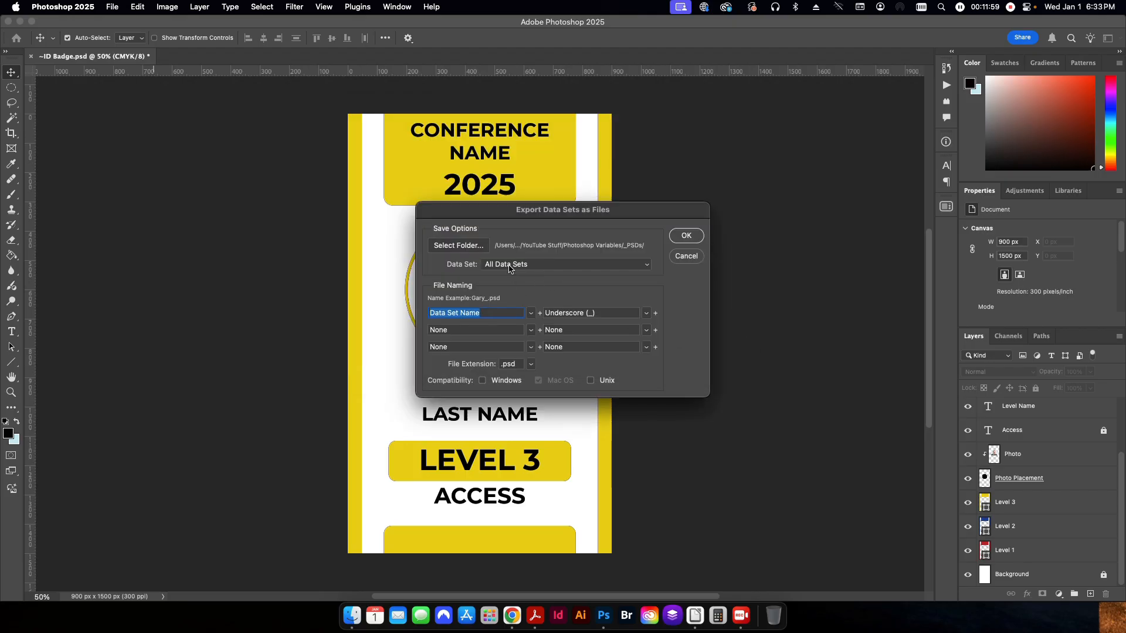
pyautogui.click(566, 265)
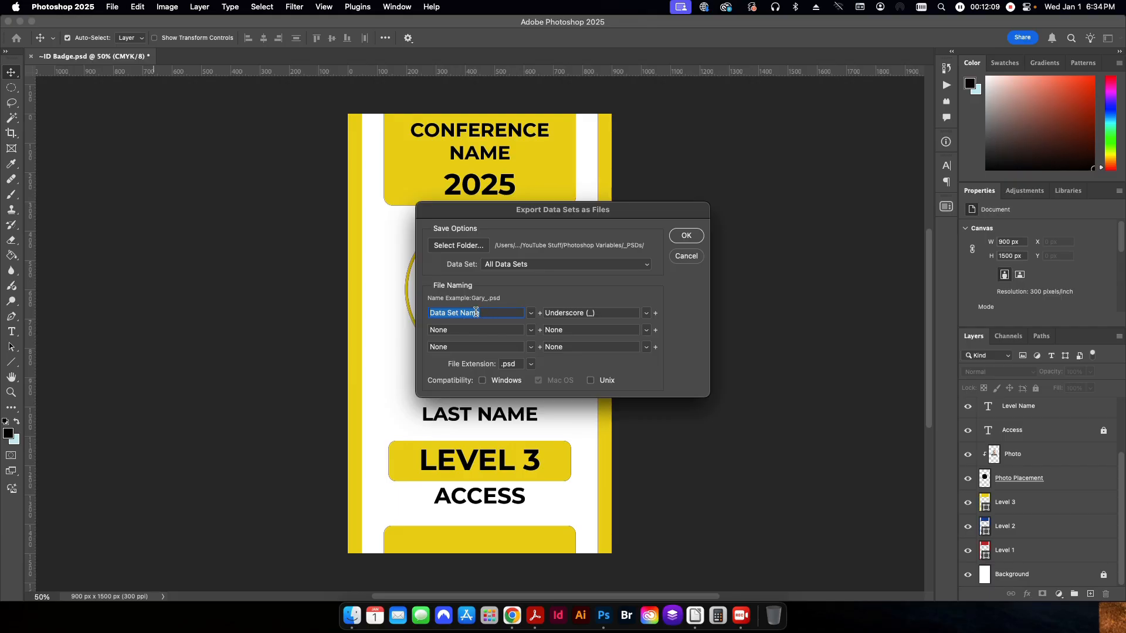
pyautogui.moveTo(491, 310)
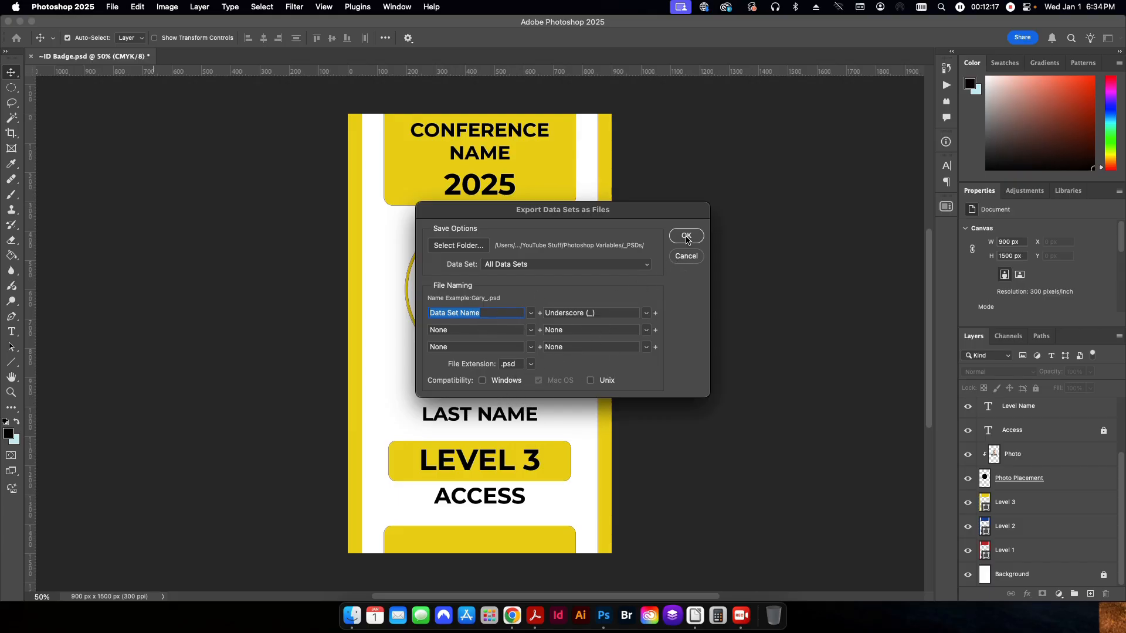
pyautogui.click(686, 236)
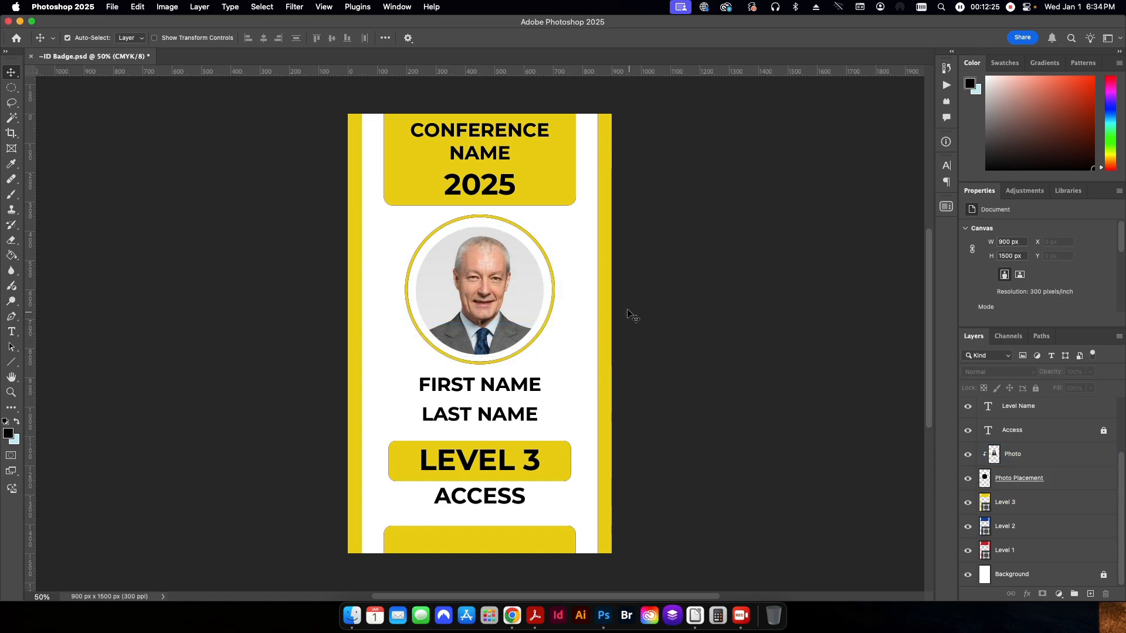
pyautogui.moveTo(398, 615)
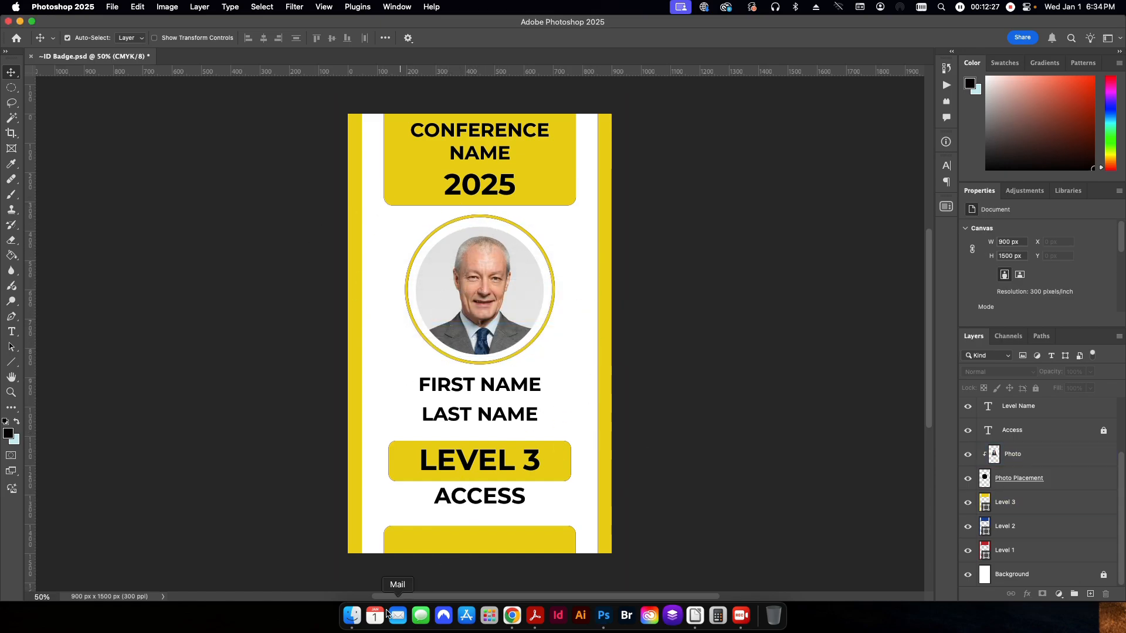
# In Finder, view the seven exported PSDs in _PSDs and open the fifth badge file
pyautogui.click(352, 615)
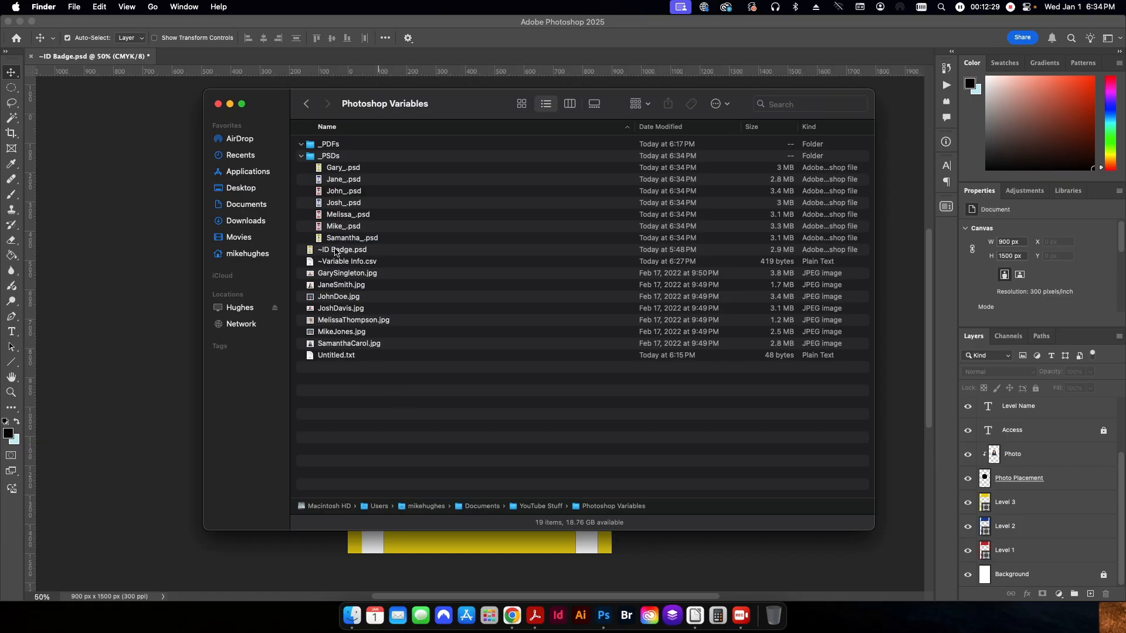
pyautogui.moveTo(351, 184)
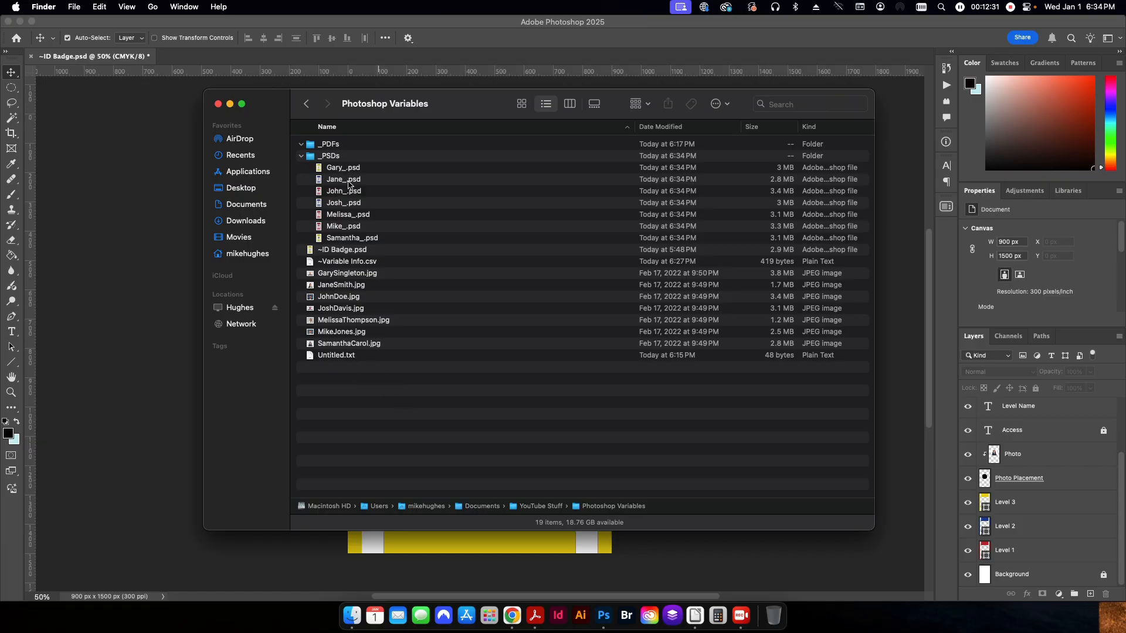
pyautogui.moveTo(342, 227)
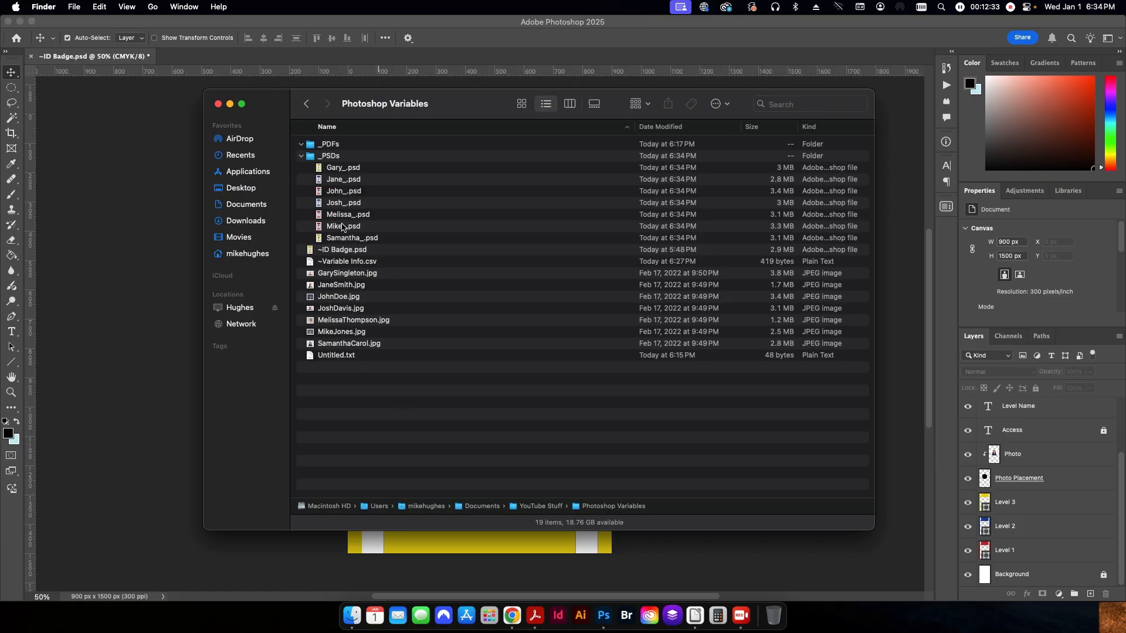
pyautogui.doubleClick(348, 214)
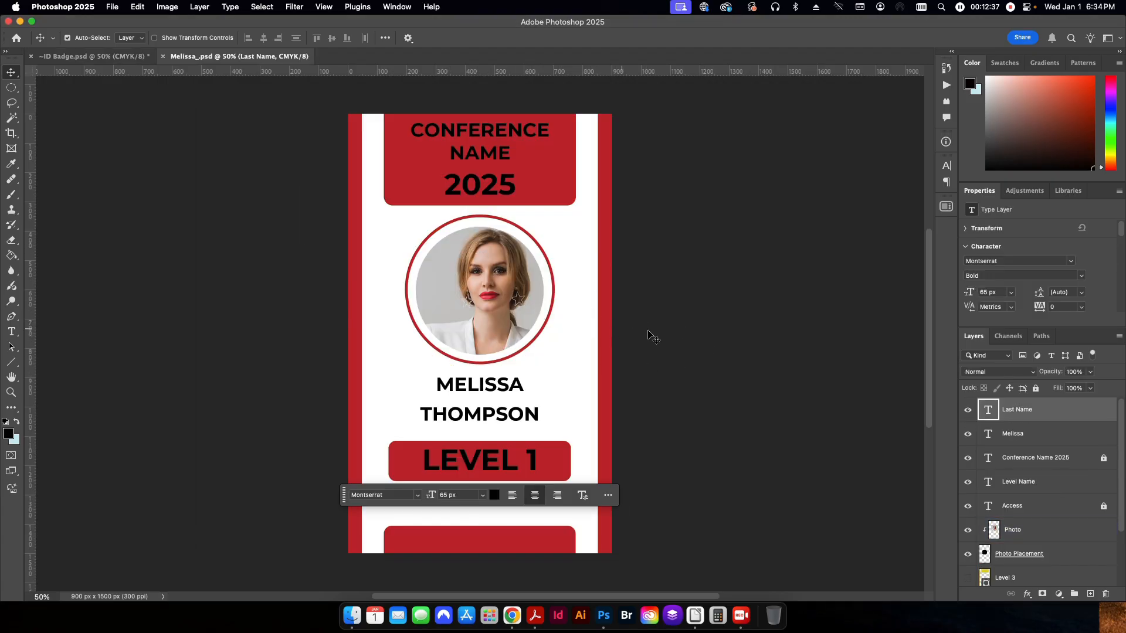
# Deselect the name layer on Melissa's badge, review it, and close the document
pyautogui.click(497, 463)
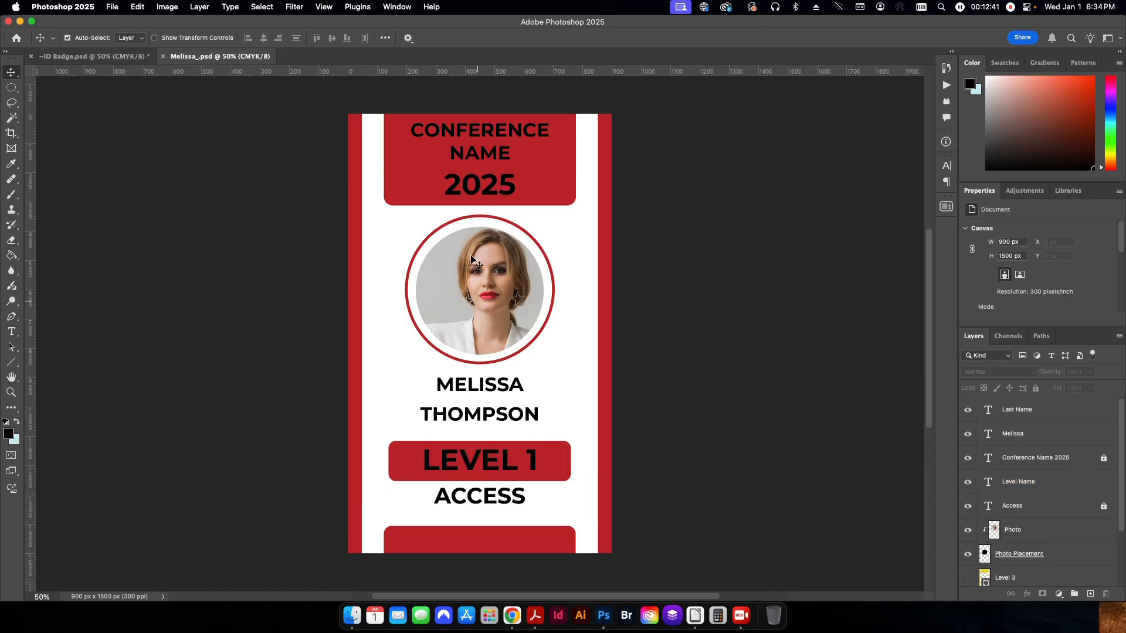
pyautogui.moveTo(397, 163)
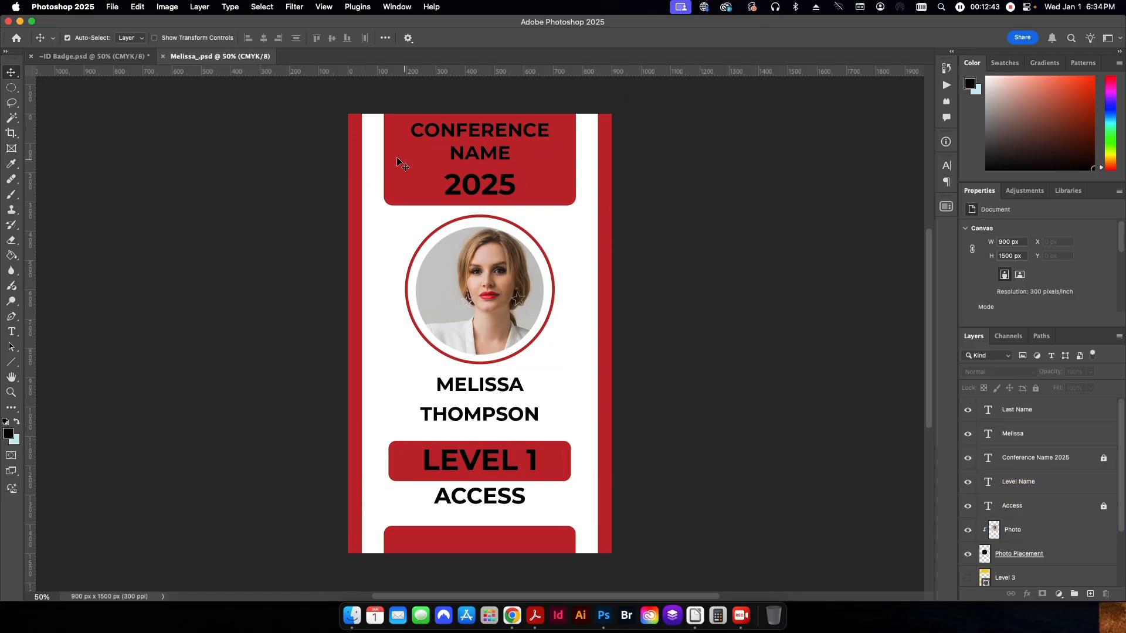
pyautogui.click(88, 56)
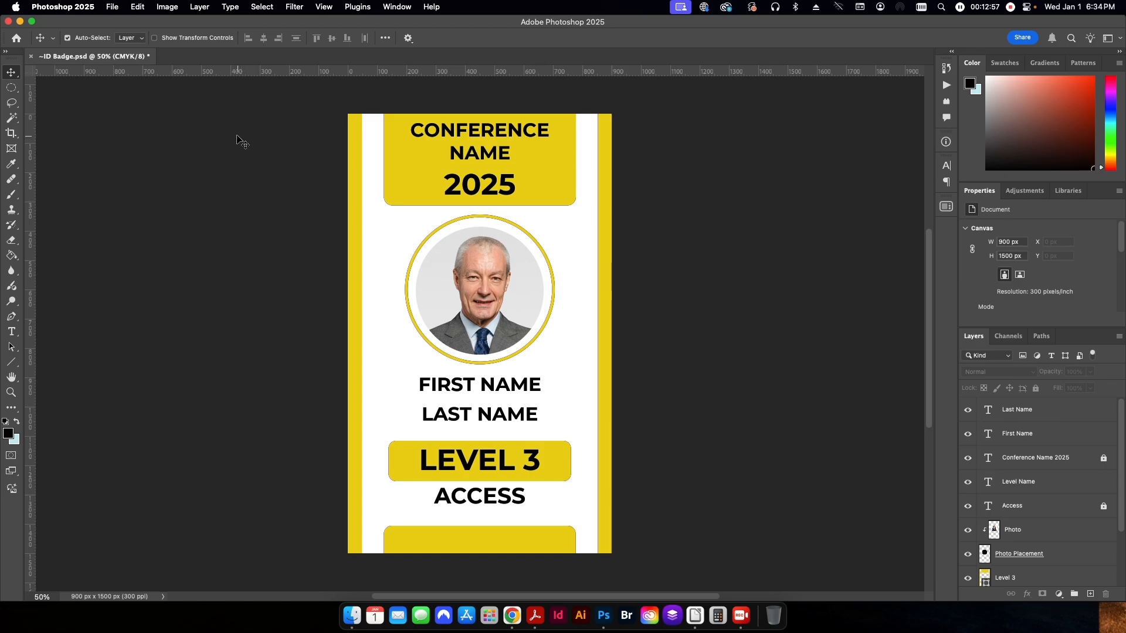
pyautogui.moveTo(226, 169)
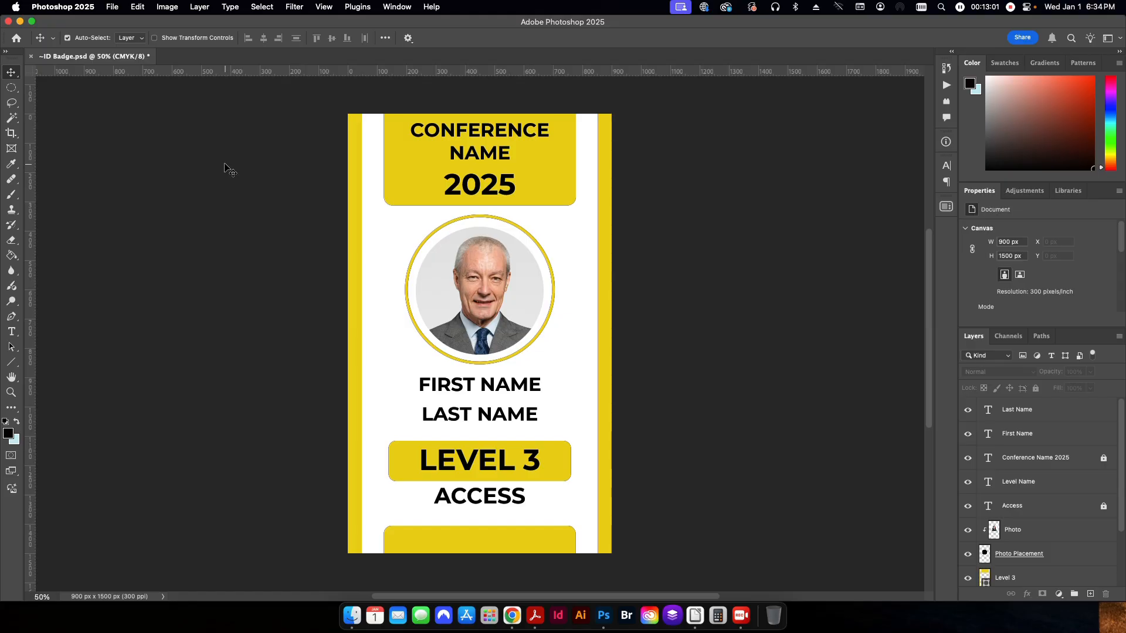
pyautogui.moveTo(288, 163)
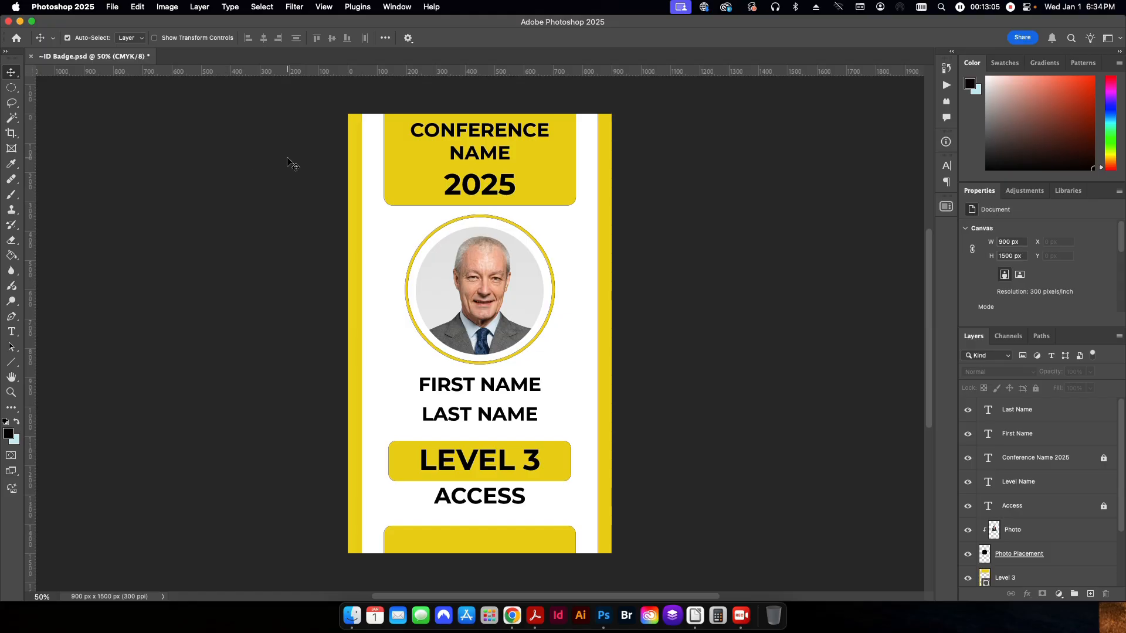
# Show the Actions panel from the Window menu, listing Default Actions
pyautogui.click(397, 7)
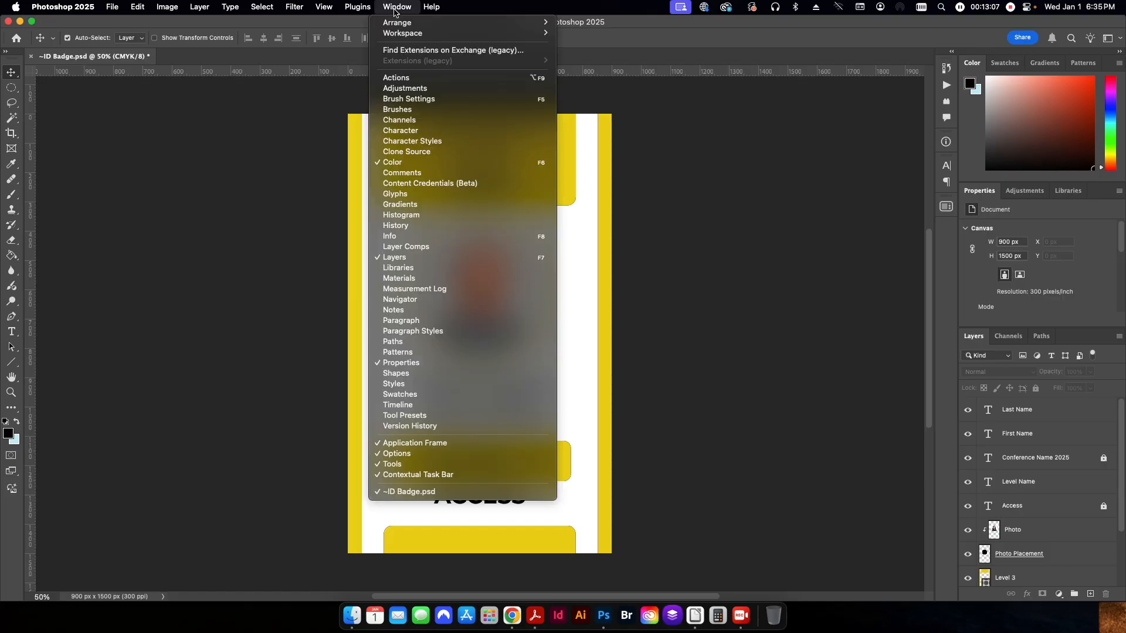
pyautogui.click(395, 77)
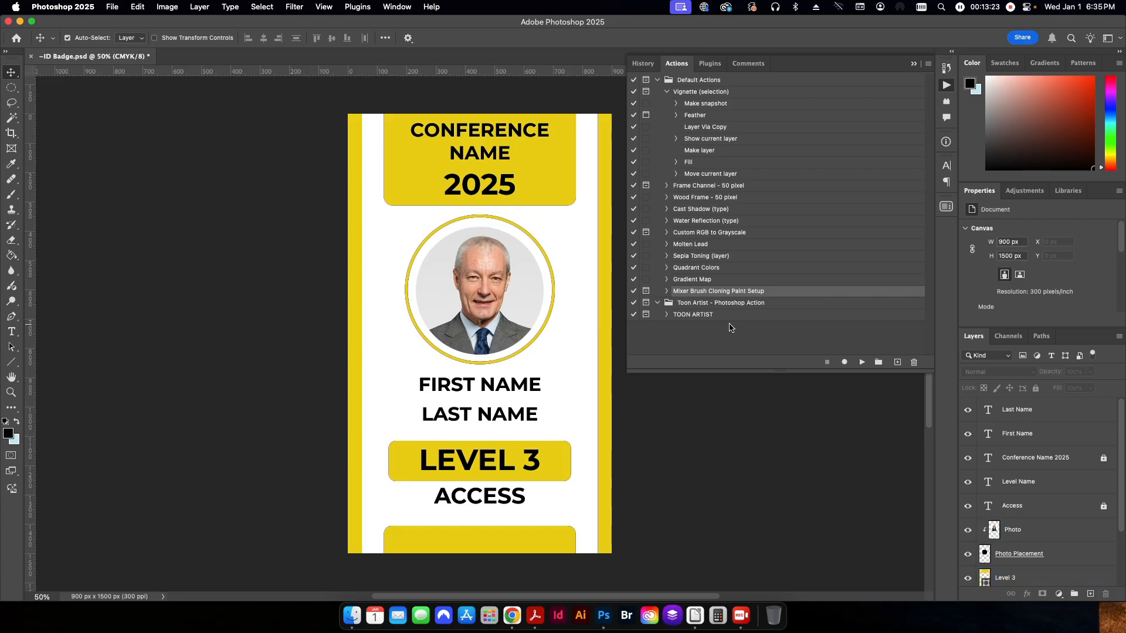
pyautogui.moveTo(782, 333)
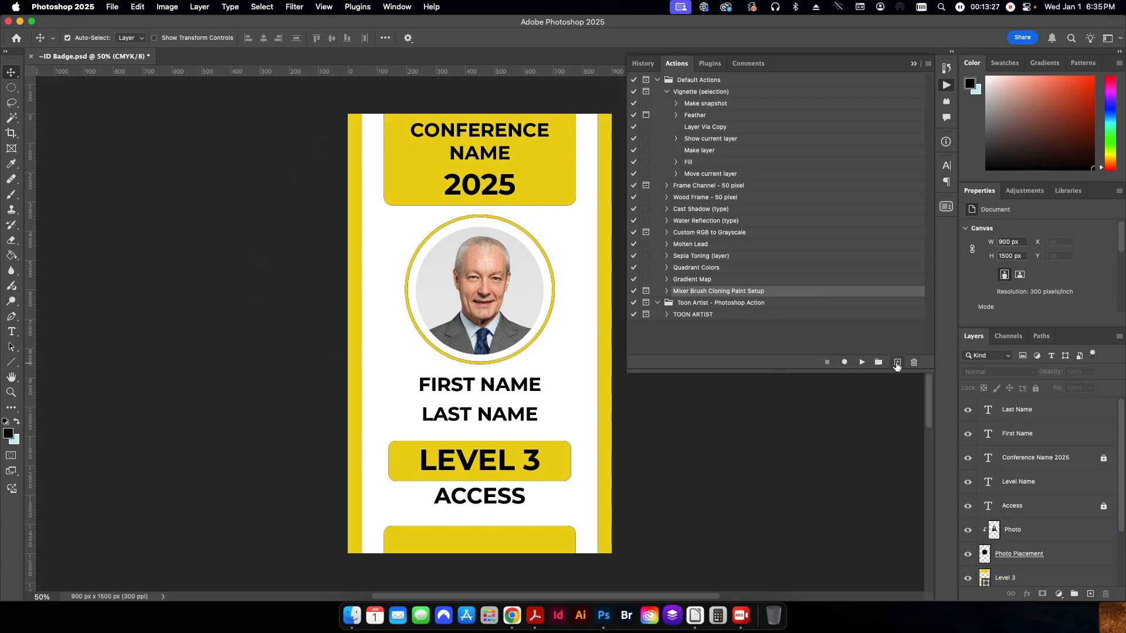
# Create a new action named Export as PDF in Default Actions and start recording
pyautogui.click(897, 362)
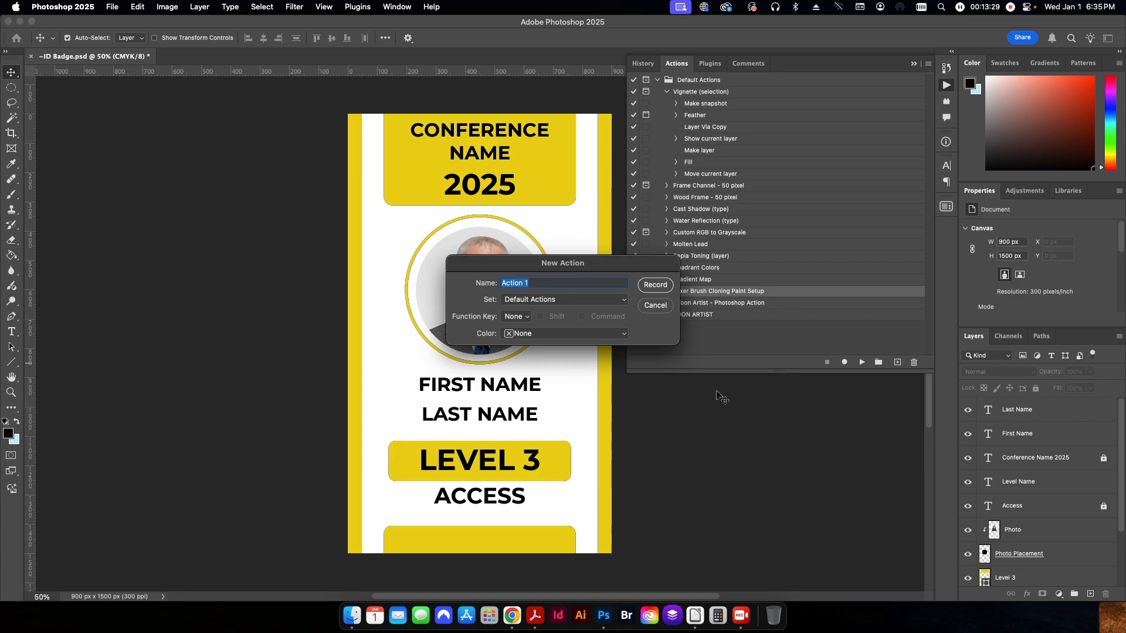
pyautogui.write('Export as')
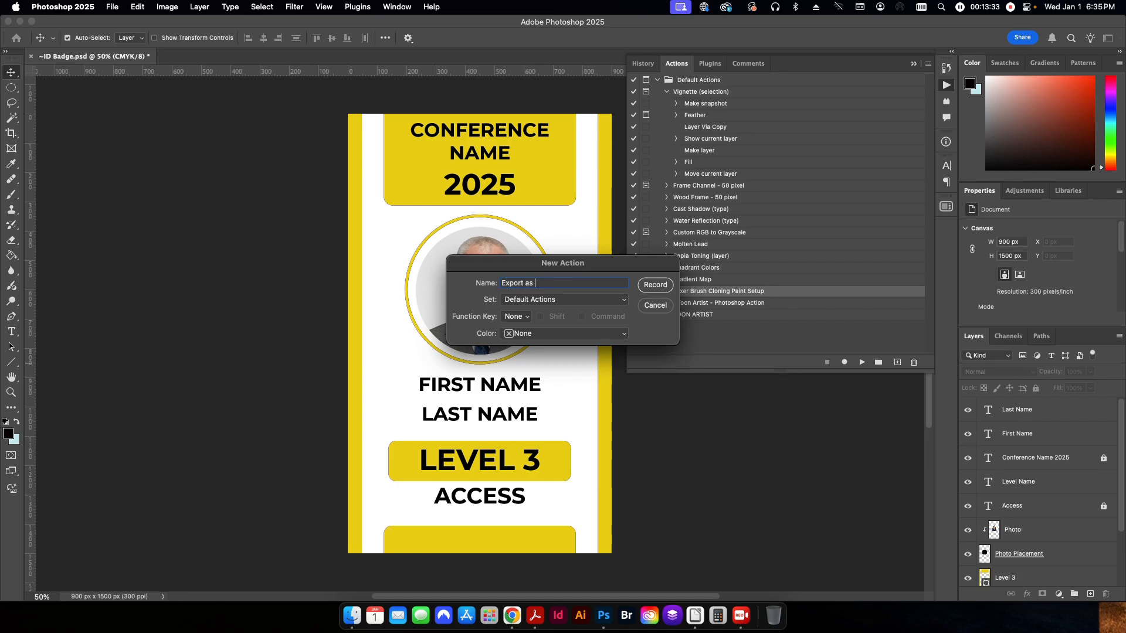
pyautogui.write('PDF')
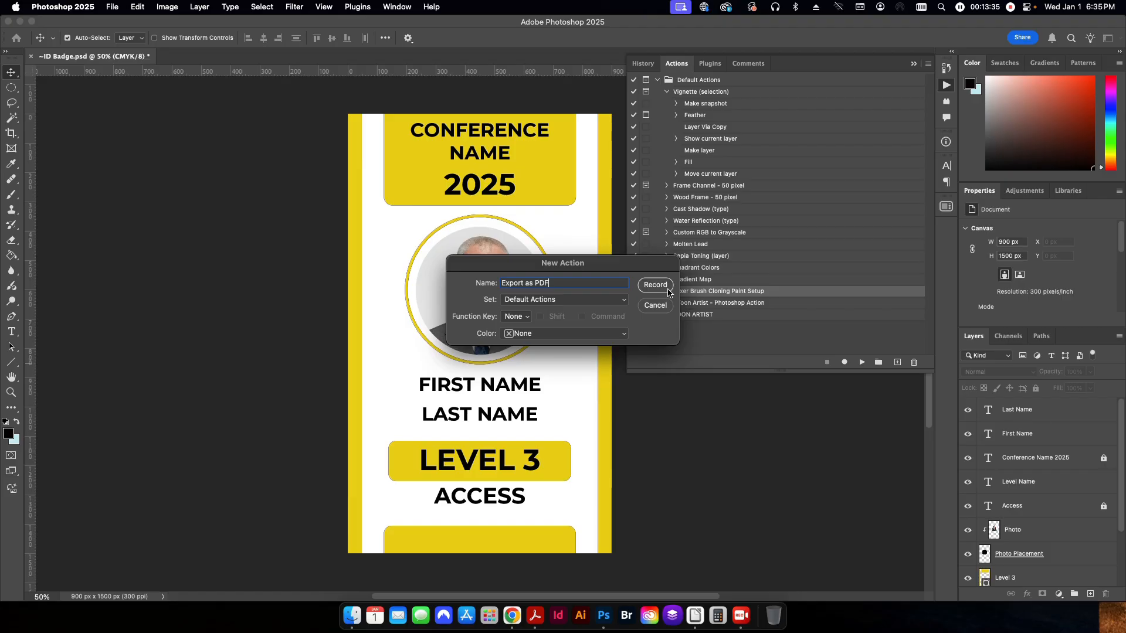
pyautogui.click(655, 285)
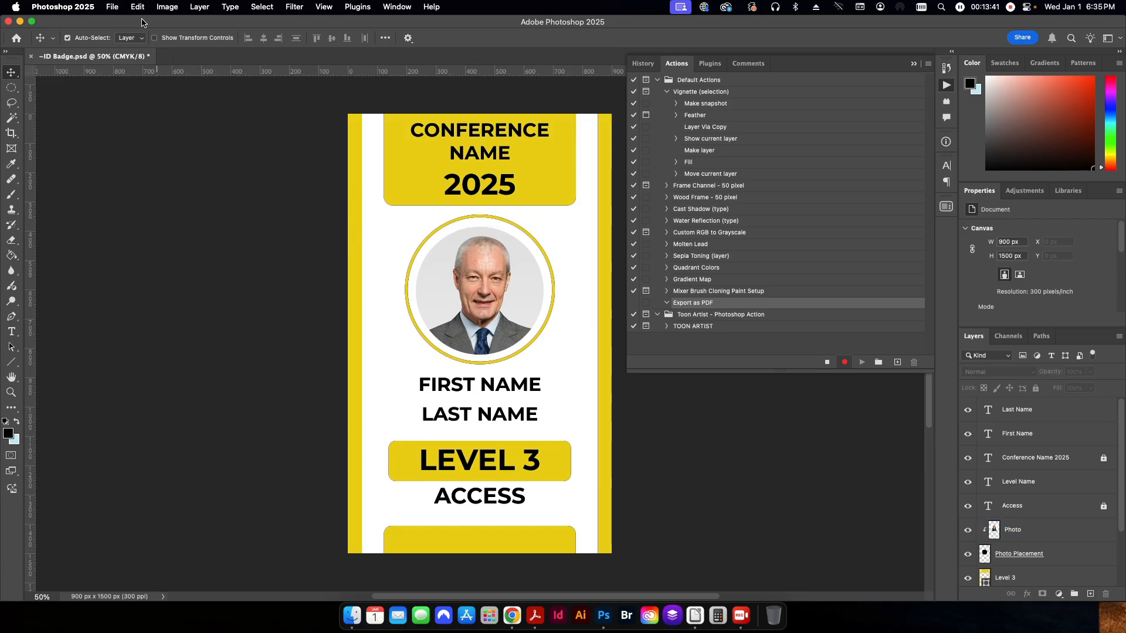
# Save the badge as a Photoshop PDF into the _PDFs folder
pyautogui.click(112, 7)
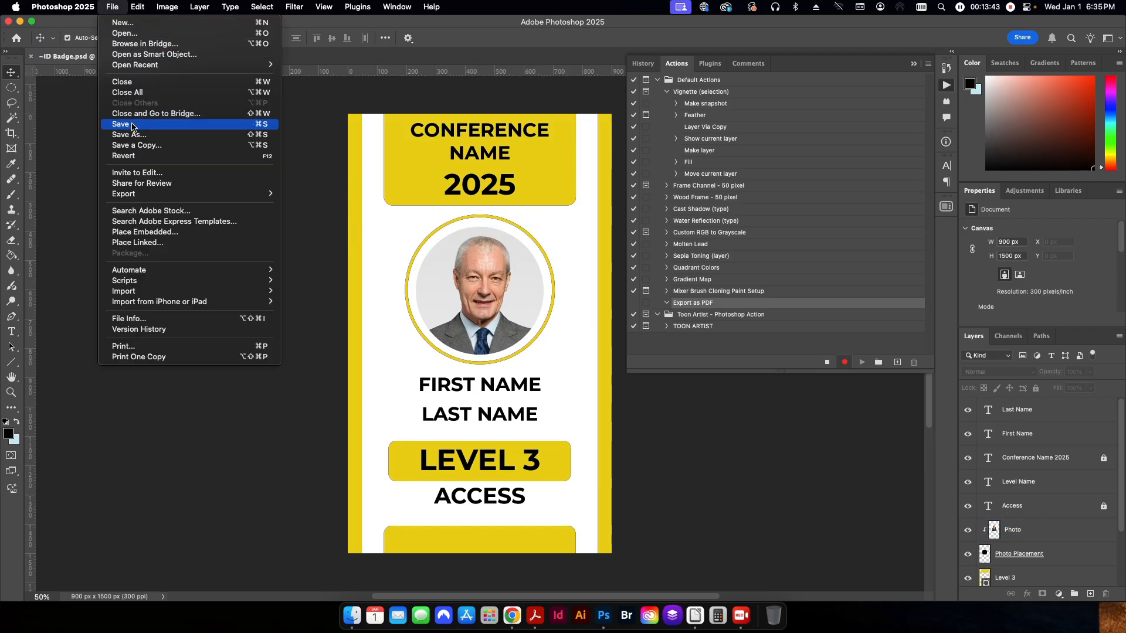
pyautogui.click(128, 134)
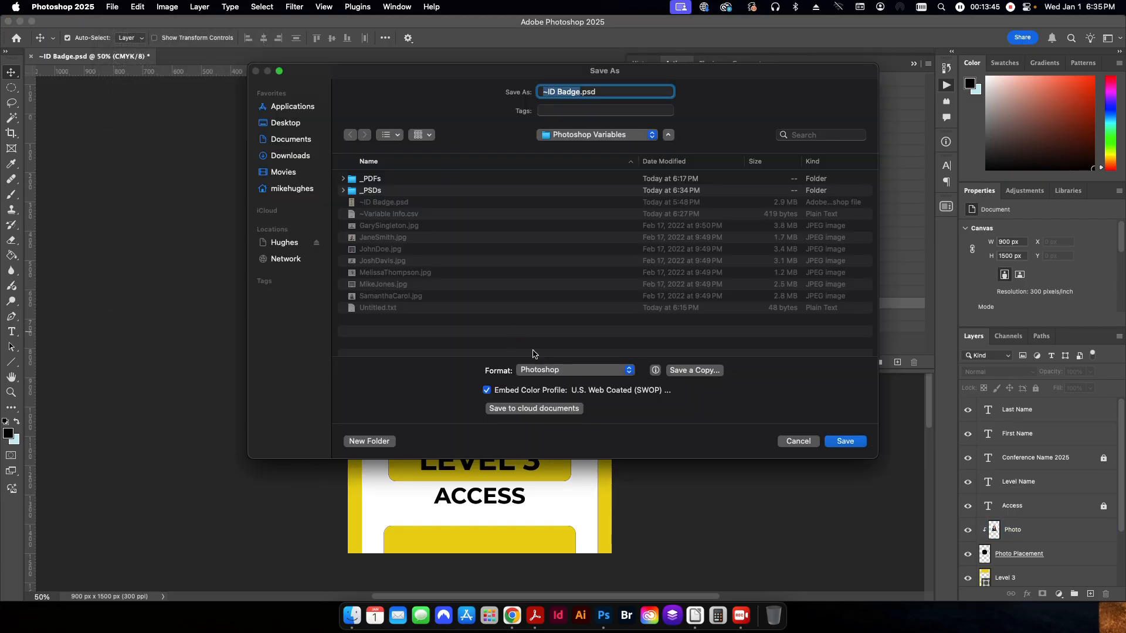
pyautogui.click(574, 370)
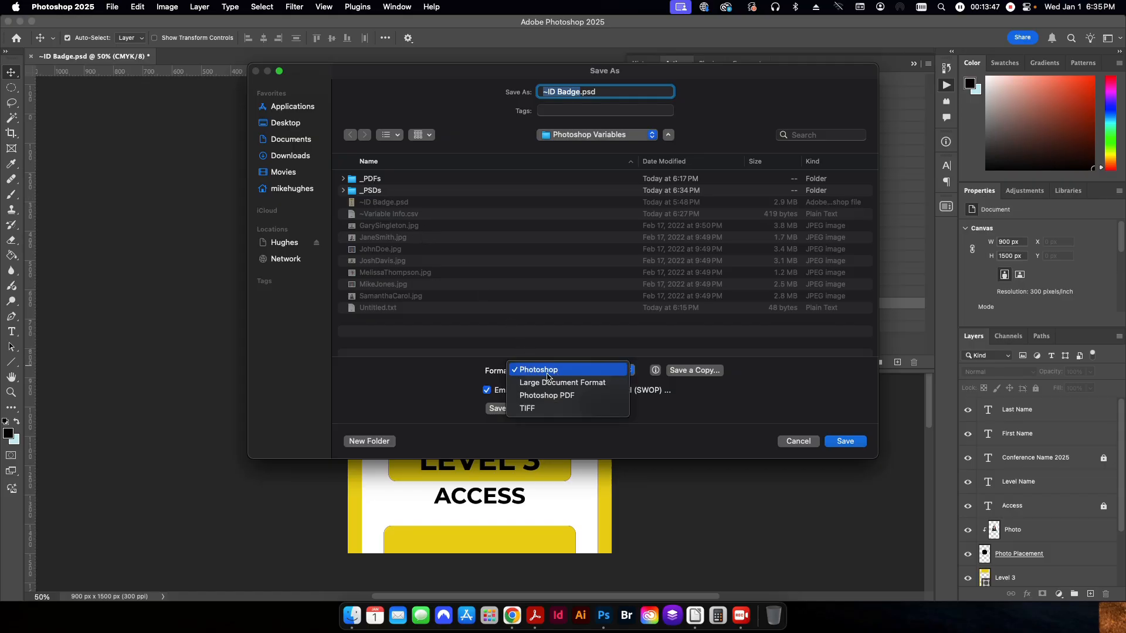
pyautogui.click(547, 395)
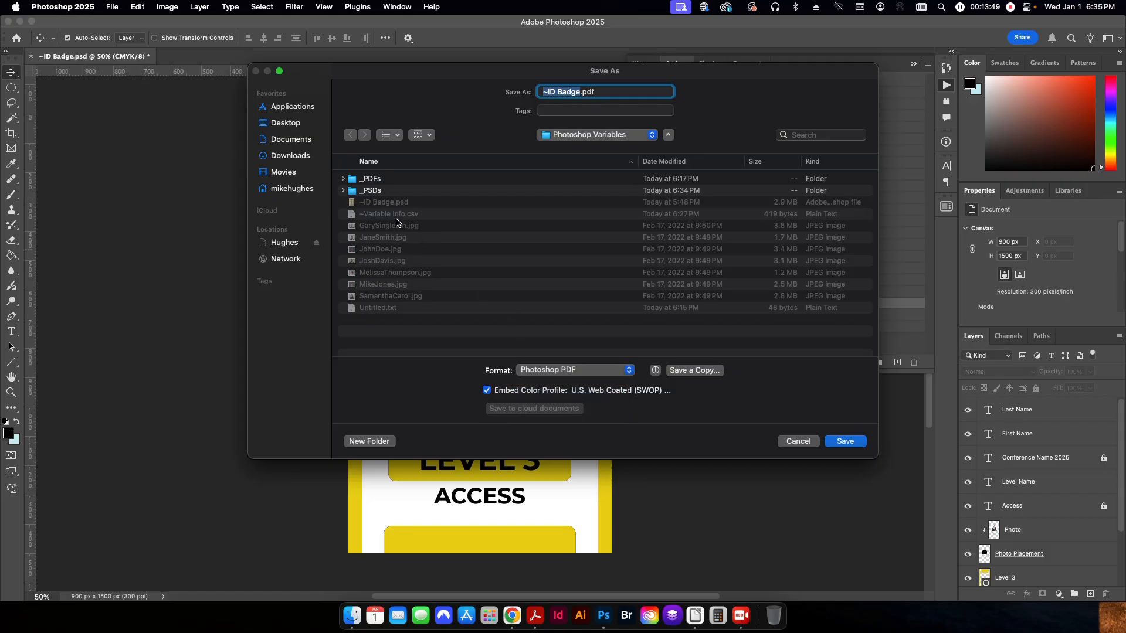
pyautogui.doubleClick(369, 178)
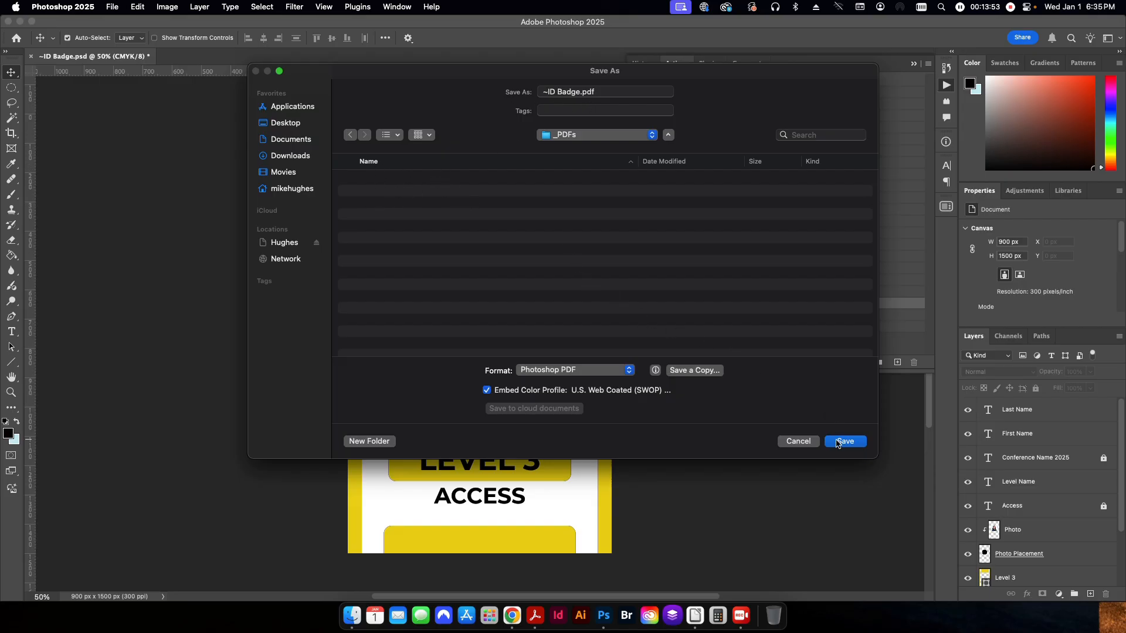
pyautogui.click(846, 441)
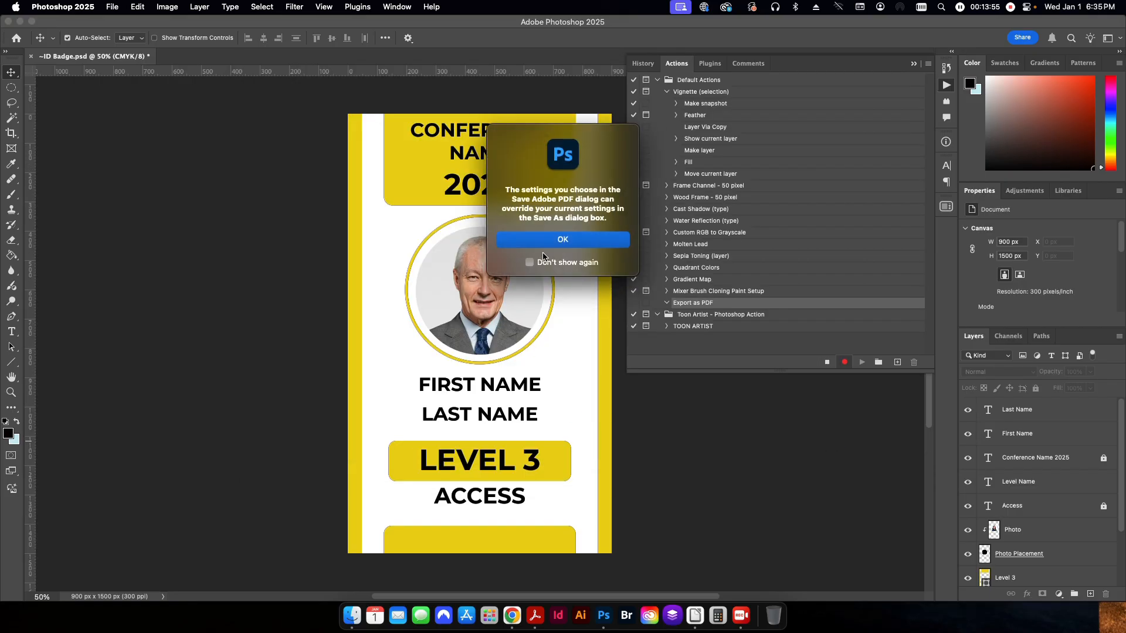
# Save the PDF with the High Quality Print preset, accepting the override and compatibility notices
pyautogui.click(562, 239)
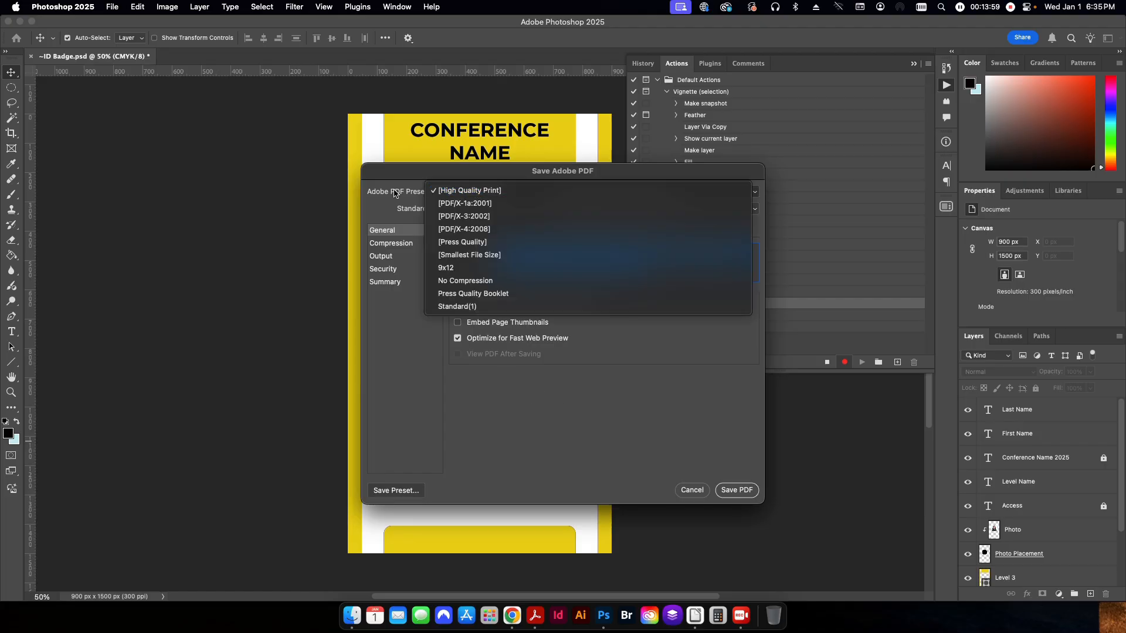
pyautogui.click(470, 190)
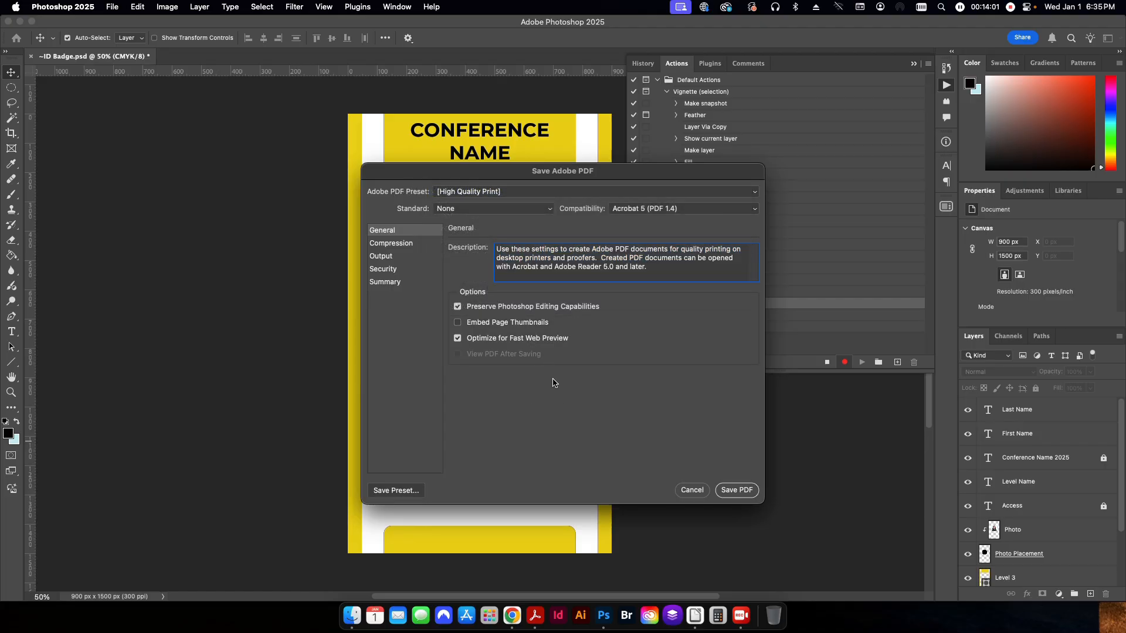
pyautogui.click(736, 490)
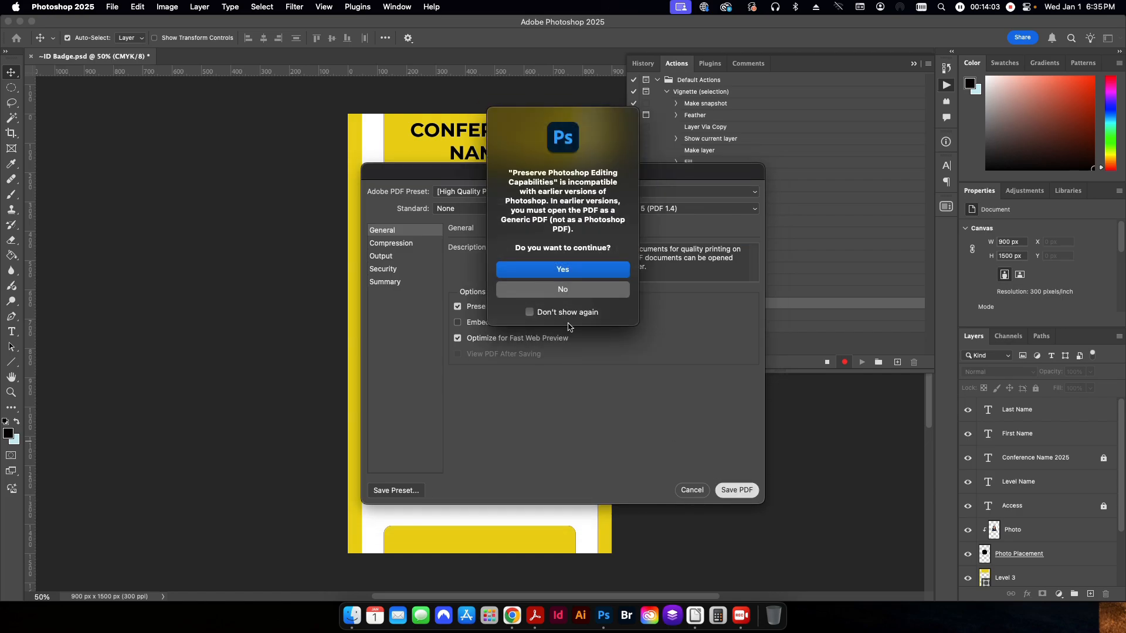
pyautogui.click(562, 269)
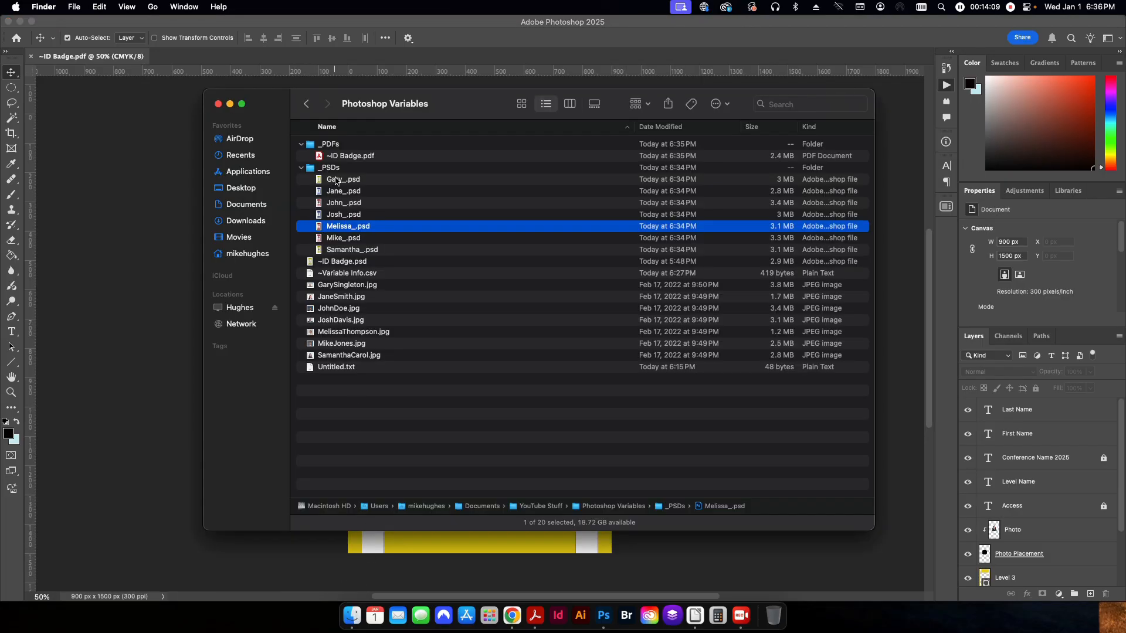
pyautogui.moveTo(248, 201)
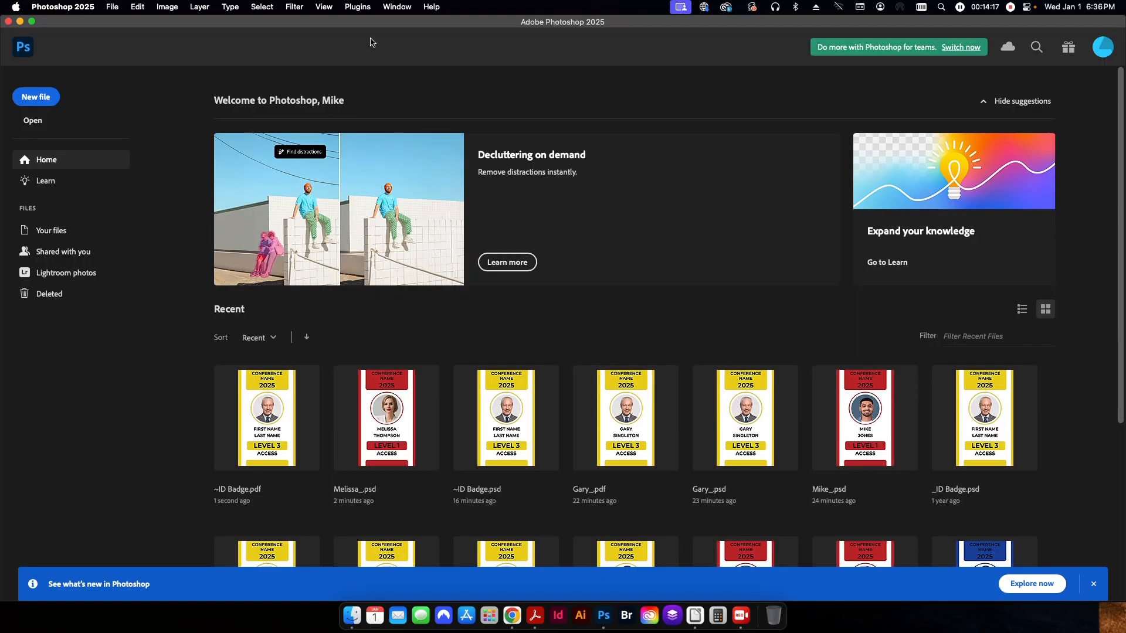
# Reopen the Actions panel from the Window menu to stop recording Export as PDF
pyautogui.click(398, 7)
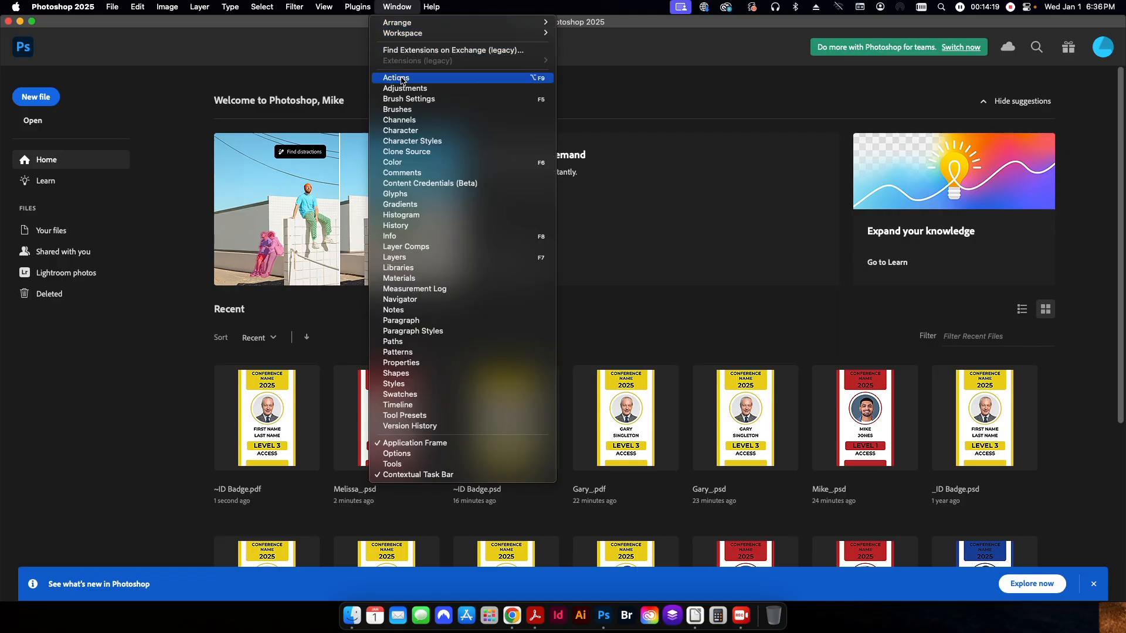
pyautogui.click(395, 77)
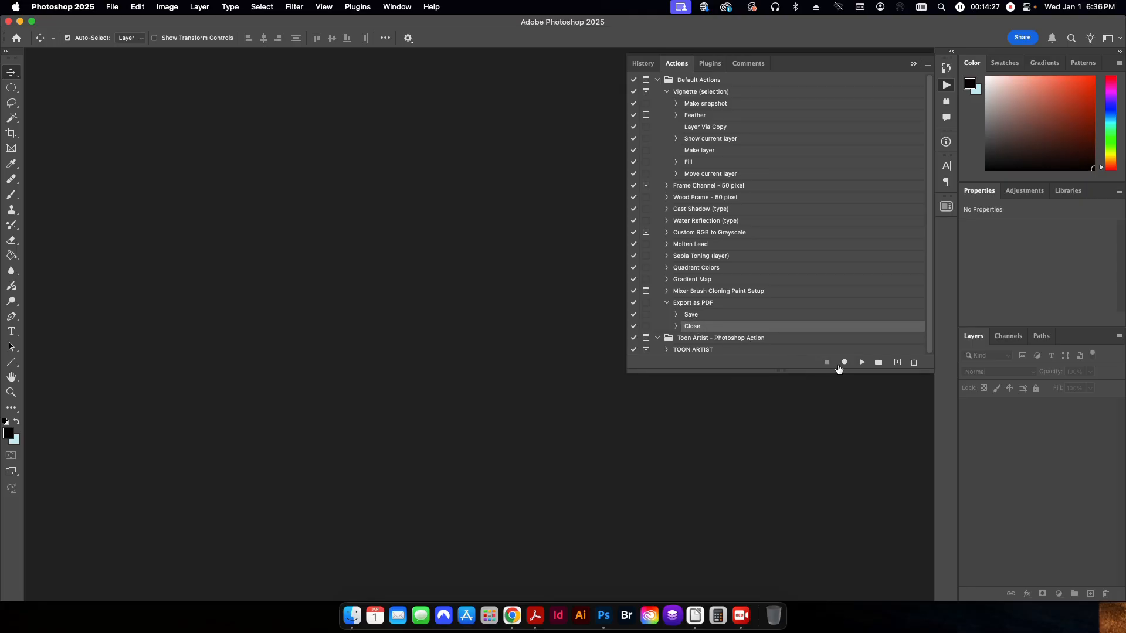
pyautogui.moveTo(674, 302)
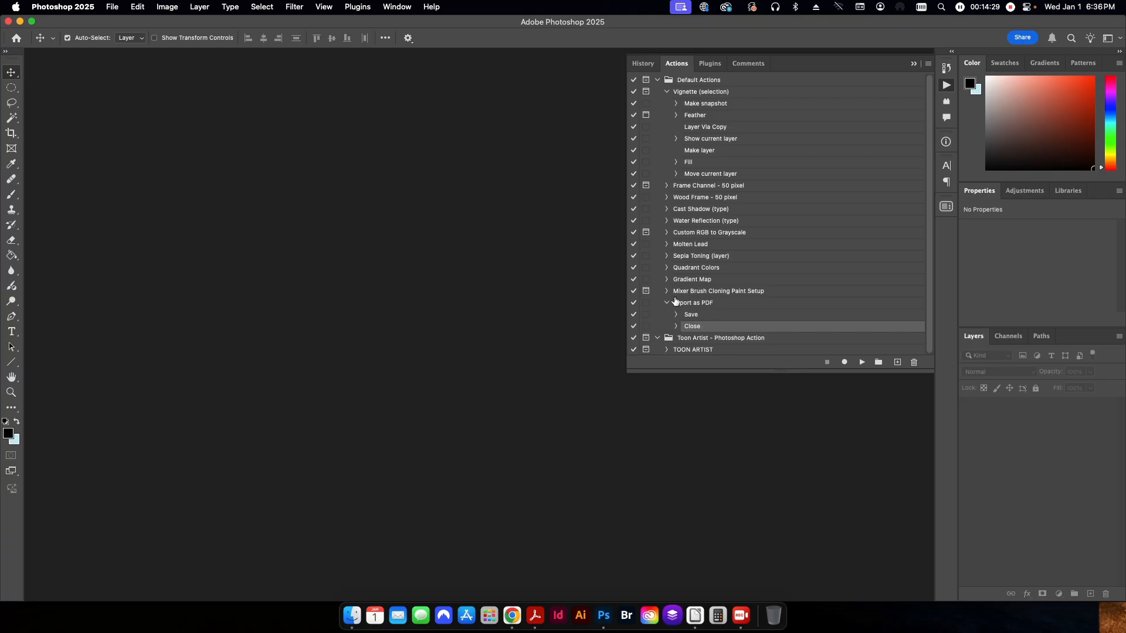
pyautogui.moveTo(693, 305)
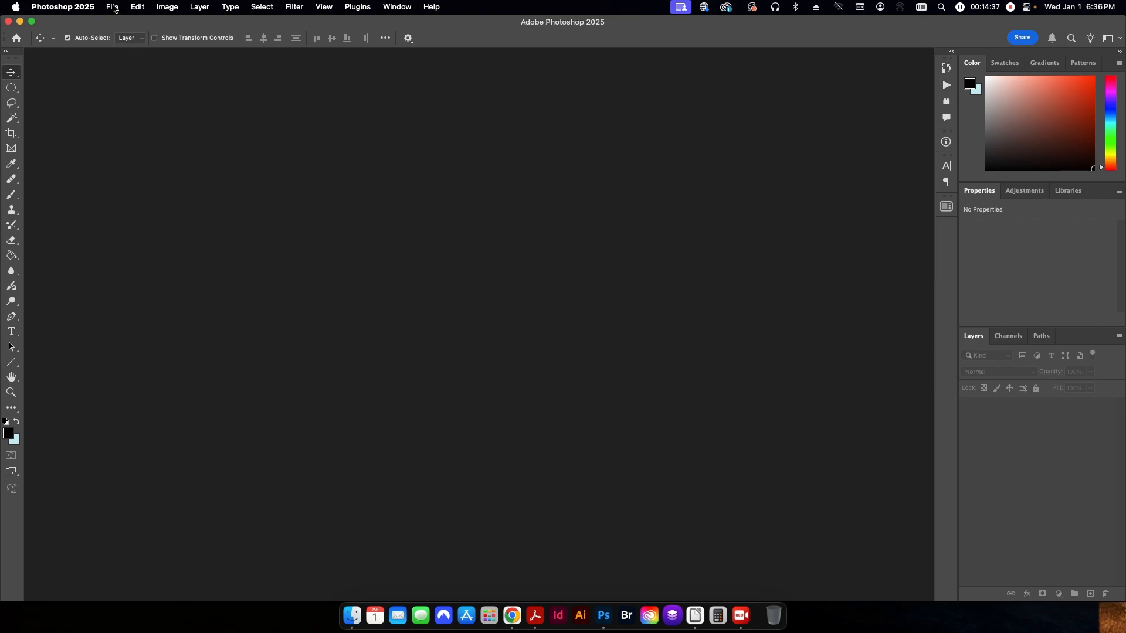
# Bring up File > Automate > Batch and set its action to Export as PDF
pyautogui.click(113, 6)
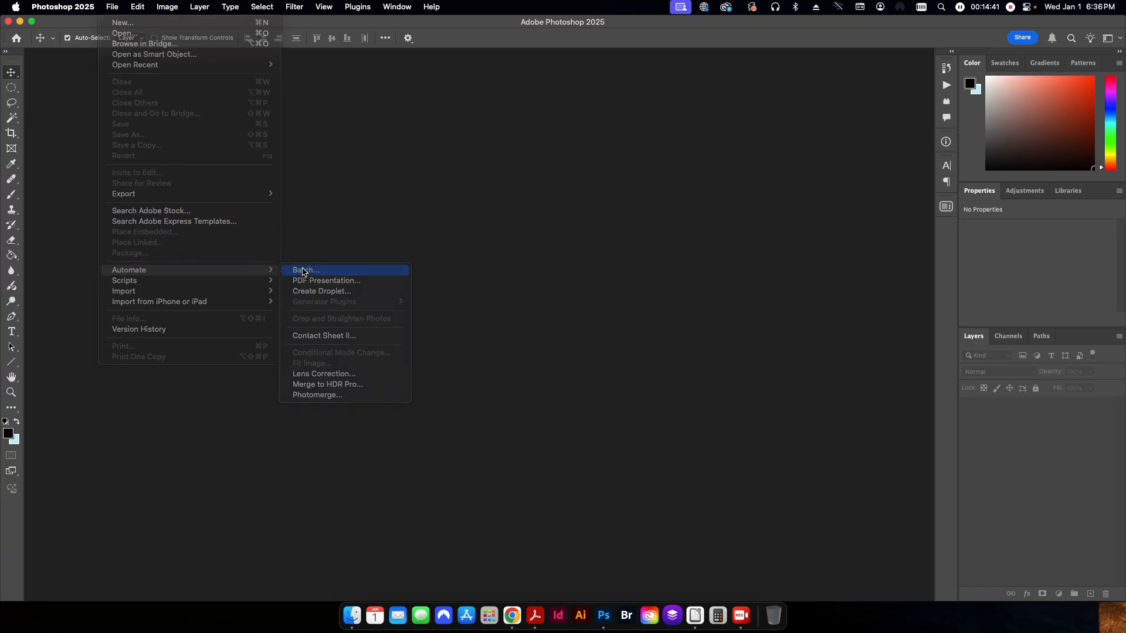
pyautogui.click(306, 269)
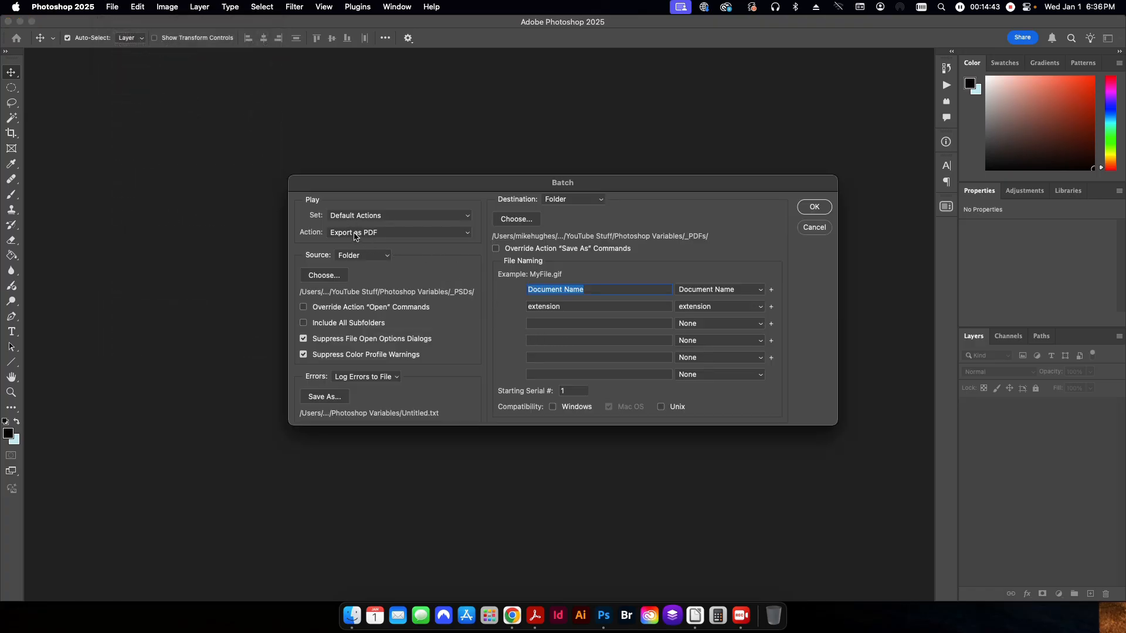
pyautogui.click(398, 232)
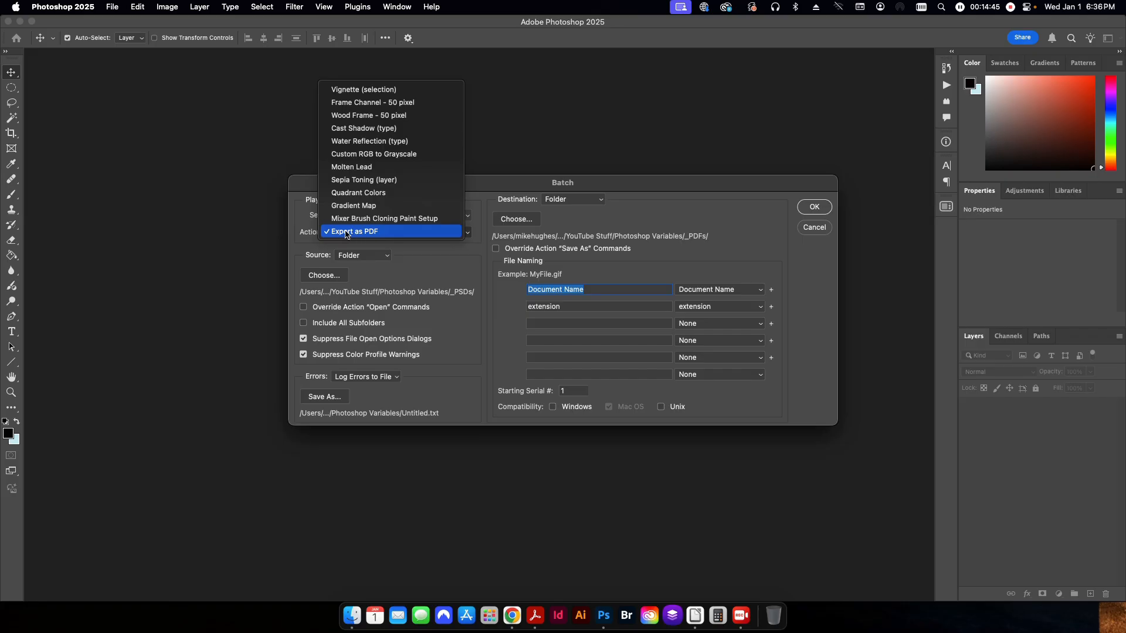
pyautogui.click(354, 232)
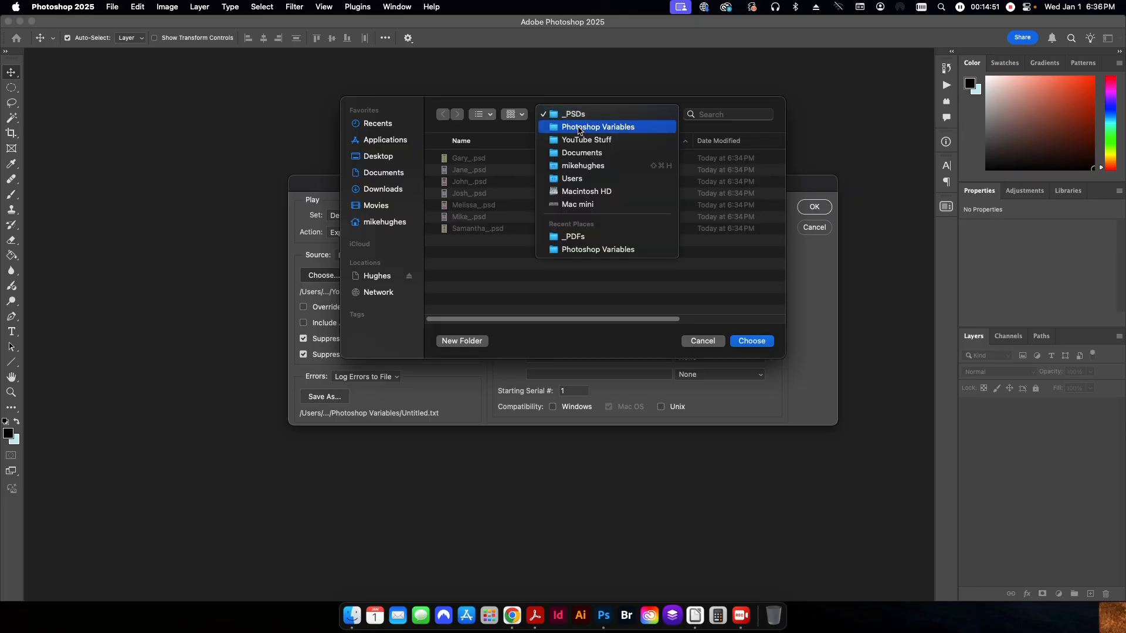
# Choose _PSDs as the batch source folder and set the destination toward _PDFs
pyautogui.click(598, 127)
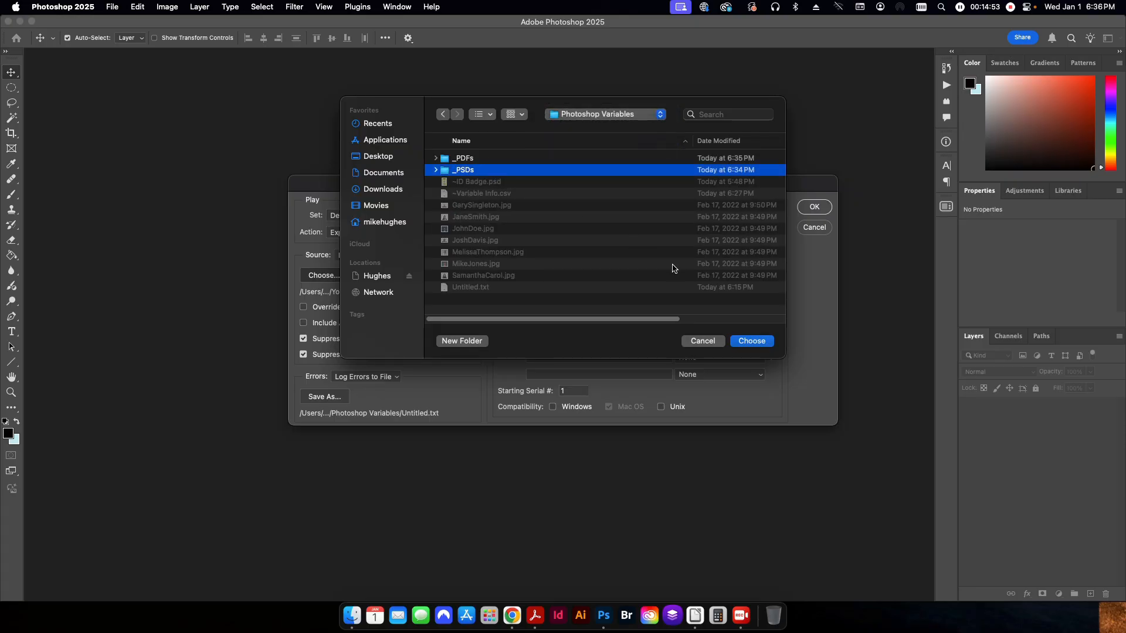
pyautogui.click(751, 341)
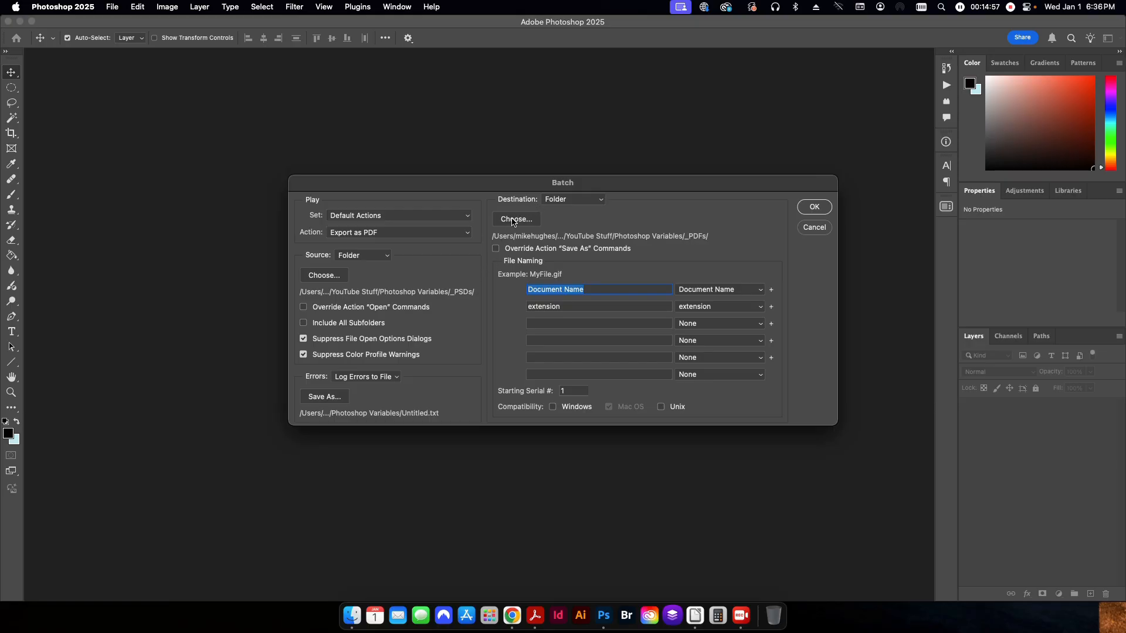
pyautogui.click(516, 220)
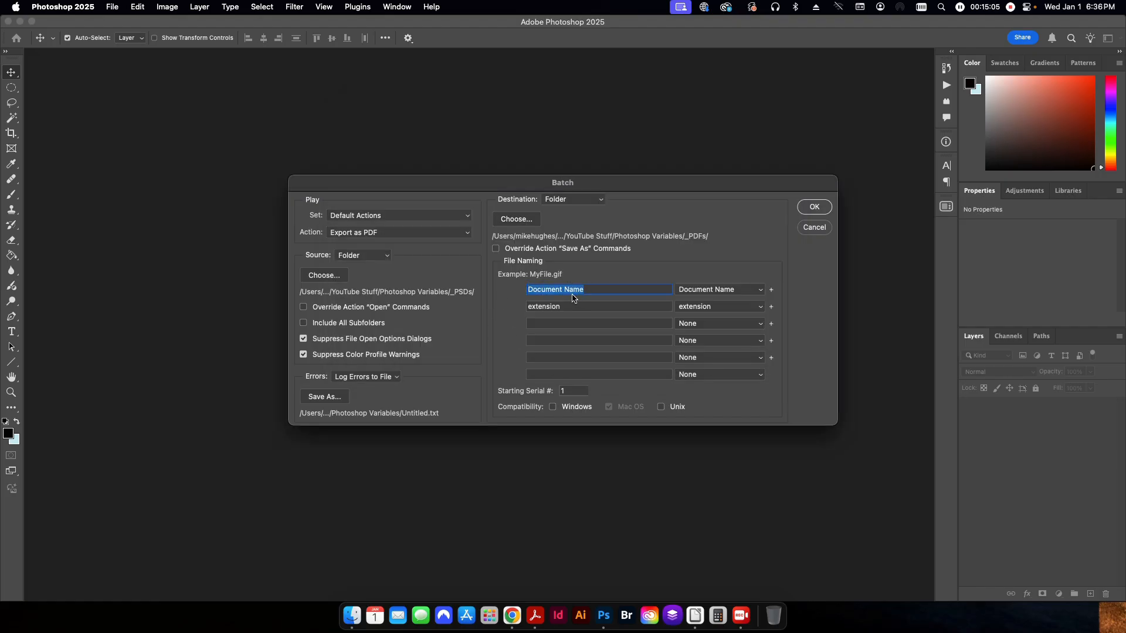
pyautogui.moveTo(518, 310)
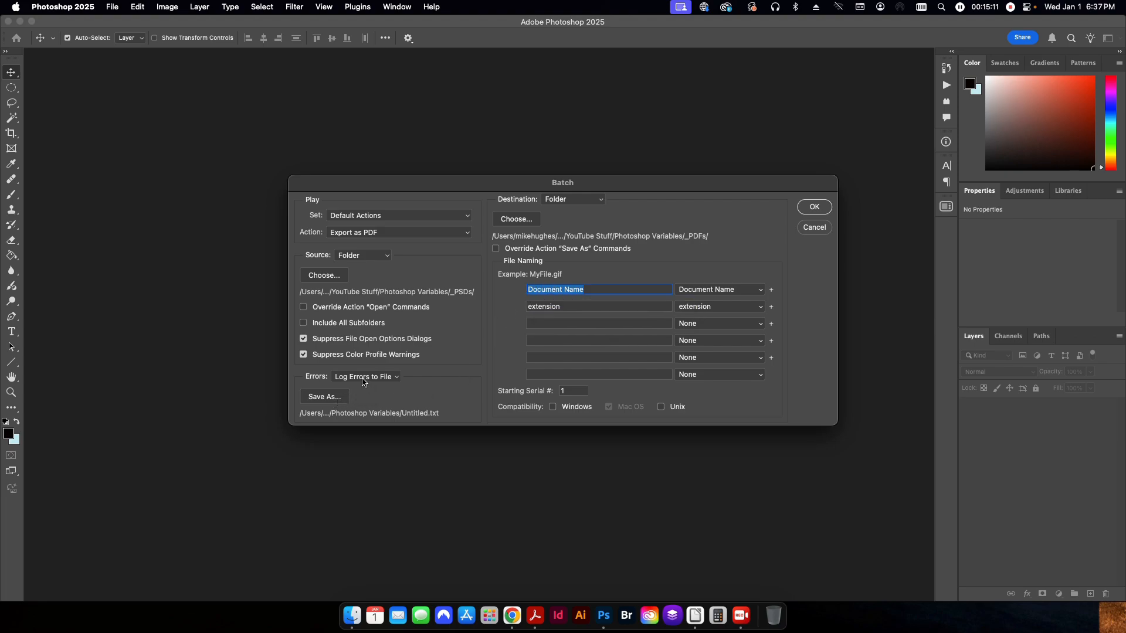
# Keep the Batch Errors option set to Log Errors to File
pyautogui.click(365, 377)
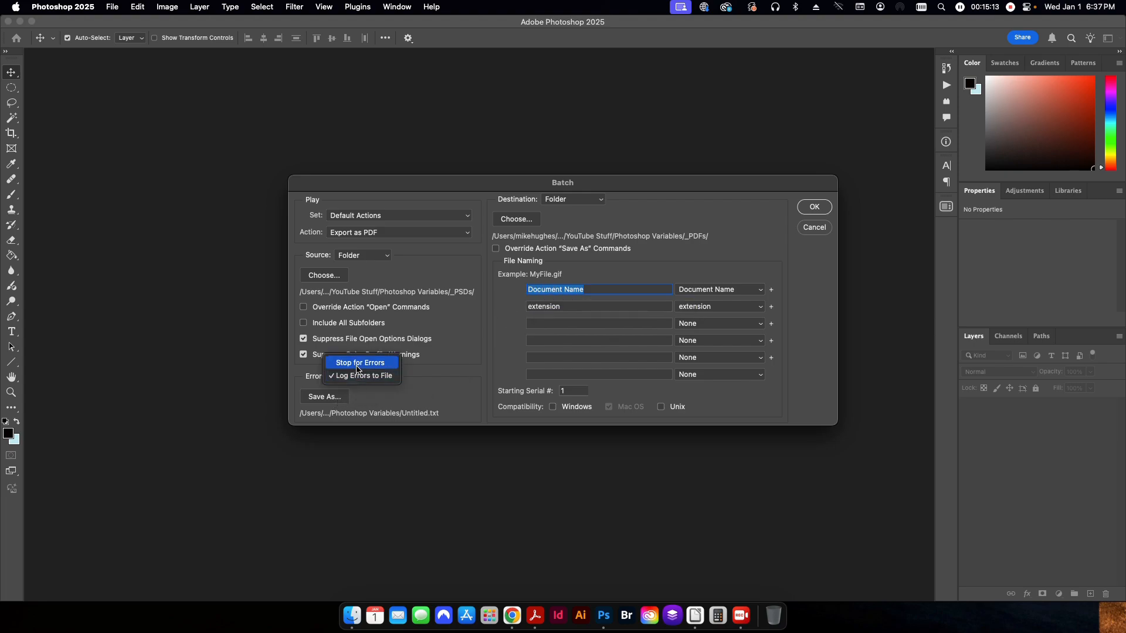
pyautogui.click(363, 376)
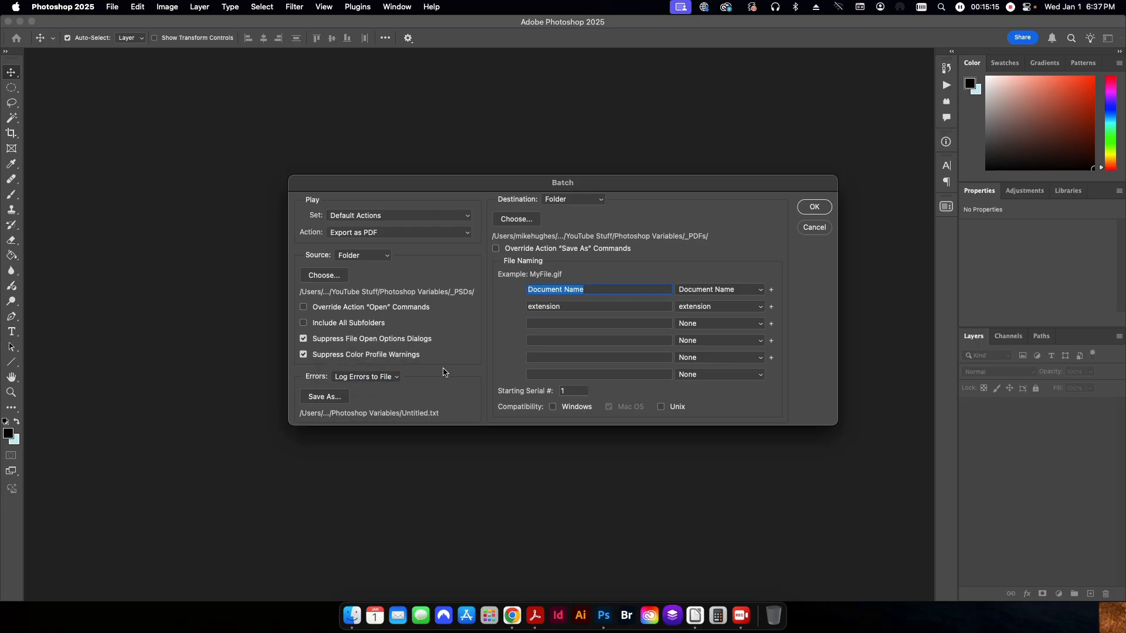
pyautogui.click(365, 377)
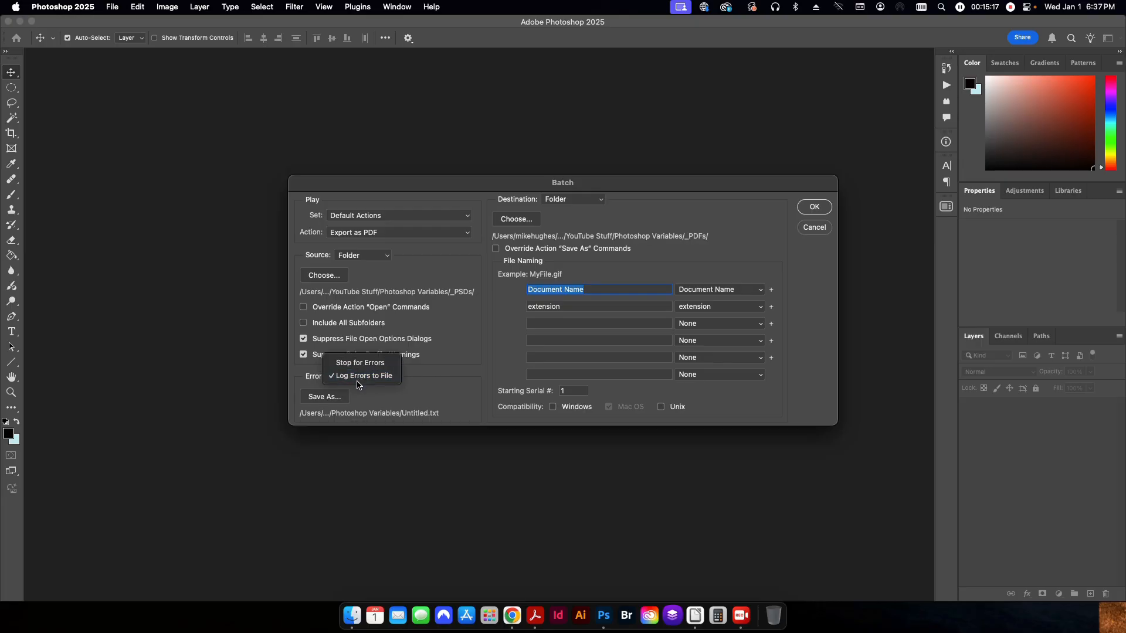
pyautogui.click(363, 375)
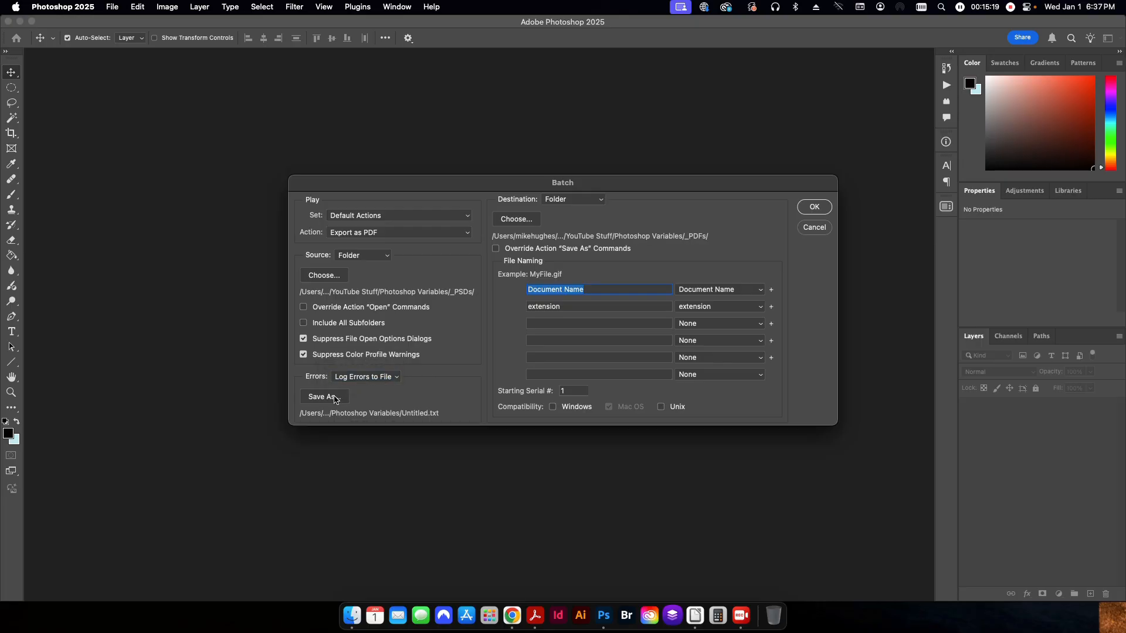
# Save the error log as Untitled.txt in the Photoshop Variables folder, replacing the existing file
pyautogui.click(323, 397)
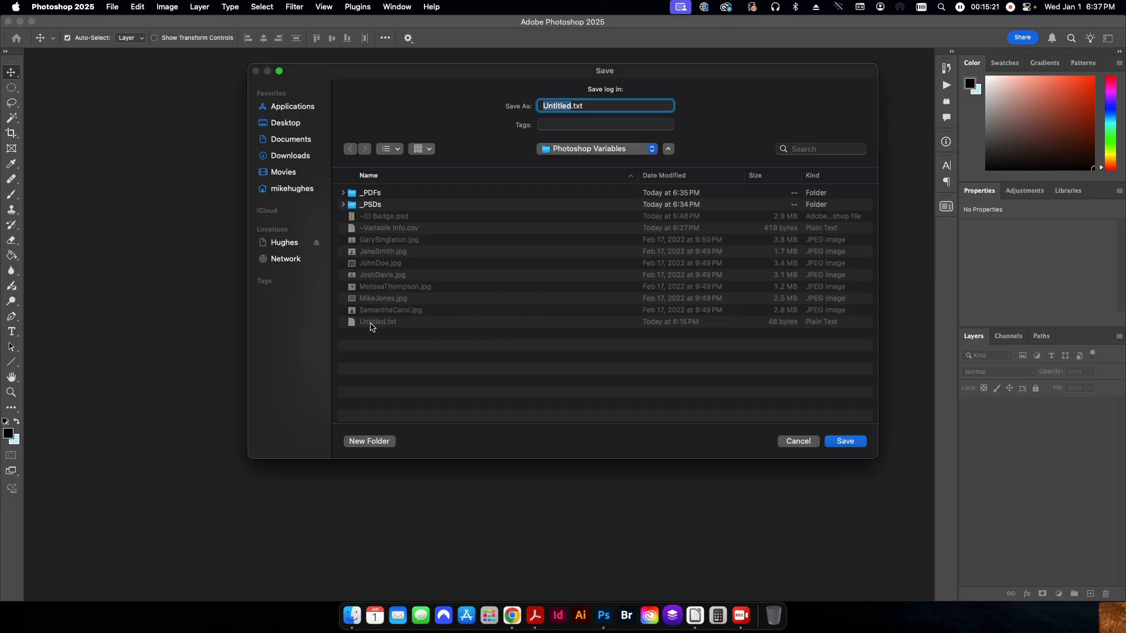
pyautogui.moveTo(818, 440)
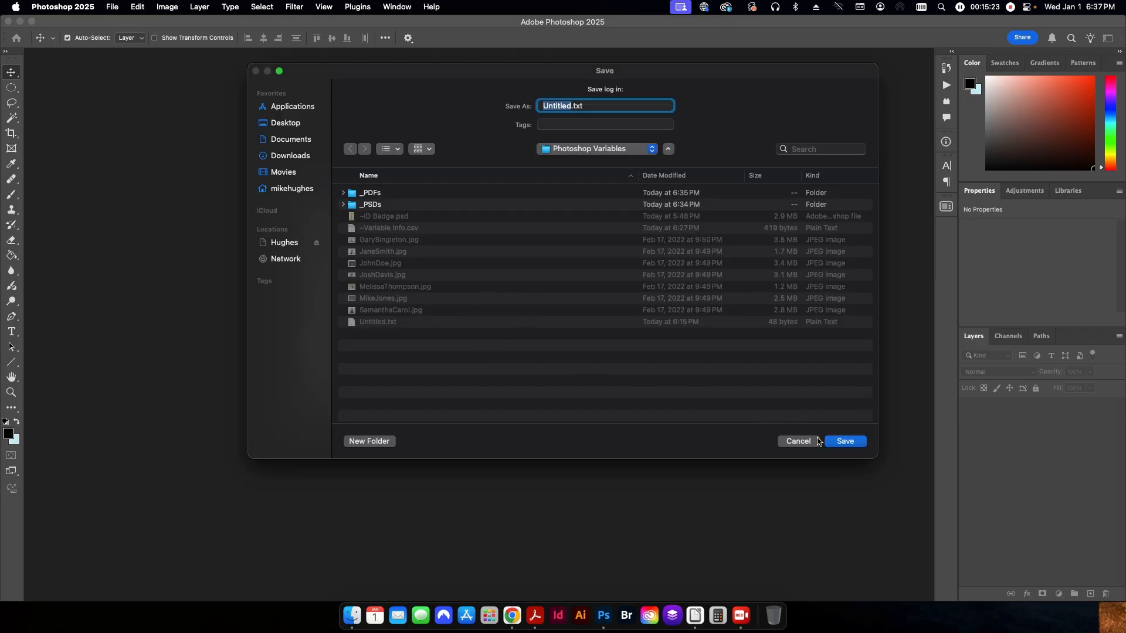
pyautogui.click(845, 441)
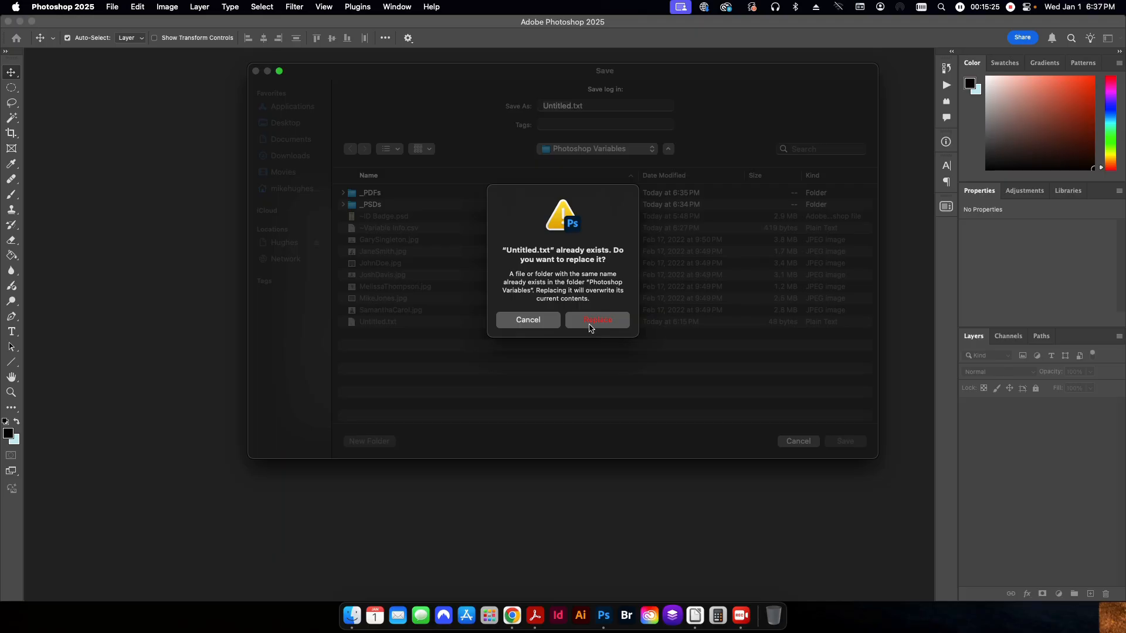
pyautogui.click(597, 320)
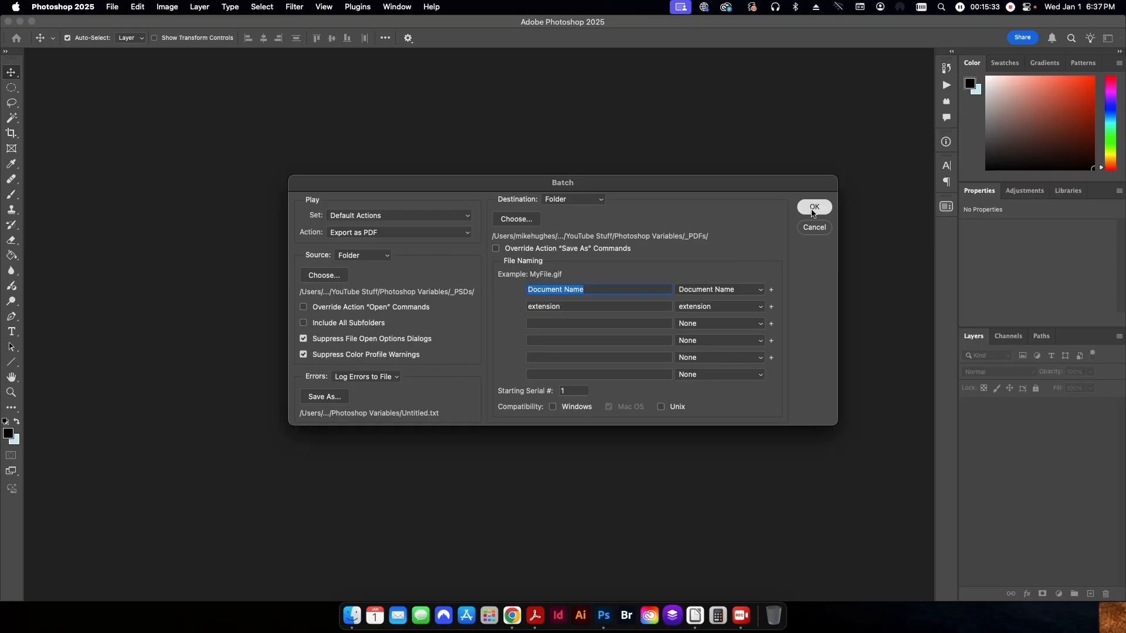
pyautogui.moveTo(490, 351)
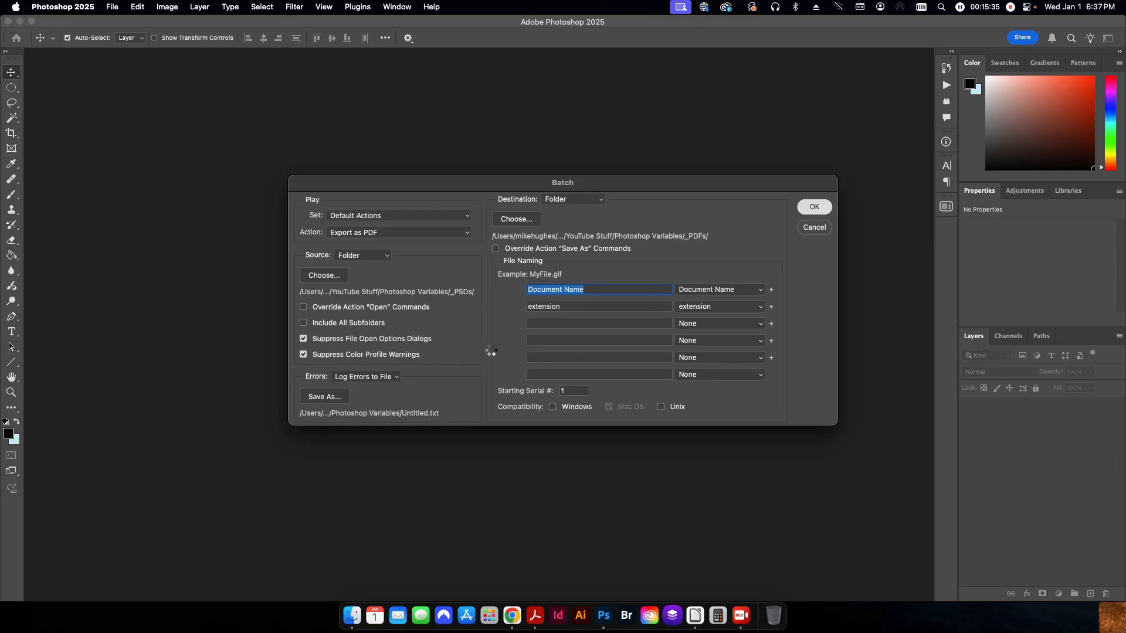
pyautogui.moveTo(486, 315)
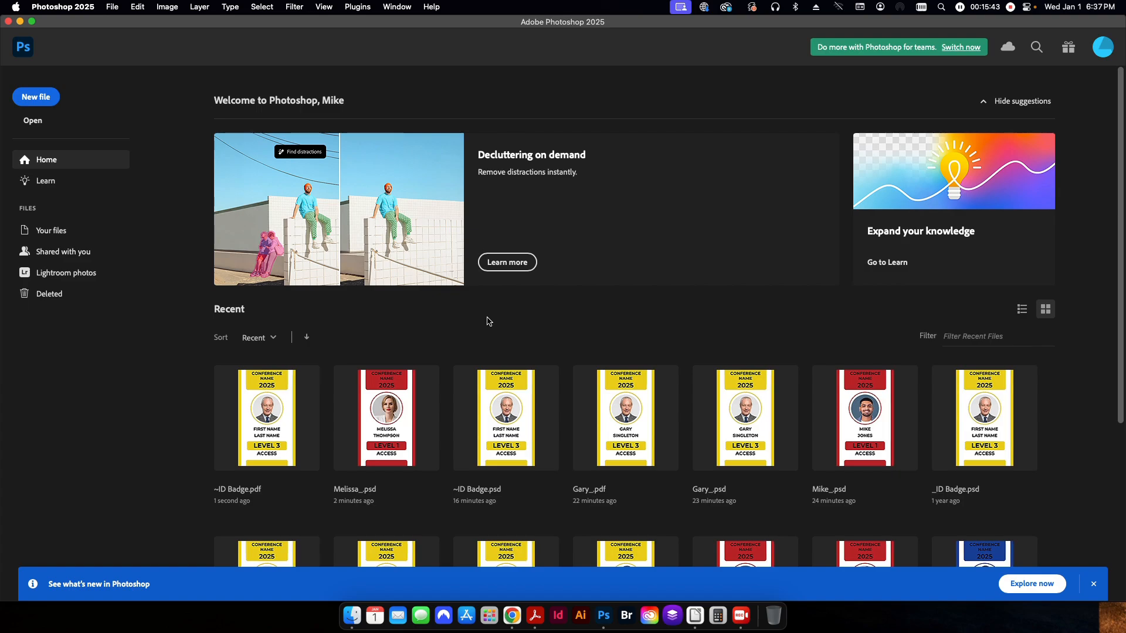
pyautogui.moveTo(331, 239)
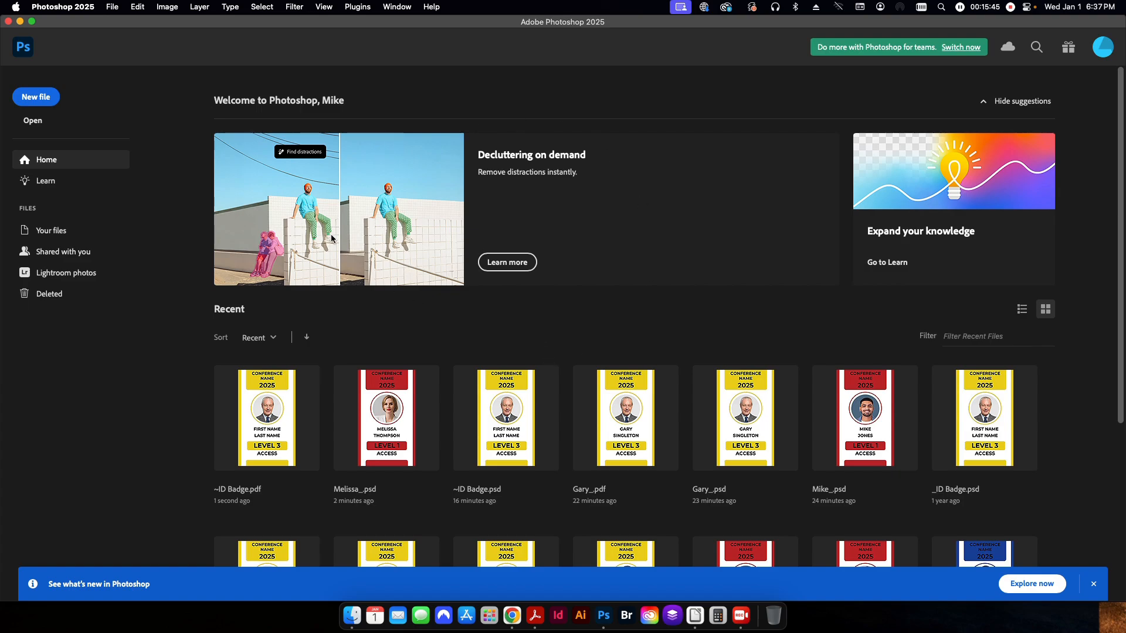
pyautogui.moveTo(352, 616)
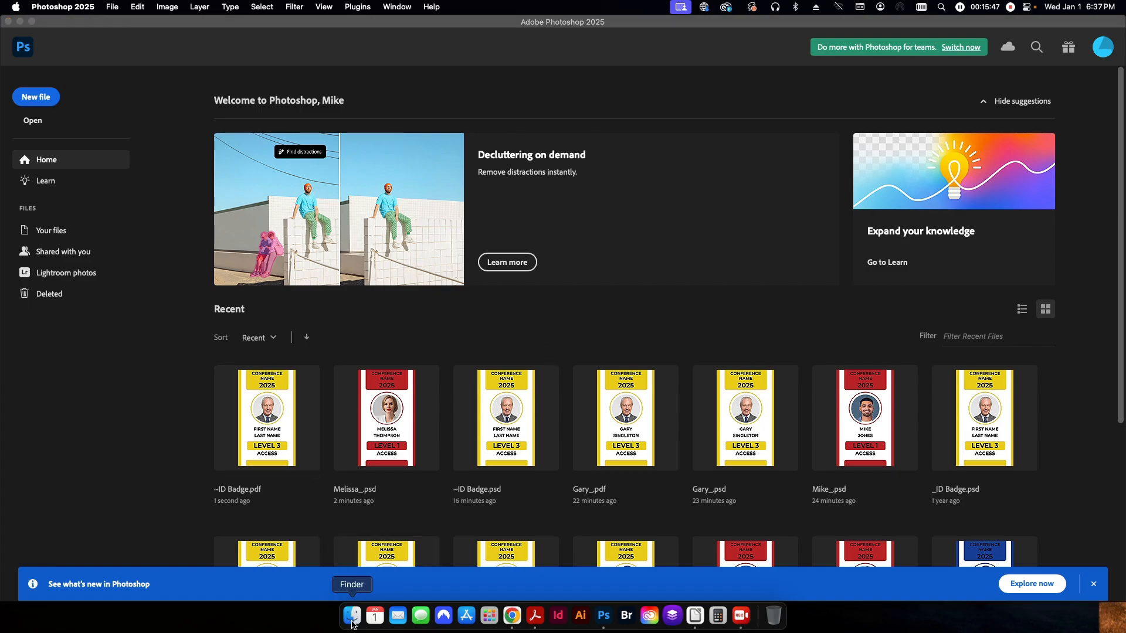
# From the _PDFs folder, check Jane_.pdf in Acrobat and close it
pyautogui.click(352, 616)
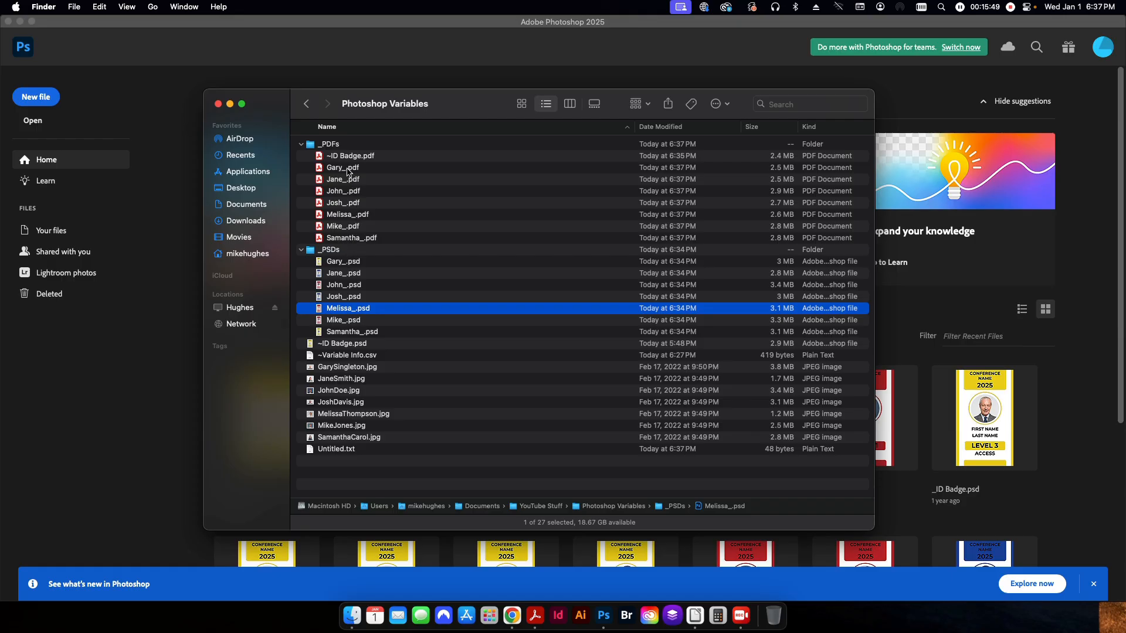
pyautogui.click(343, 179)
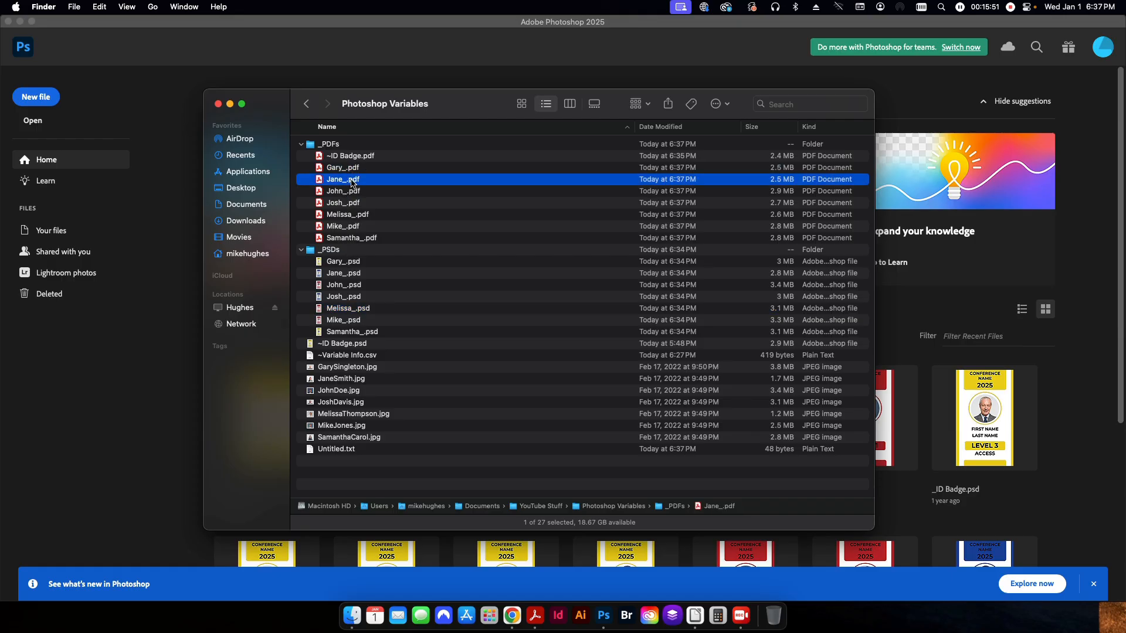
pyautogui.doubleClick(342, 179)
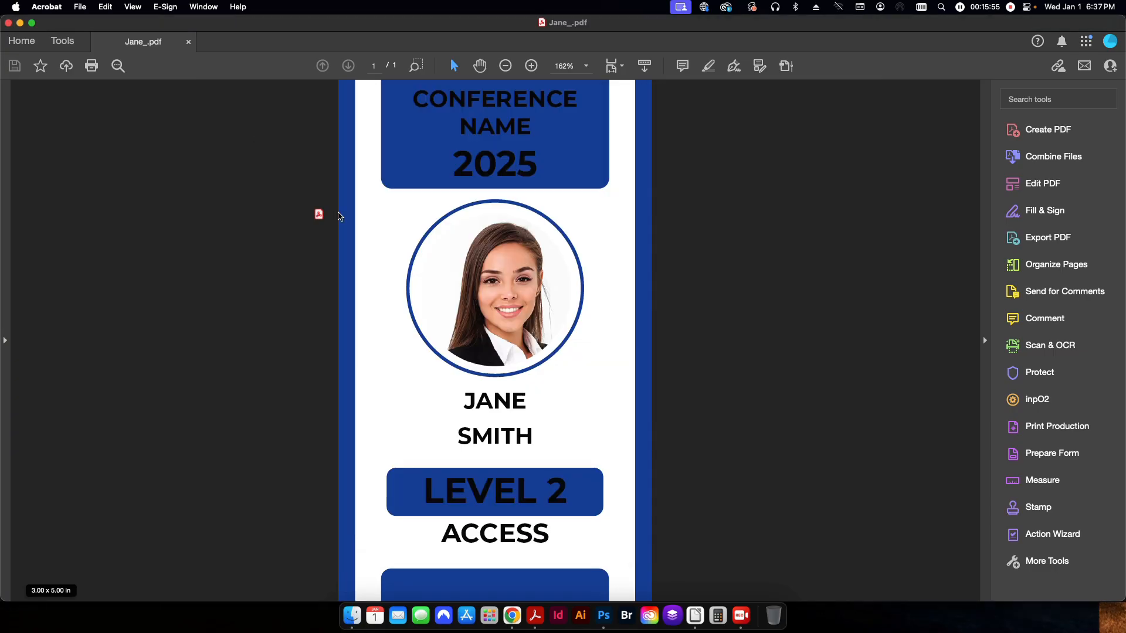
pyautogui.click(248, 41)
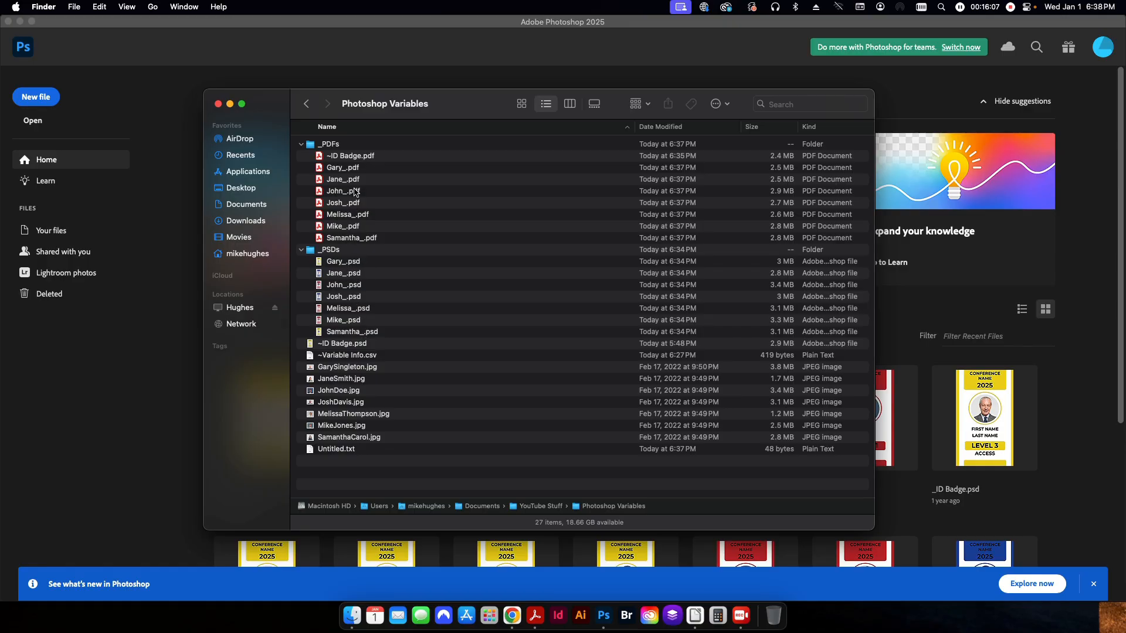
pyautogui.moveTo(406, 327)
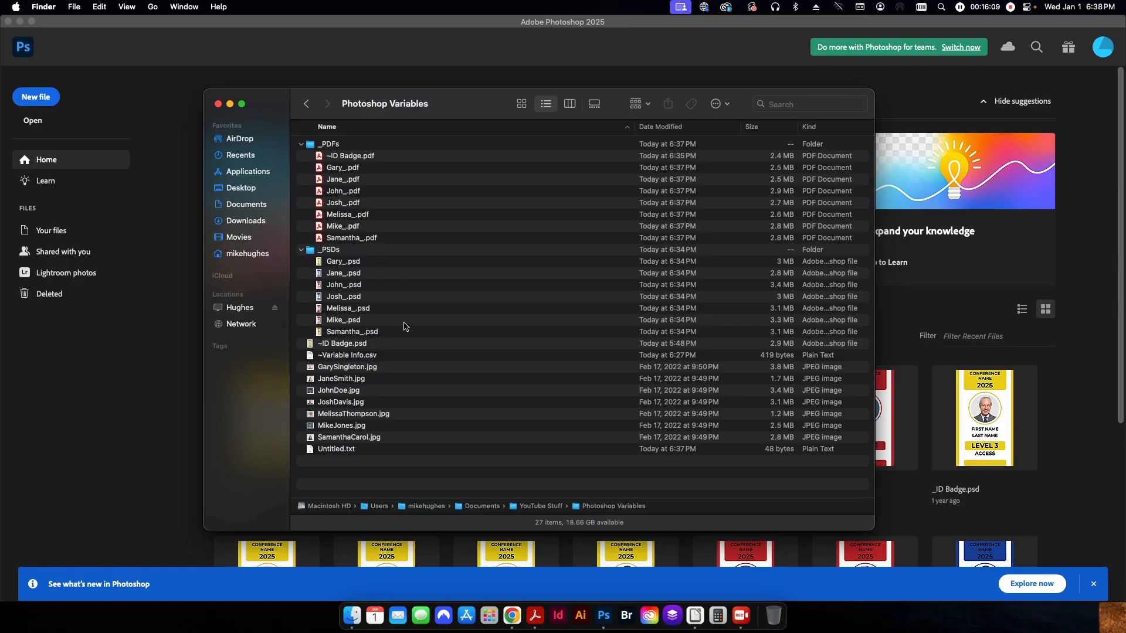
pyautogui.moveTo(369, 471)
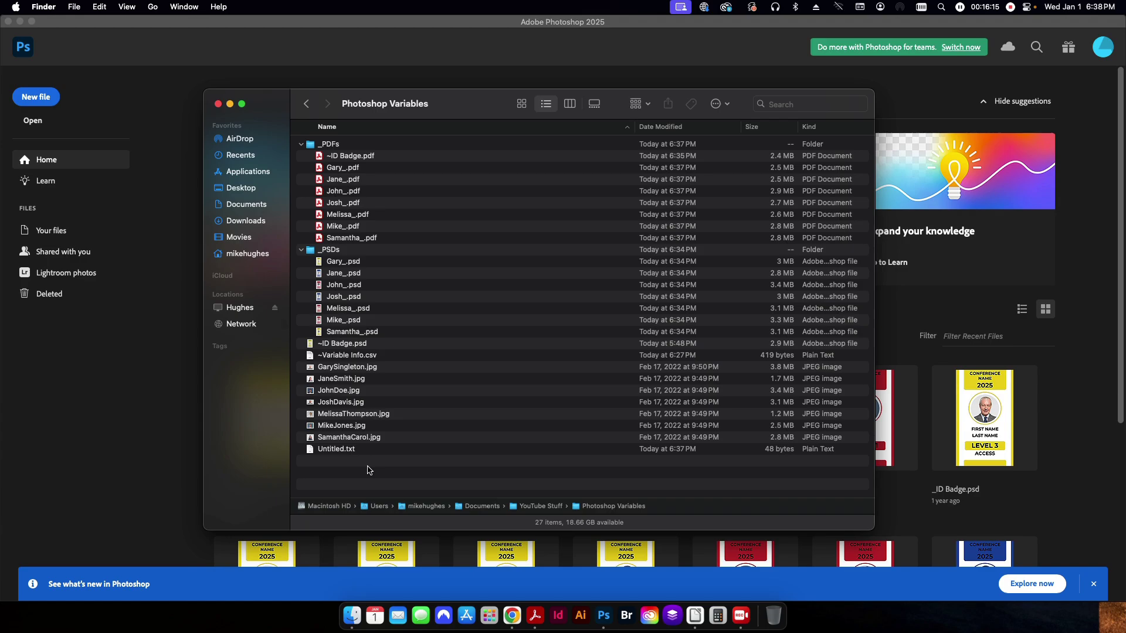
pyautogui.moveTo(355, 300)
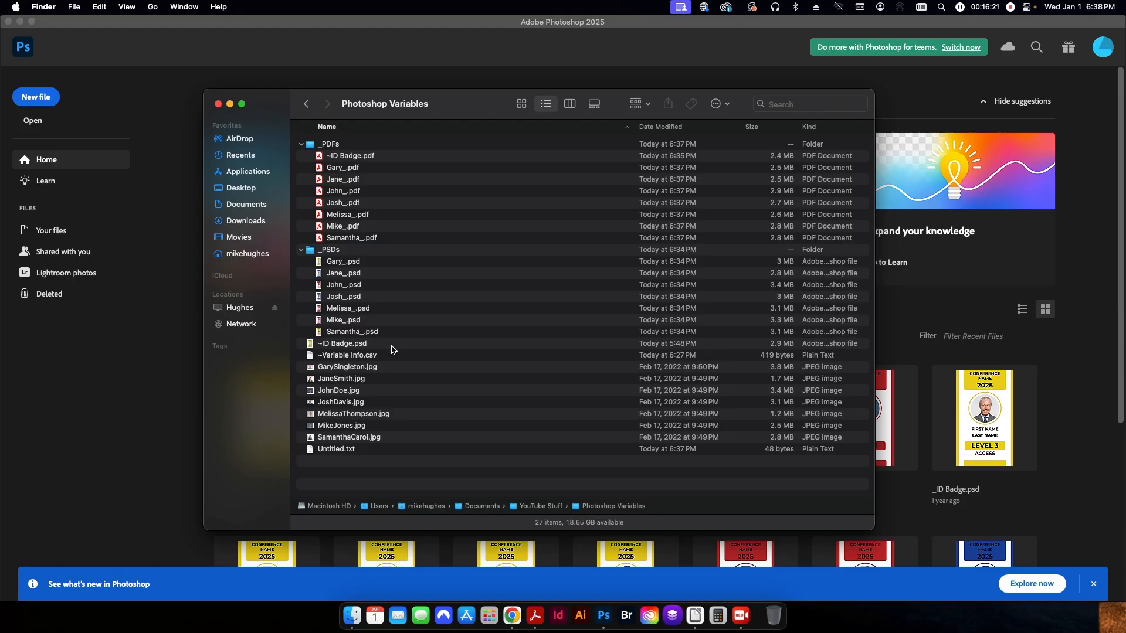
# Check Melissa_.pdf in Acrobat and close it
pyautogui.click(348, 214)
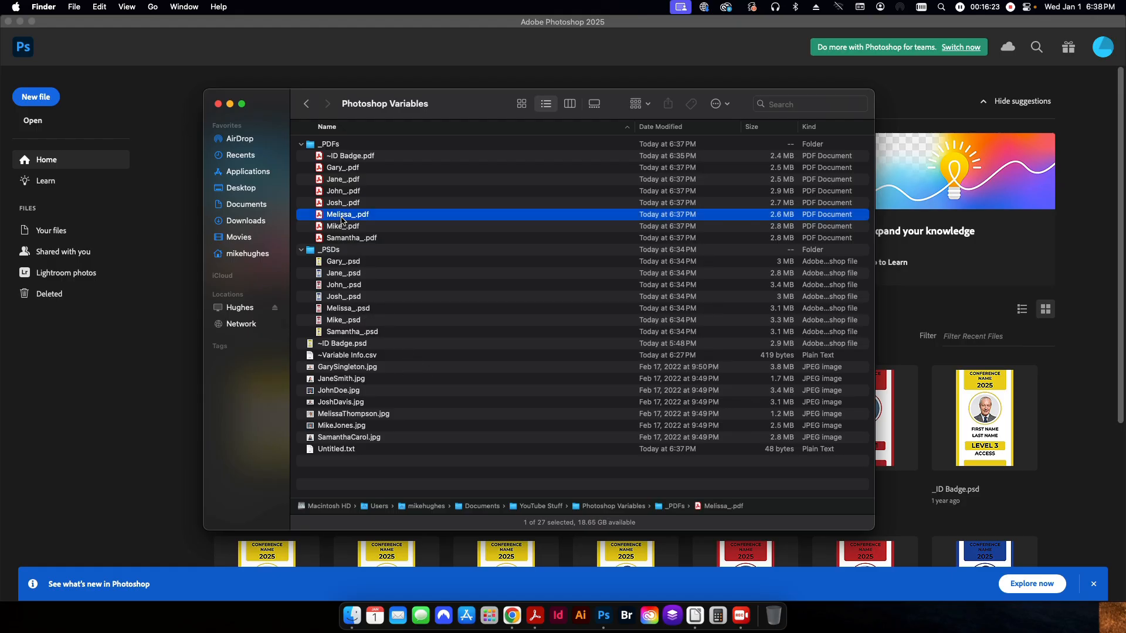
pyautogui.doubleClick(346, 214)
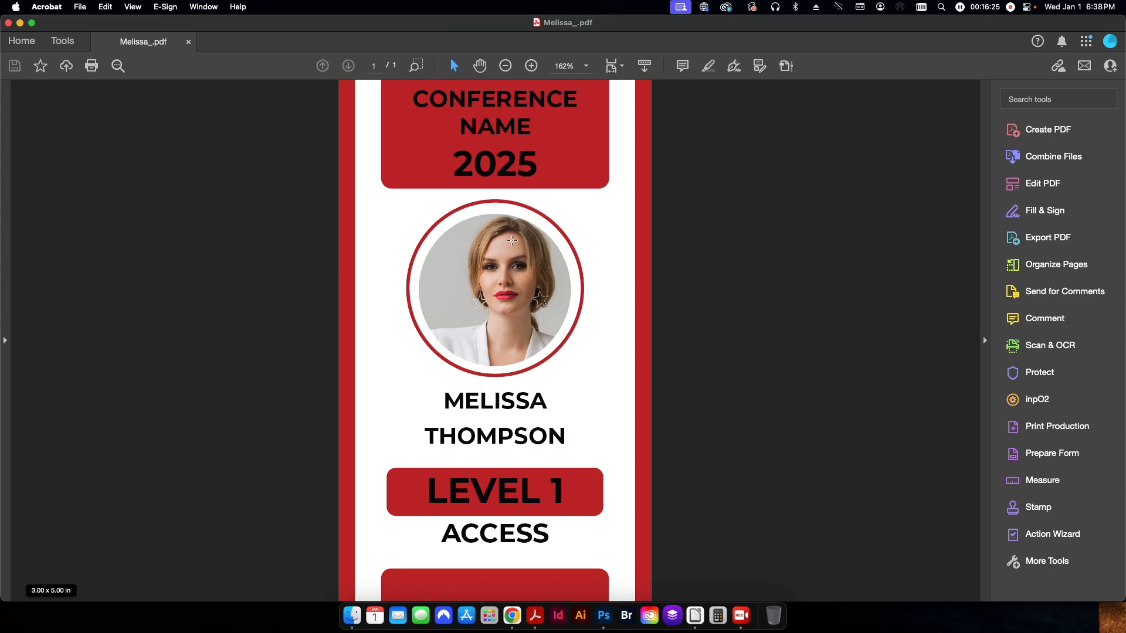
pyautogui.click(603, 615)
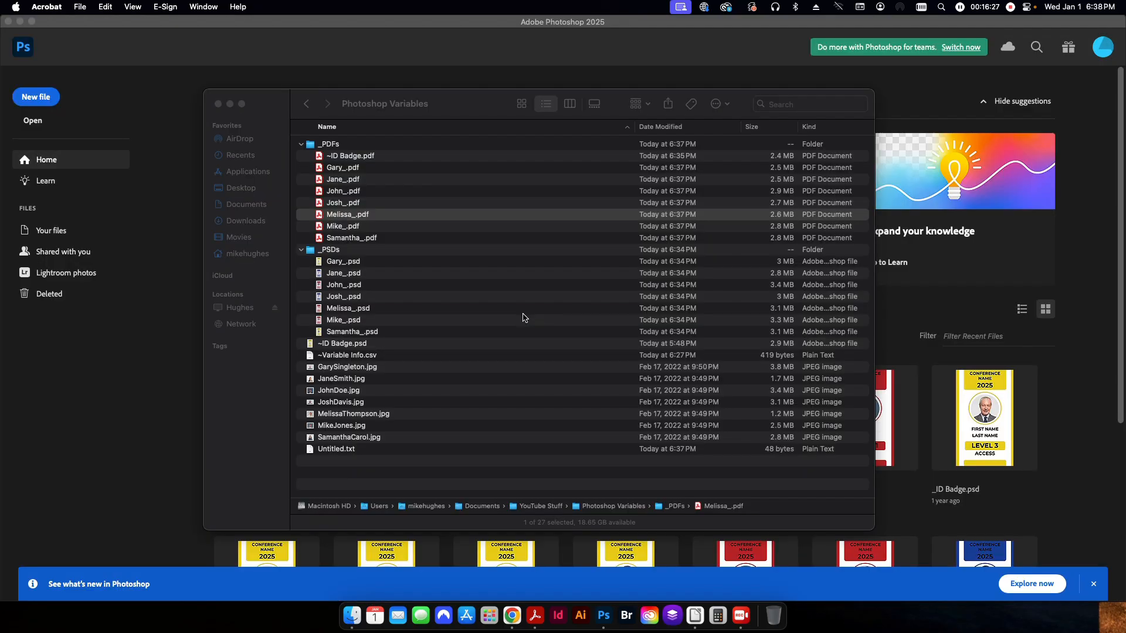
# In Melissa_.psd, recentre the Photo layer within the circular frame
pyautogui.doubleClick(348, 308)
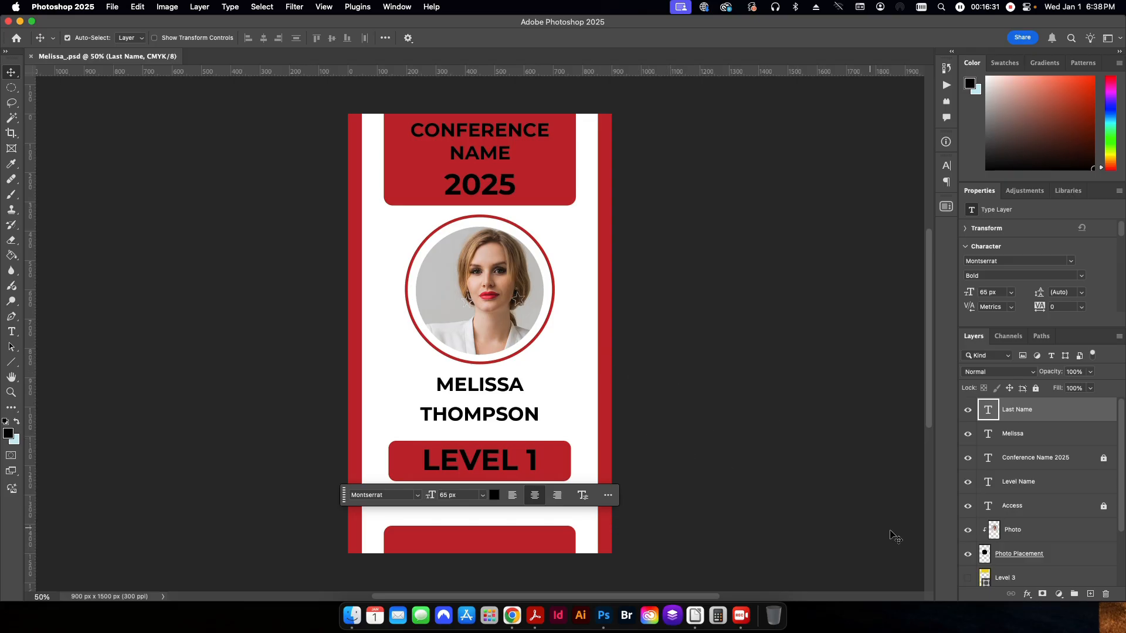
pyautogui.click(1013, 530)
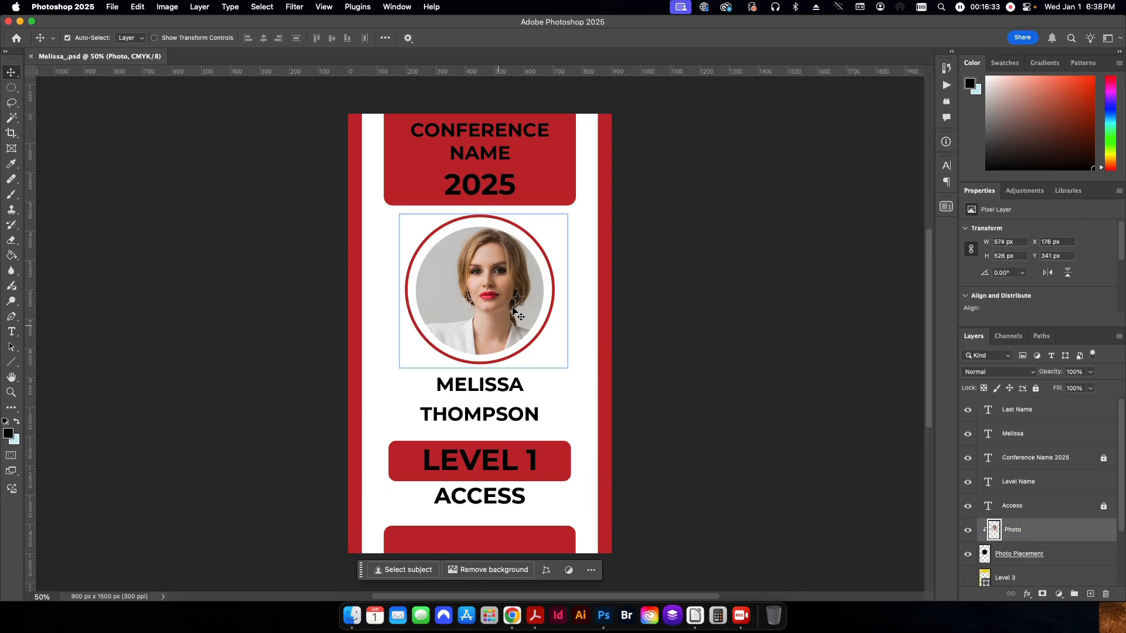
pyautogui.moveTo(496, 291); pyautogui.dragTo(481, 300)
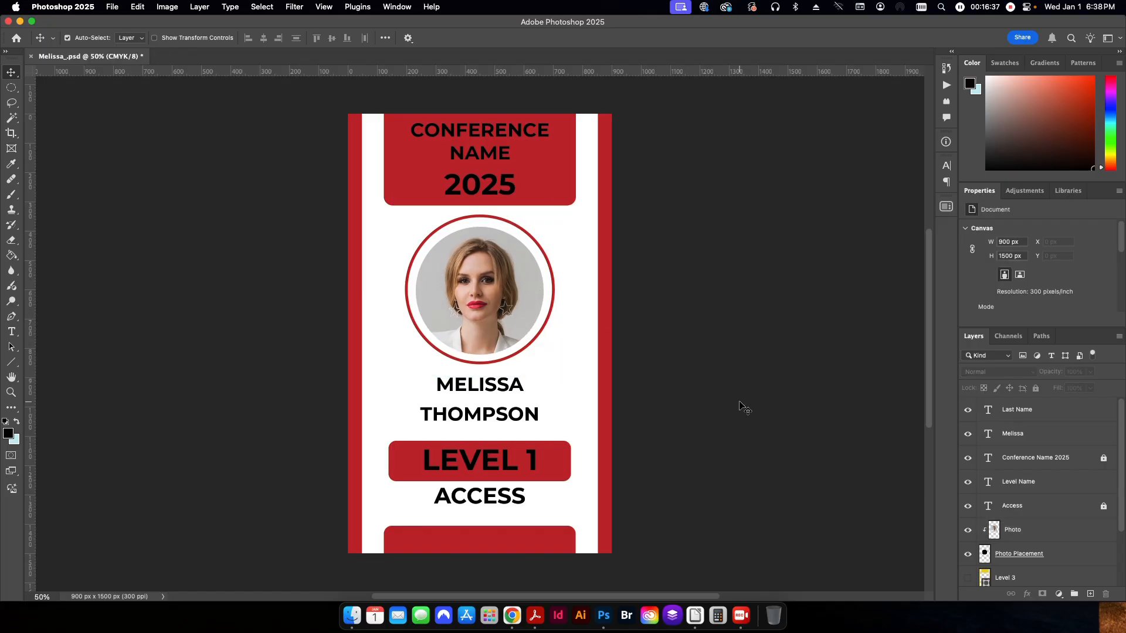
pyautogui.moveTo(767, 410)
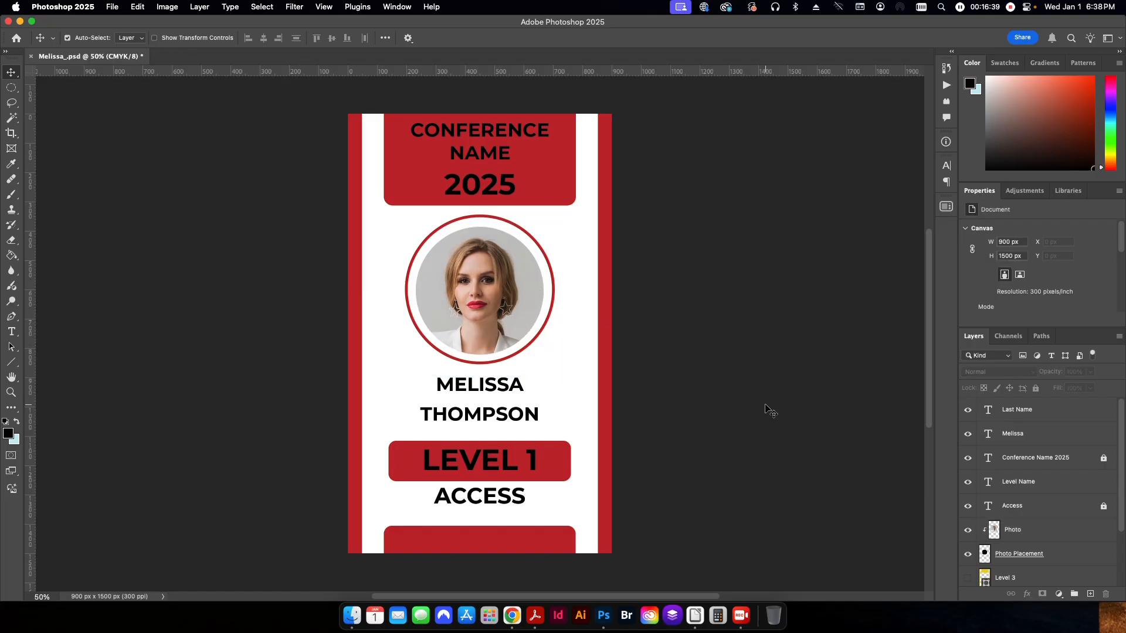
pyautogui.moveTo(714, 350)
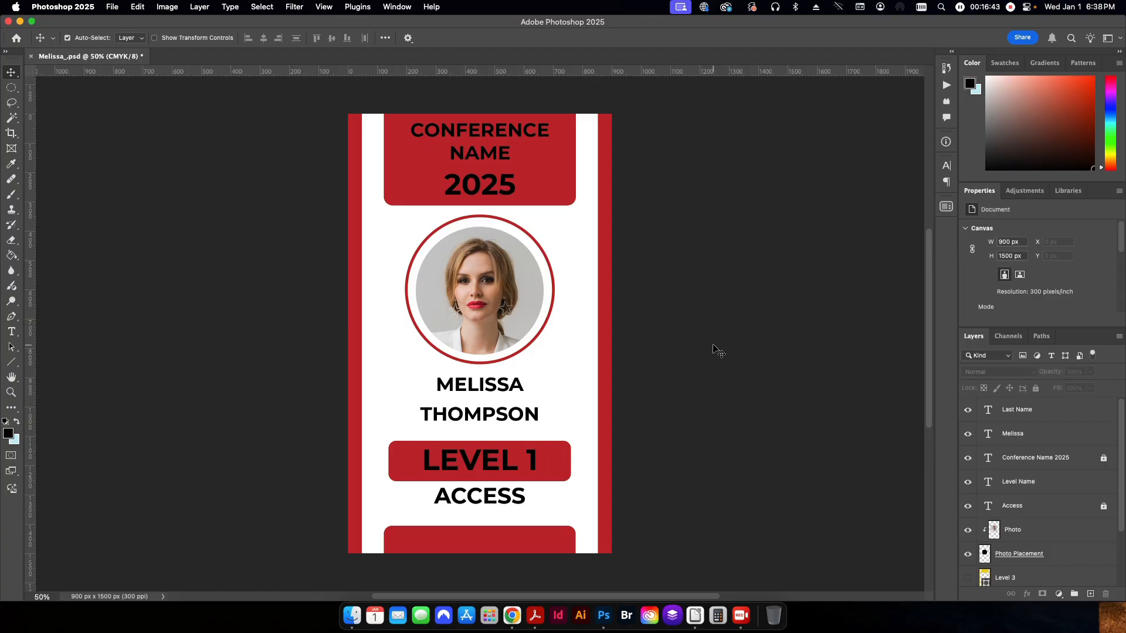
pyautogui.moveTo(690, 345)
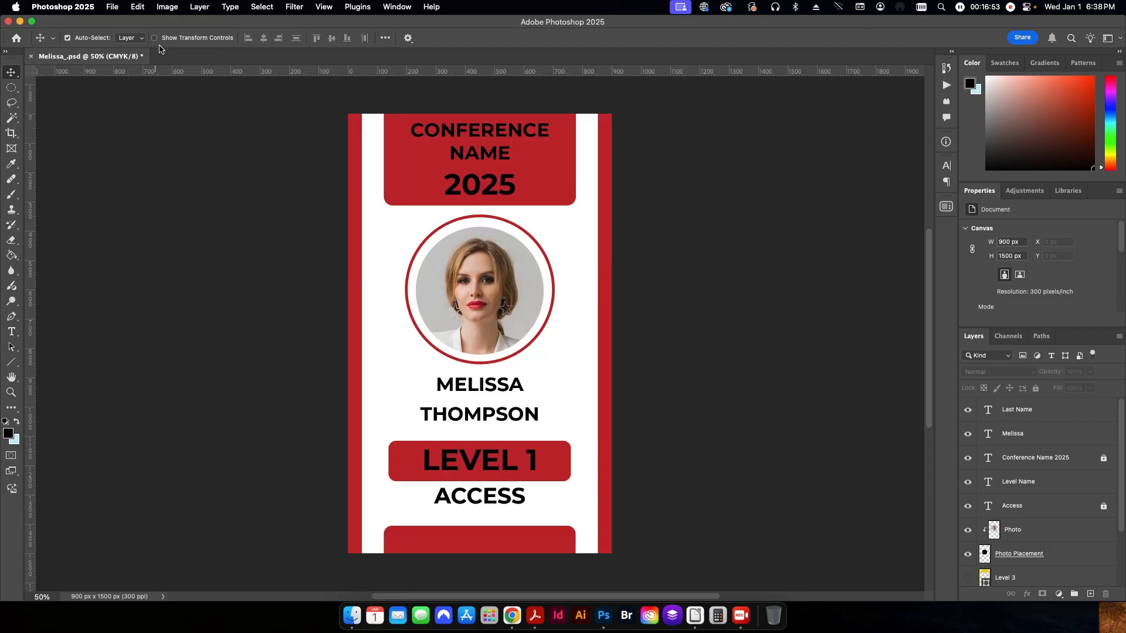
pyautogui.click(167, 6)
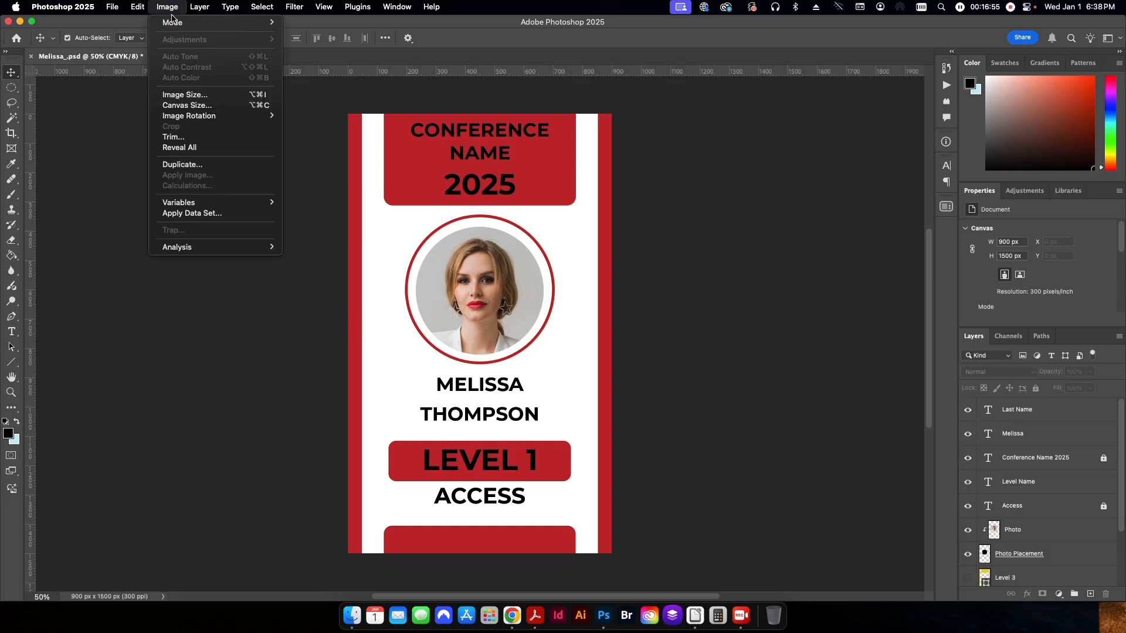